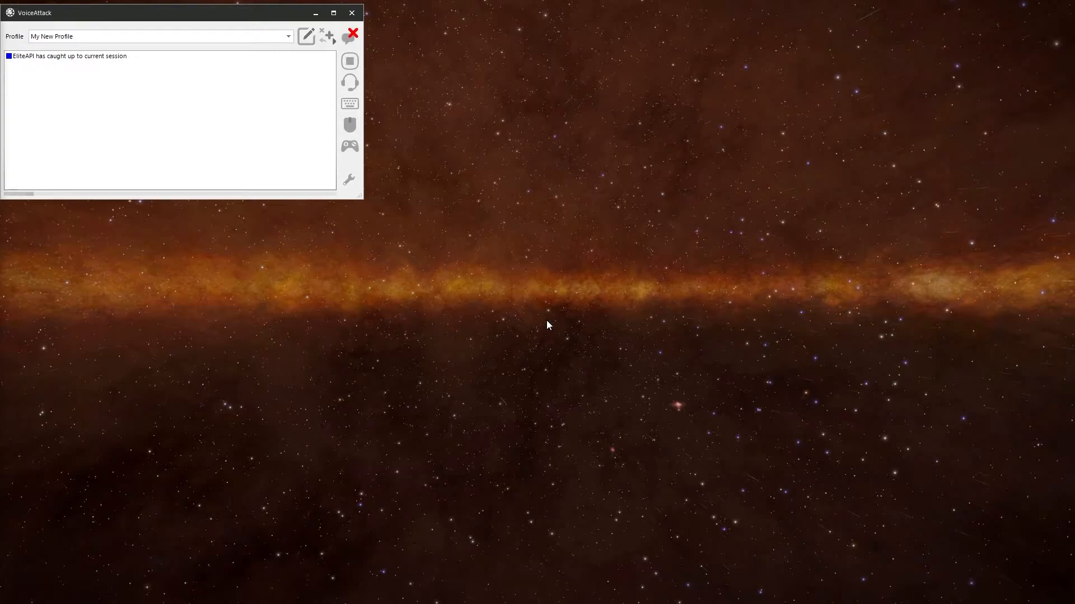
- Open My New Profile for editing and review the landing gear command's deploy/raise actions
left_click(352, 32)
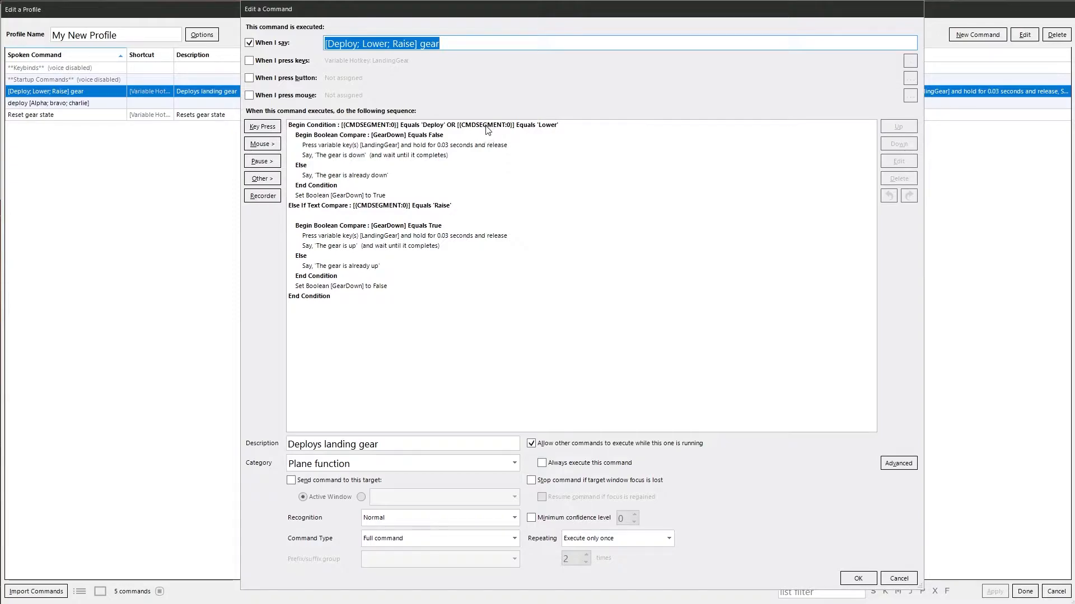
mouse_move(715, 530)
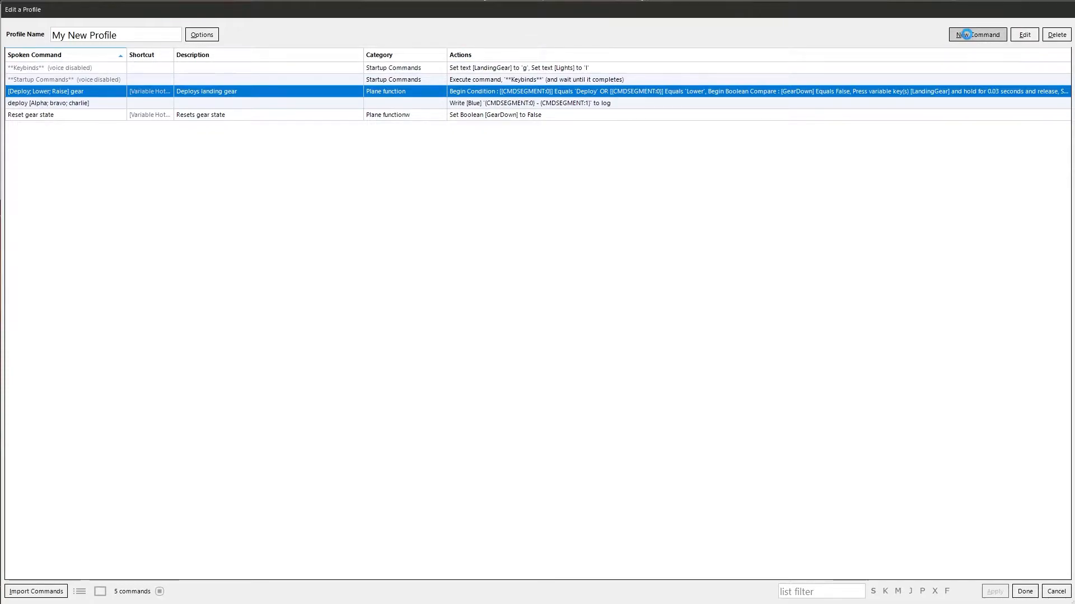
- Start a new command and add a single-condition Begin Conditional (If) block via Other > Advanced
left_click(976, 34)
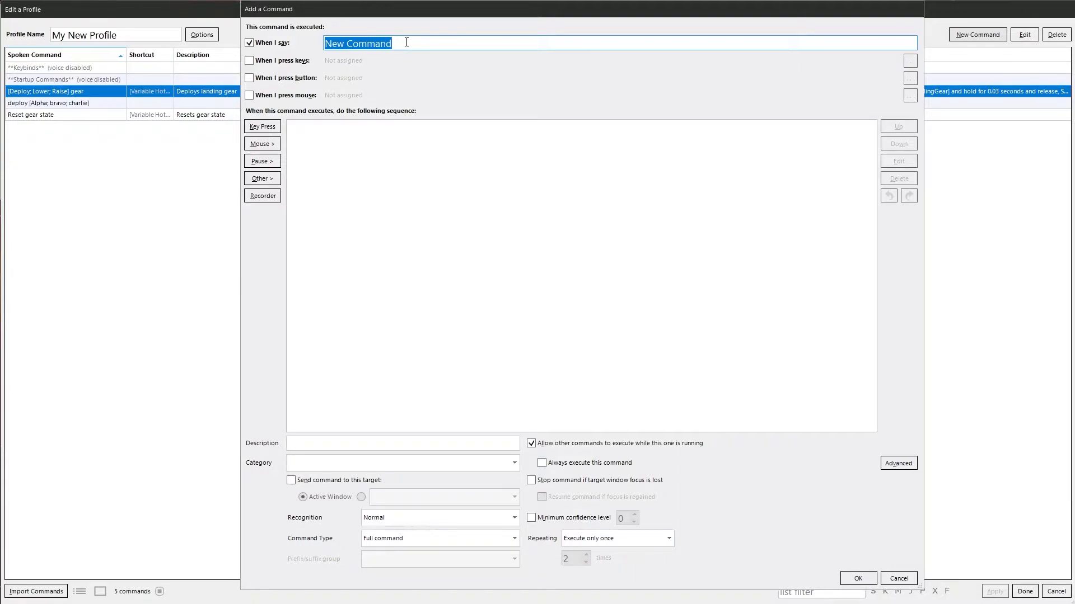
mouse_move(294, 192)
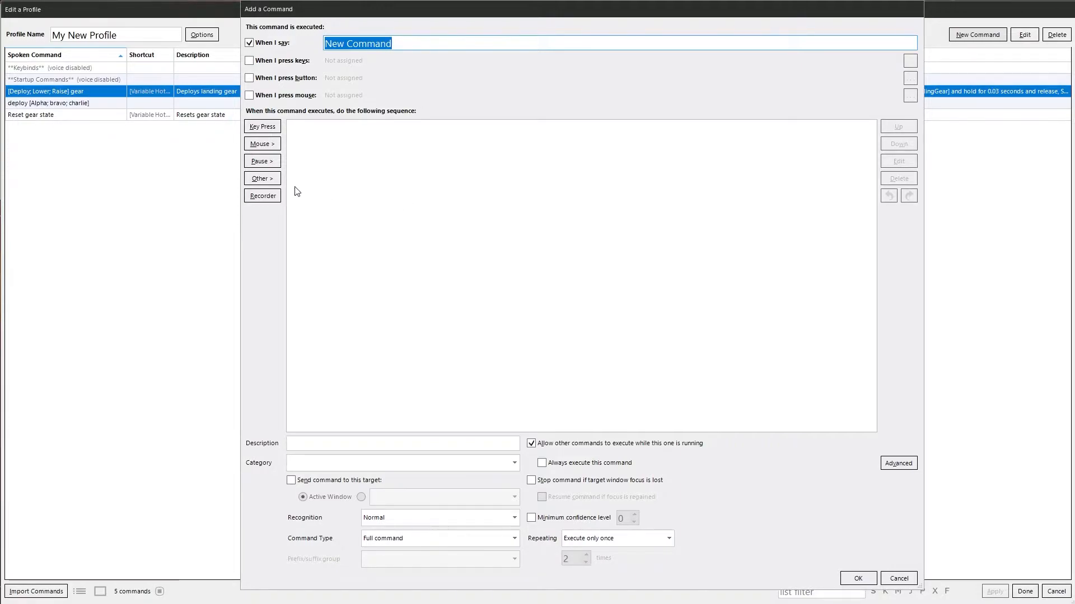
left_click(262, 178)
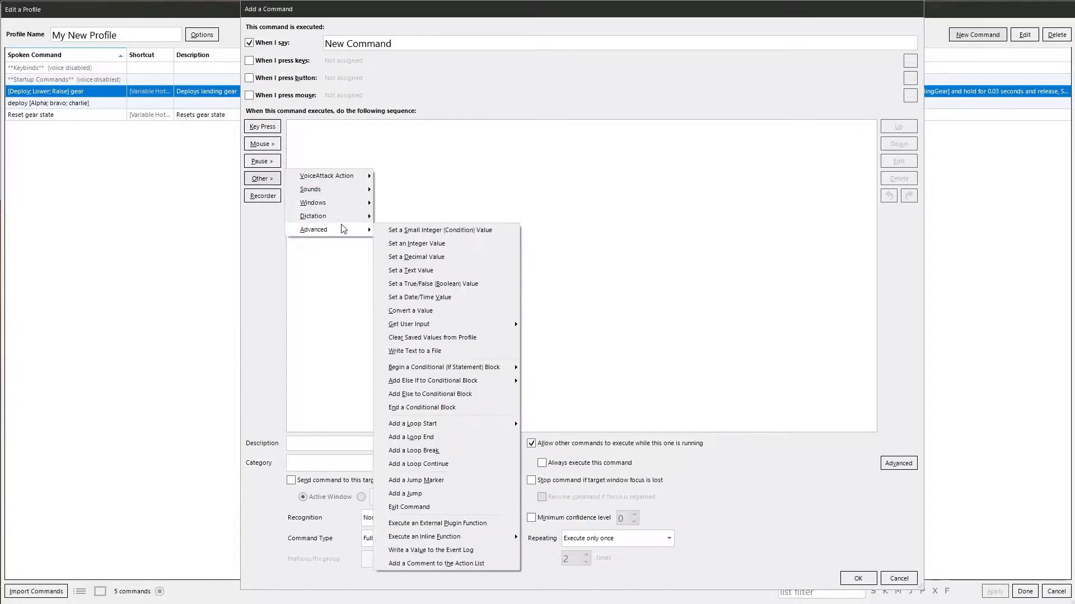
mouse_move(332, 232)
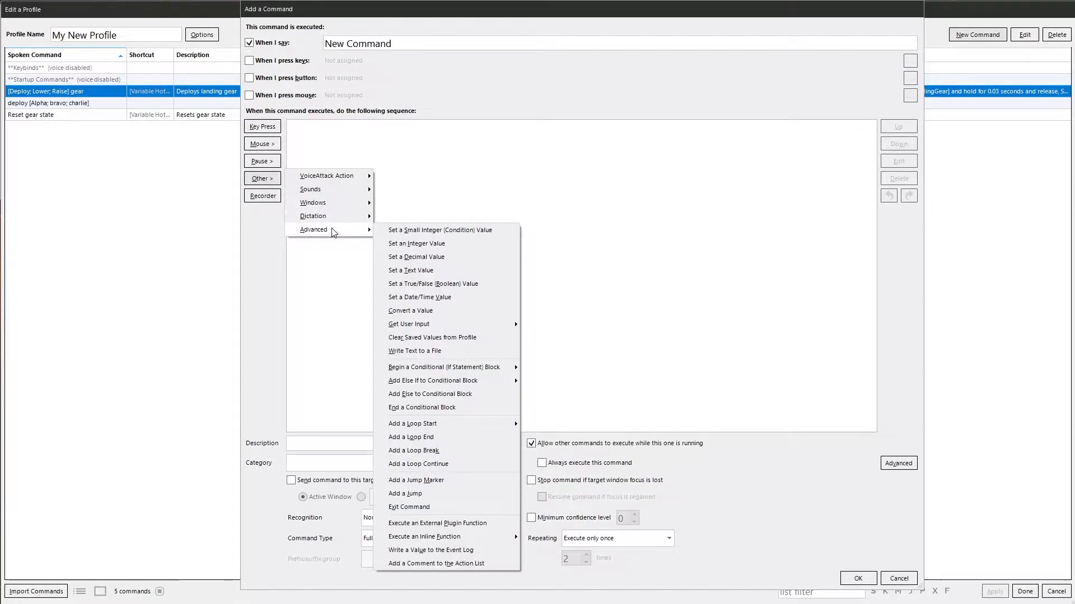
mouse_move(442, 367)
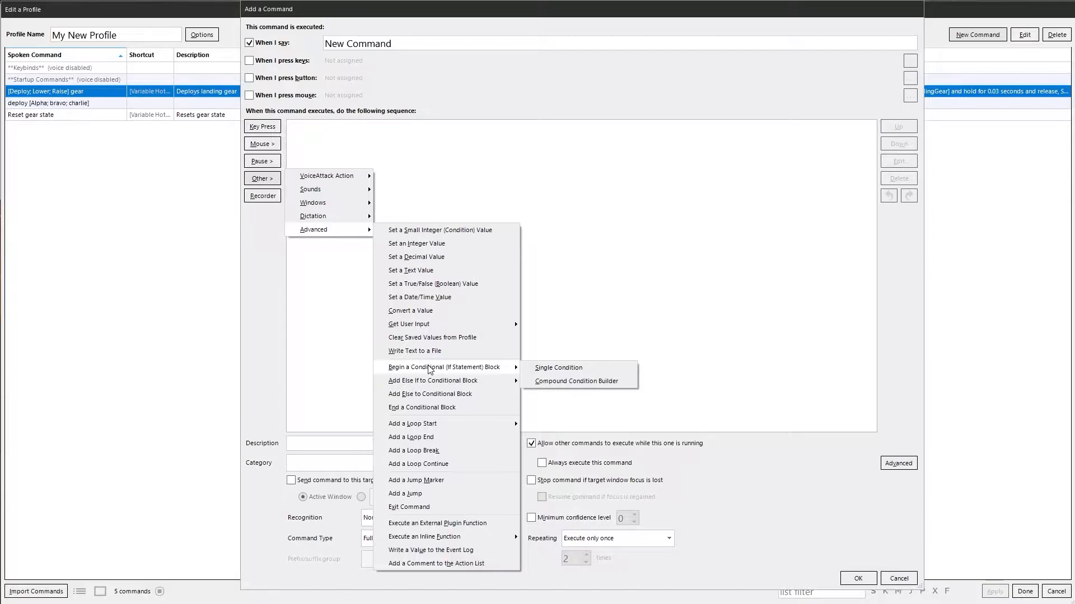
mouse_move(555, 370)
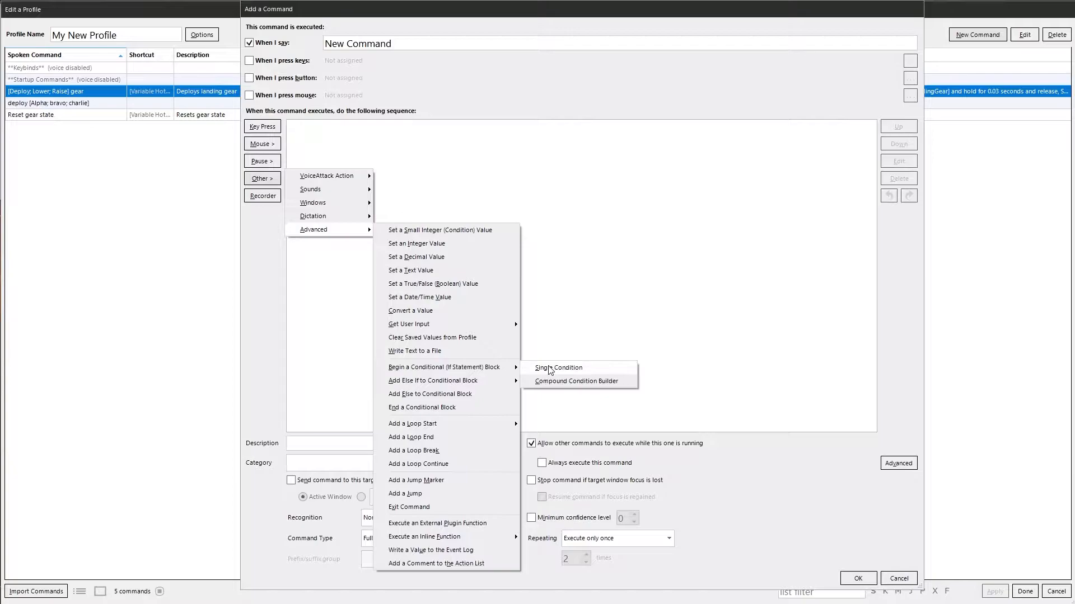
left_click(560, 367)
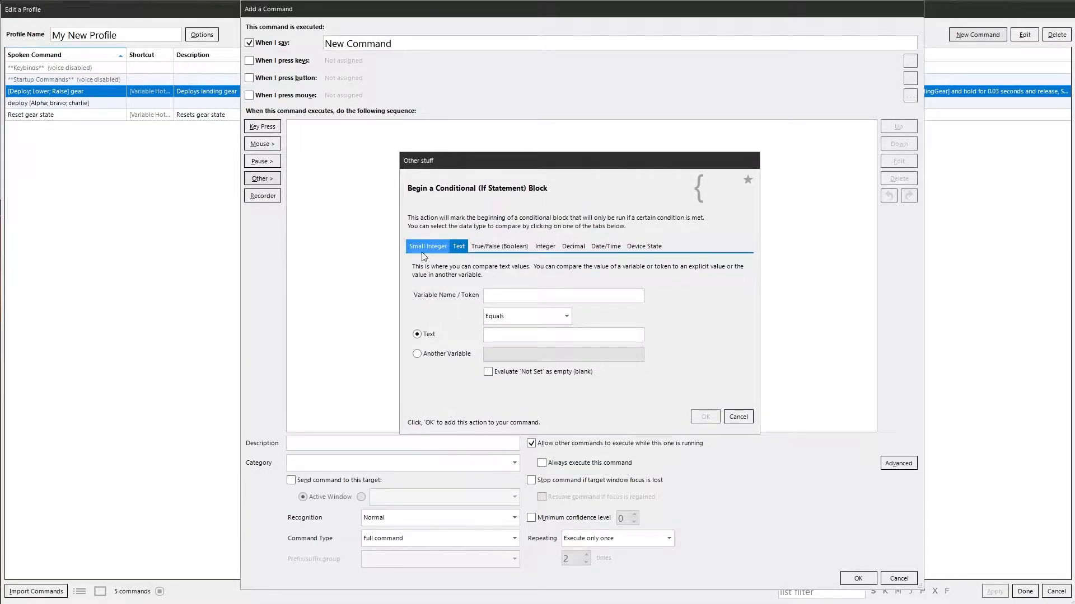
- Browse the Small Integer, True/False, Integer, Decimal and Date/Time types, ending on Device State
left_click(427, 246)
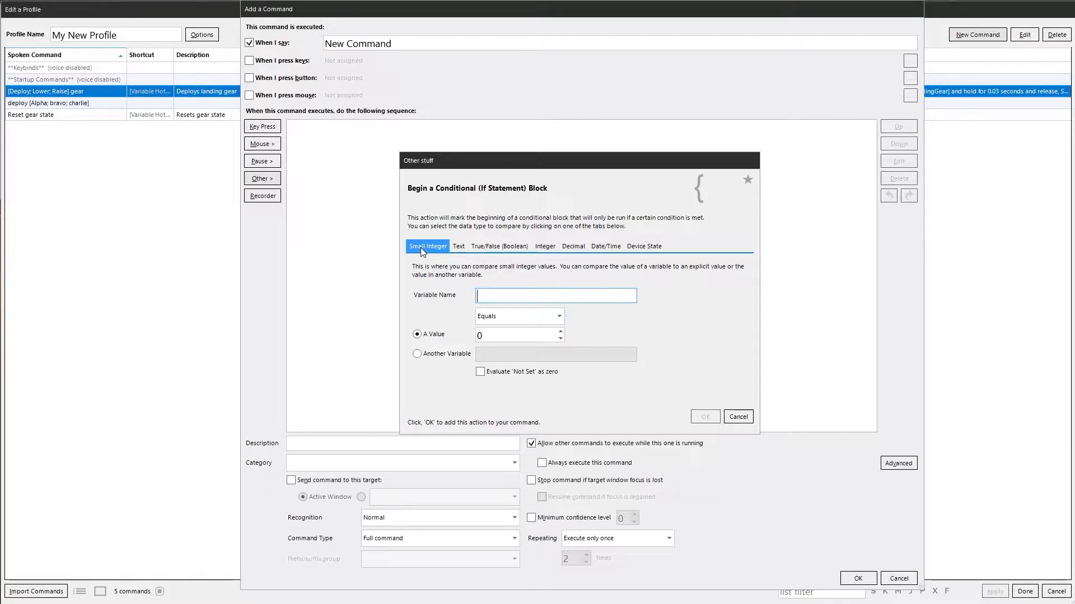
left_click(458, 246)
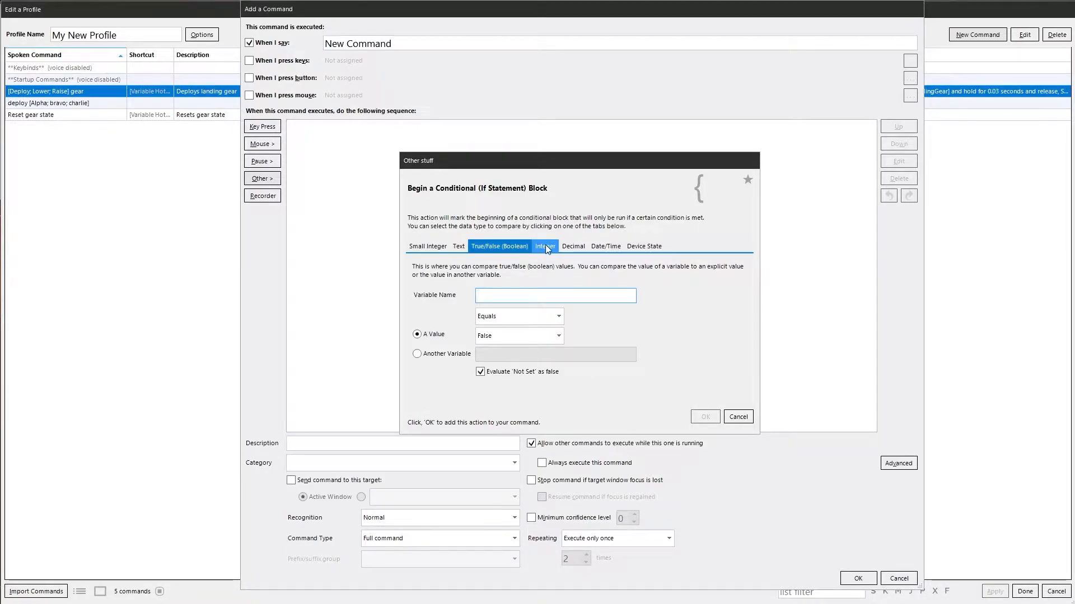
left_click(545, 247)
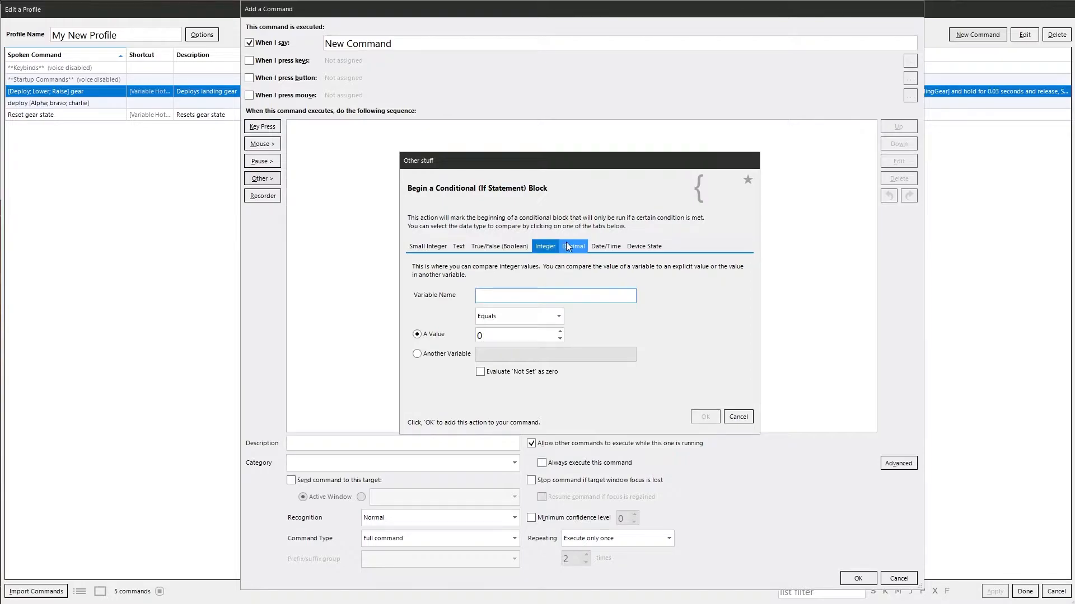
left_click(573, 246)
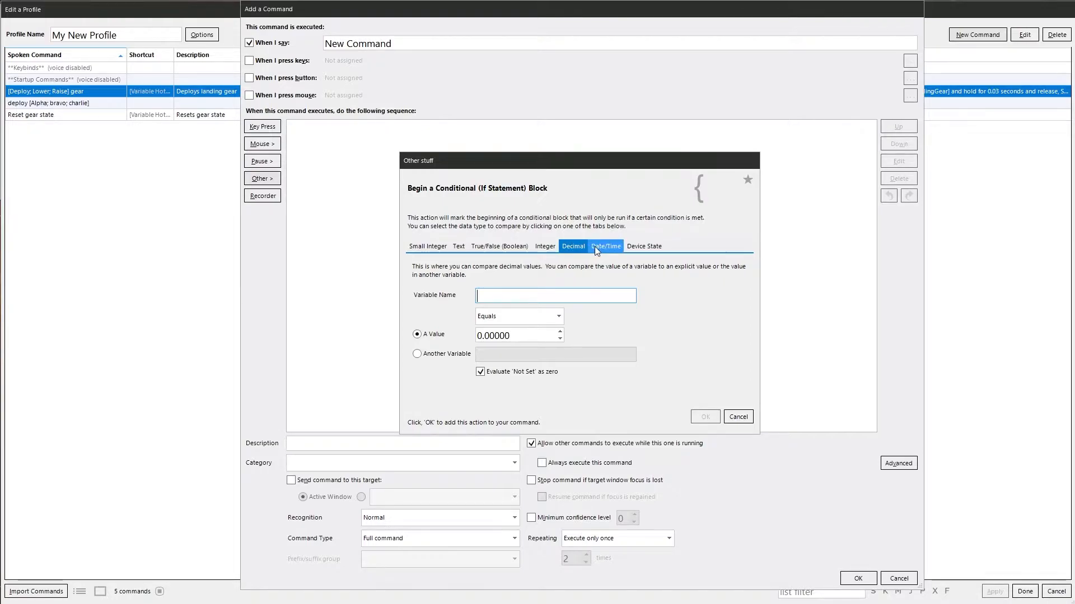
left_click(606, 246)
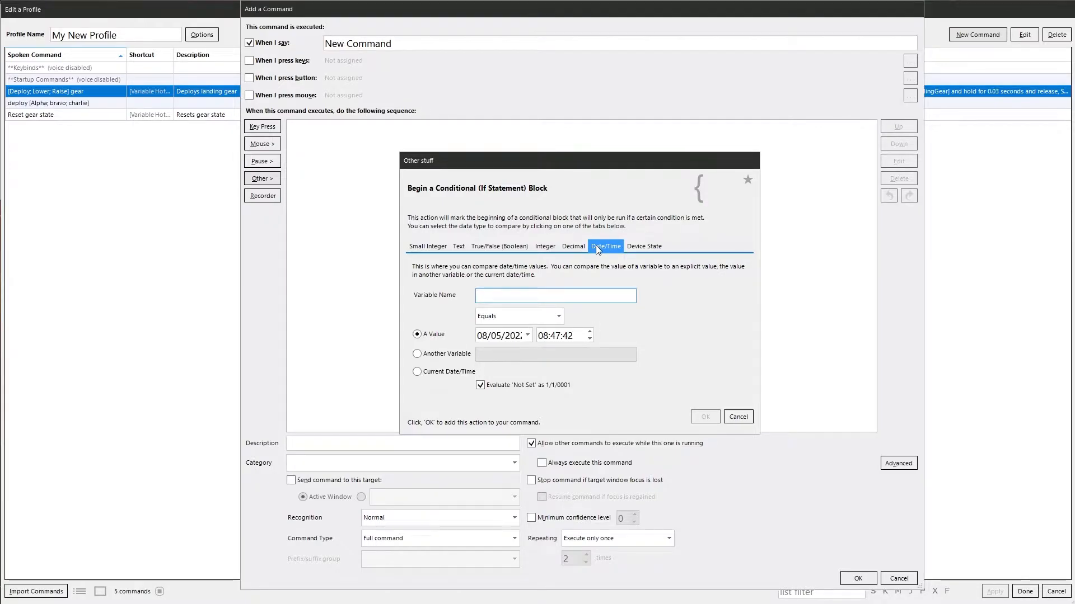
left_click(643, 246)
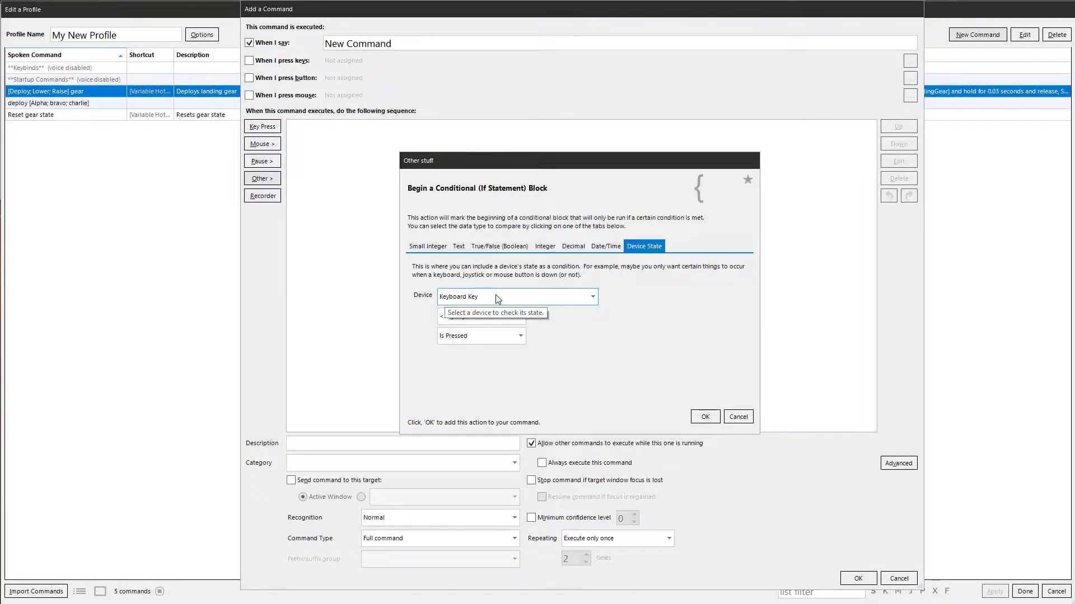
left_click(519, 334)
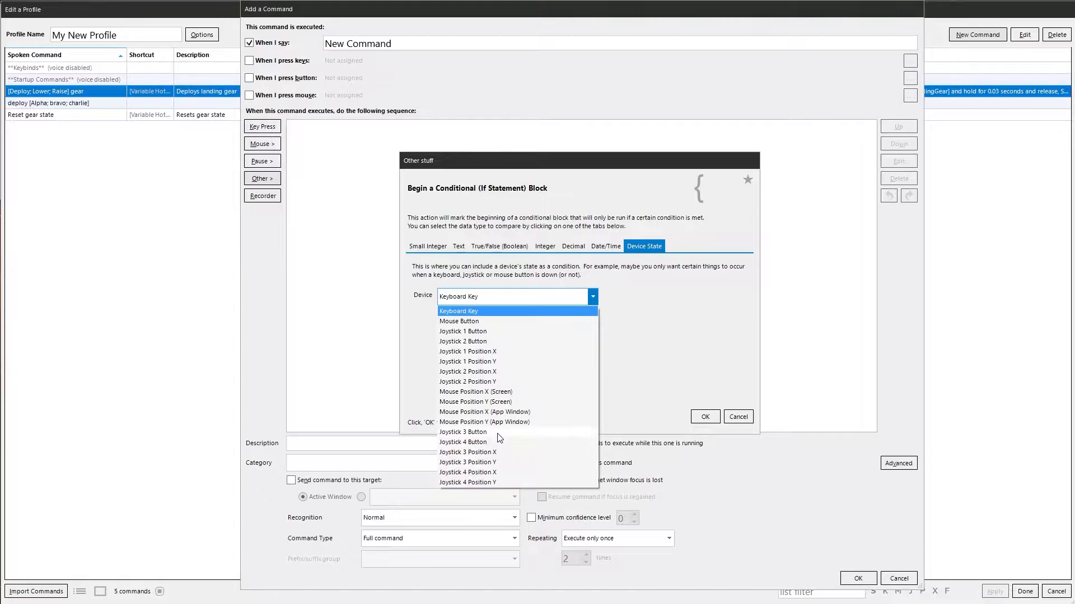
left_click(458, 310)
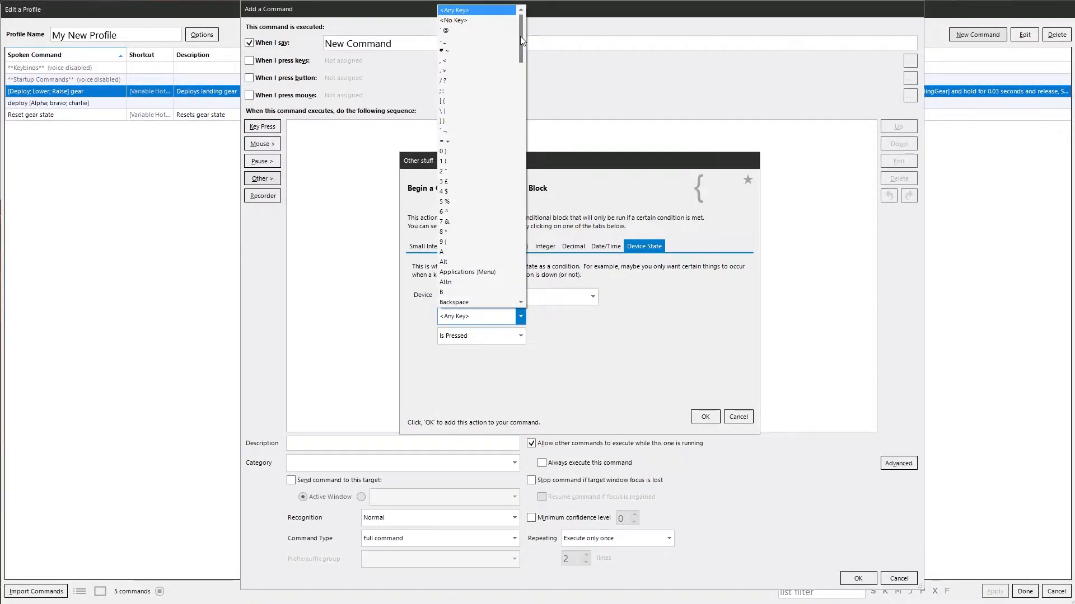
scroll("down", 3)
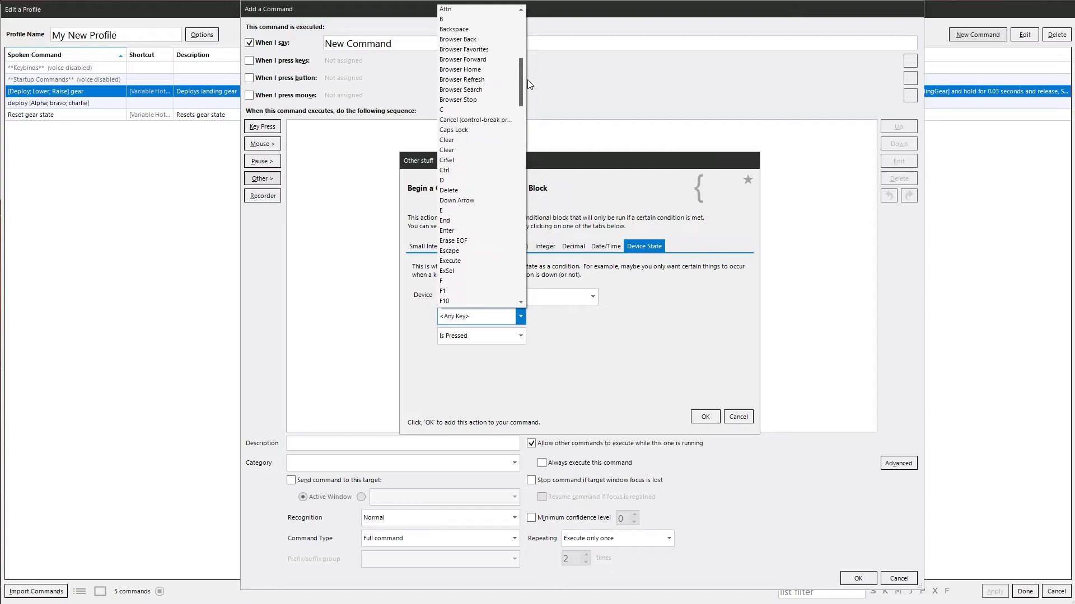
left_click(500, 246)
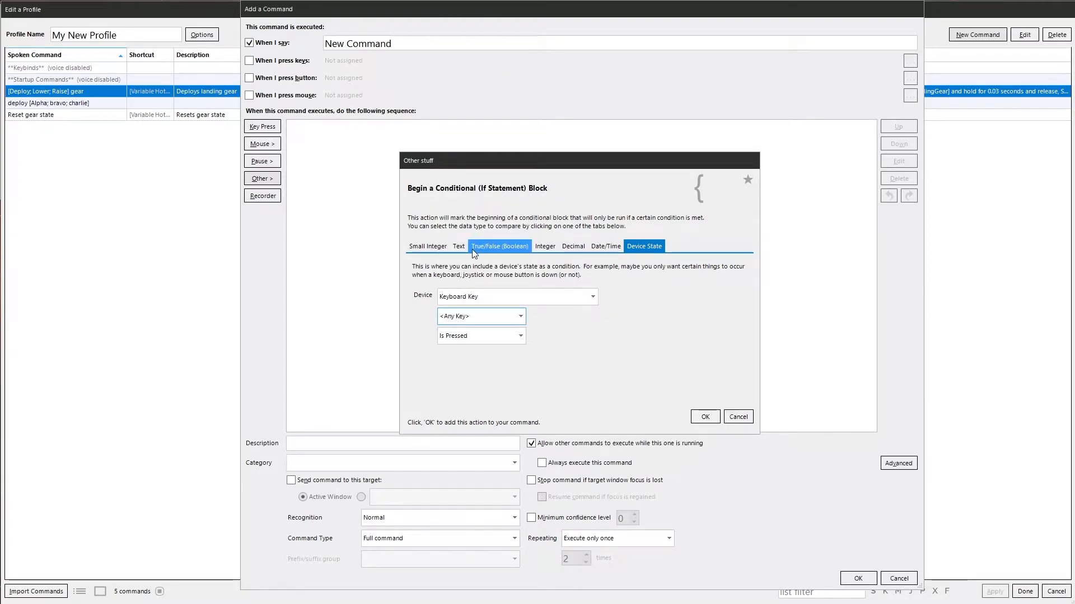
mouse_move(432, 258)
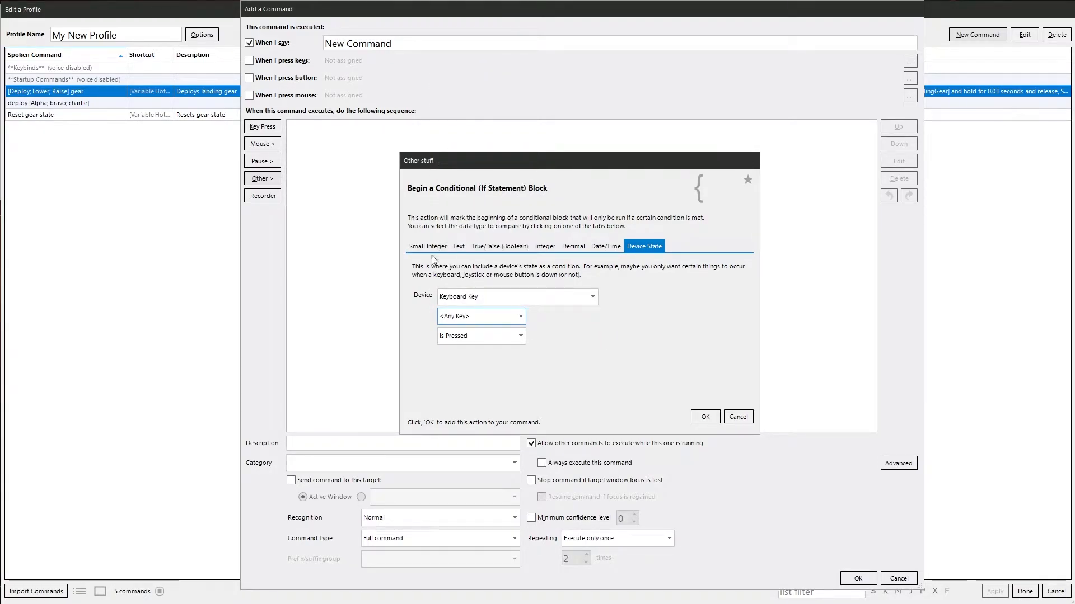
- Set a True/False condition on 'Variable', keep Equals, and compare it against another variable
left_click(499, 246)
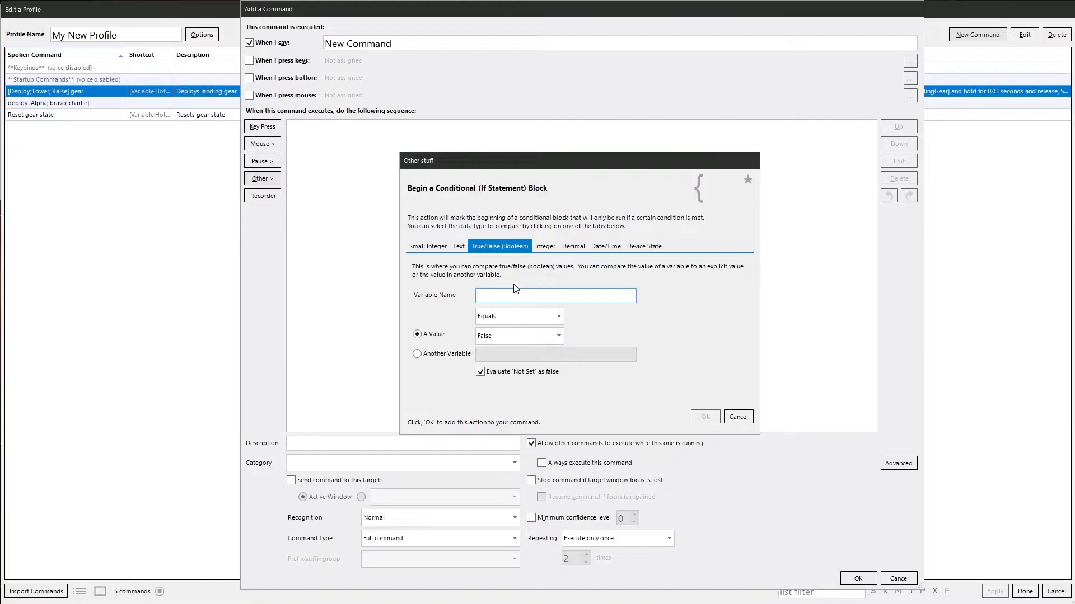
type("Variable")
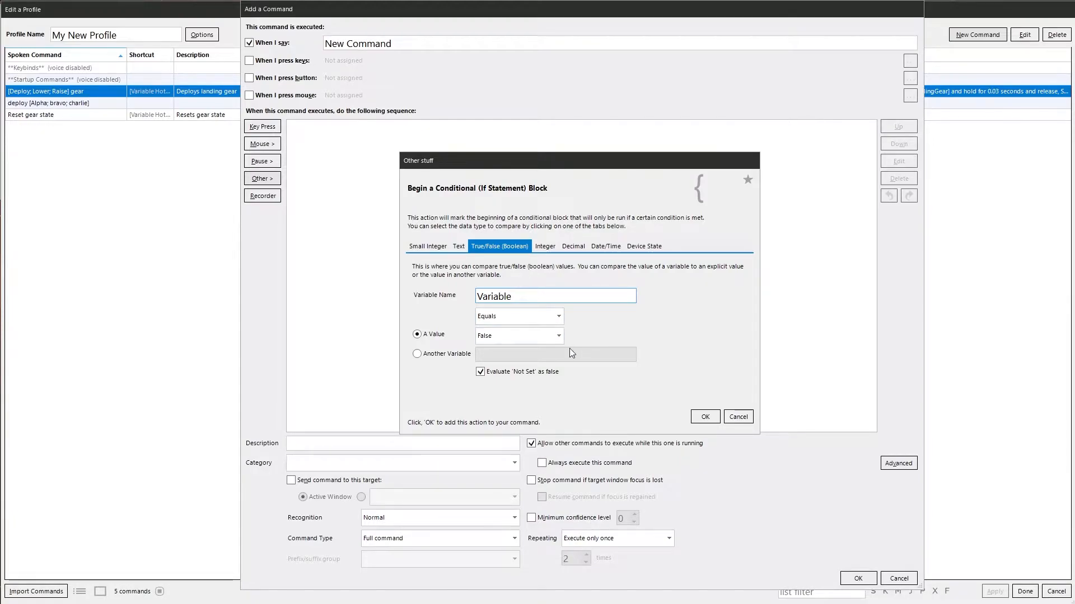
left_click(521, 295)
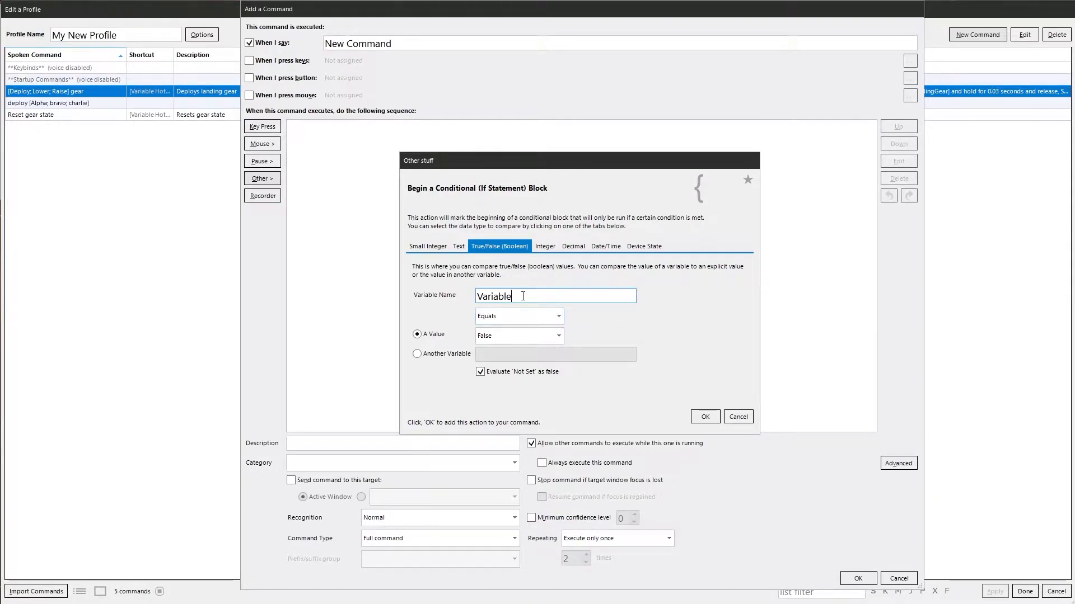
left_click(555, 316)
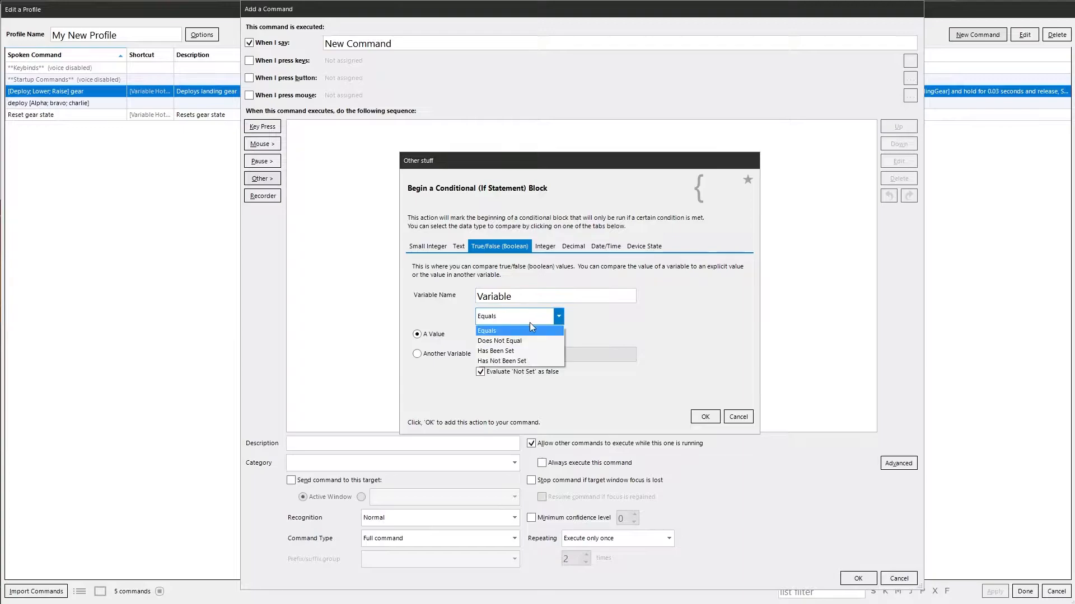
mouse_move(515, 351)
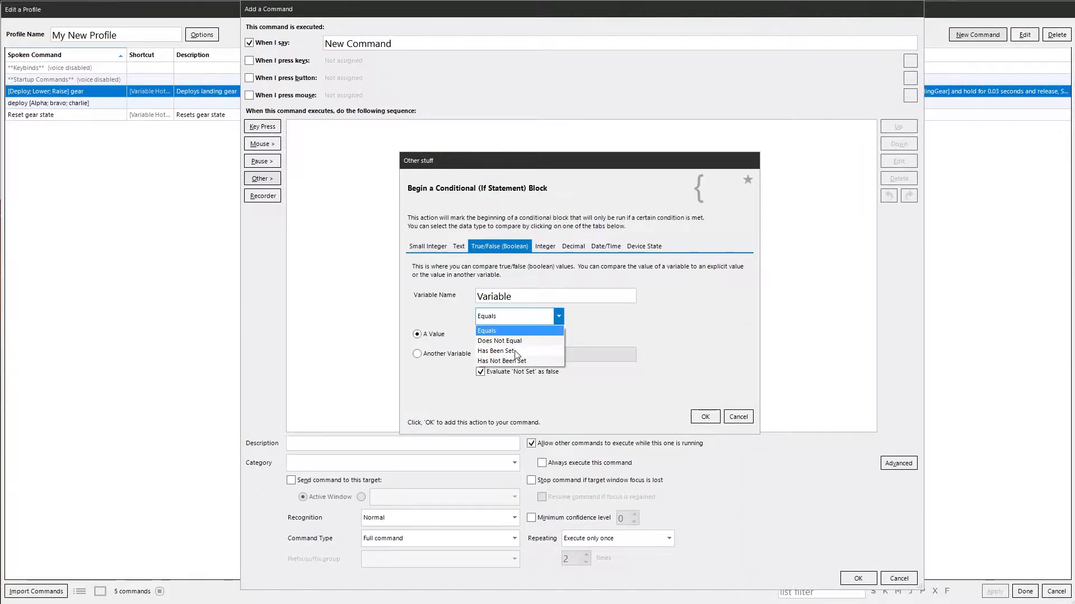
left_click(487, 330)
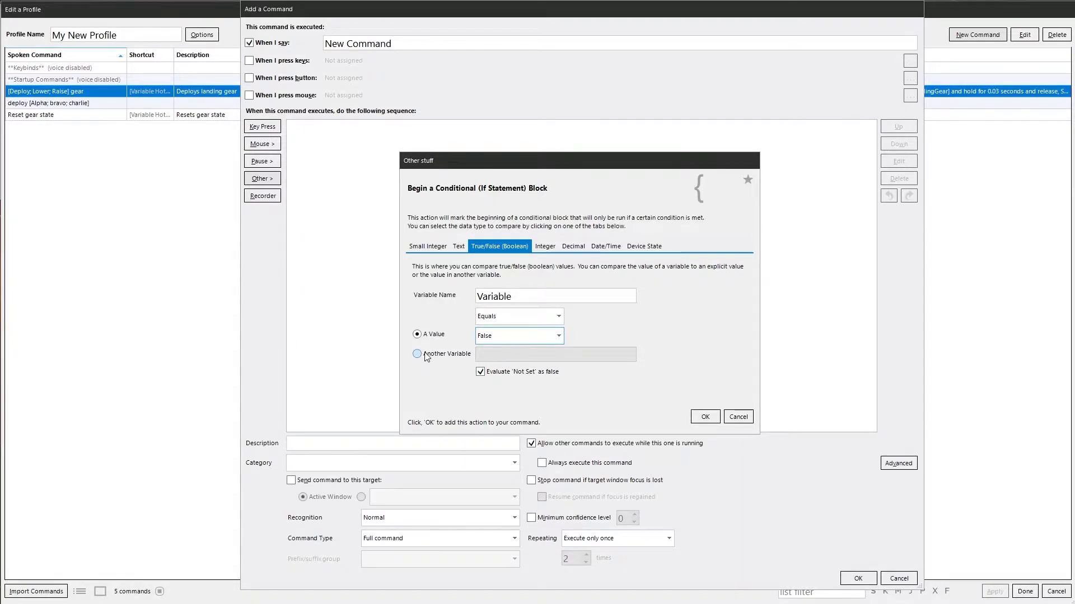
left_click(417, 354)
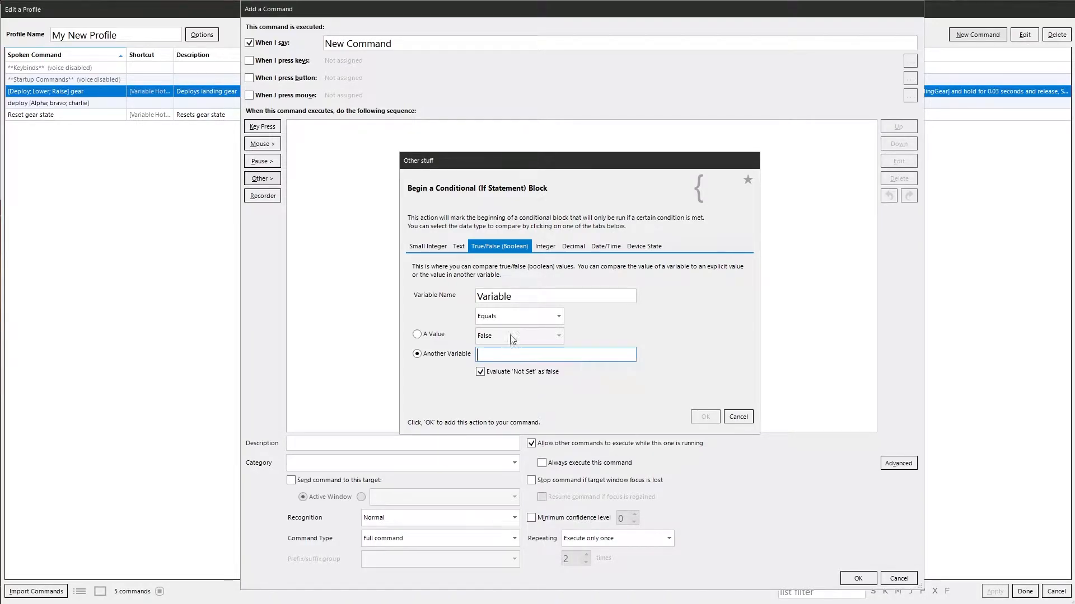
- Check the text comparison type, then move to the Integer condition settings
left_click(458, 247)
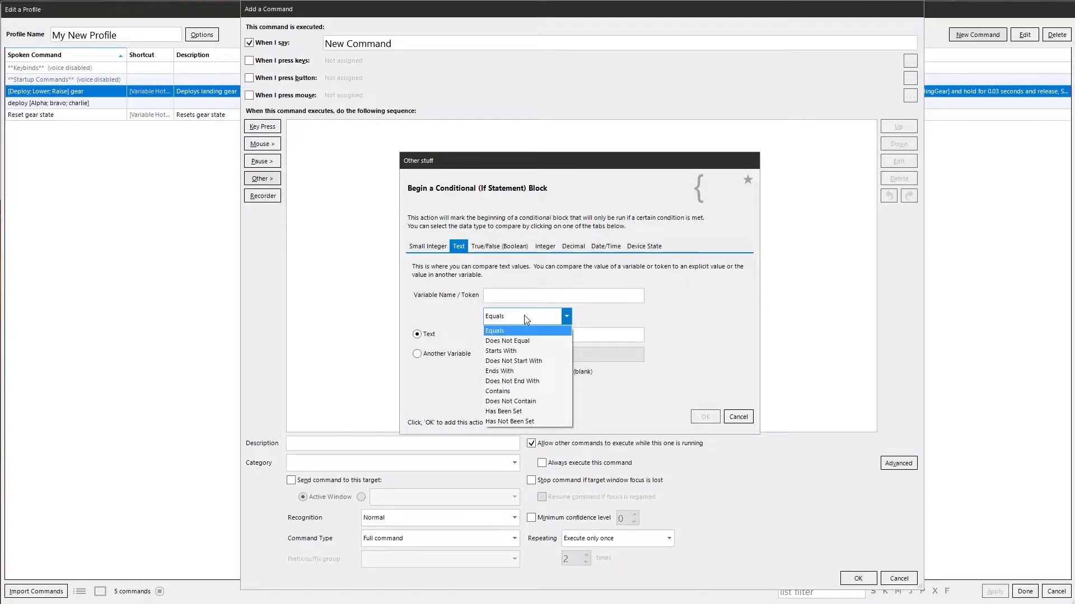
mouse_move(520, 357)
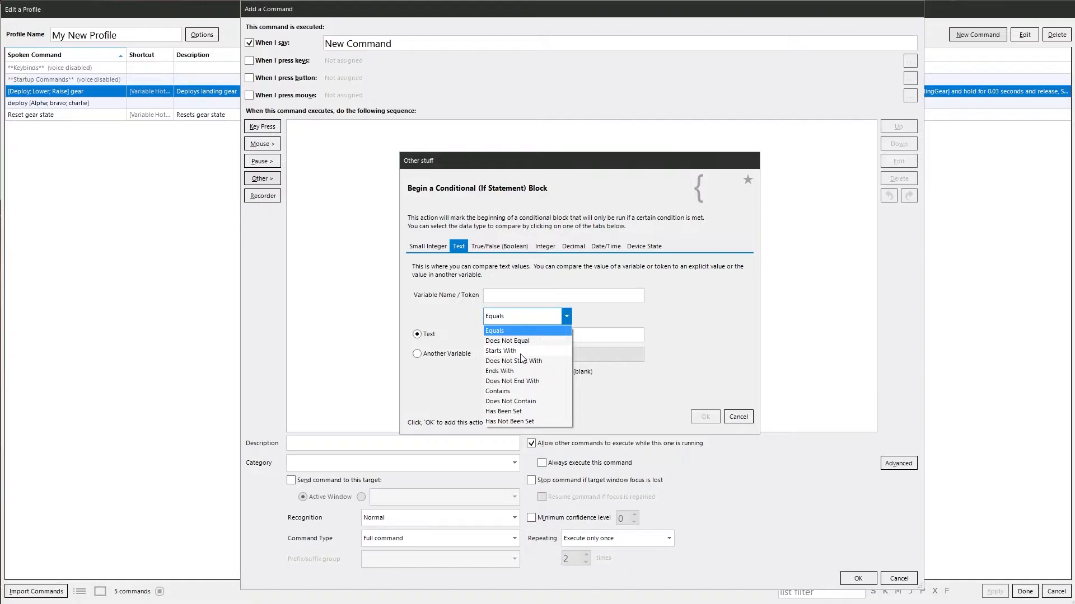
mouse_move(529, 391)
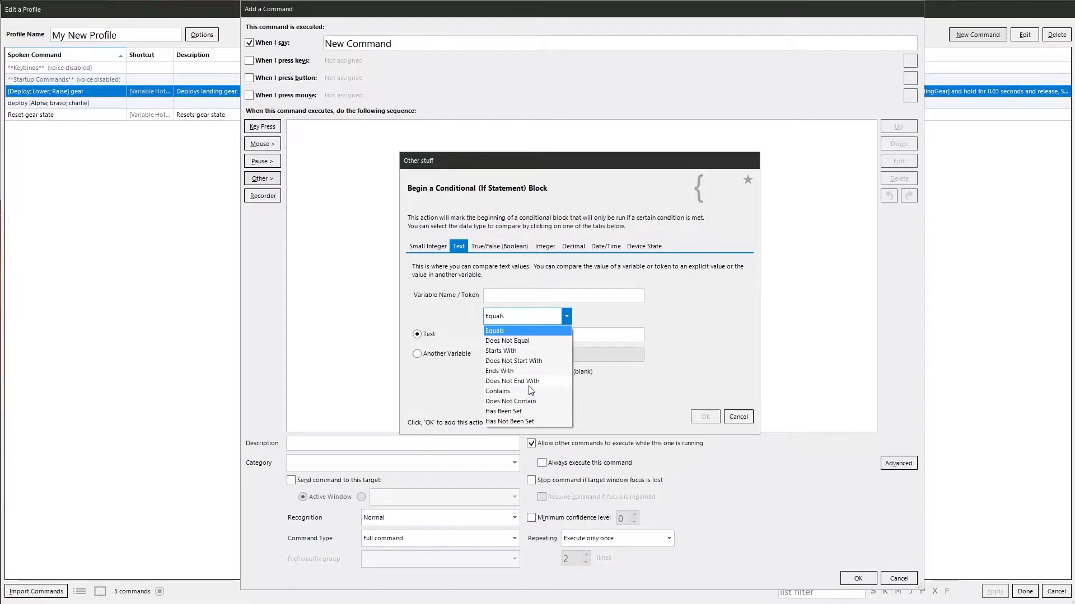
mouse_move(512, 413)
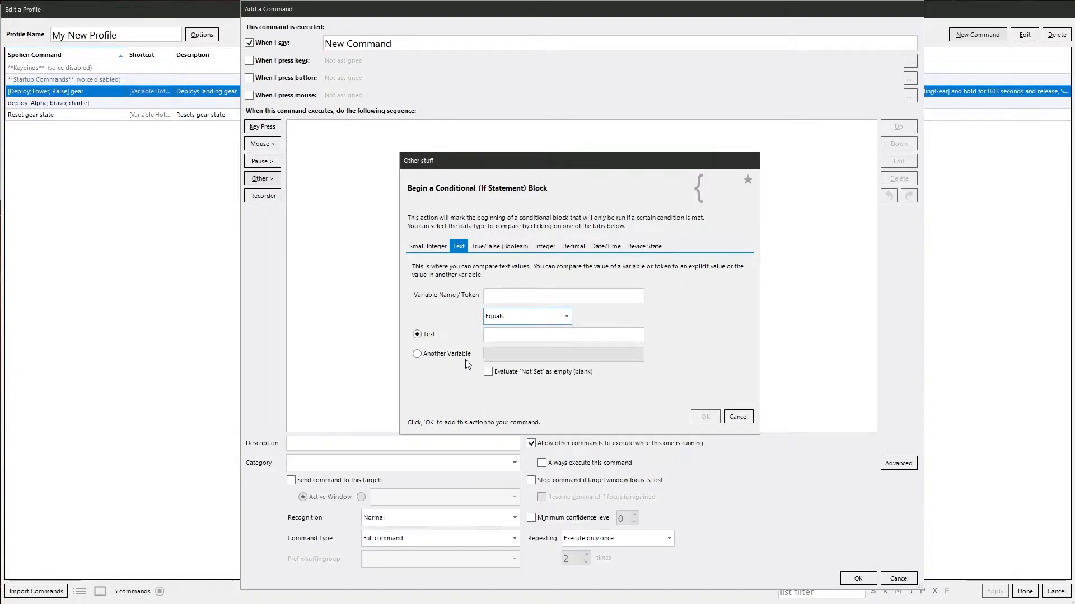
left_click(545, 246)
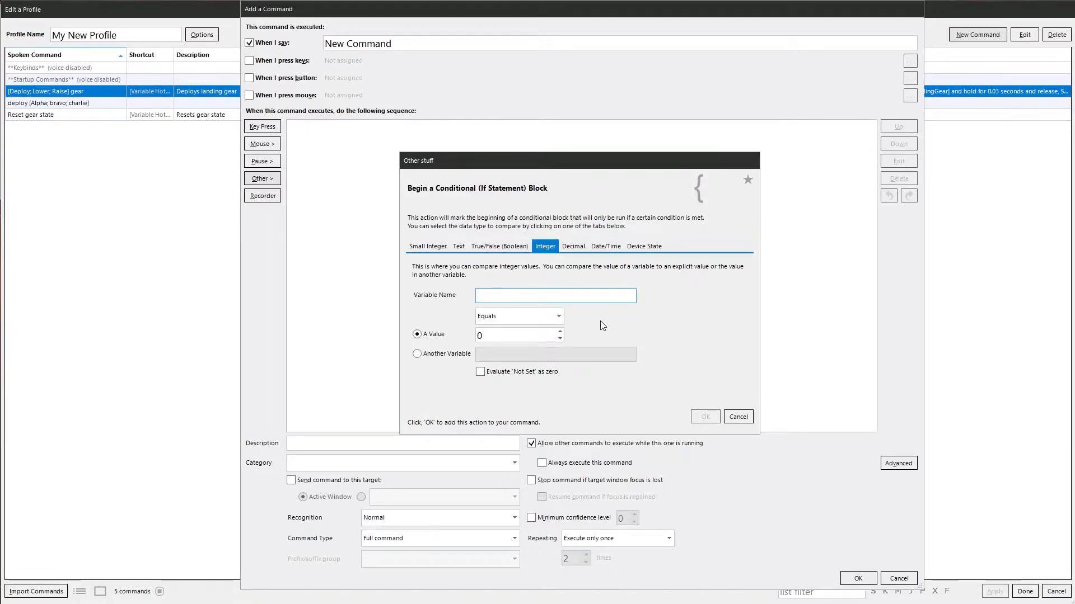
- Review the Integer, Decimal and Date/Time comparison operators, then return to the True/False type
left_click(558, 315)
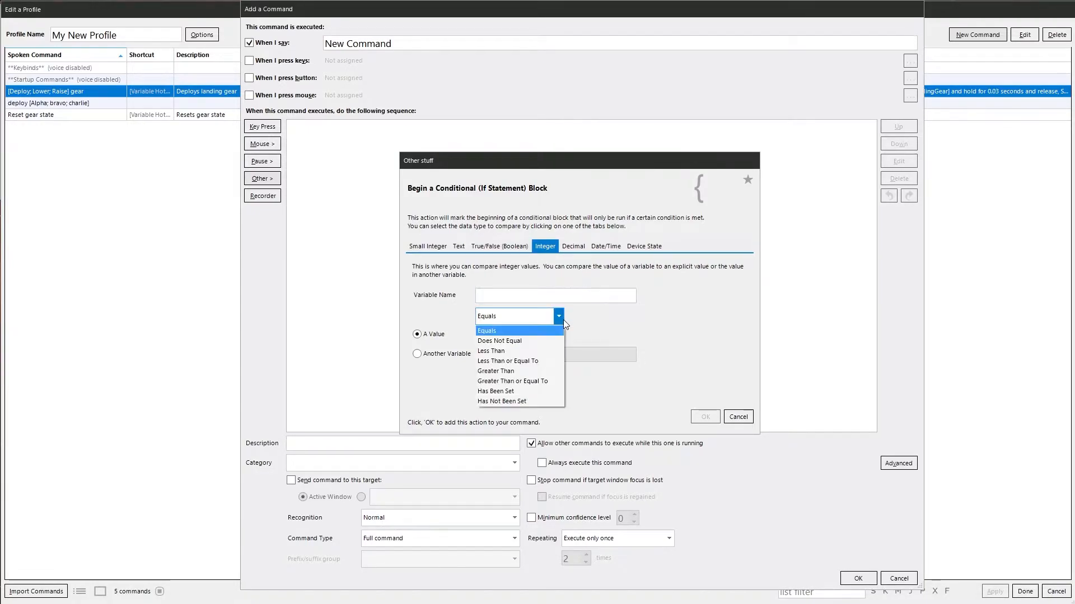
mouse_move(526, 345)
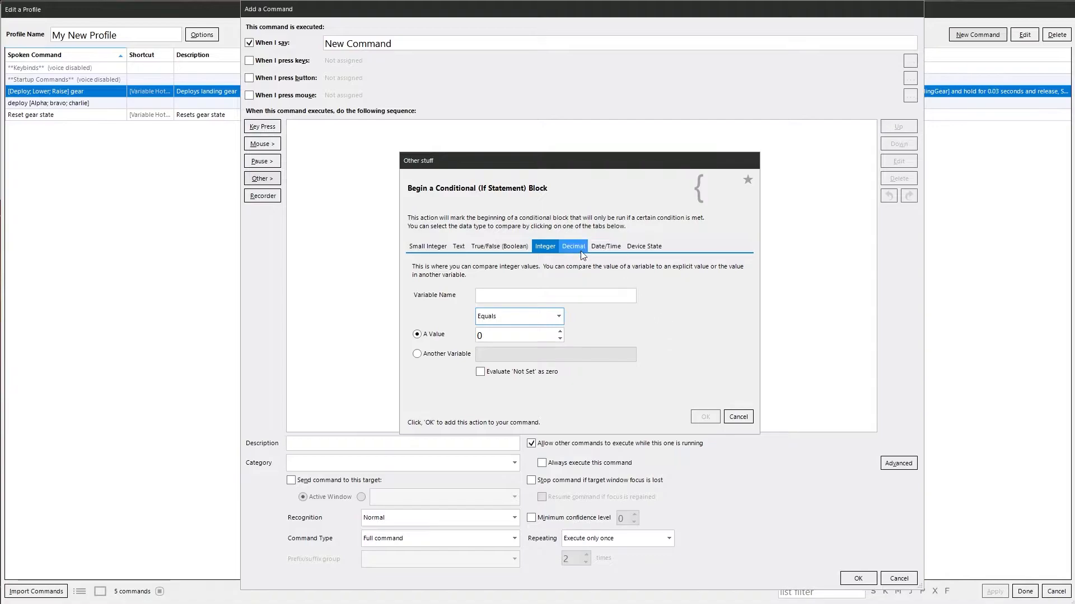
left_click(572, 246)
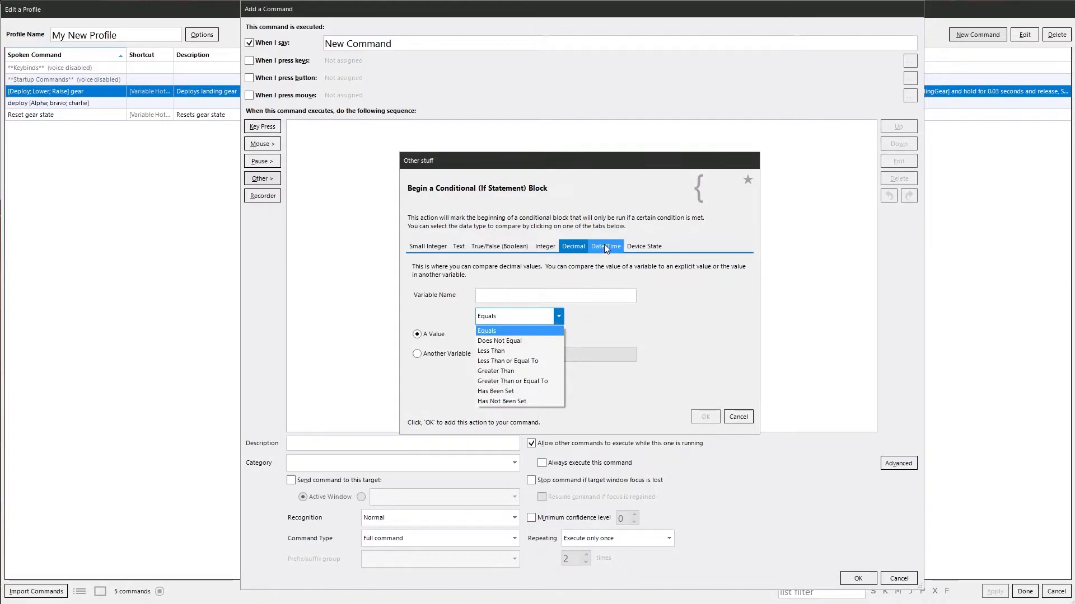
left_click(605, 246)
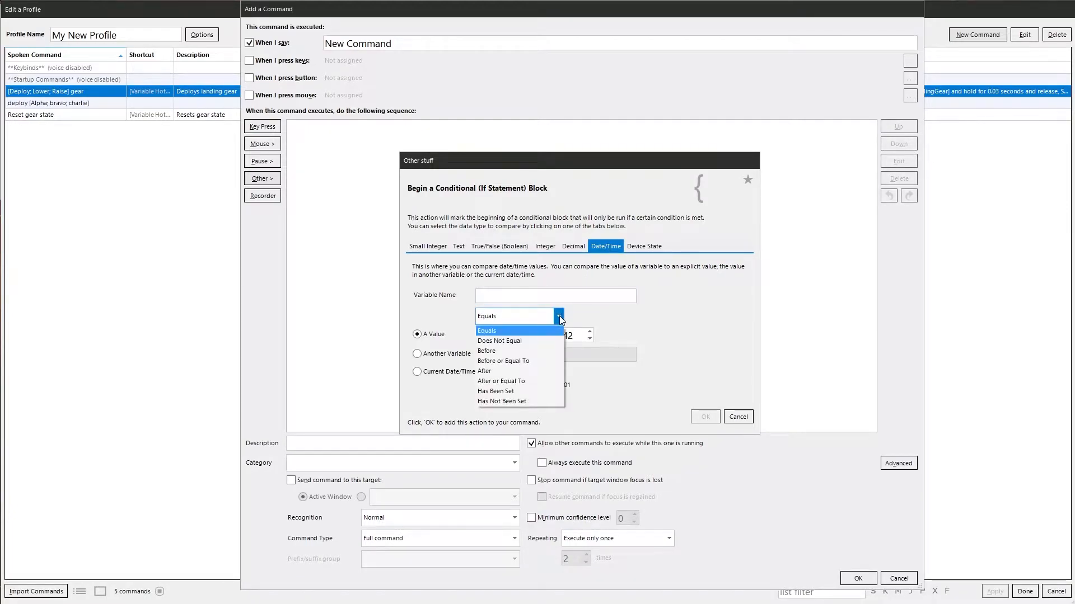
mouse_move(523, 371)
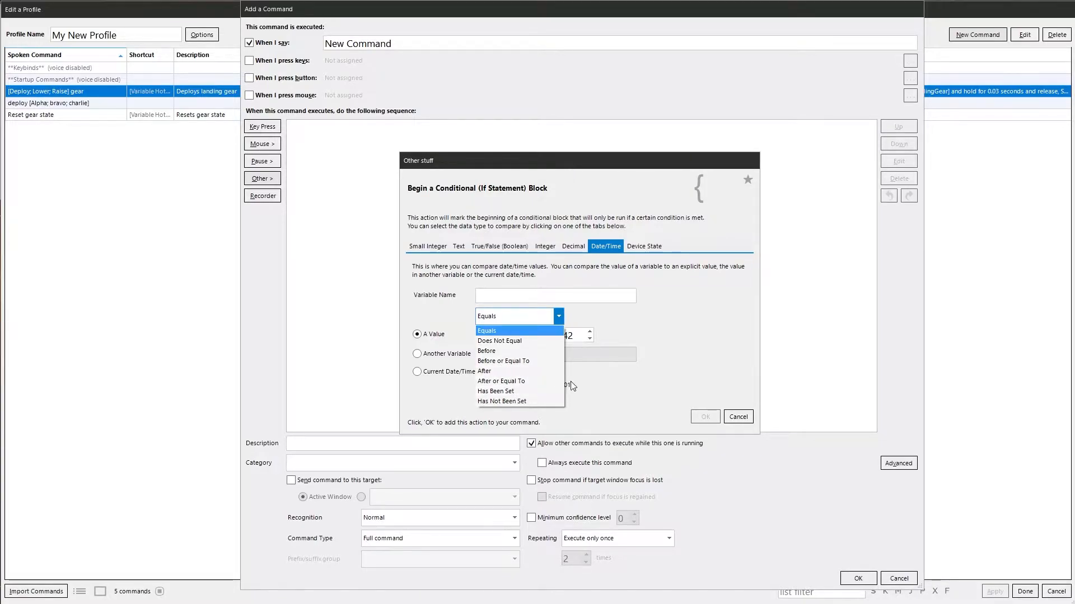
left_click(486, 330)
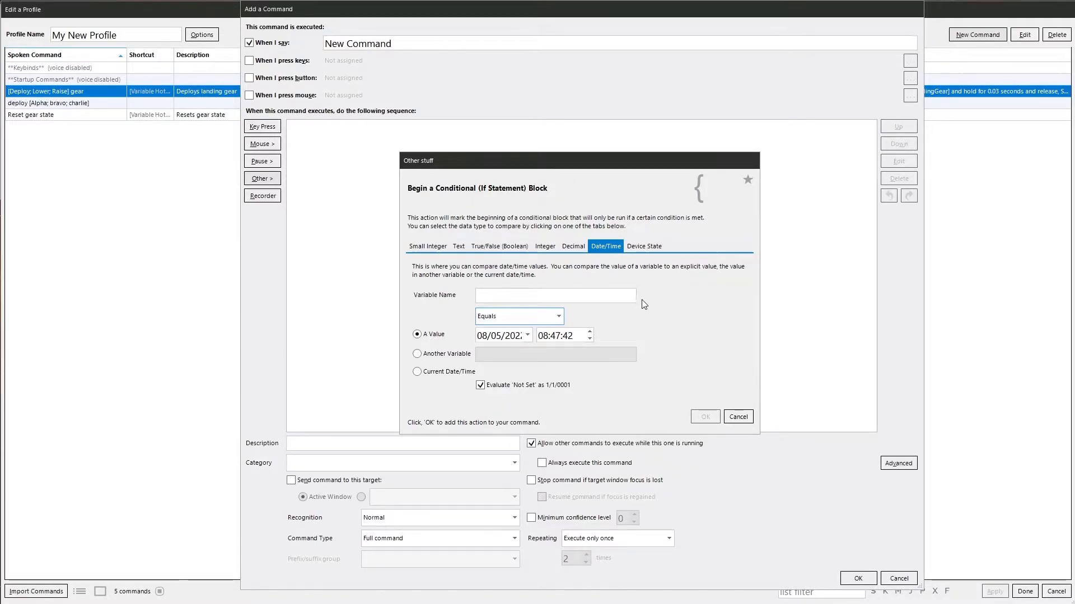
left_click(499, 247)
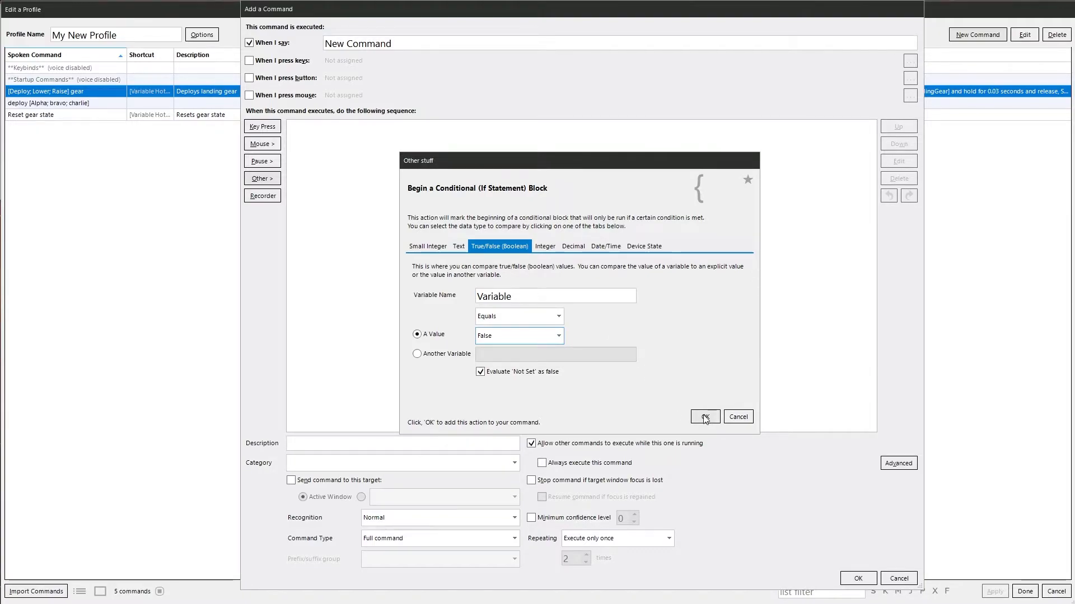
- Confirm the Begin Boolean Compare 'Variable' Equals False block into the command sequence
left_click(704, 416)
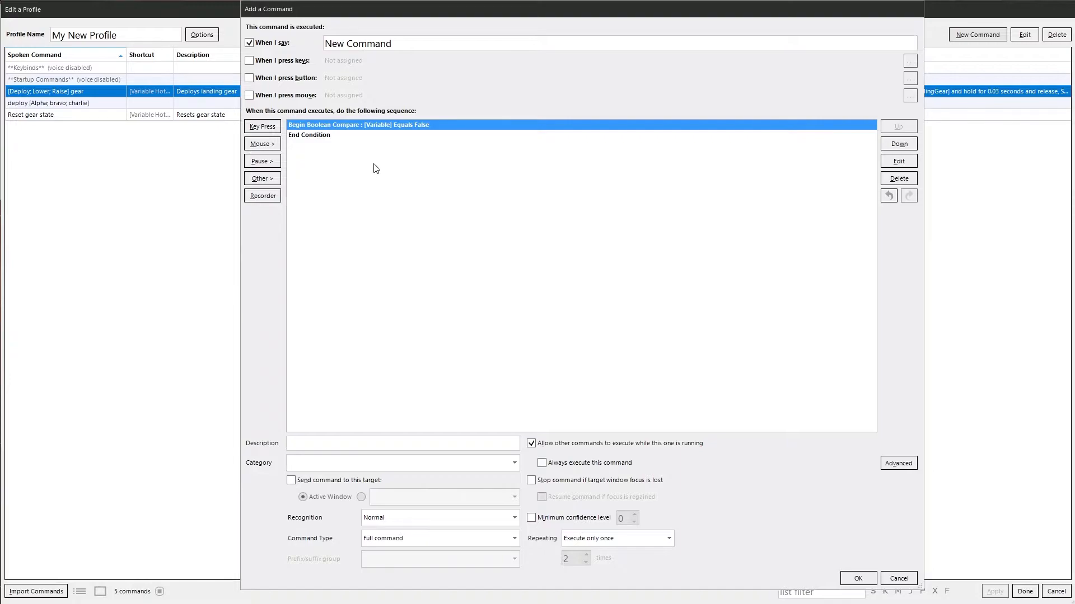
mouse_move(348, 130)
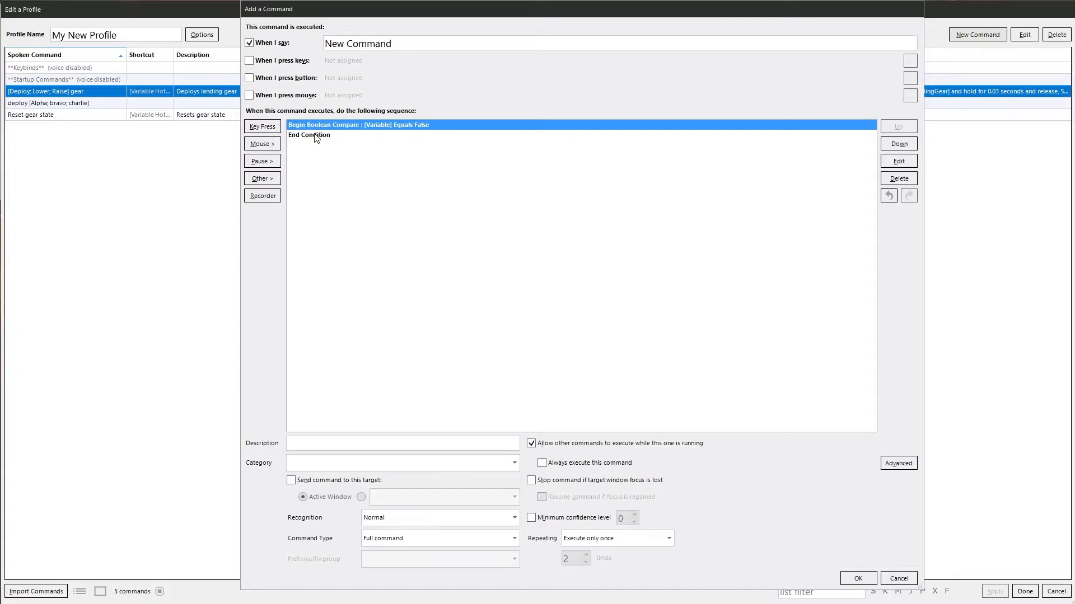
mouse_move(327, 168)
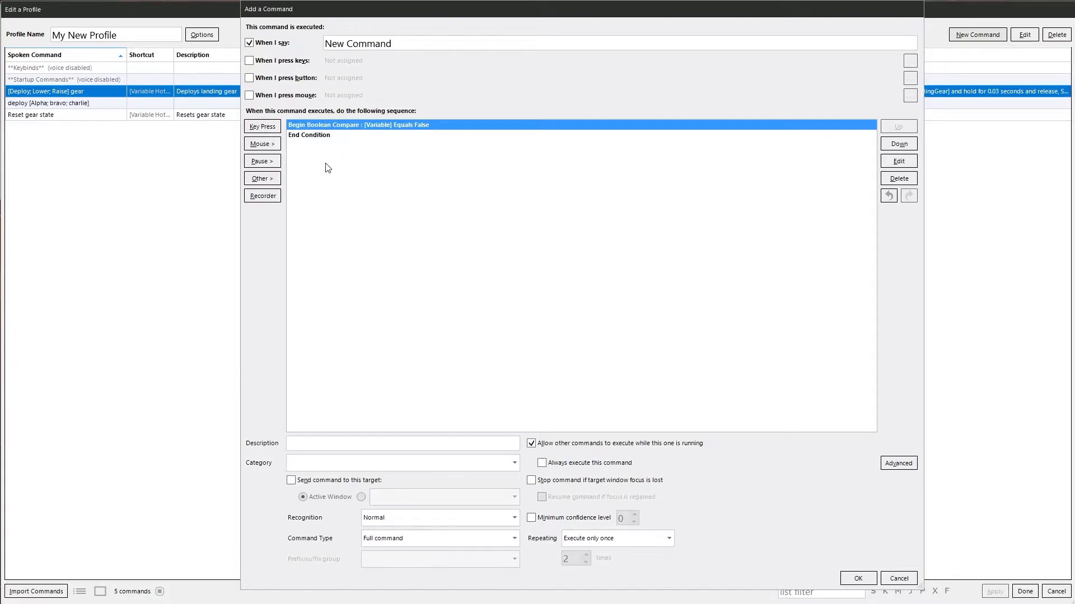
mouse_move(262, 178)
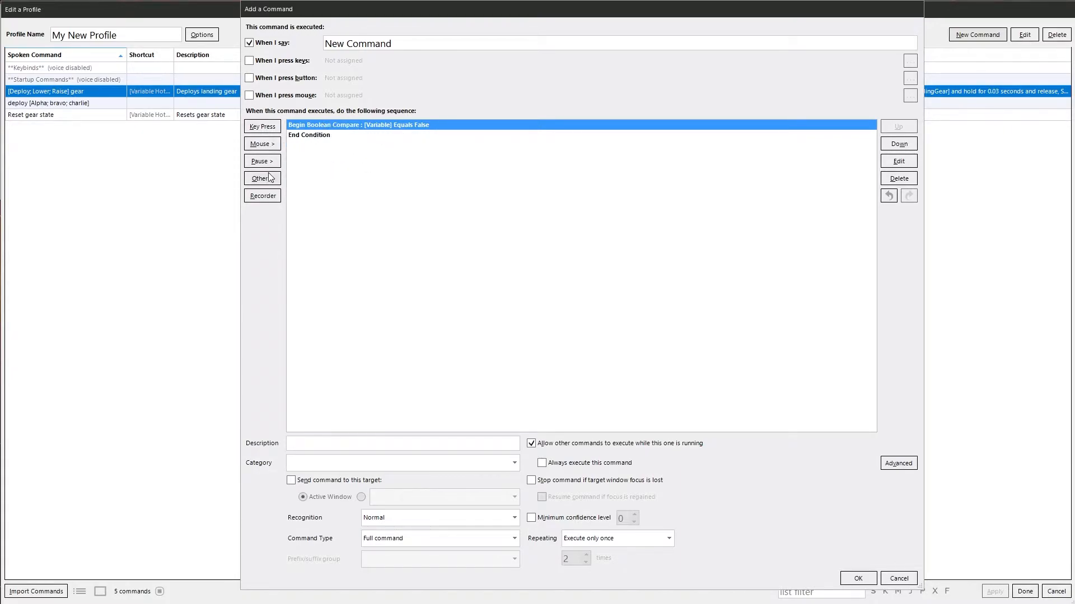
- Add a keypress action pressing T (0.03 s hold) inside the conditional block
left_click(262, 127)
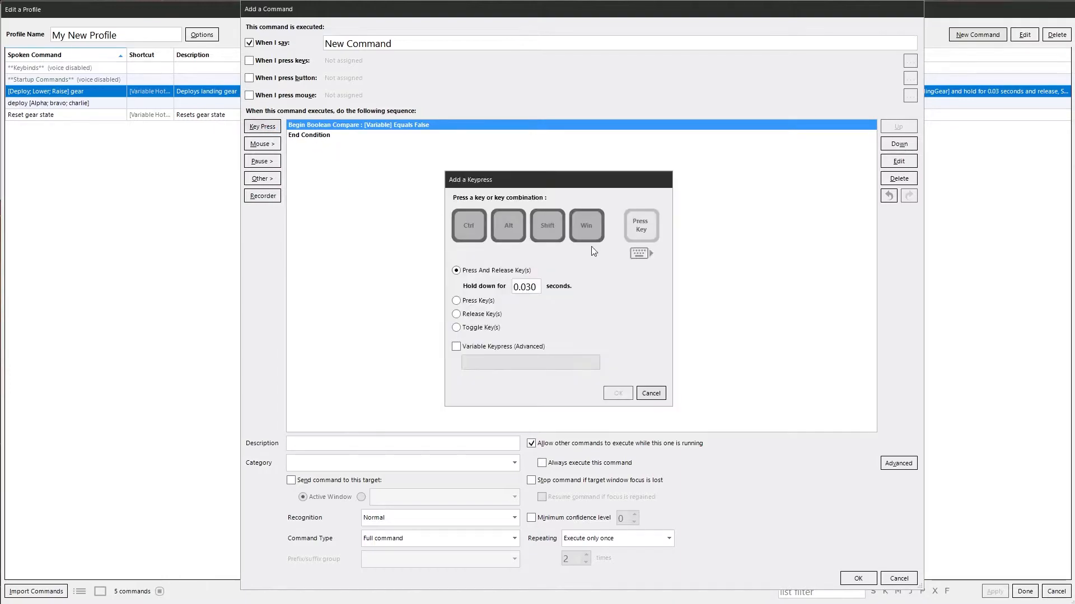
left_click(615, 393)
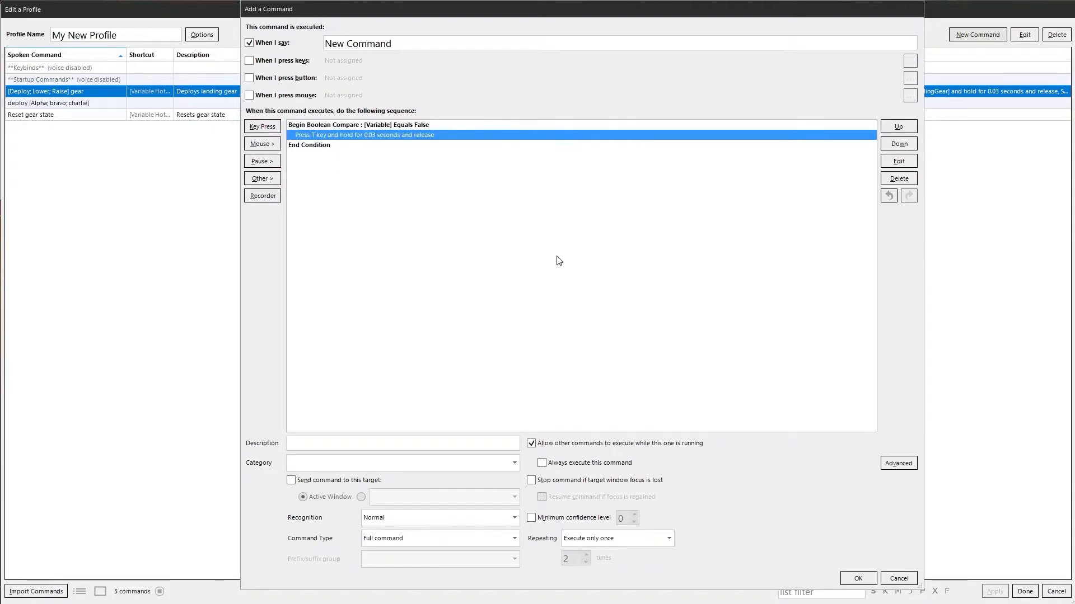
mouse_move(430, 139)
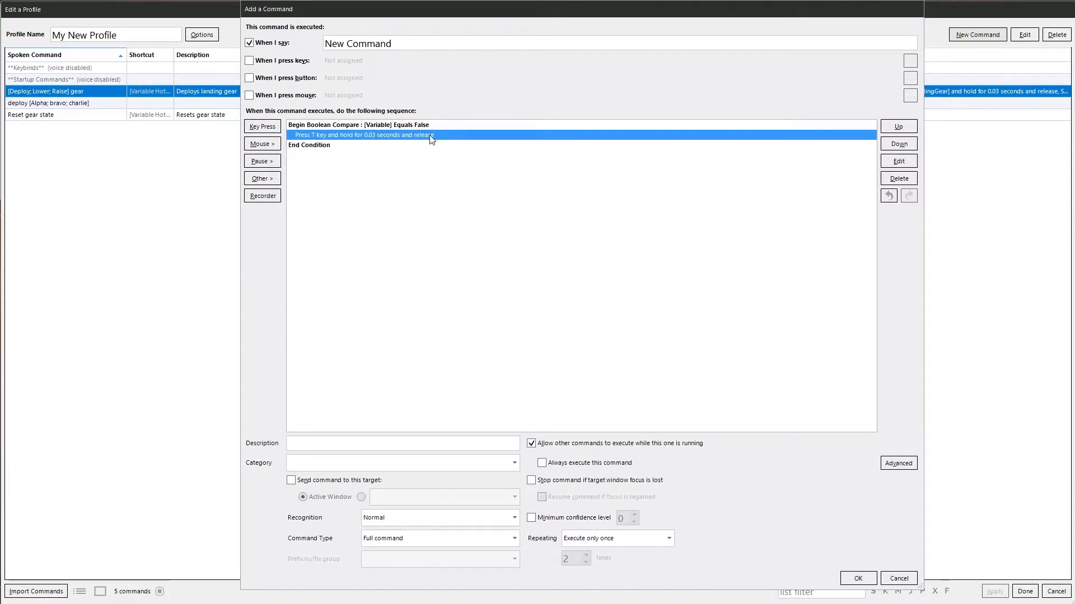
mouse_move(385, 142)
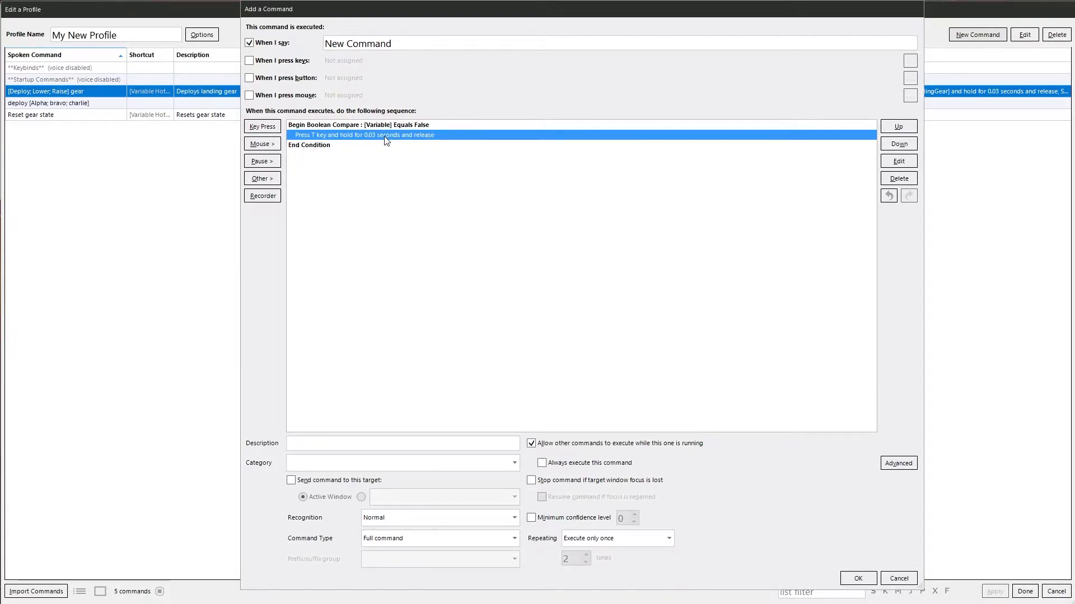
mouse_move(350, 134)
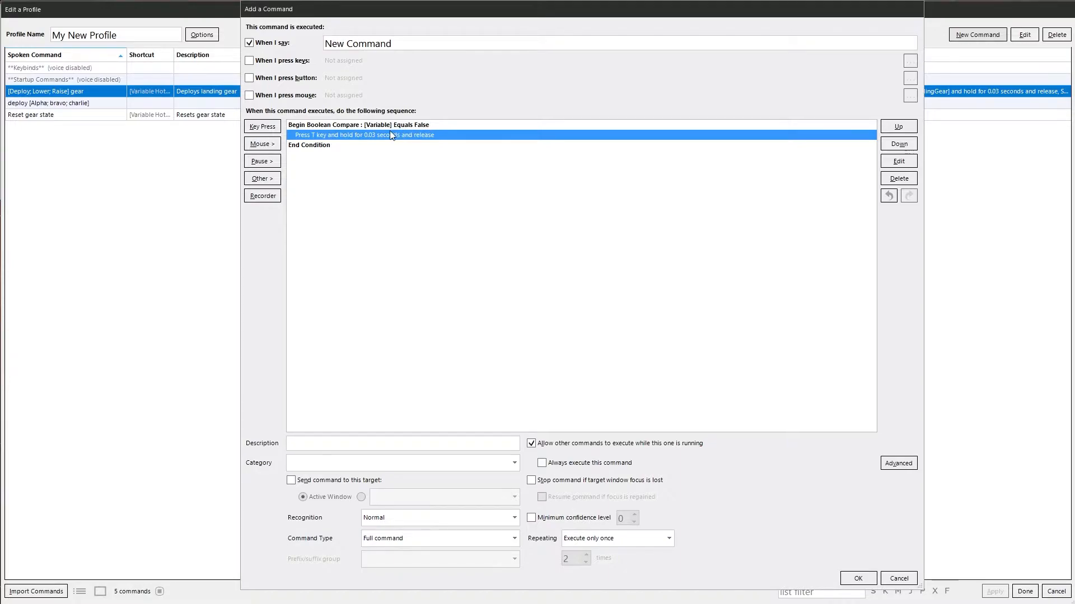
mouse_move(384, 319)
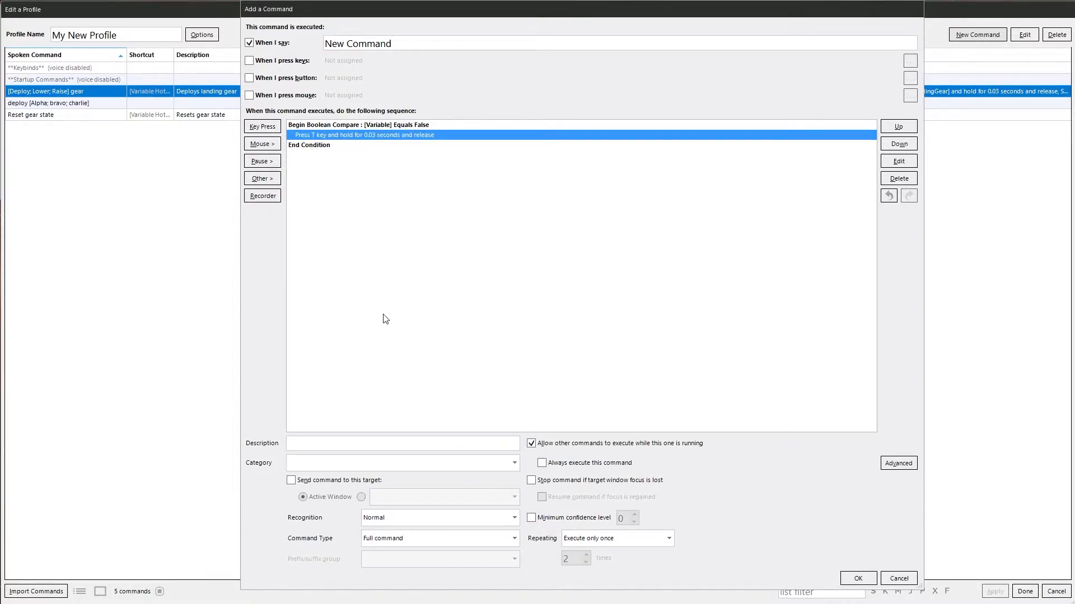
mouse_move(314, 154)
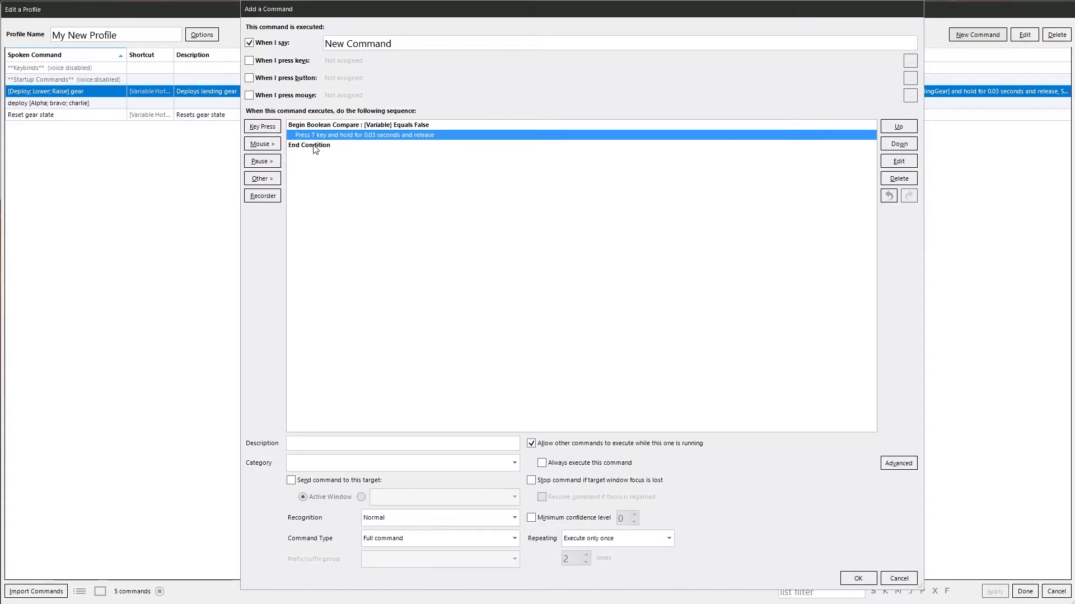
double_click(308, 144)
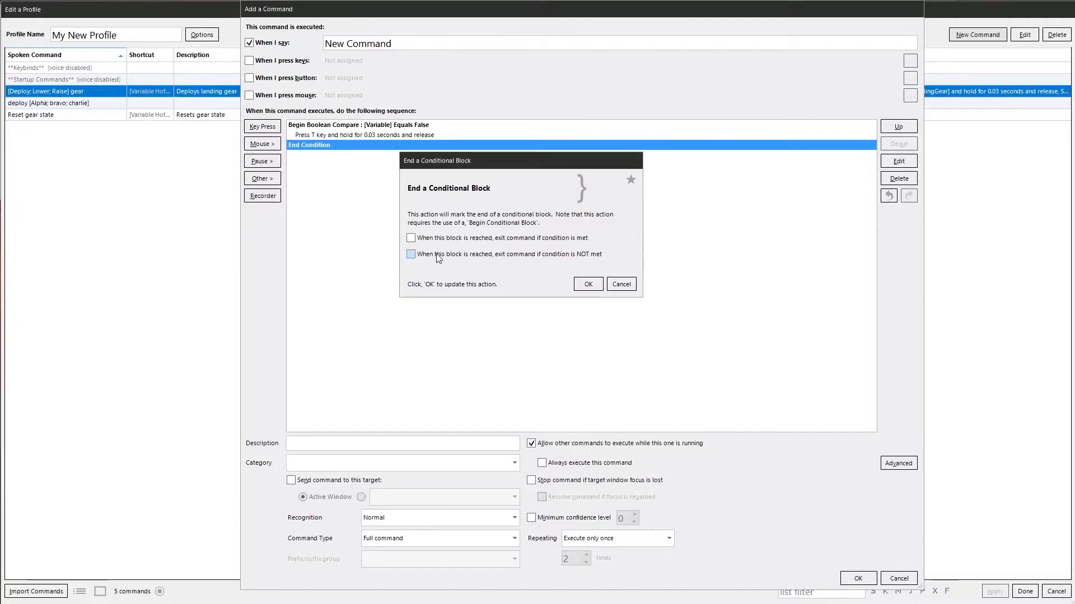
mouse_move(430, 245)
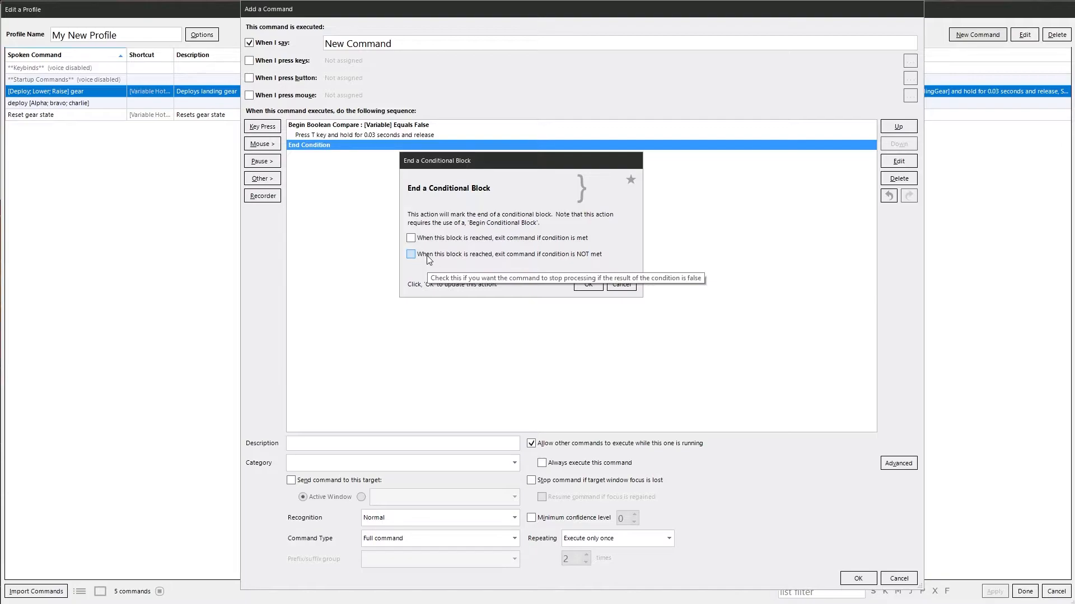
mouse_move(425, 255)
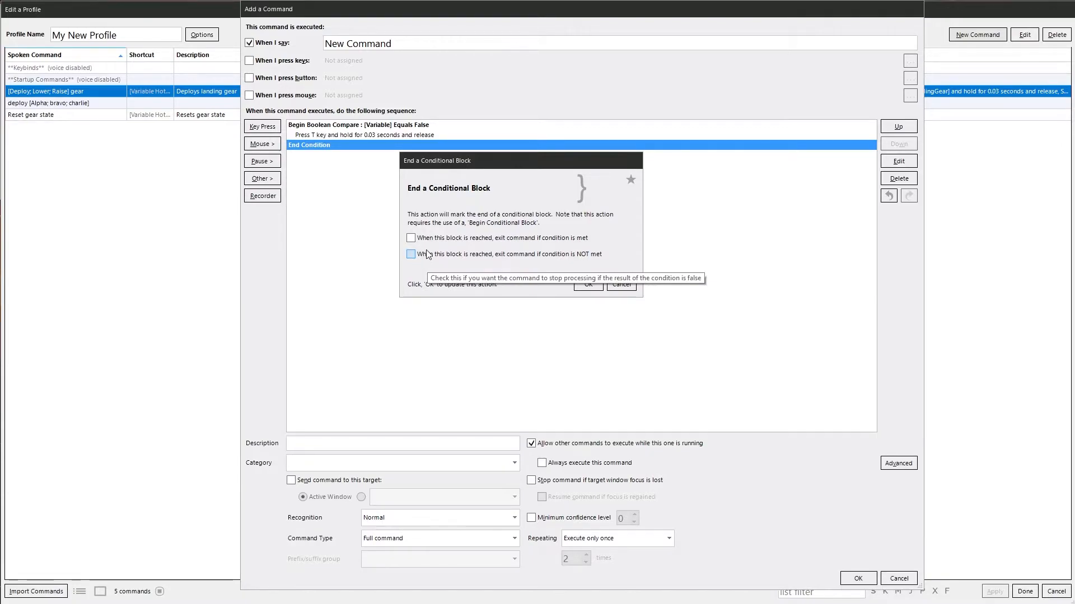
mouse_move(439, 240)
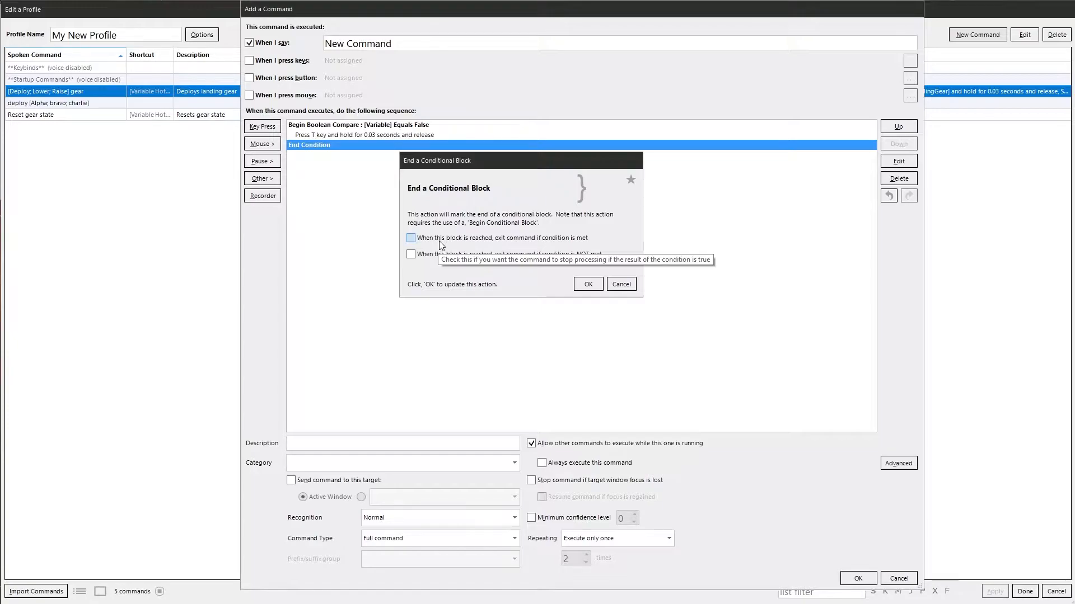
mouse_move(555, 282)
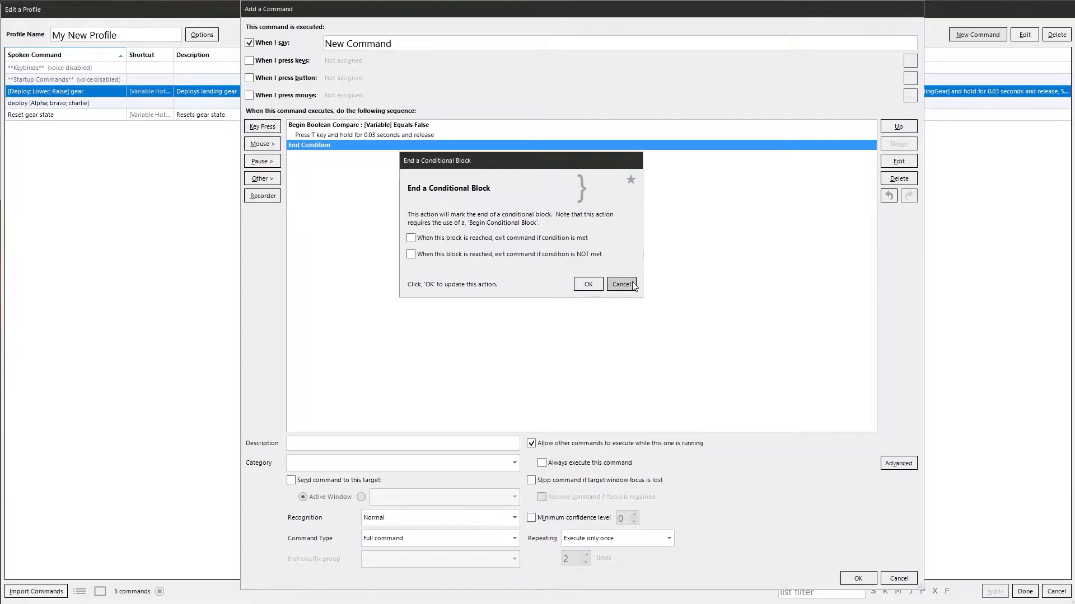
left_click(620, 283)
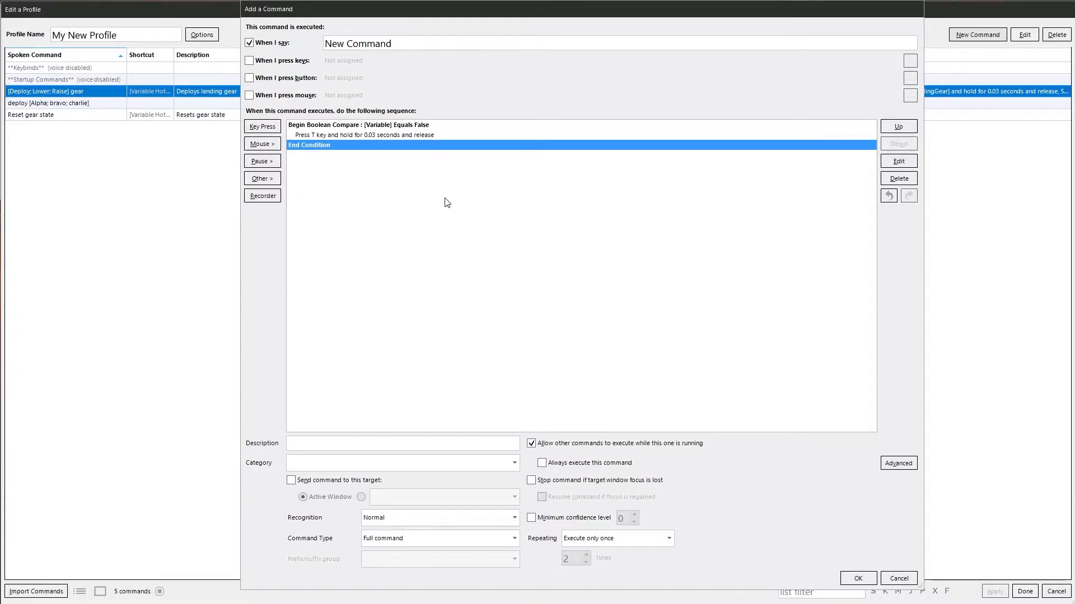
left_click(356, 124)
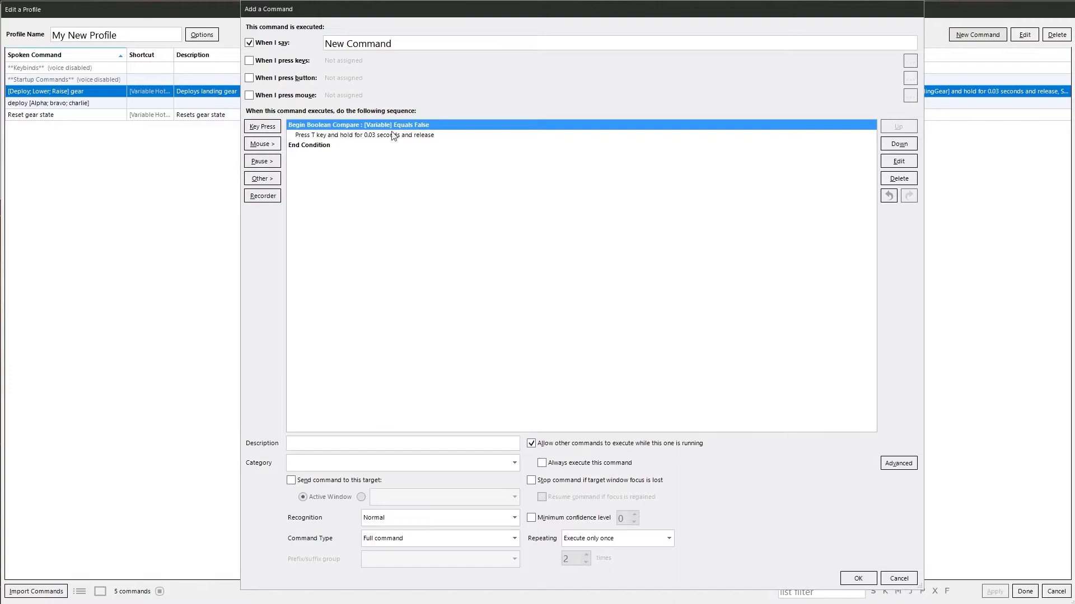
- Through the Condition Builder, add an AND Device State condition requiring the Home key Is Pressed
right_click(393, 135)
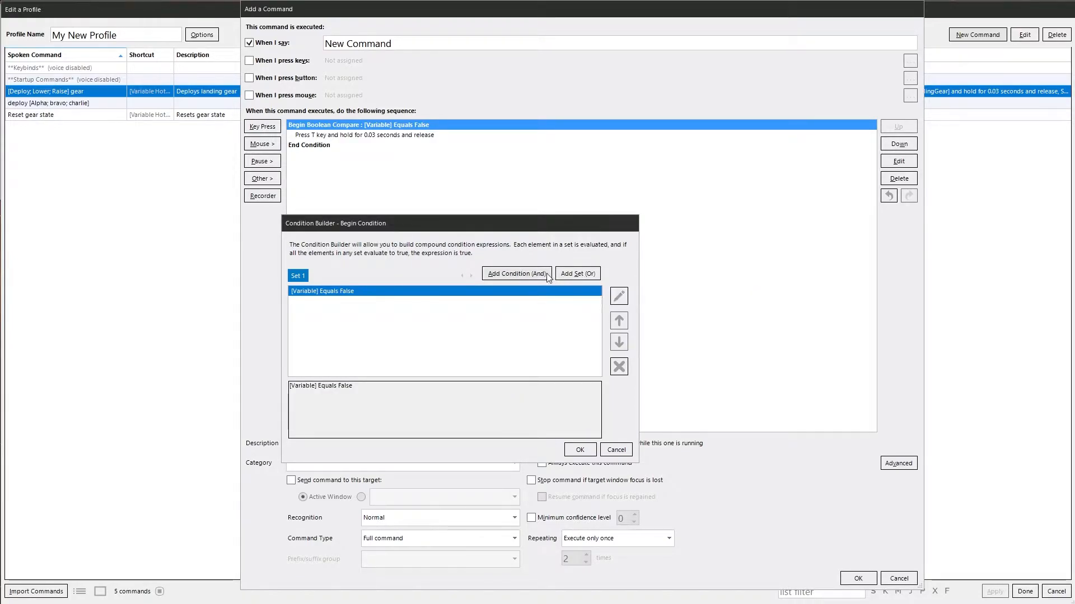
mouse_move(315, 294)
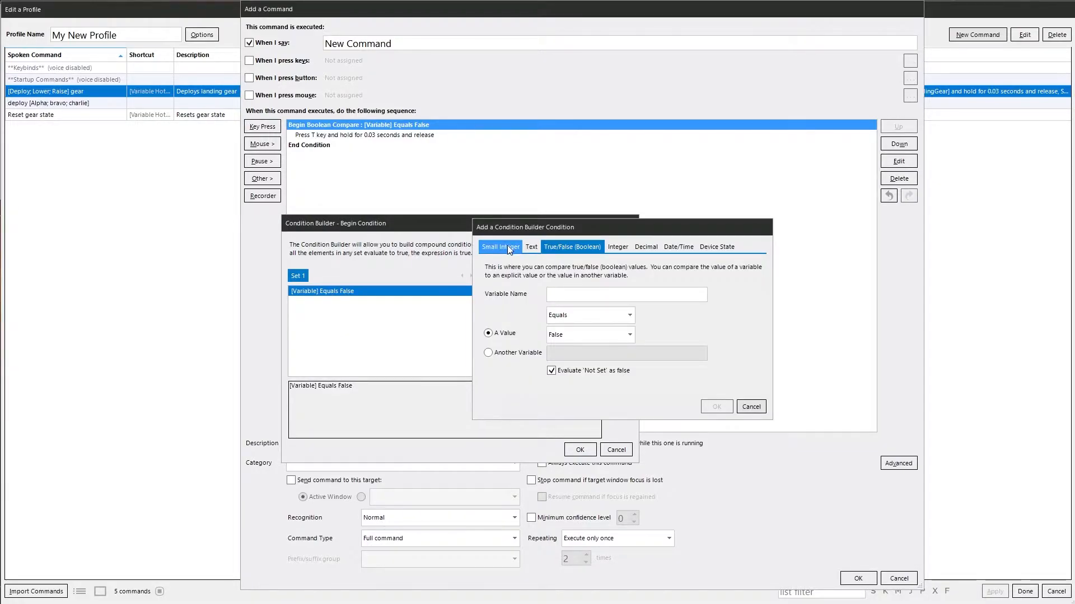
left_click(572, 247)
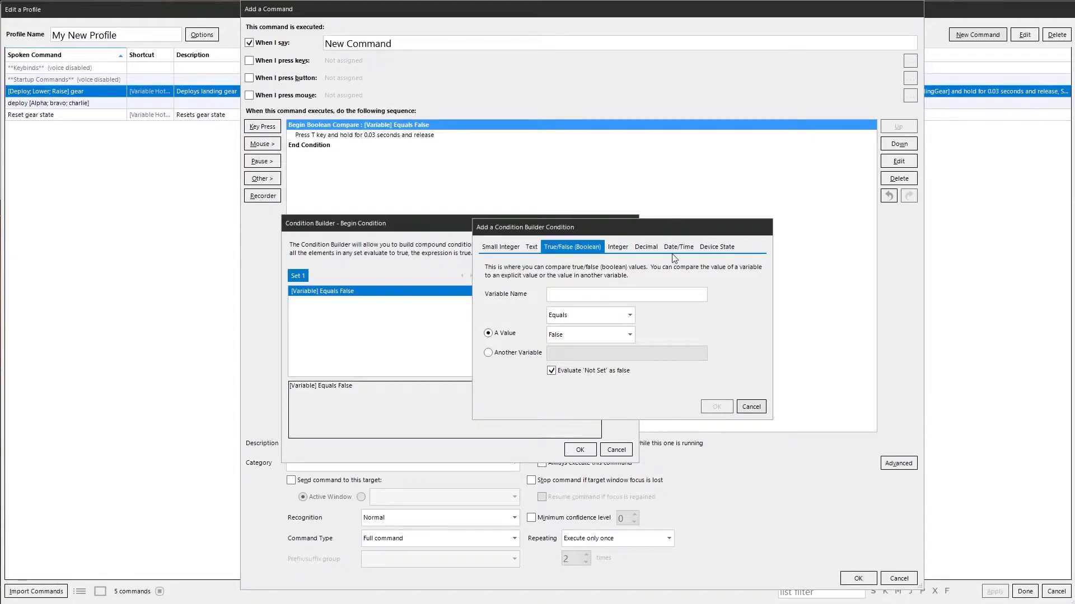
left_click(716, 246)
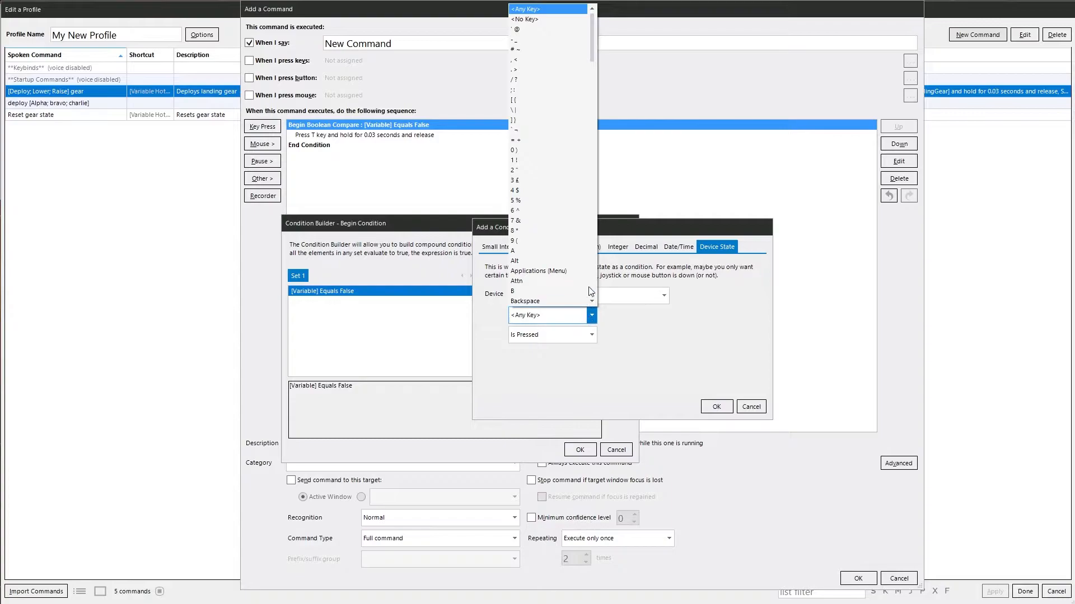
scroll("down", 3)
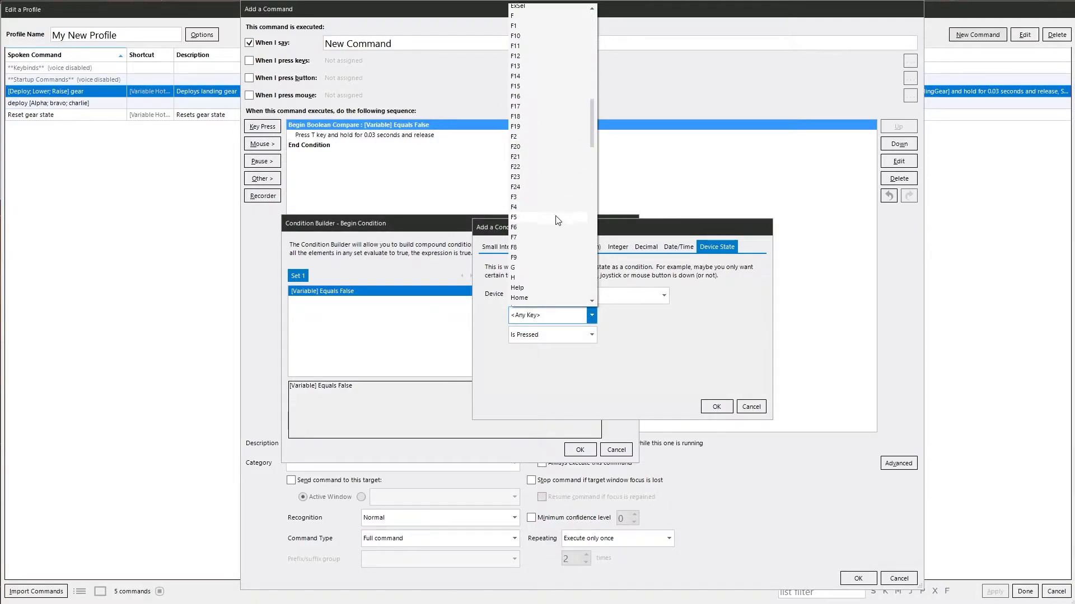
scroll("down", 3)
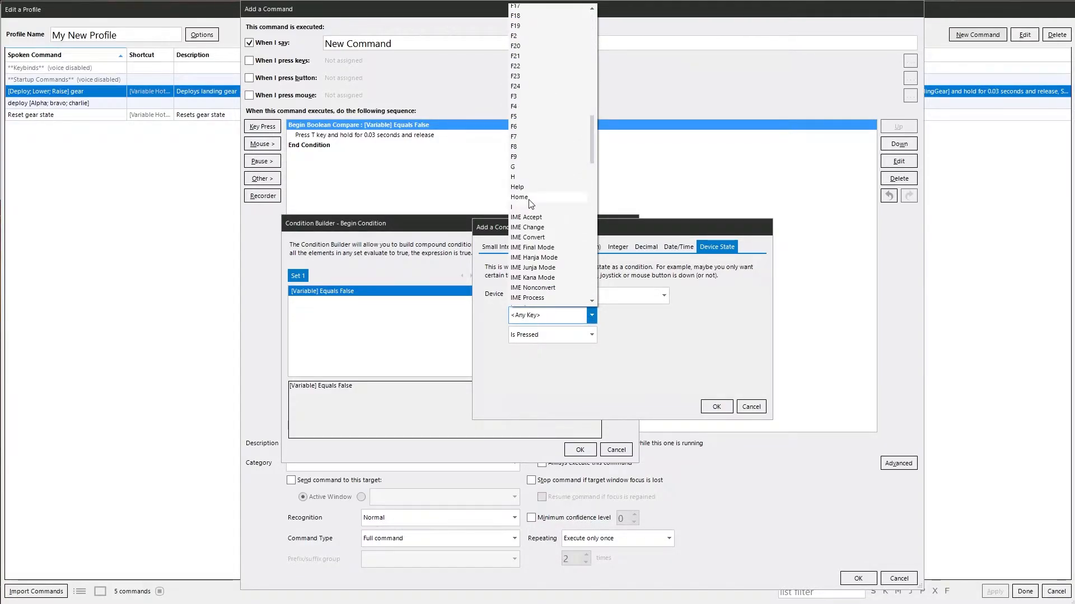
left_click(518, 197)
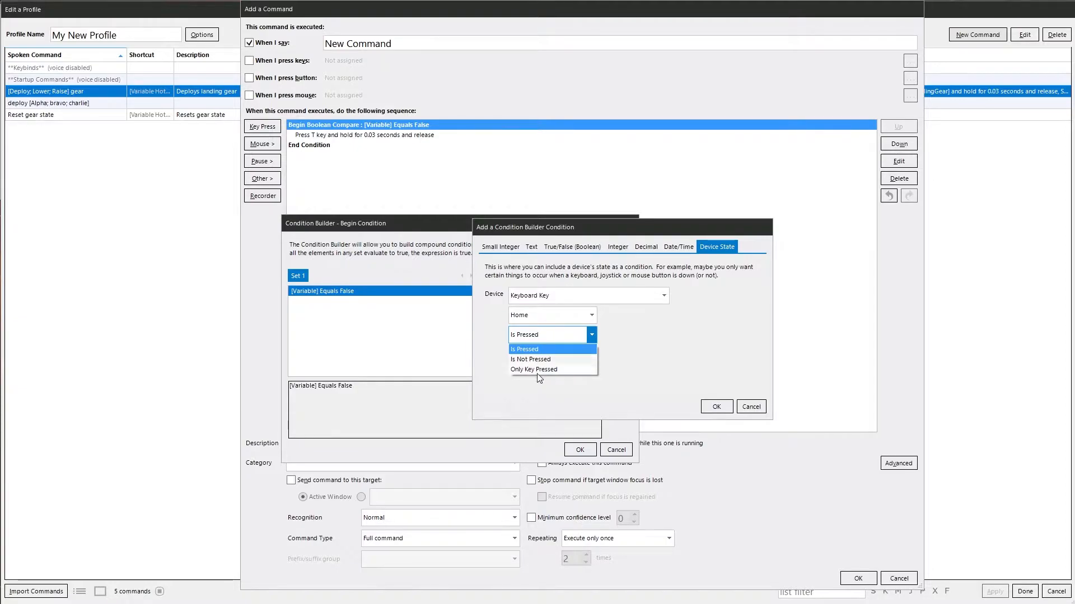
left_click(524, 349)
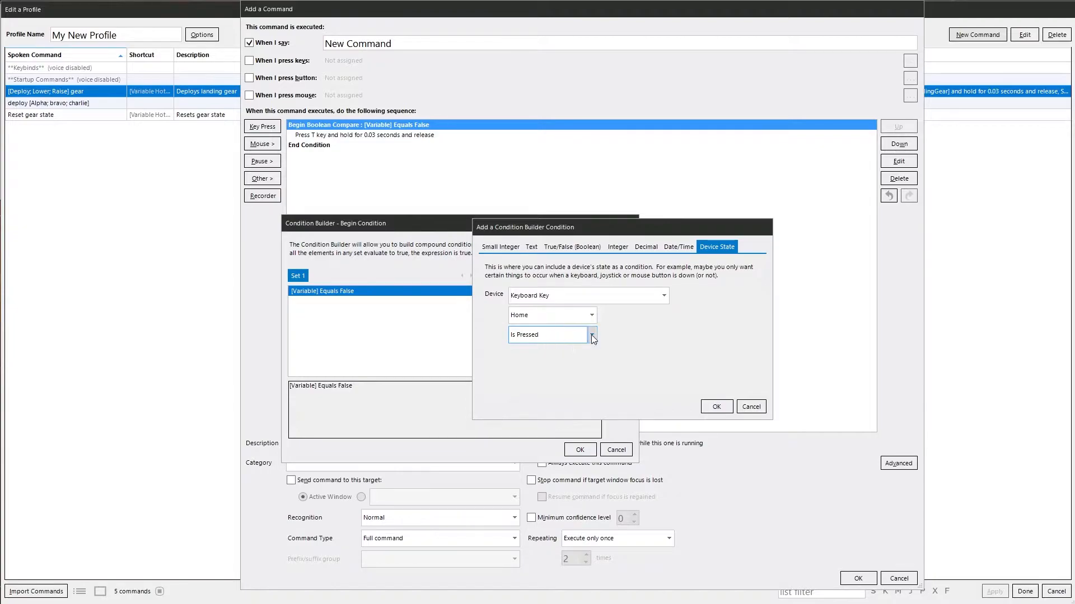
left_click(715, 406)
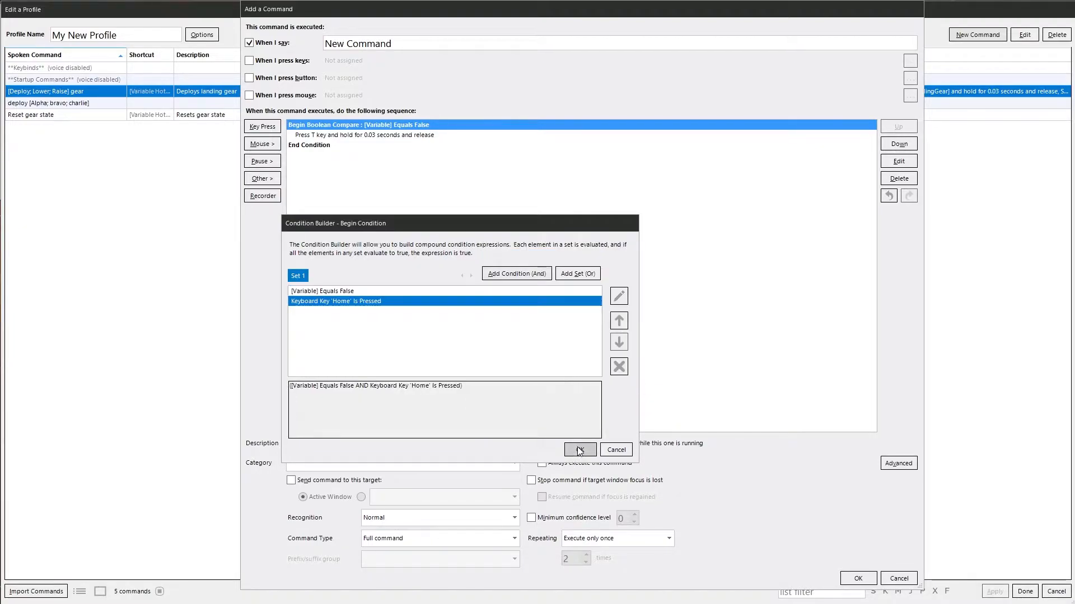
left_click(578, 450)
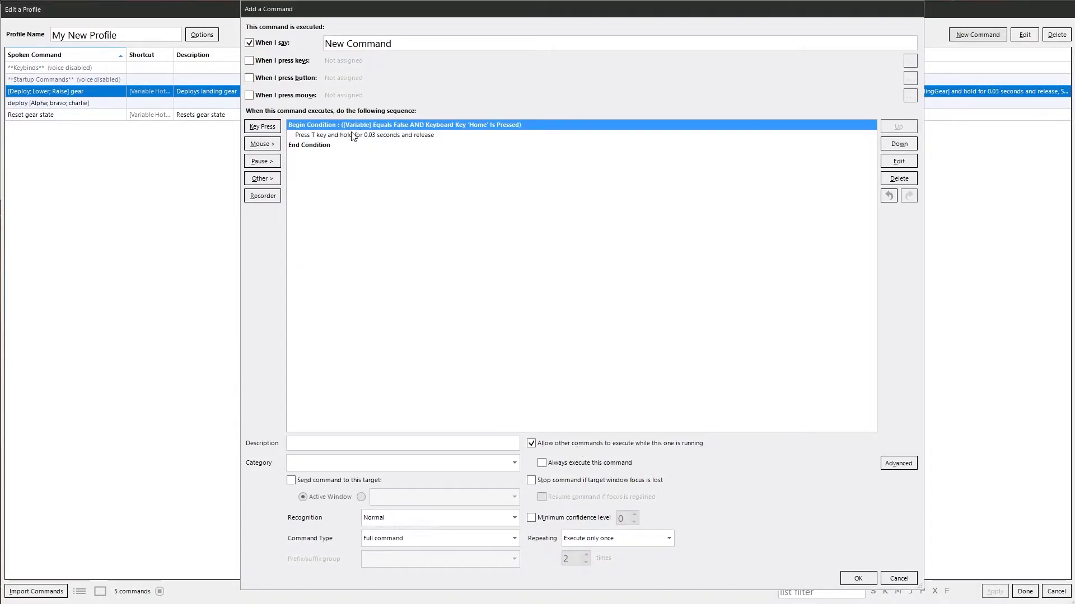
mouse_move(414, 132)
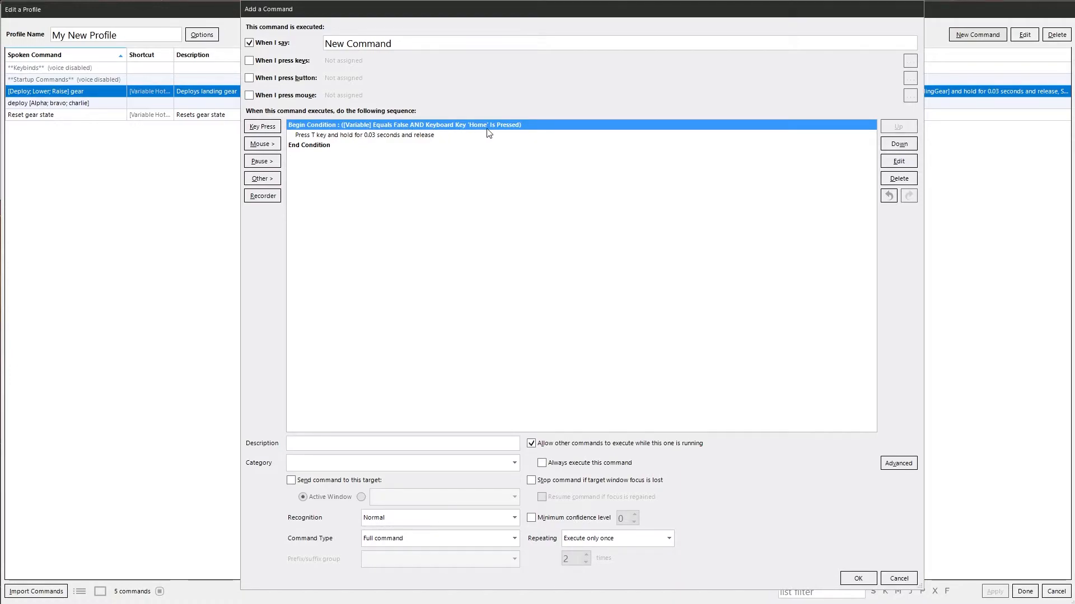
mouse_move(484, 147)
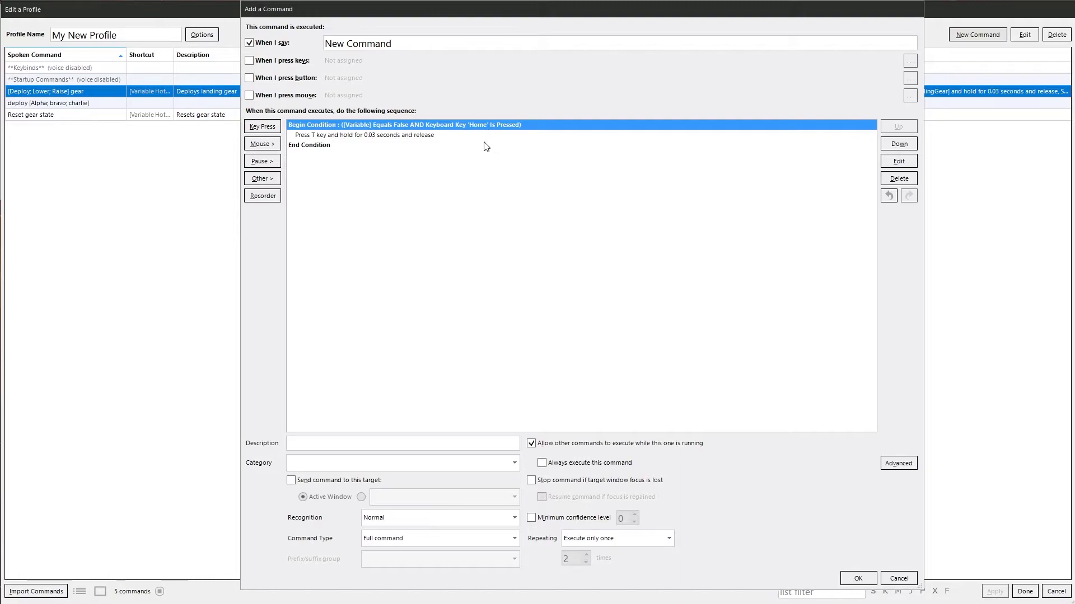
mouse_move(433, 143)
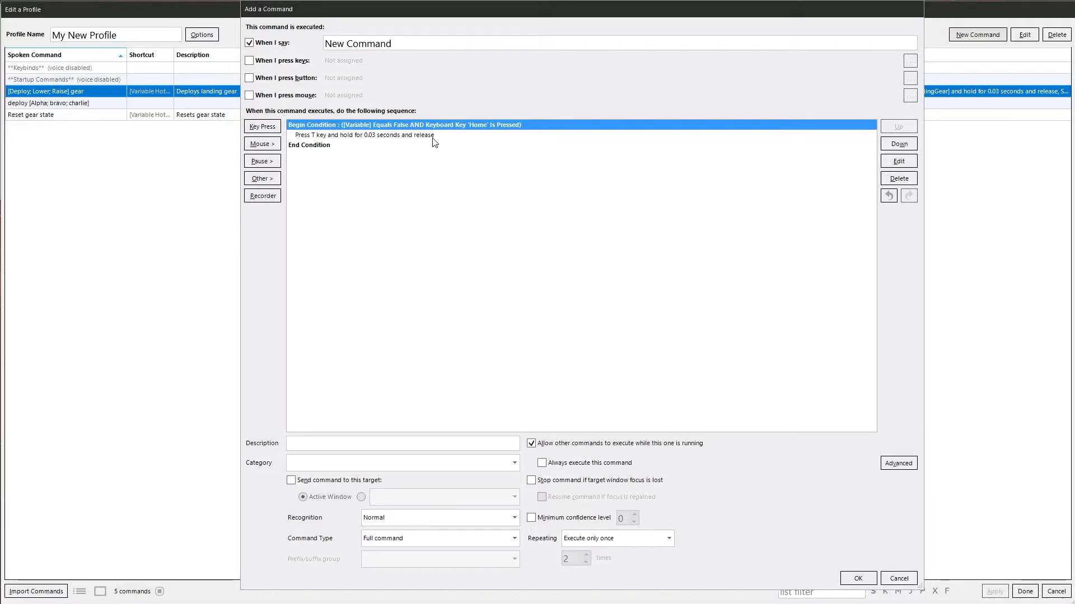
mouse_move(471, 124)
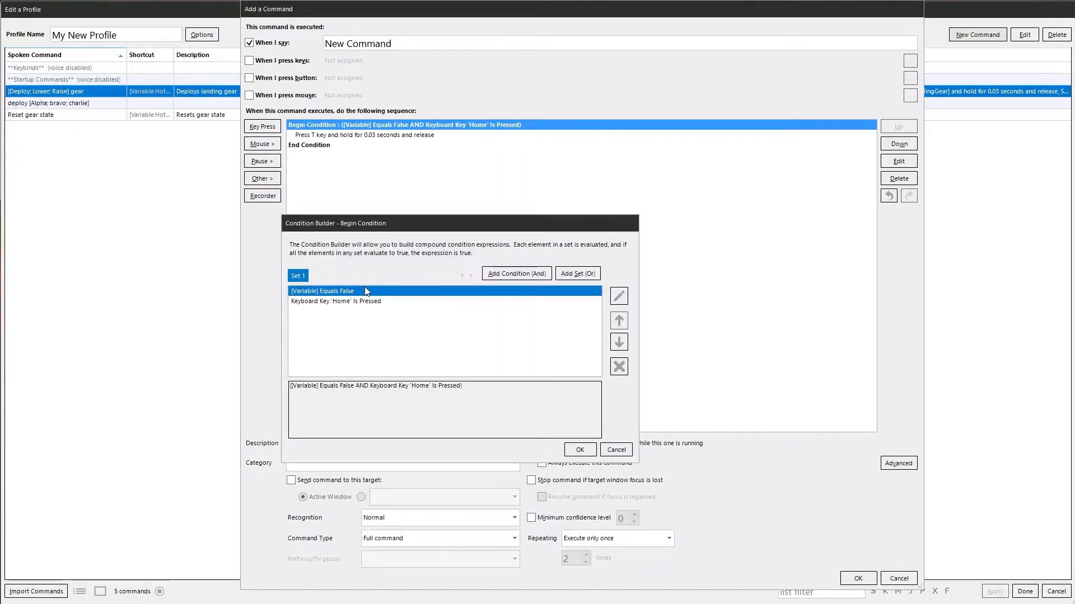
- Remove the Home key condition and add an OR set where the text Contains 'Fred'
left_click(618, 365)
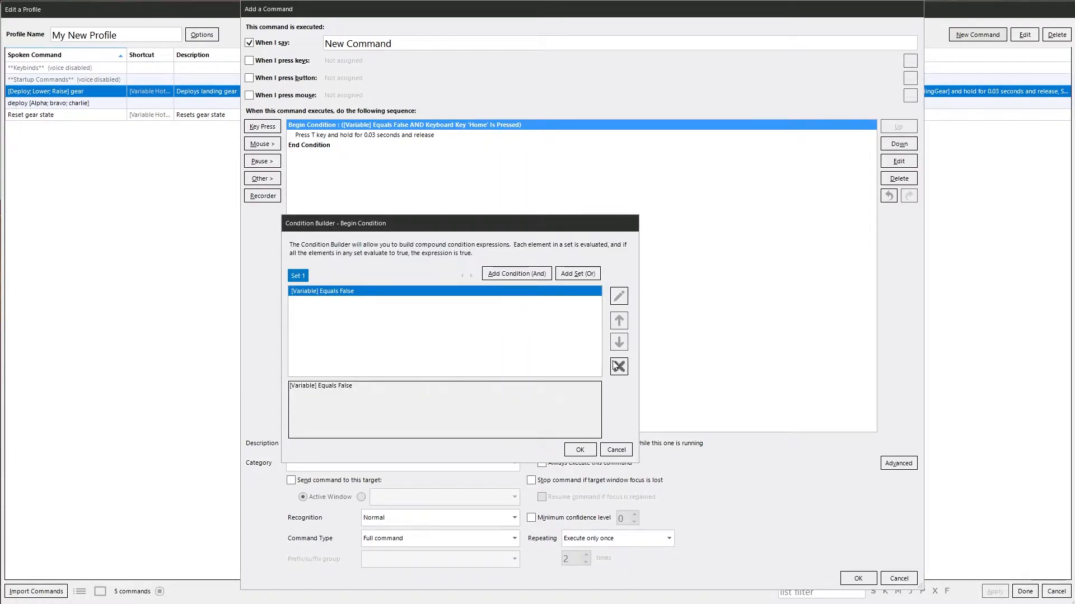
mouse_move(577, 276)
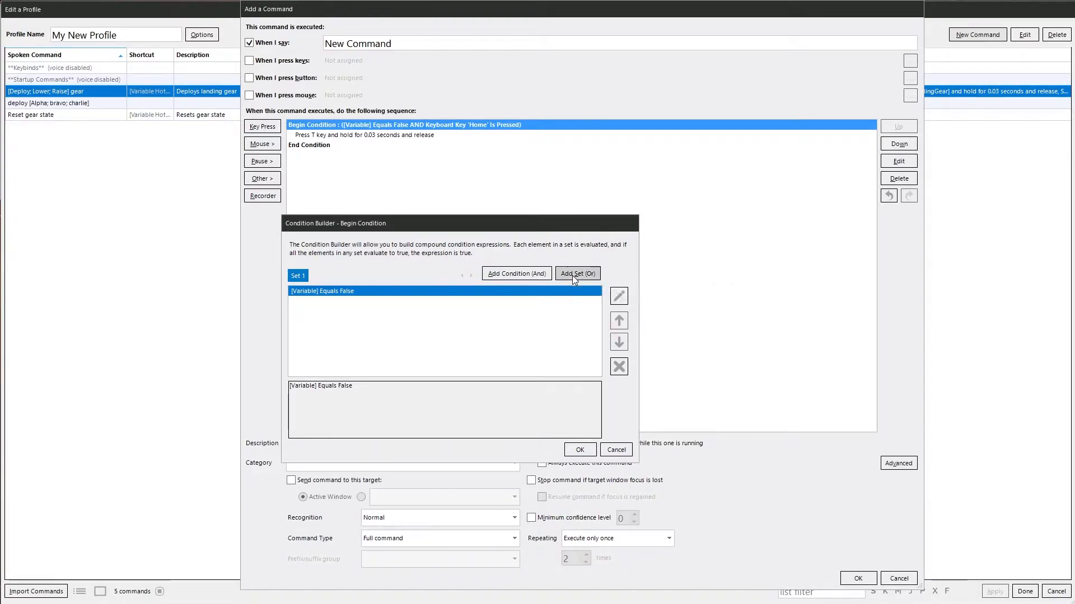
left_click(577, 273)
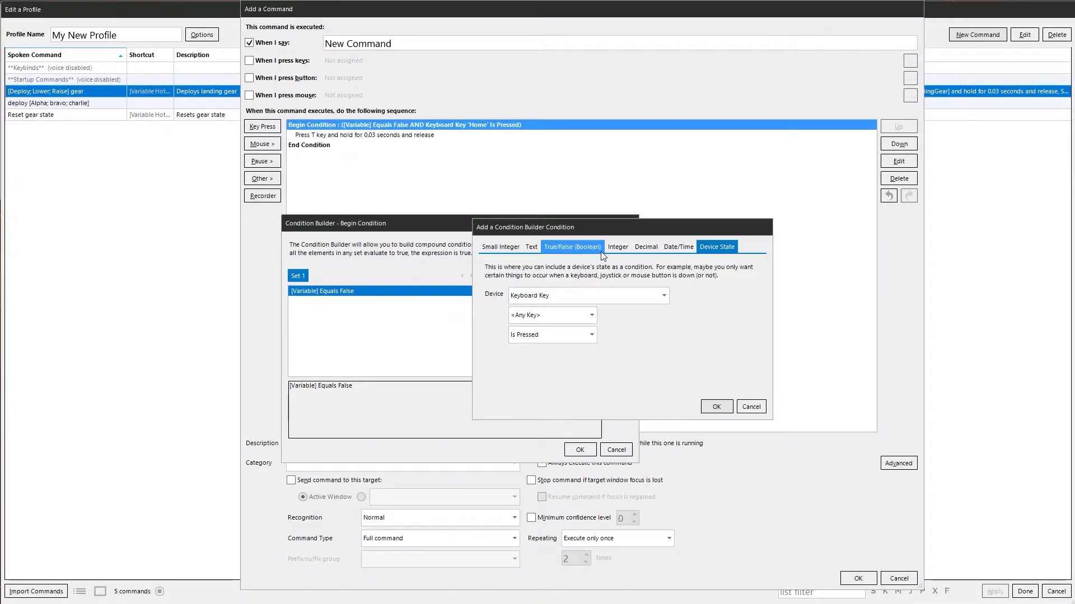
left_click(531, 246)
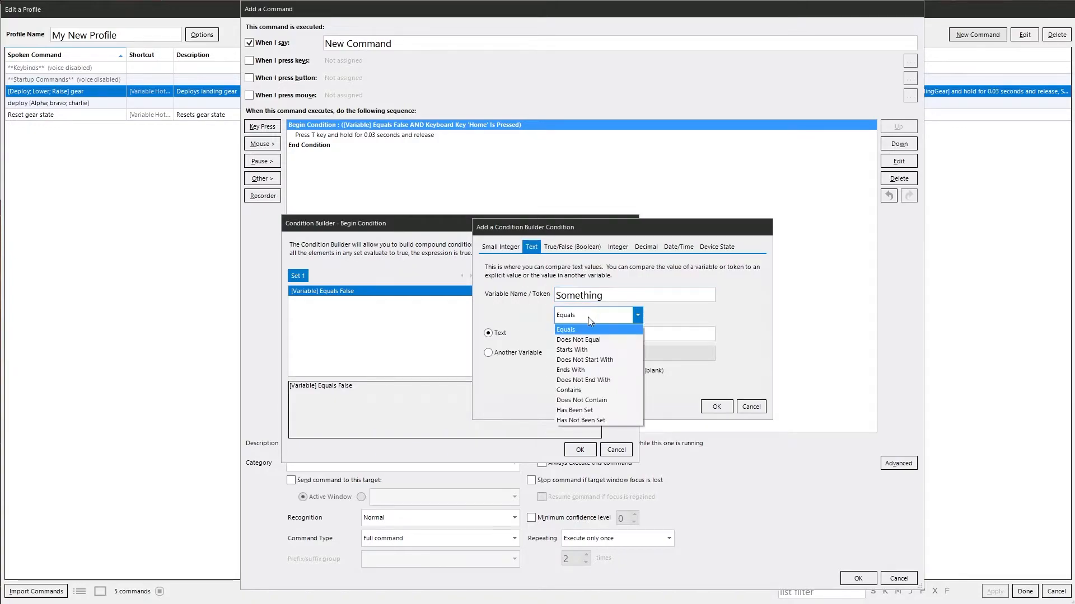
left_click(569, 400)
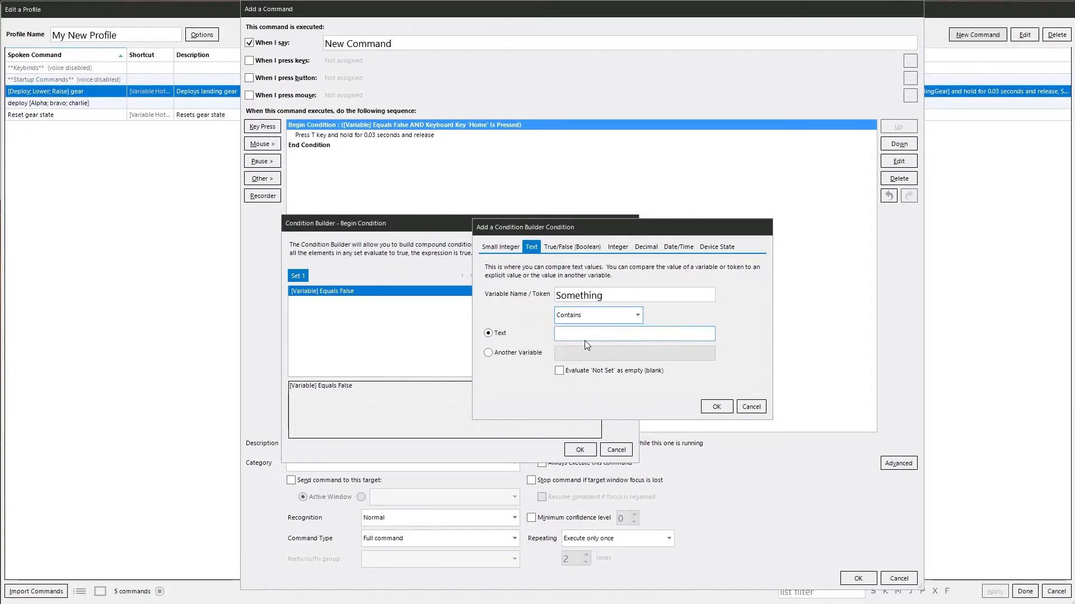
type("Fre")
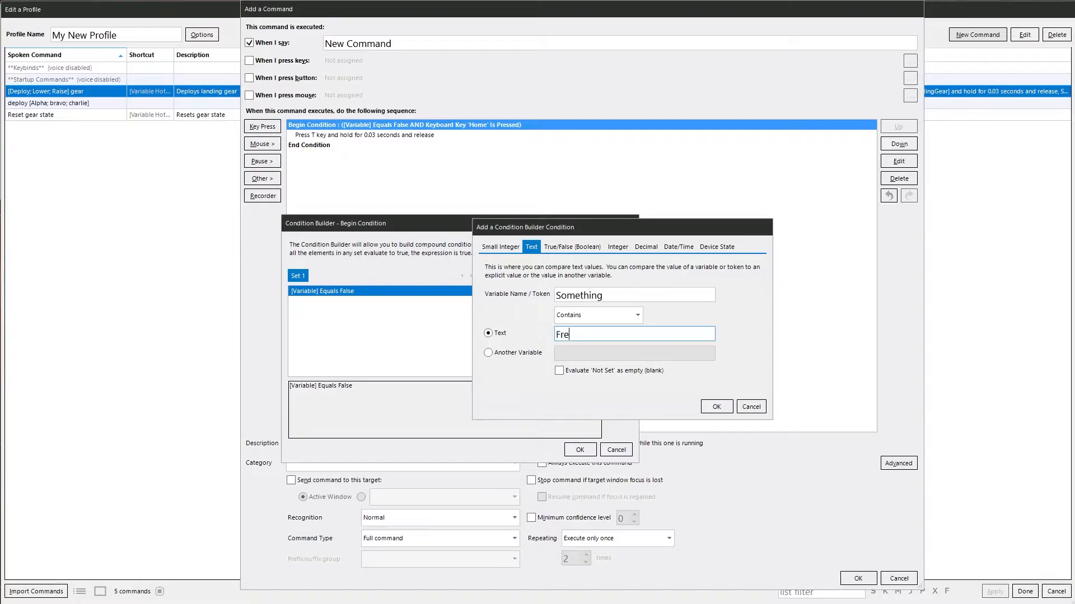
left_click(716, 407)
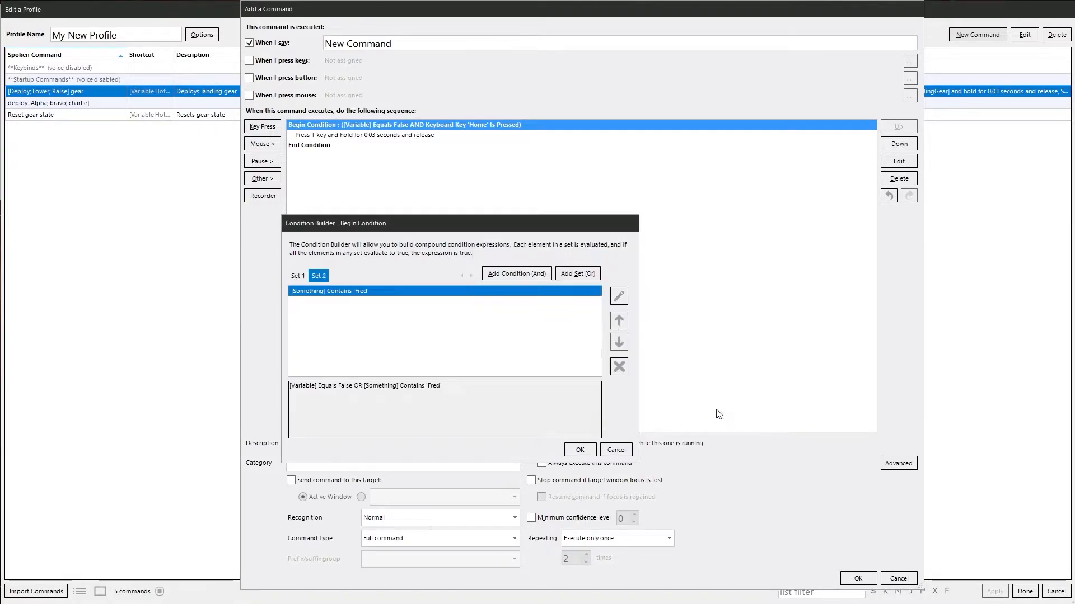
left_click(579, 450)
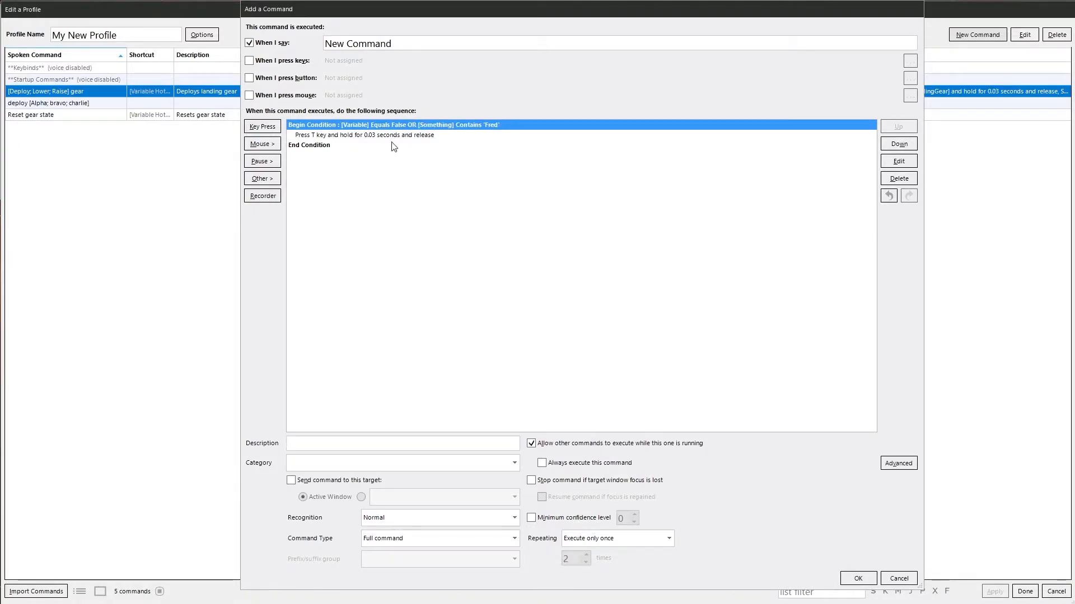
mouse_move(376, 136)
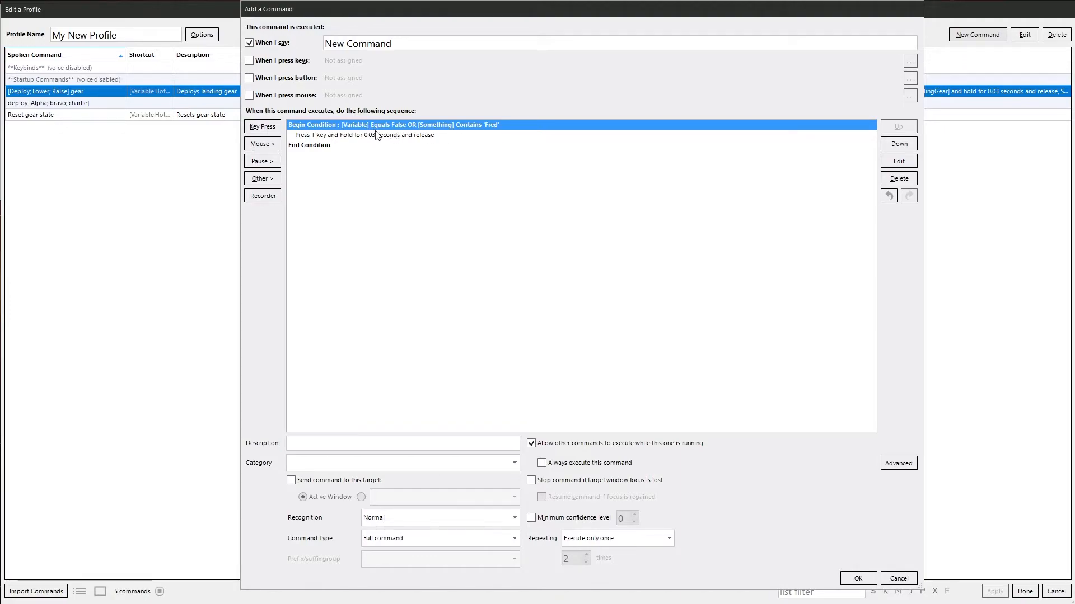
mouse_move(451, 135)
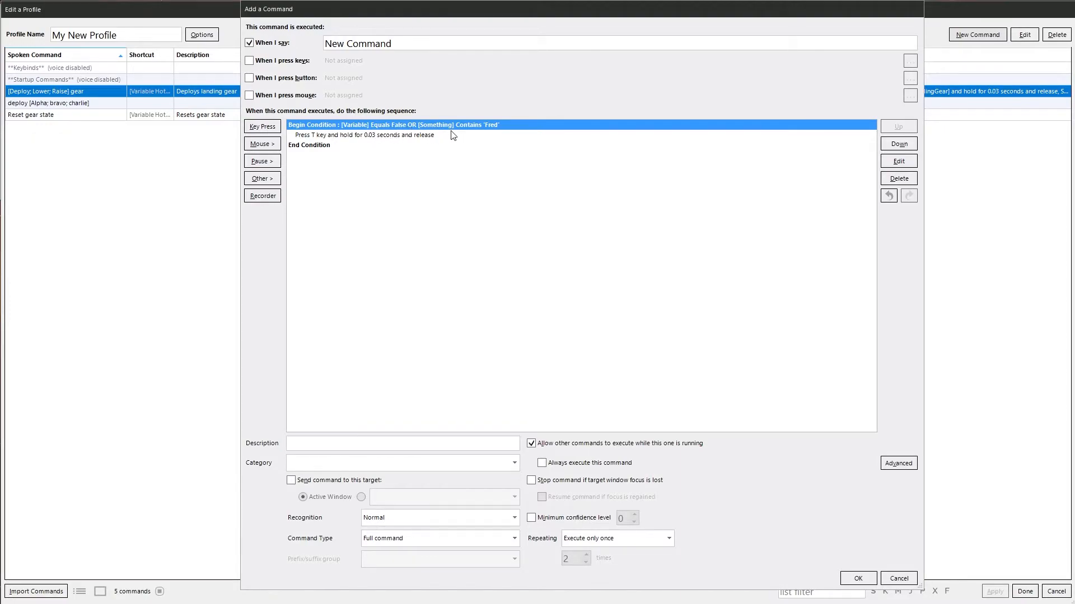
mouse_move(481, 132)
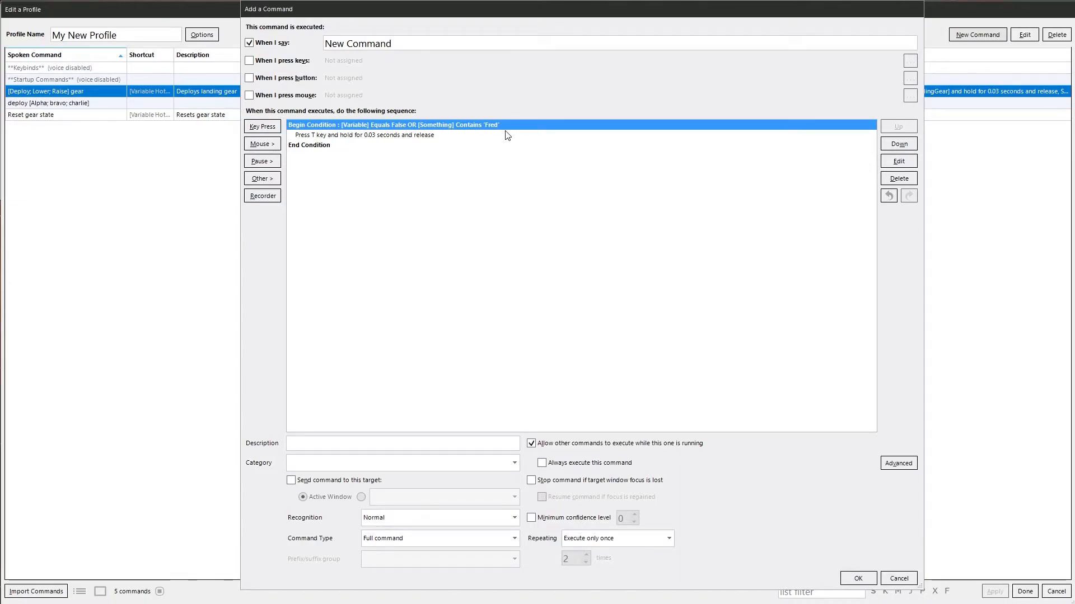
mouse_move(459, 129)
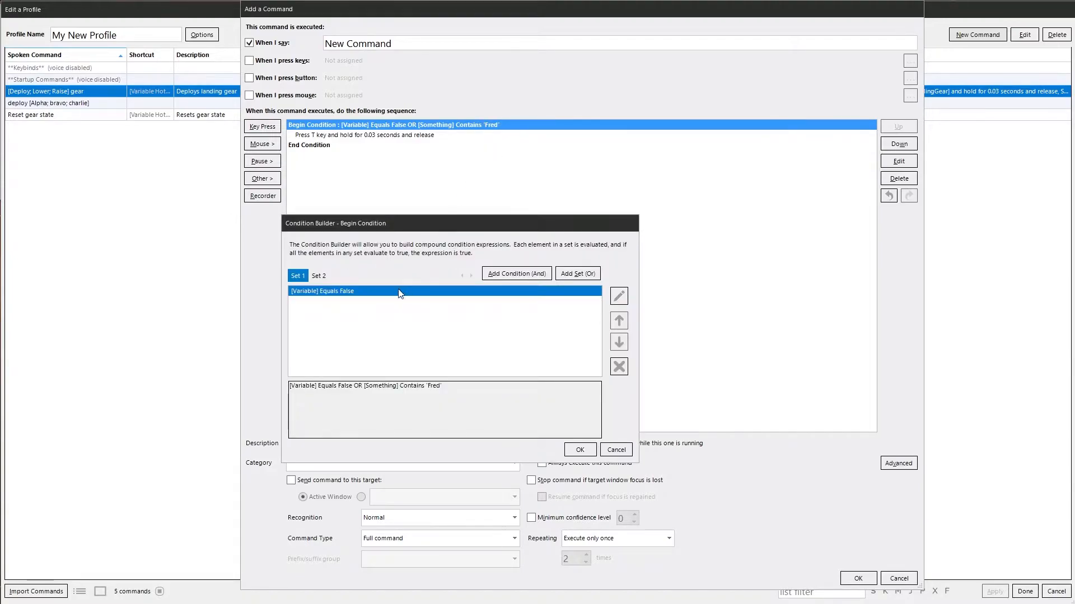
left_click(318, 275)
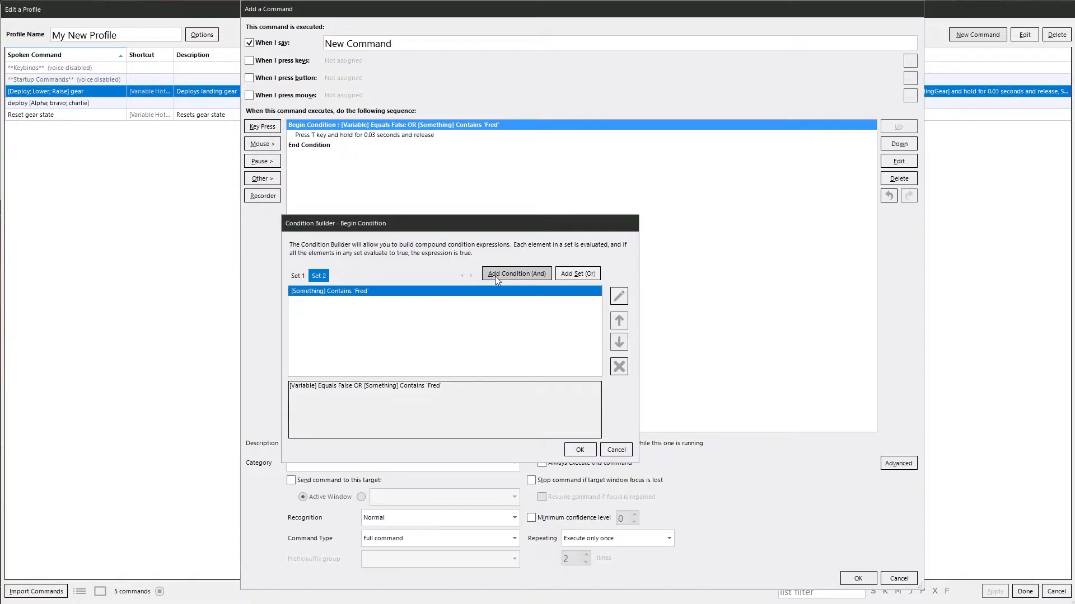
left_click(515, 273)
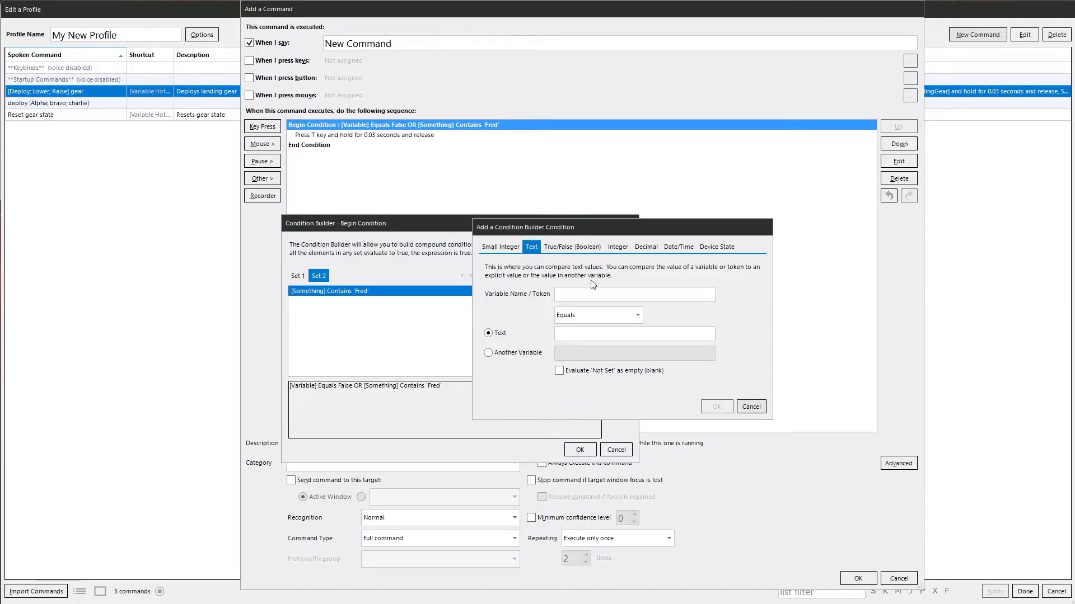
left_click(572, 246)
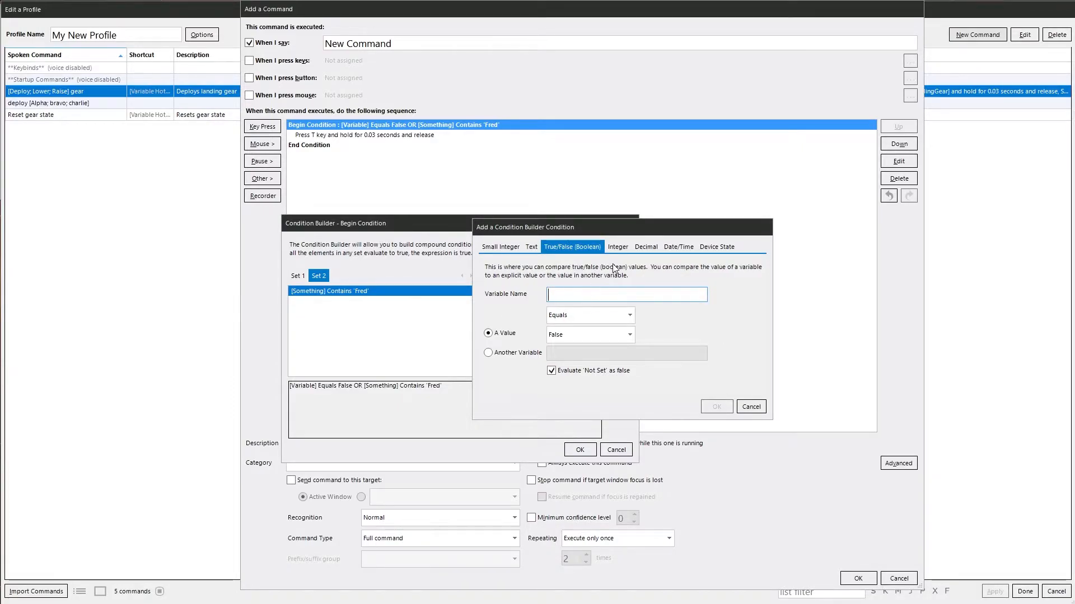
left_click(616, 246)
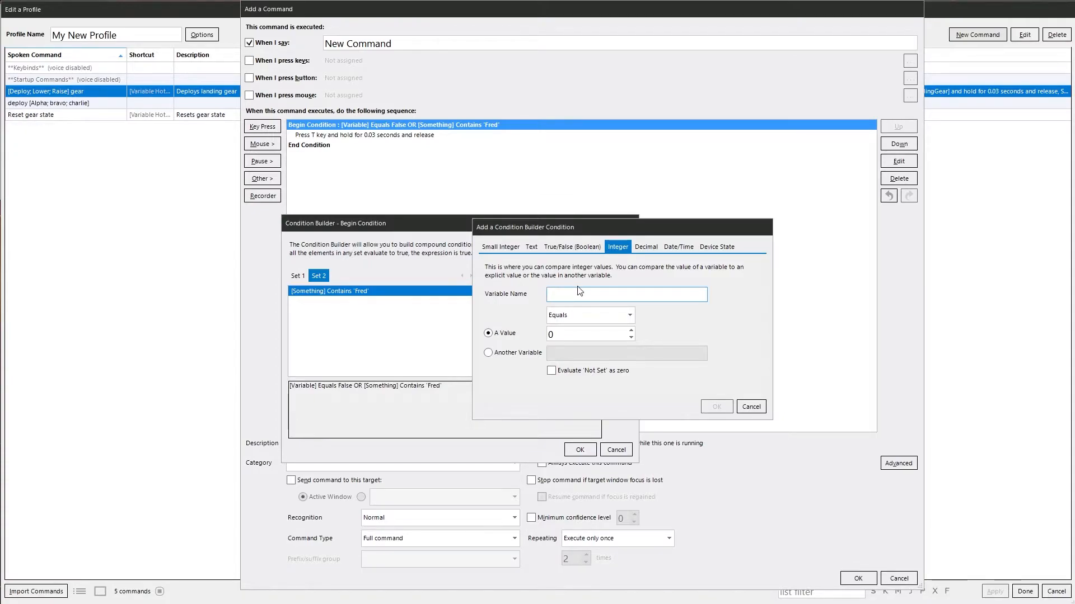
type("Level")
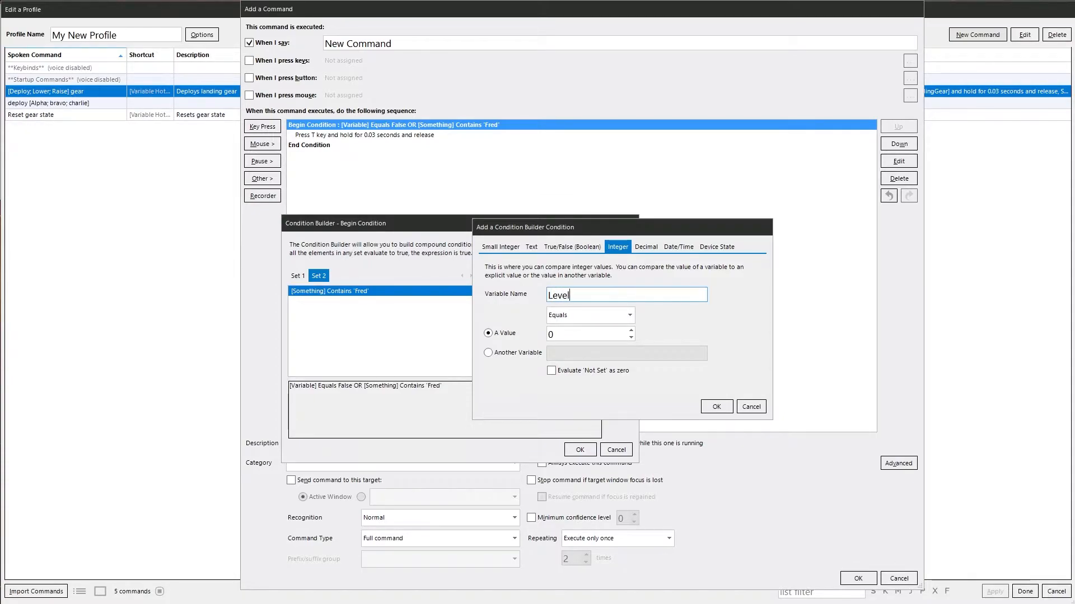
left_click(627, 315)
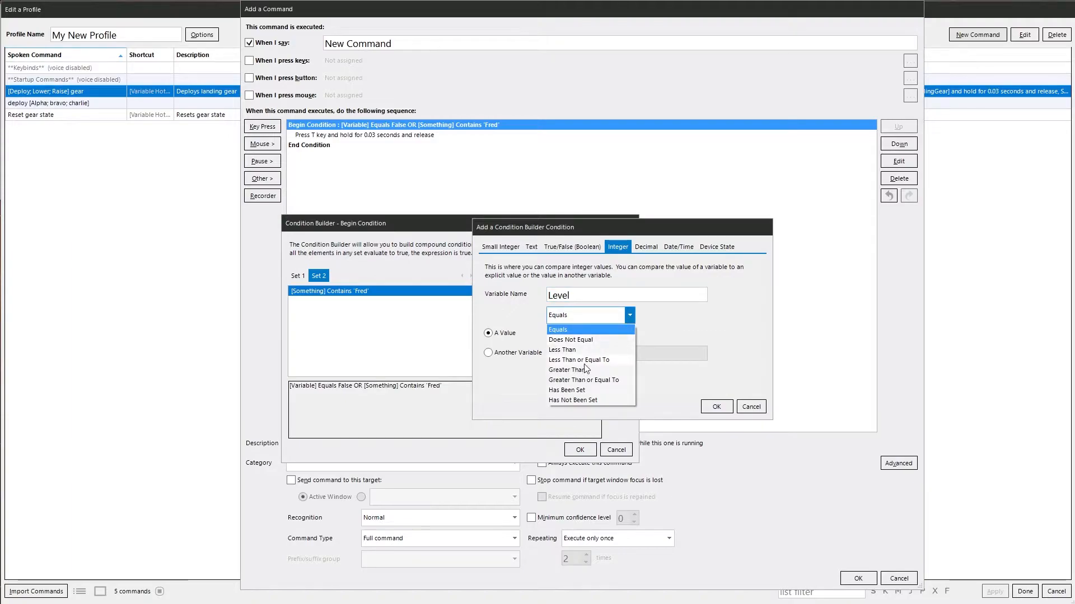
left_click(585, 379)
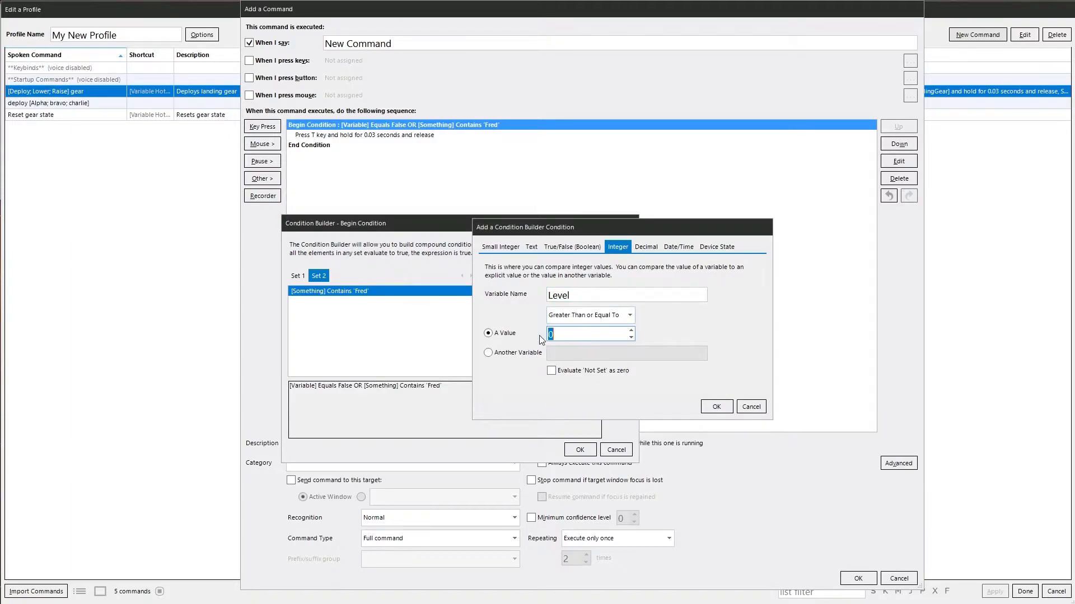
type("10")
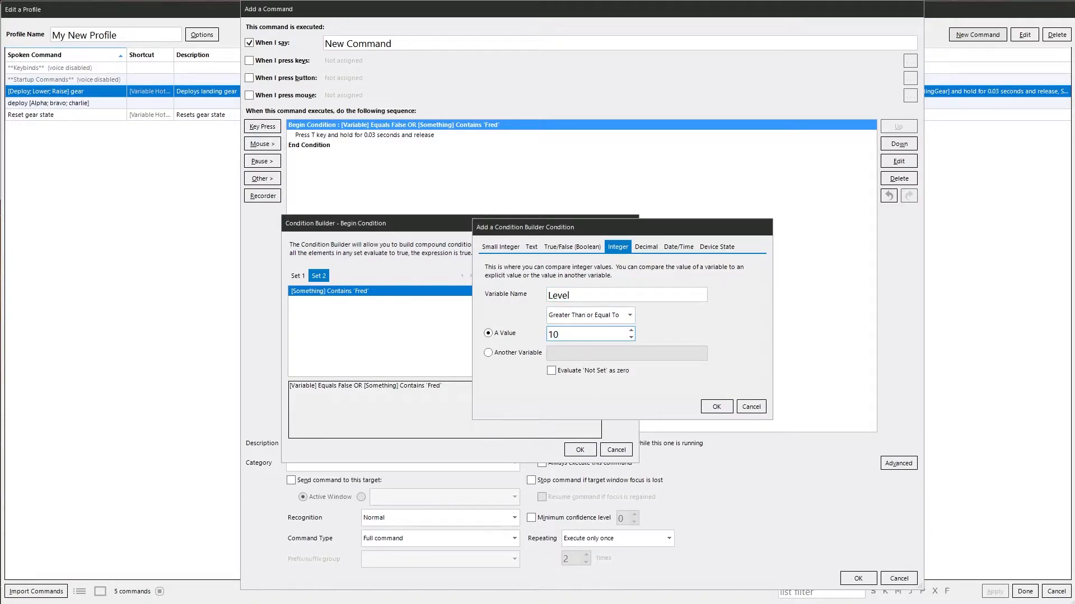
left_click(715, 406)
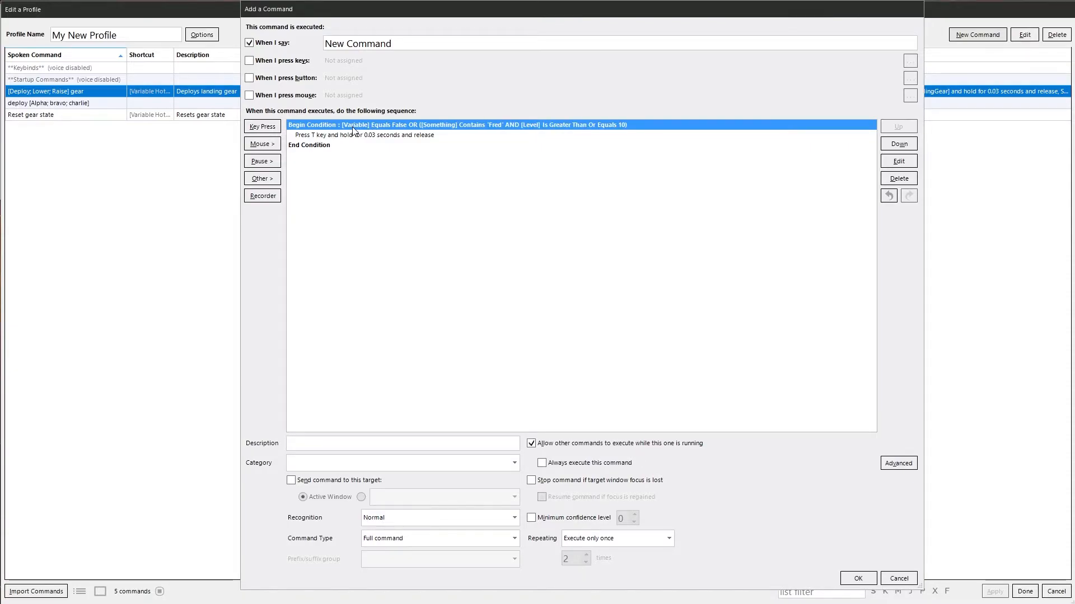
mouse_move(397, 130)
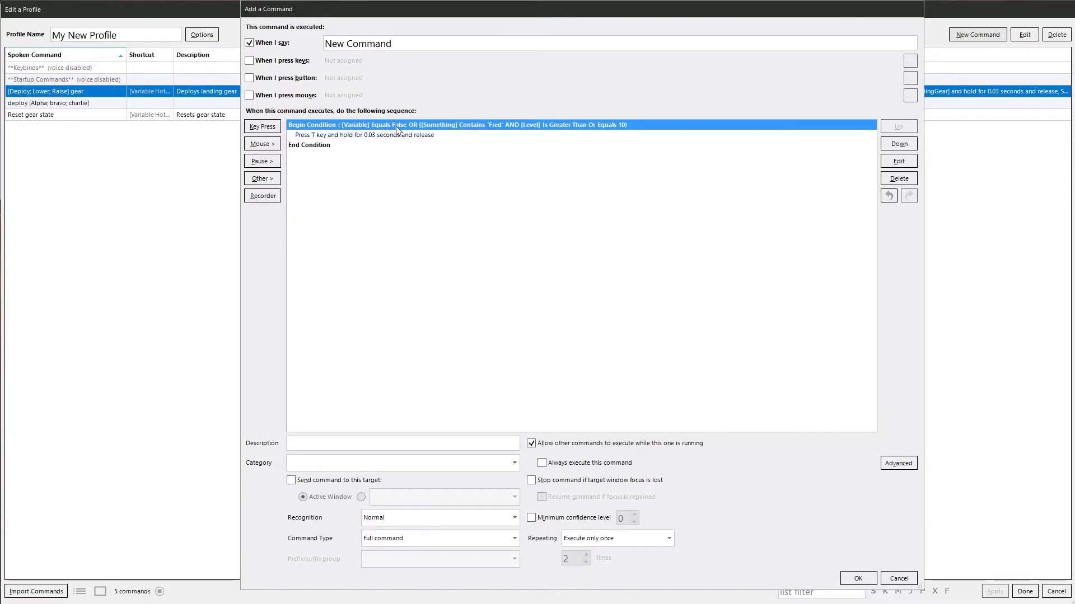
mouse_move(490, 130)
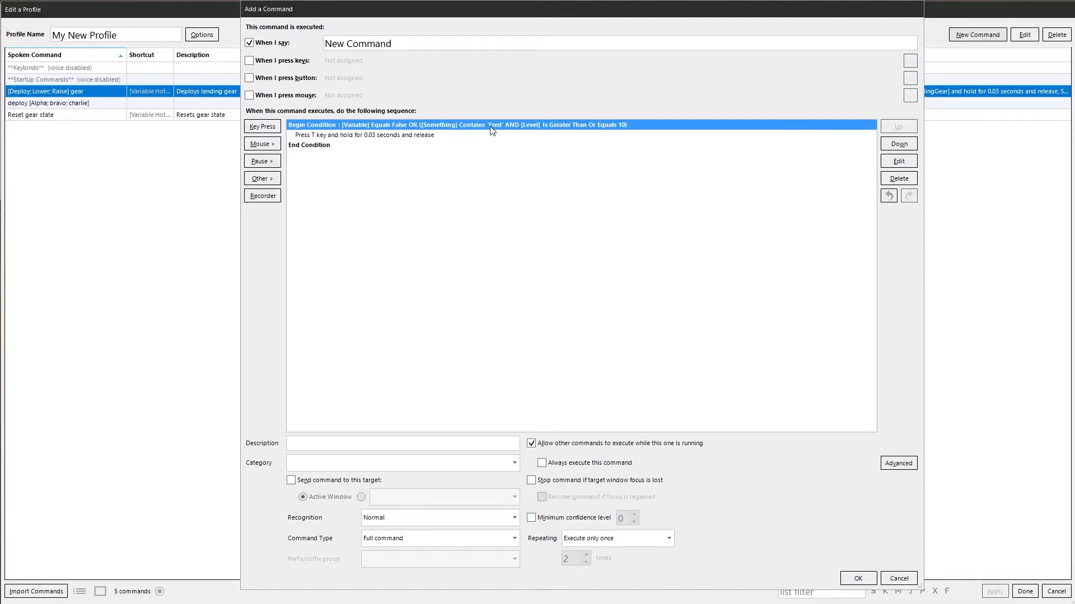
mouse_move(530, 133)
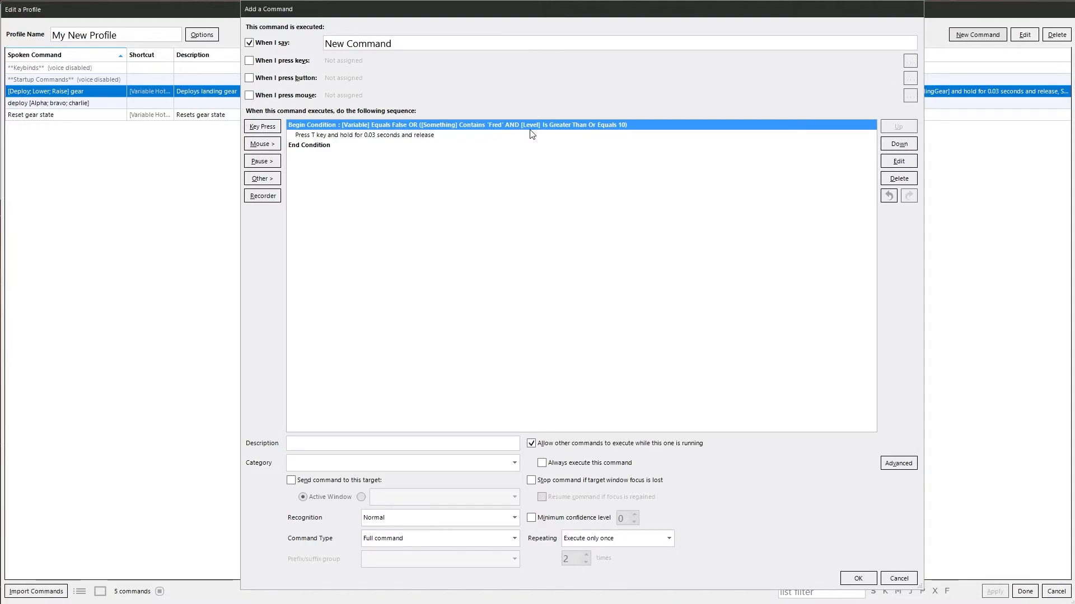
mouse_move(466, 142)
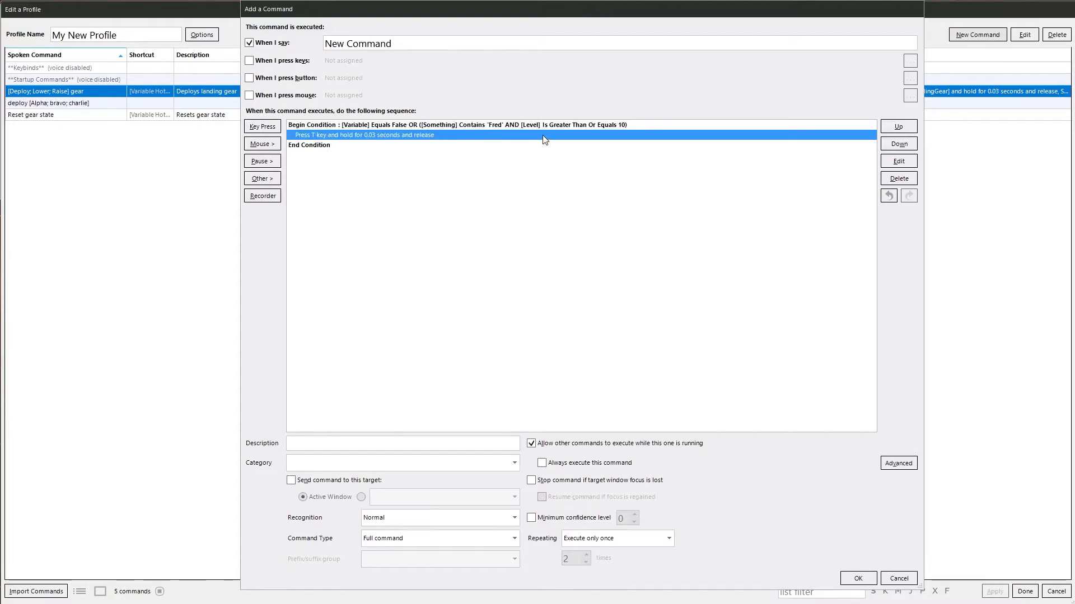
mouse_move(532, 130)
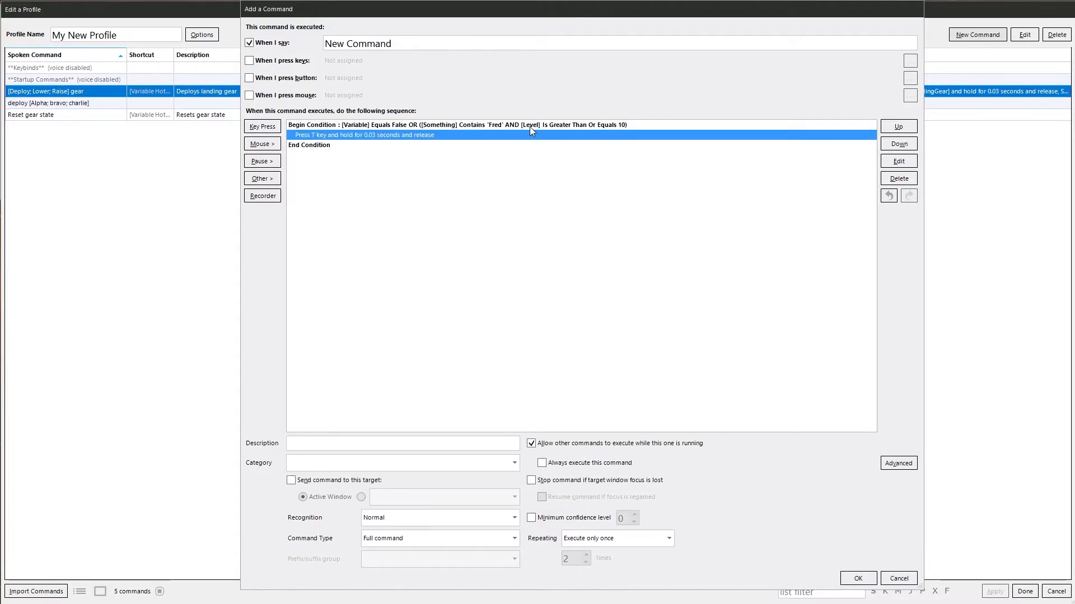
- Remove set 2's 'Fred' Contains and Level conditions, leaving only [Variable] Equals False
double_click(455, 125)
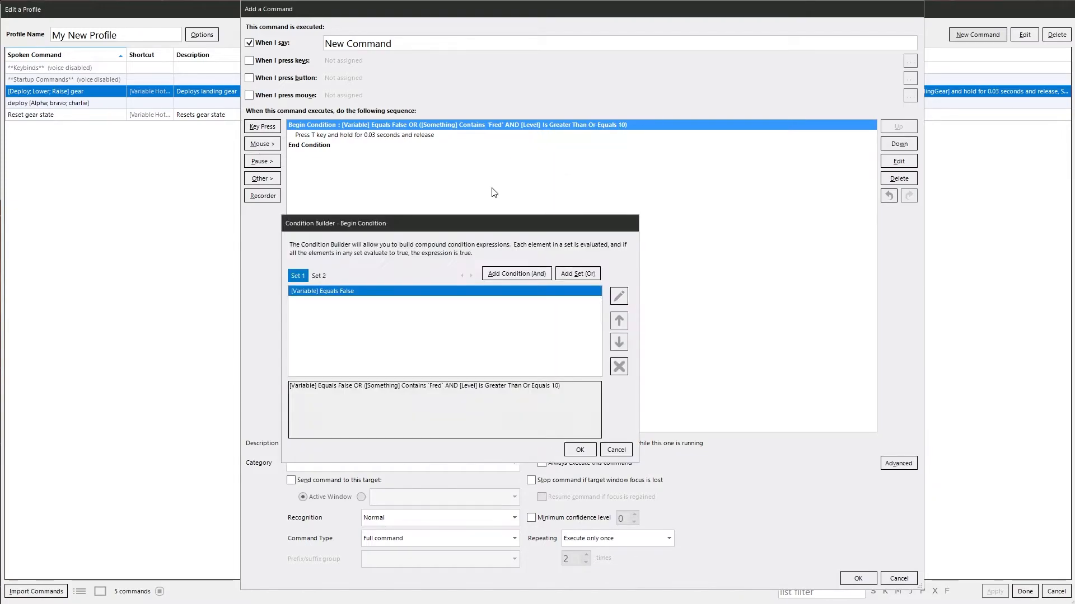
left_click(317, 275)
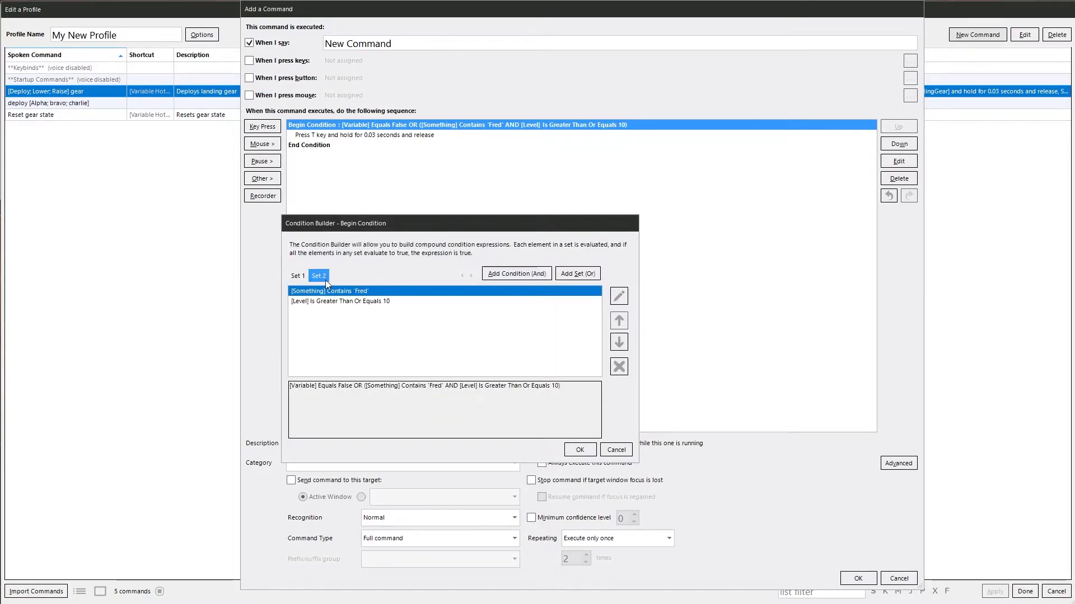
left_click(618, 366)
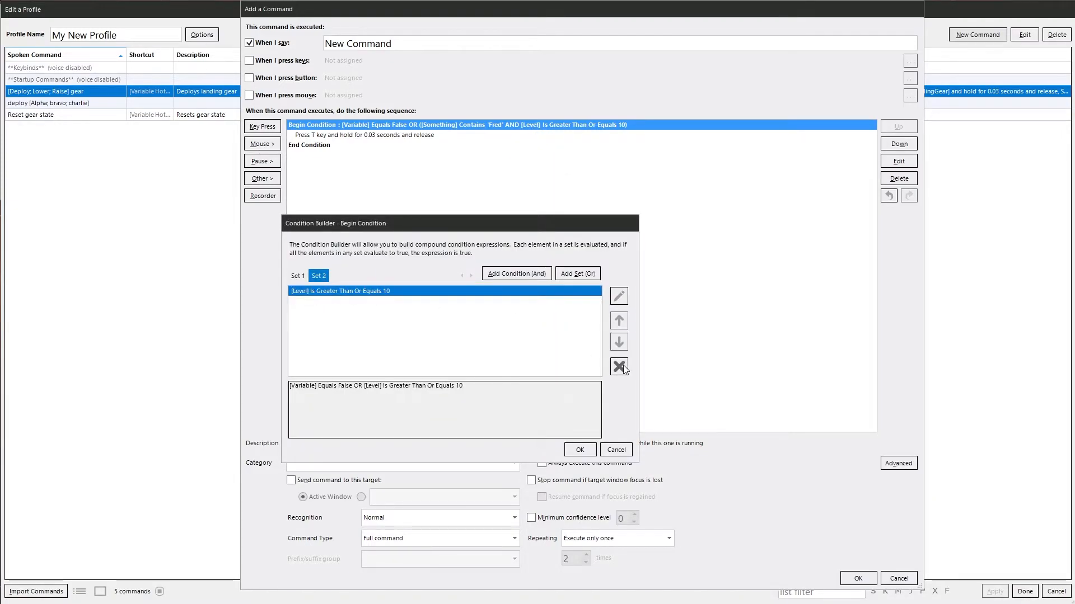
left_click(297, 276)
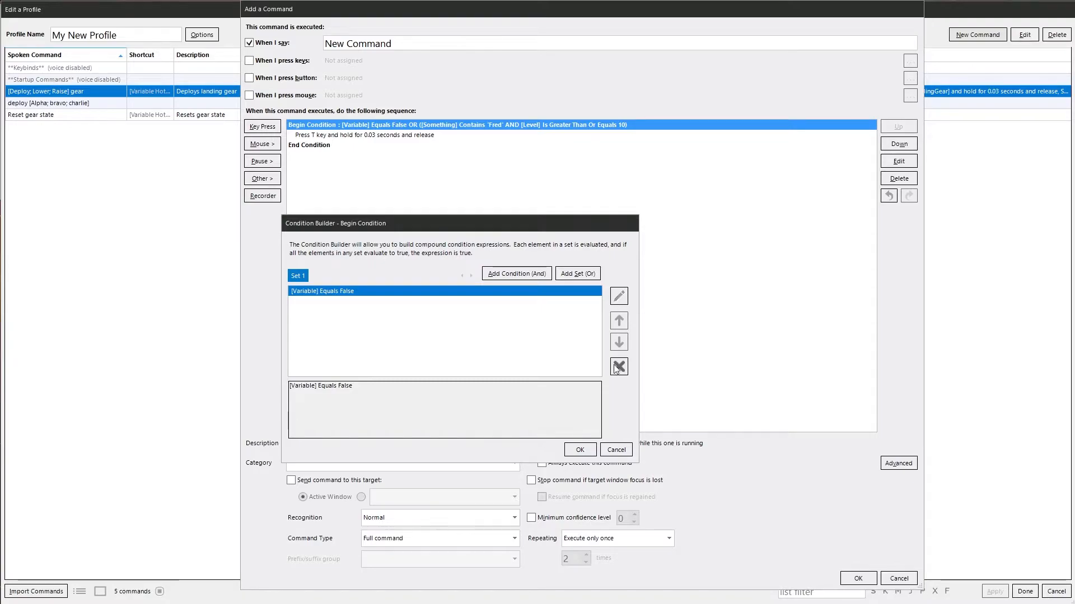
mouse_move(574, 472)
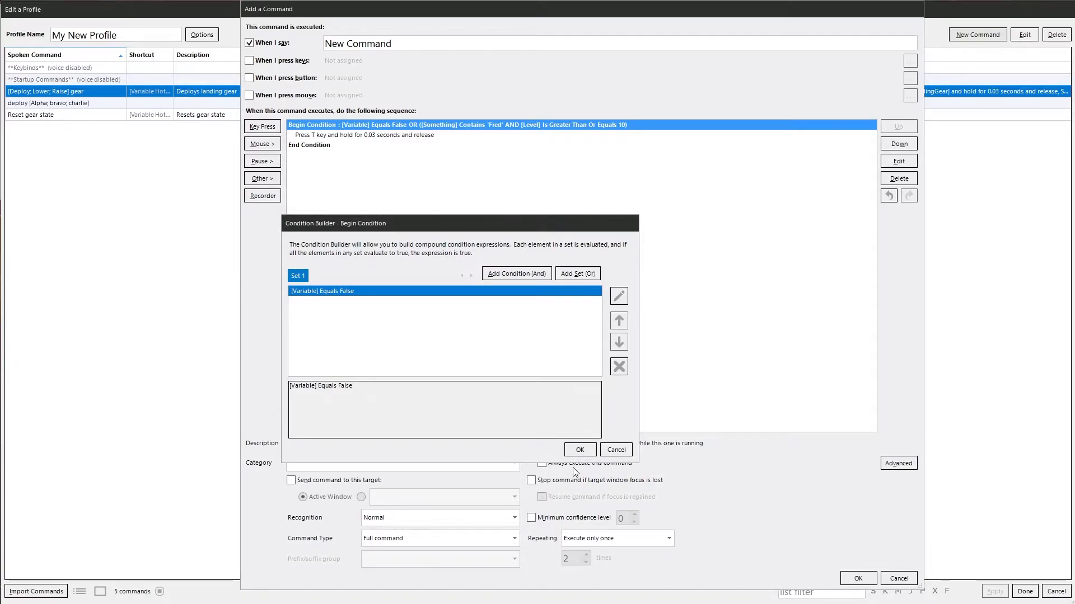
left_click(579, 450)
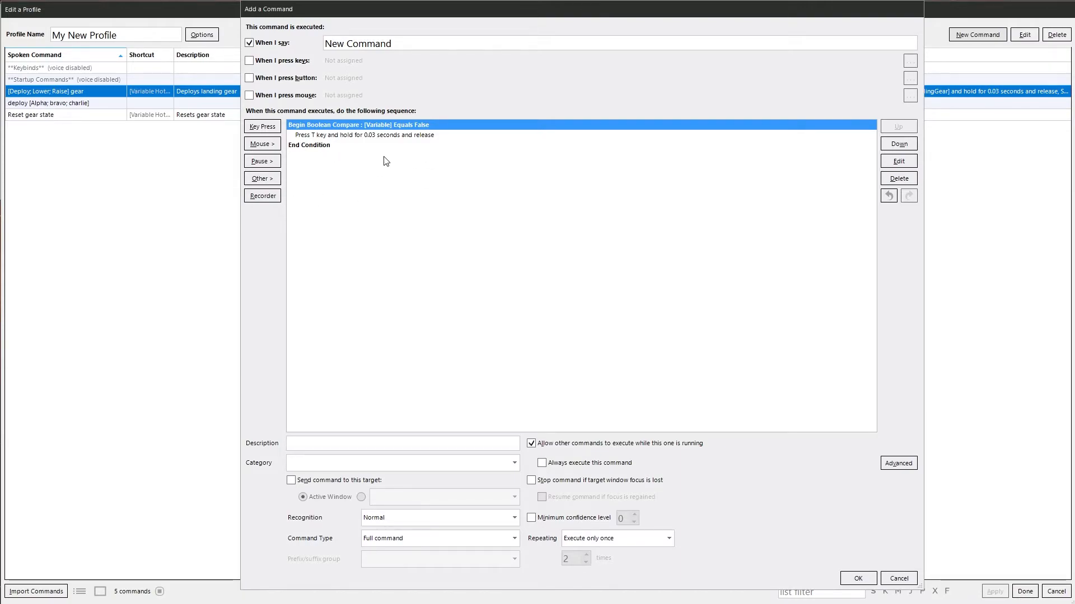
mouse_move(316, 154)
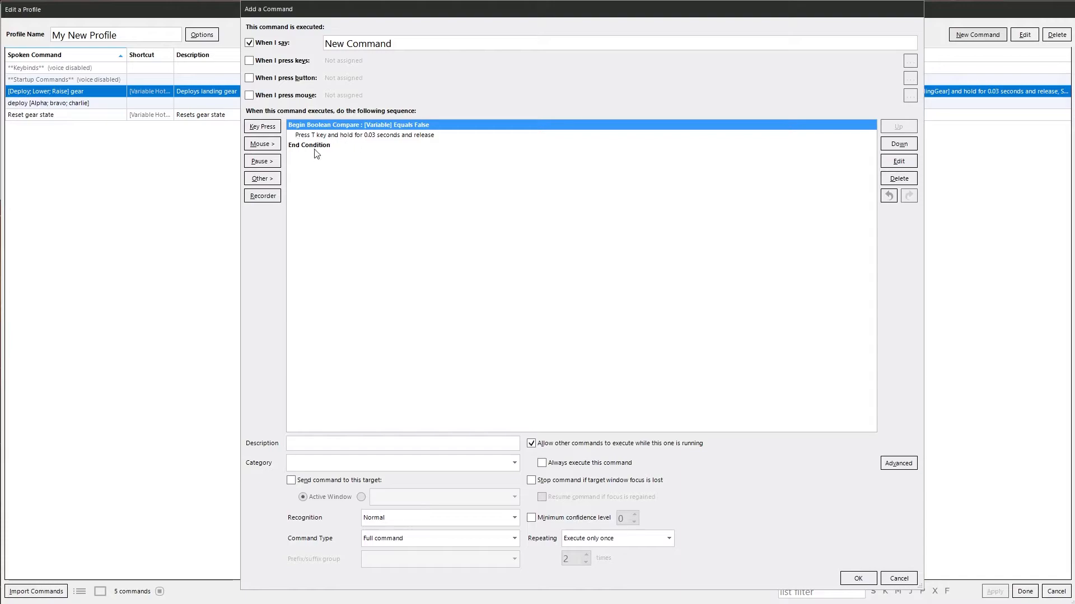
- Add an Else branch after the T key press that presses the Q key
left_click(262, 178)
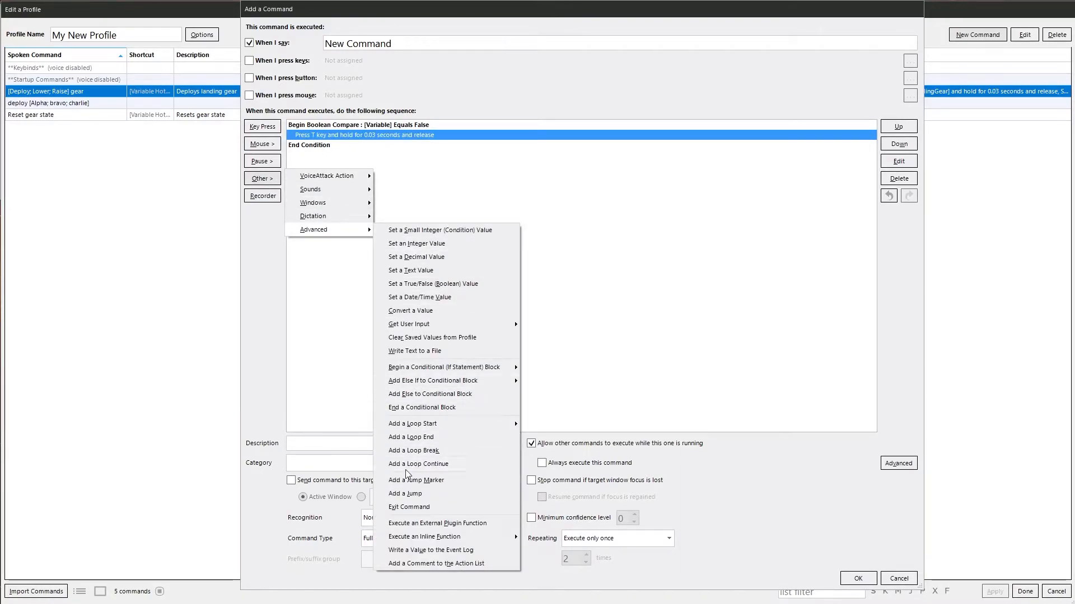
mouse_move(434, 380)
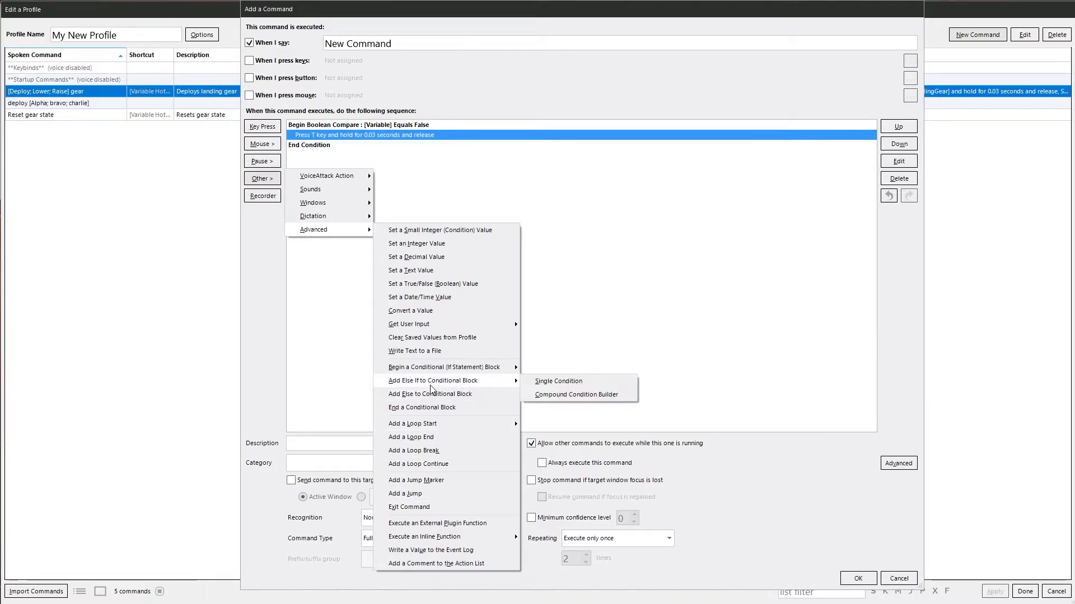
mouse_move(430, 393)
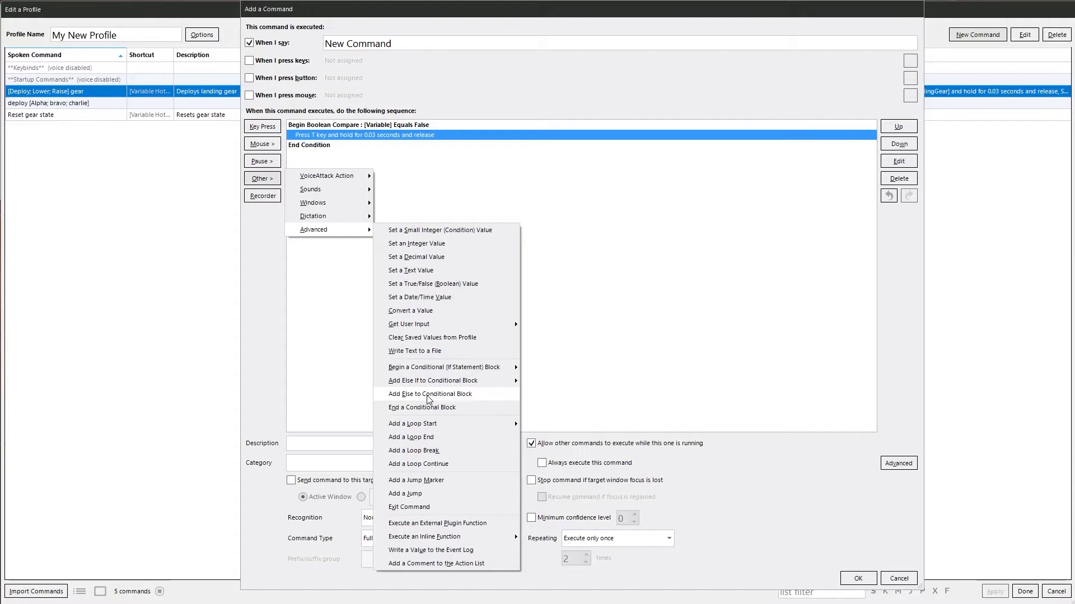
left_click(430, 393)
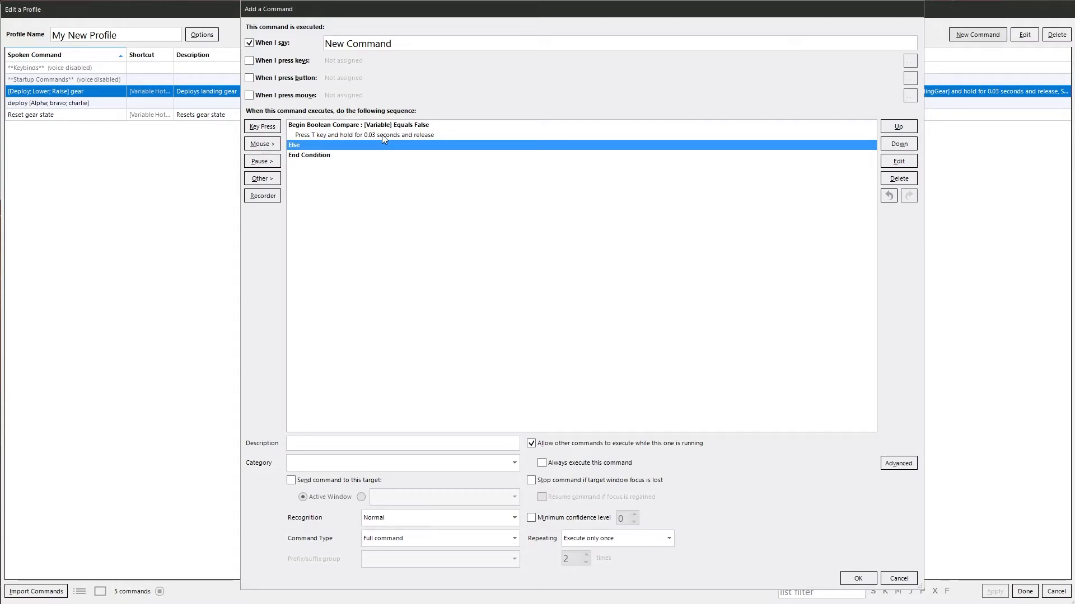
mouse_move(262, 127)
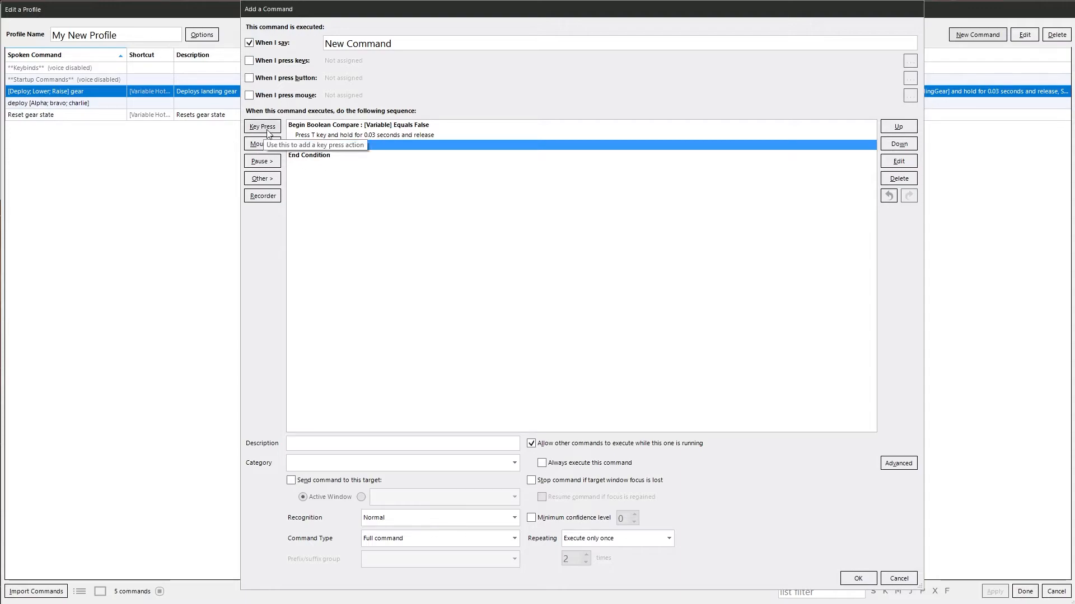
left_click(261, 126)
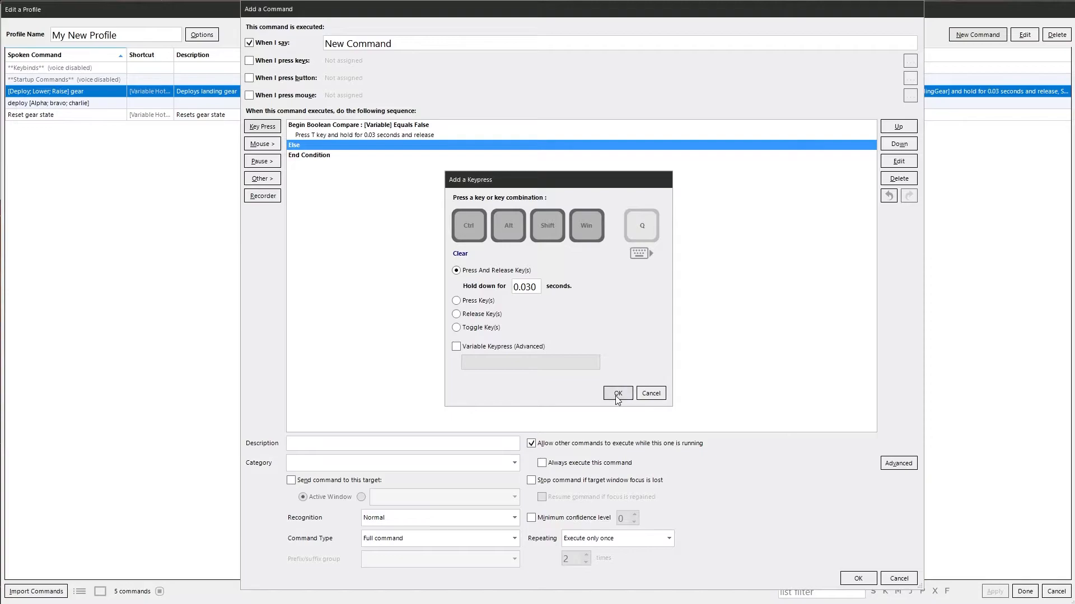
left_click(616, 392)
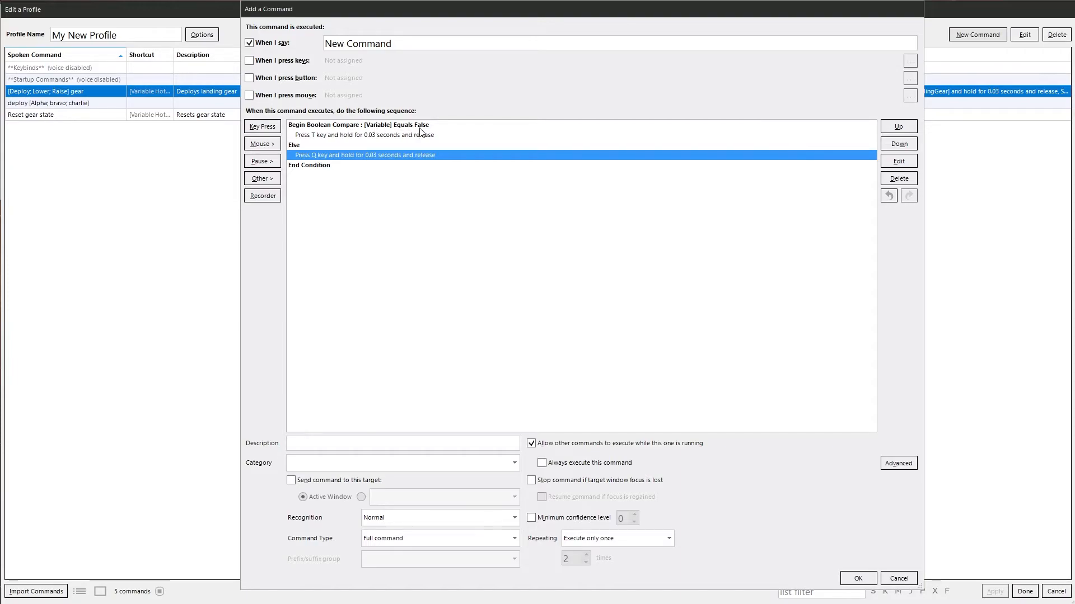
mouse_move(313, 160)
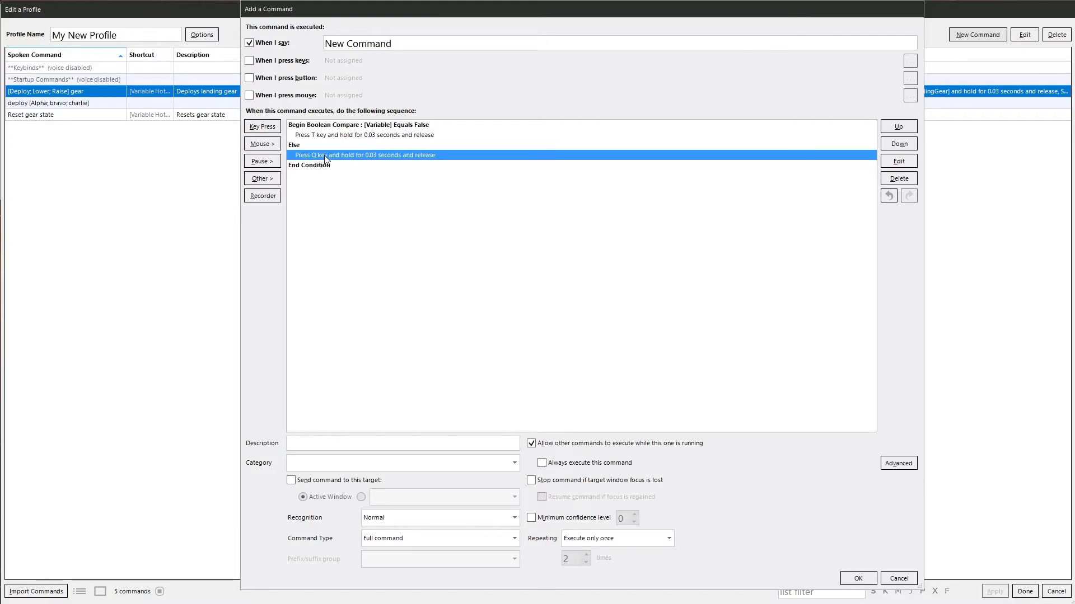
- Replace the Else branch's Q key press with a blue 'Nothing happened' event log entry
left_click(898, 178)
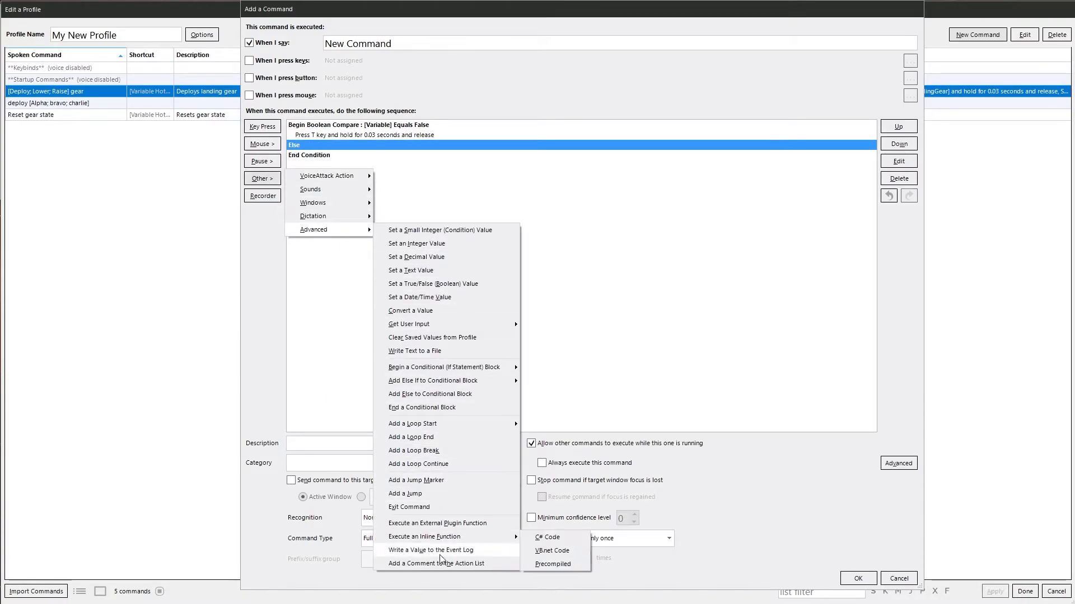
left_click(431, 549)
type("Nothing happened")
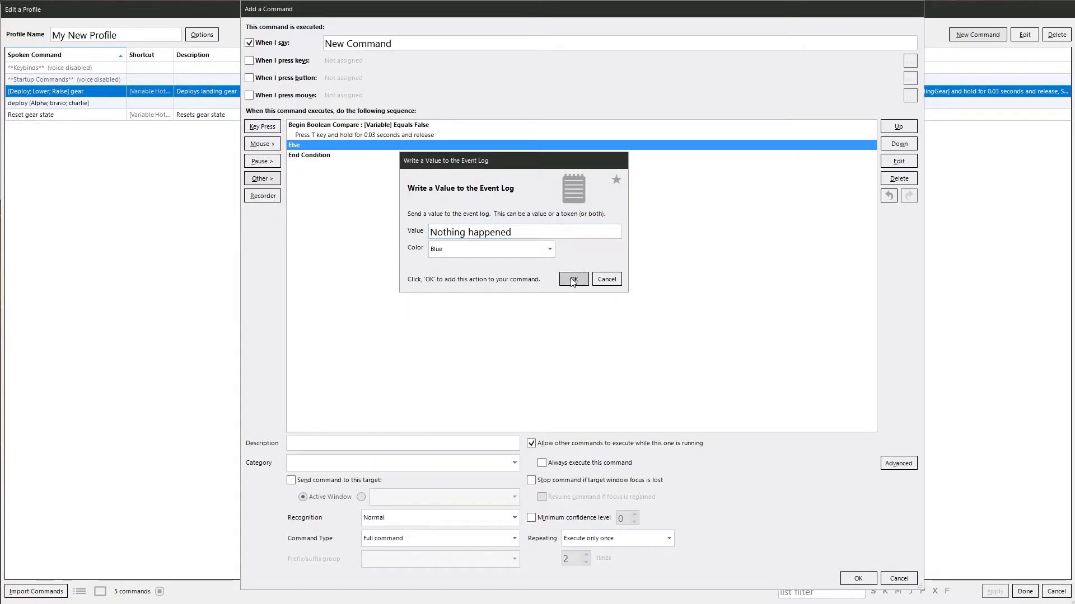
left_click(573, 279)
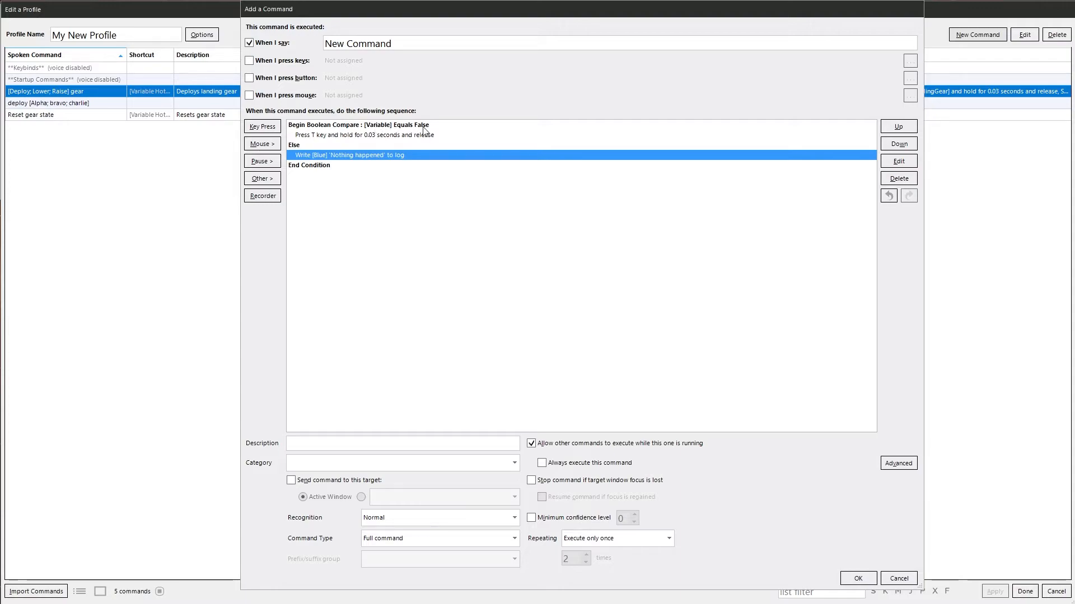
mouse_move(307, 141)
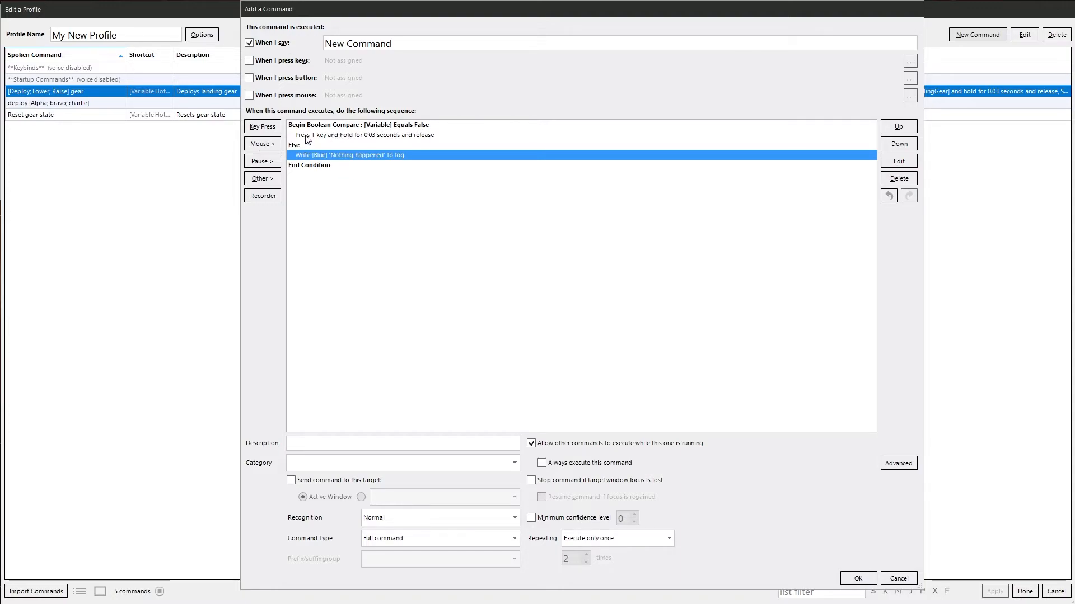
- Add an Else If text condition checking whether Something contains 'stone'
left_click(262, 178)
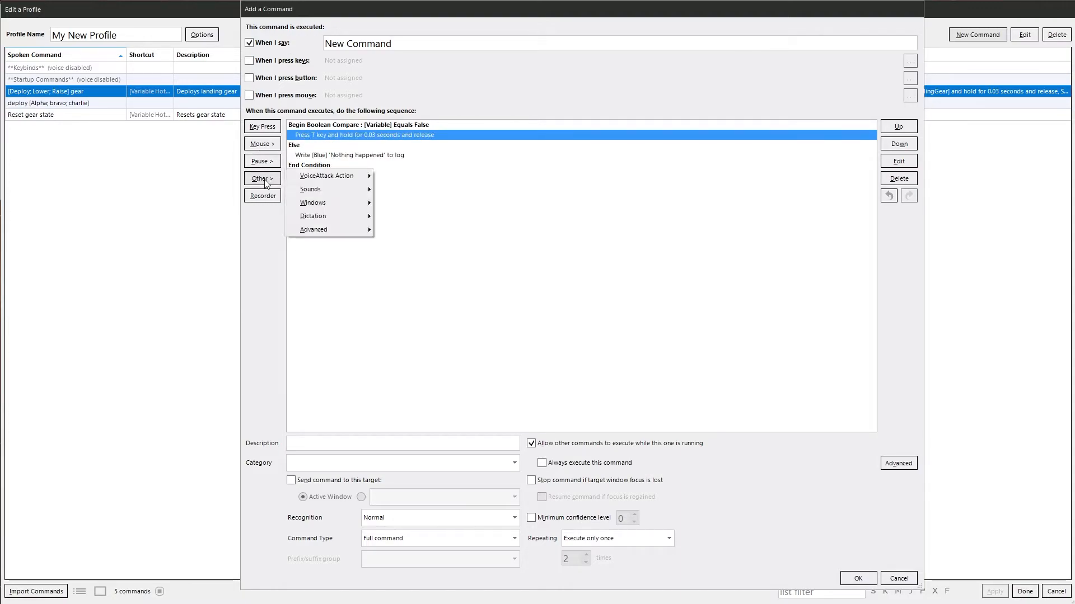
left_click(313, 229)
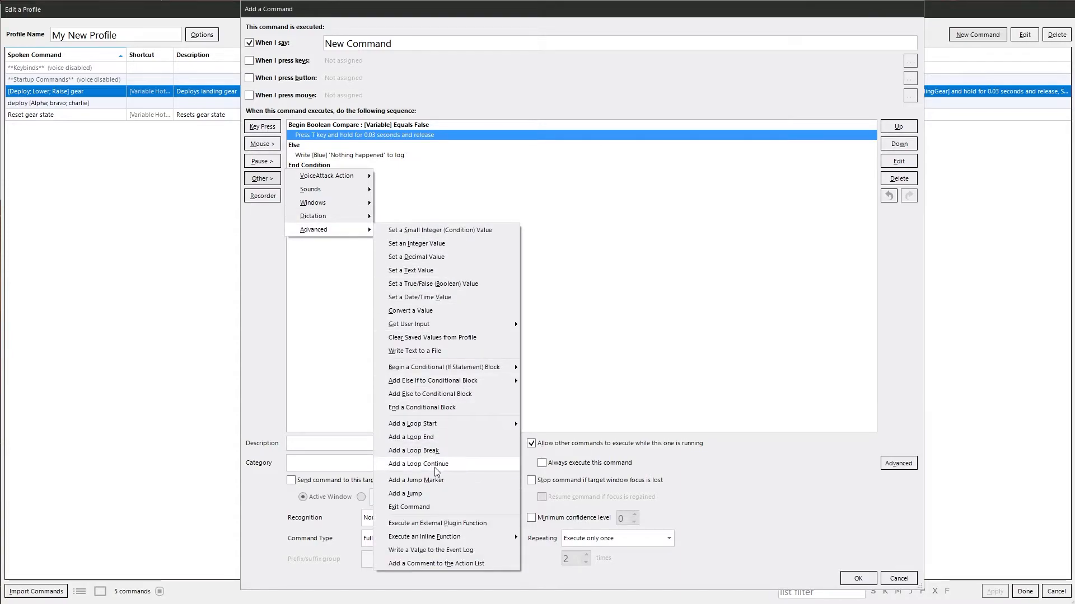
mouse_move(444, 380)
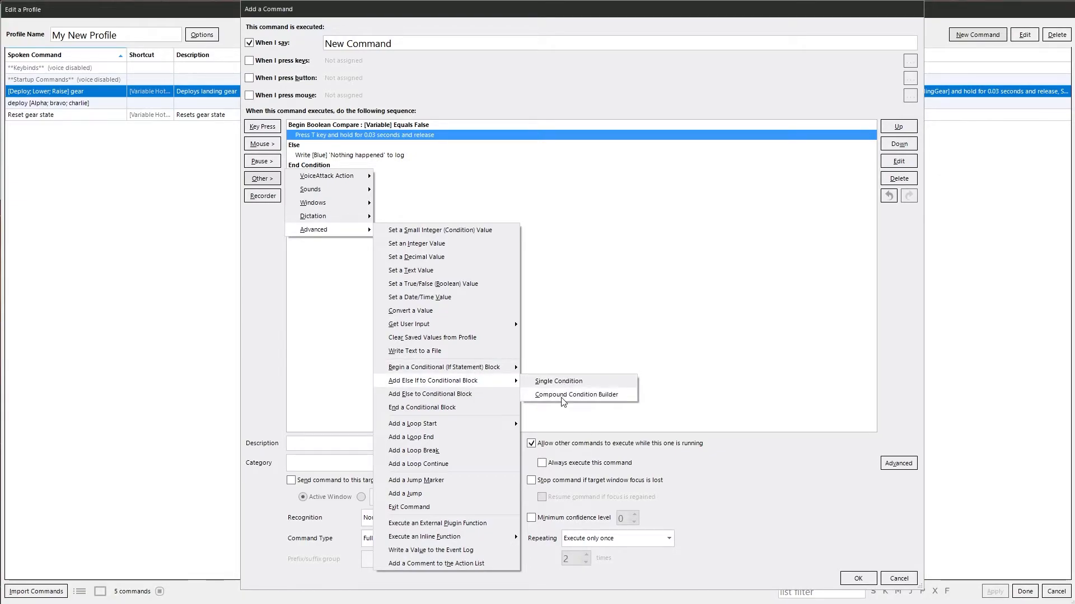
left_click(557, 380)
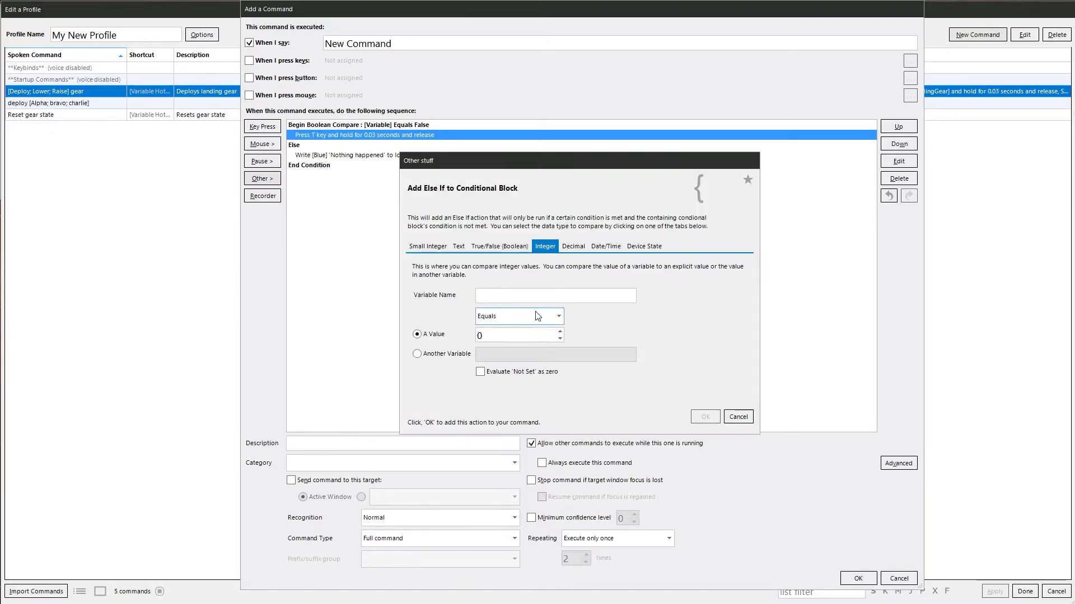
left_click(458, 246)
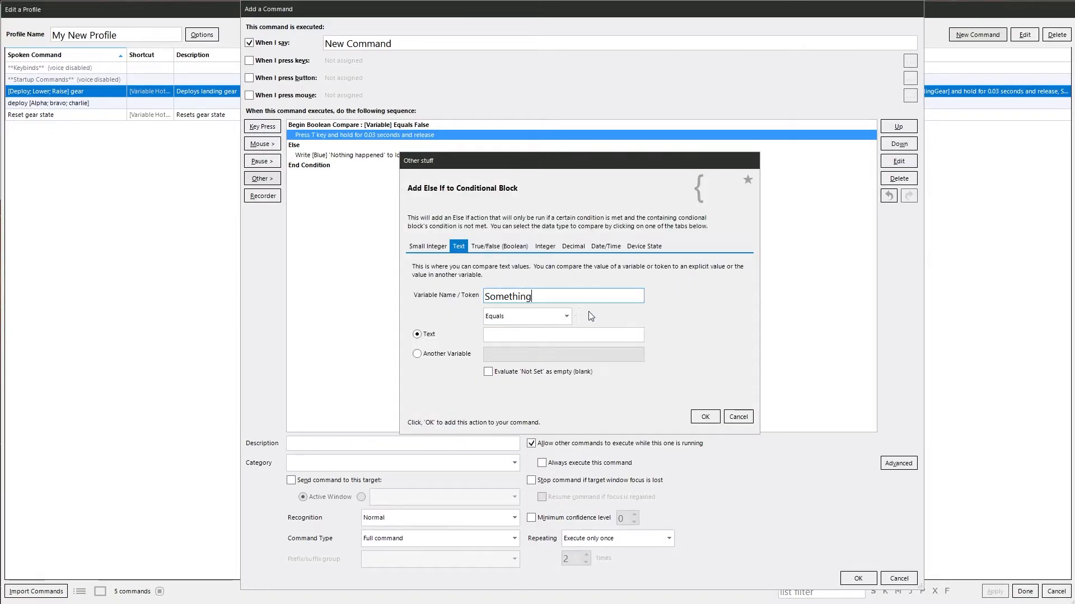
left_click(526, 316)
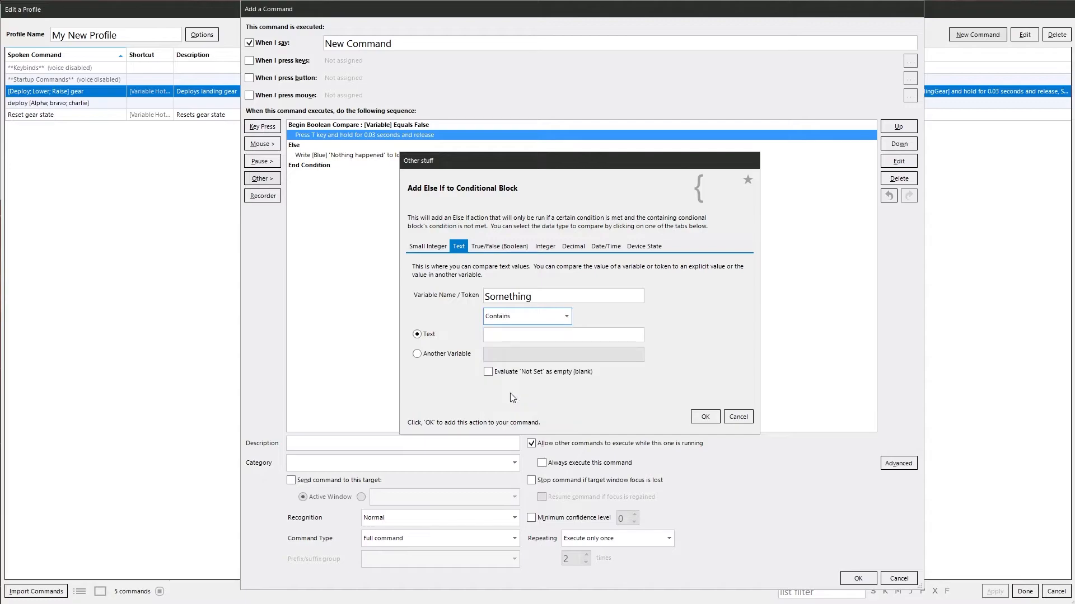
left_click(562, 334)
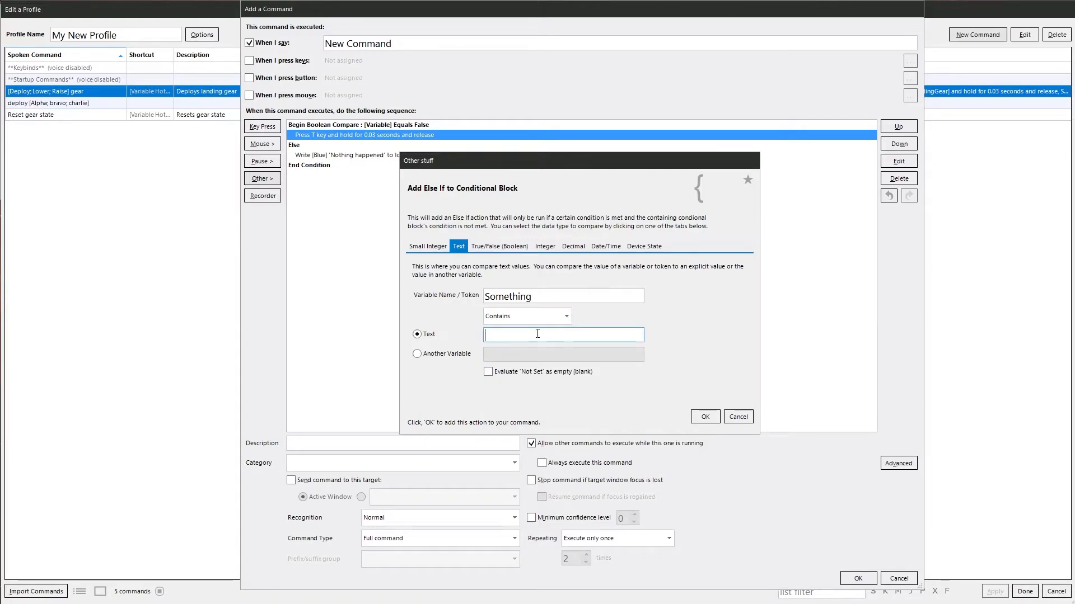
type("stone")
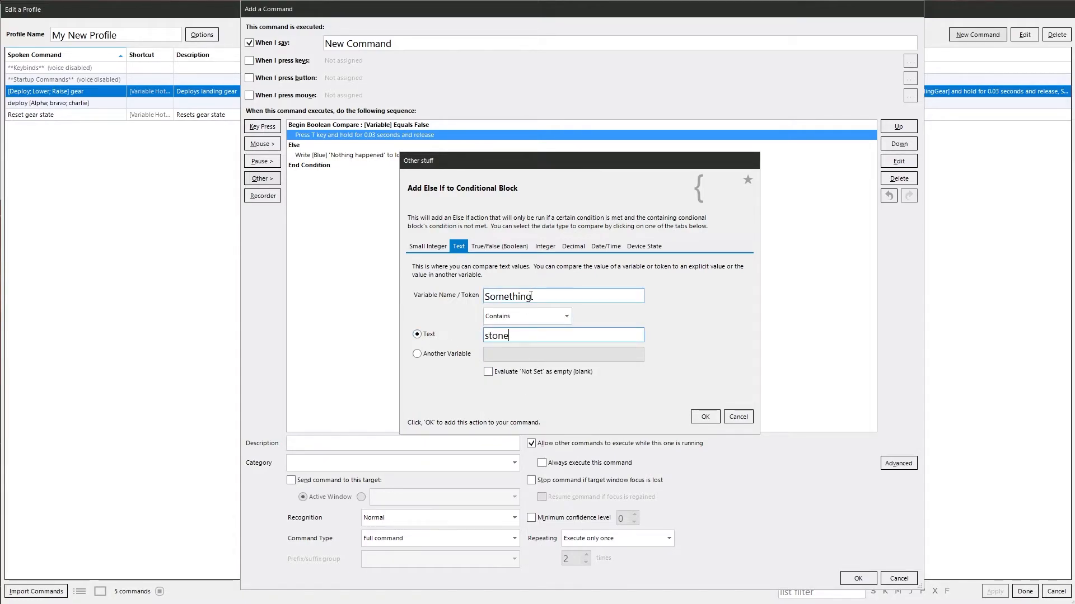
left_click(704, 416)
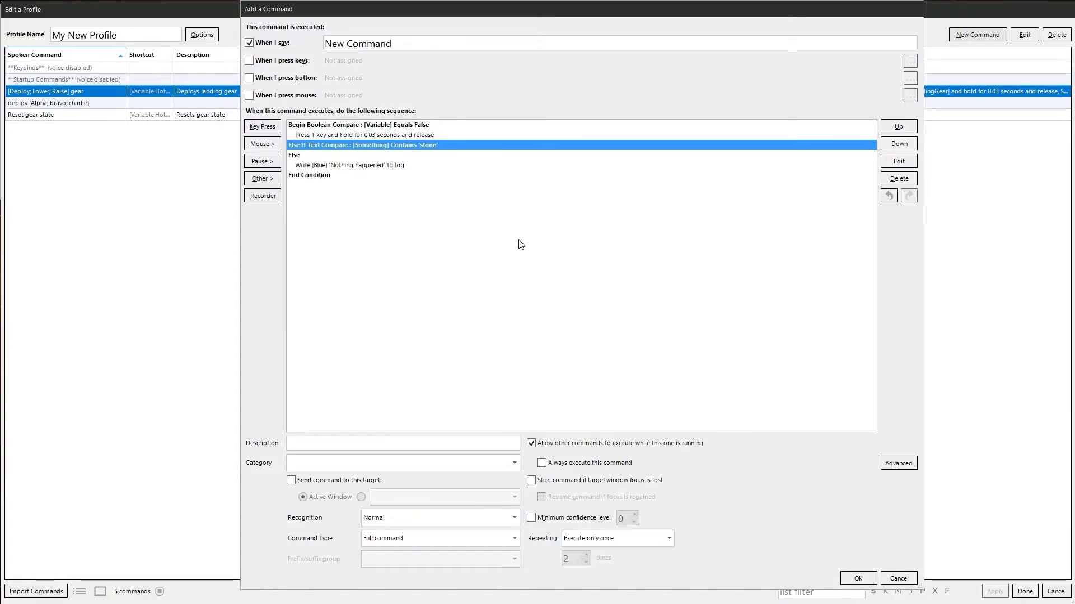
mouse_move(285, 161)
type("you have")
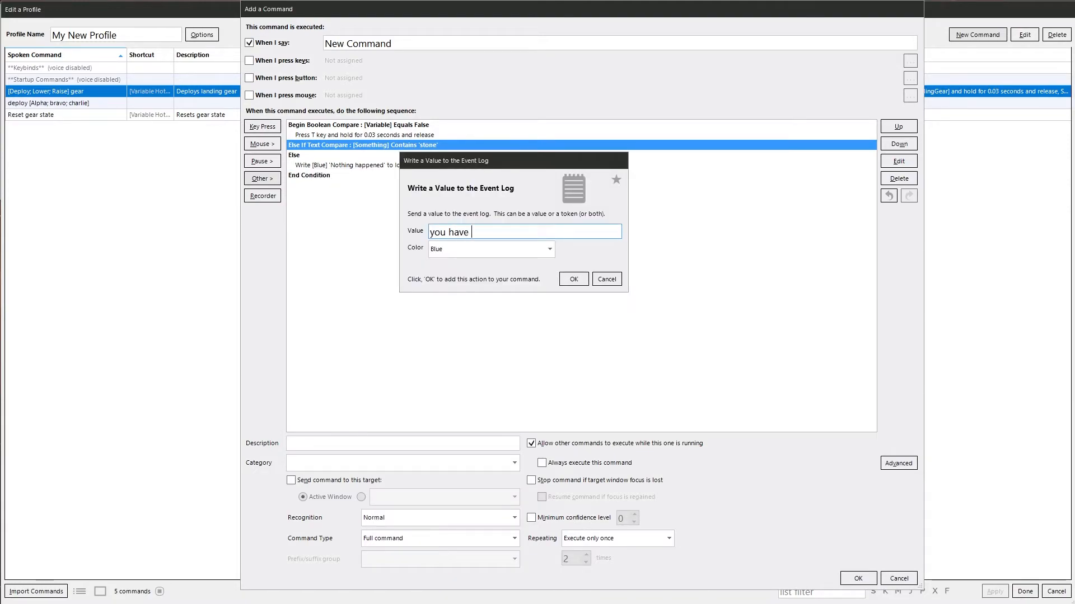
- Confirm the stone branch's blue 'you have stone' log message
left_click(573, 279)
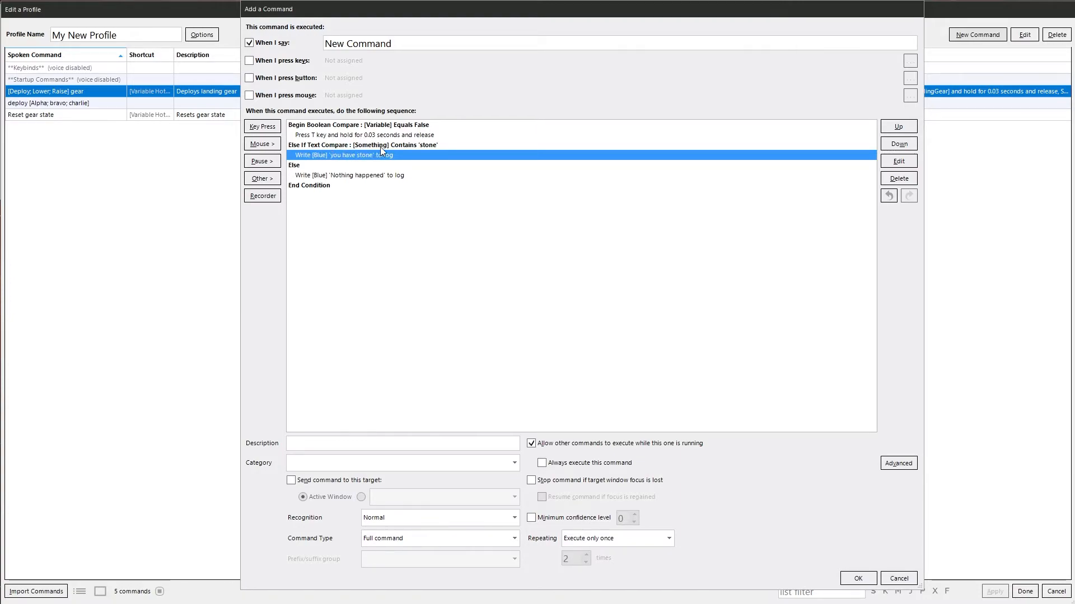
mouse_move(349, 169)
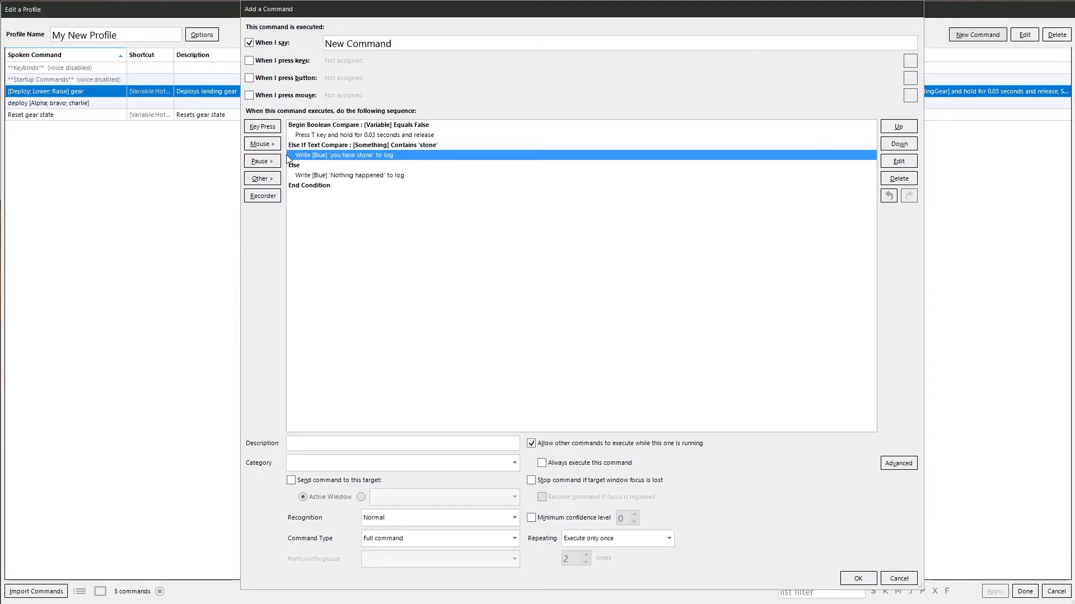
left_click(262, 178)
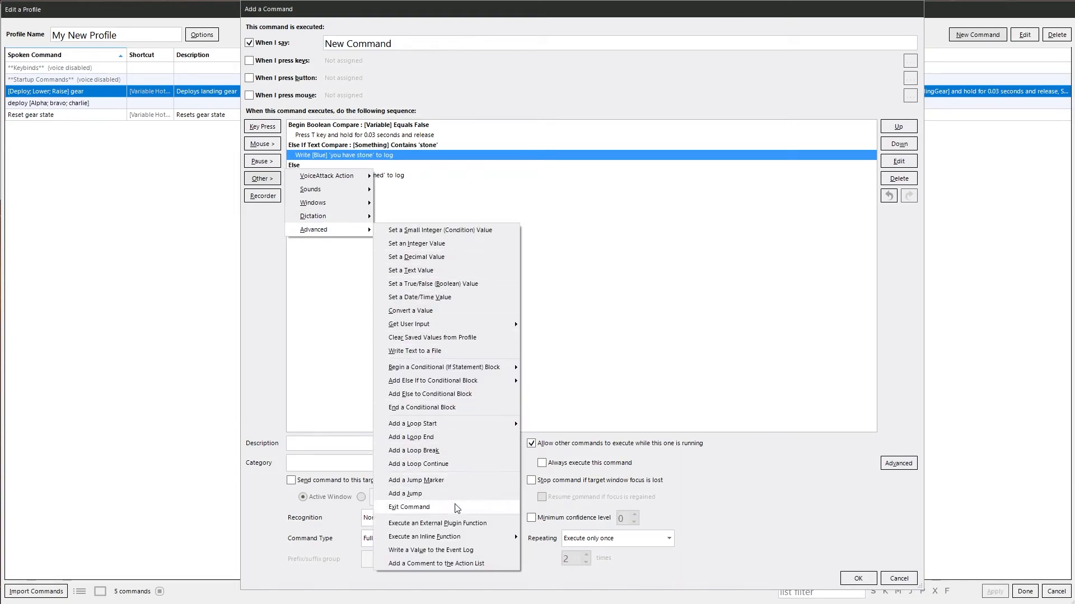
mouse_move(441, 480)
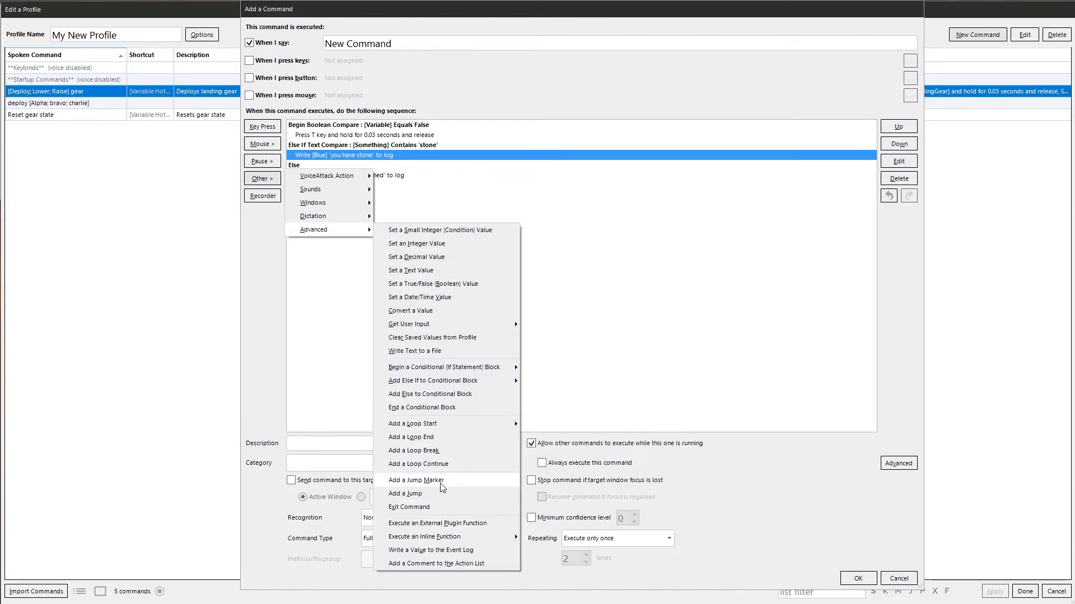
- Add a second Else If text condition: variable 'something' Contains 'wood'
left_click(432, 381)
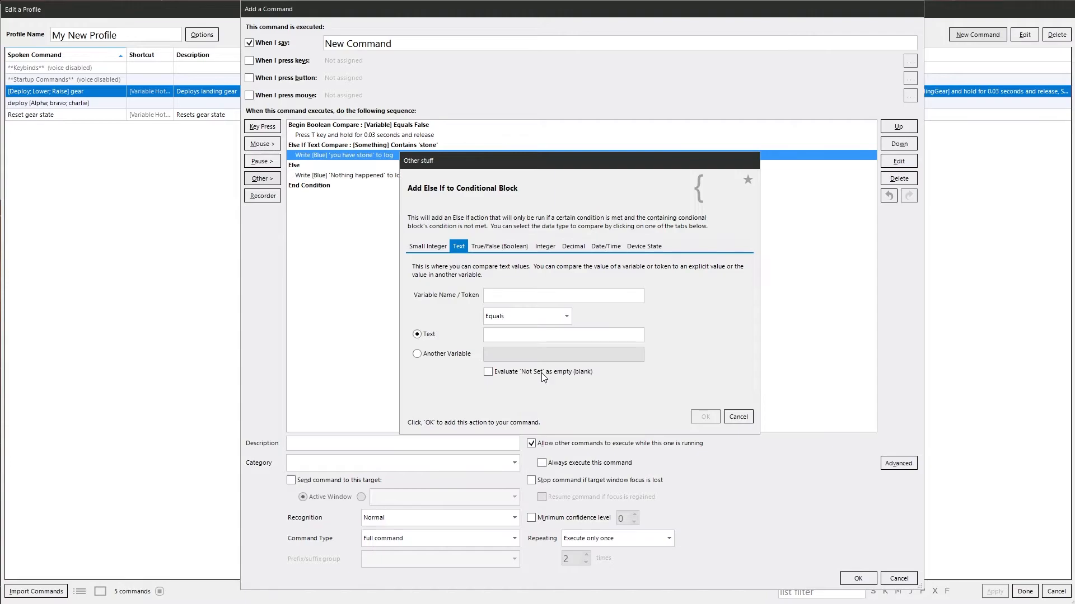
left_click(562, 296)
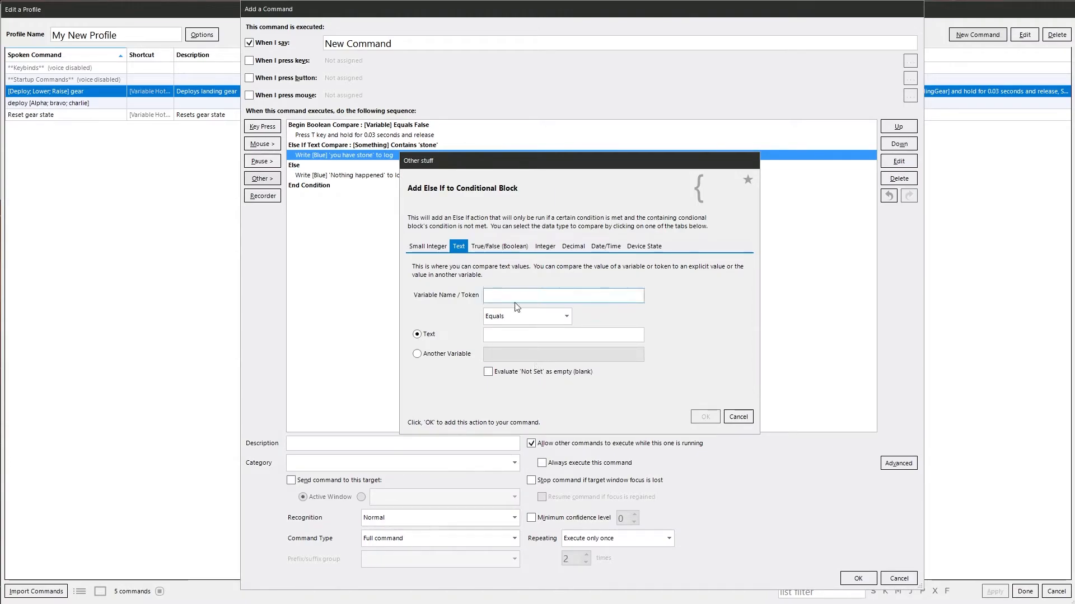
type("som")
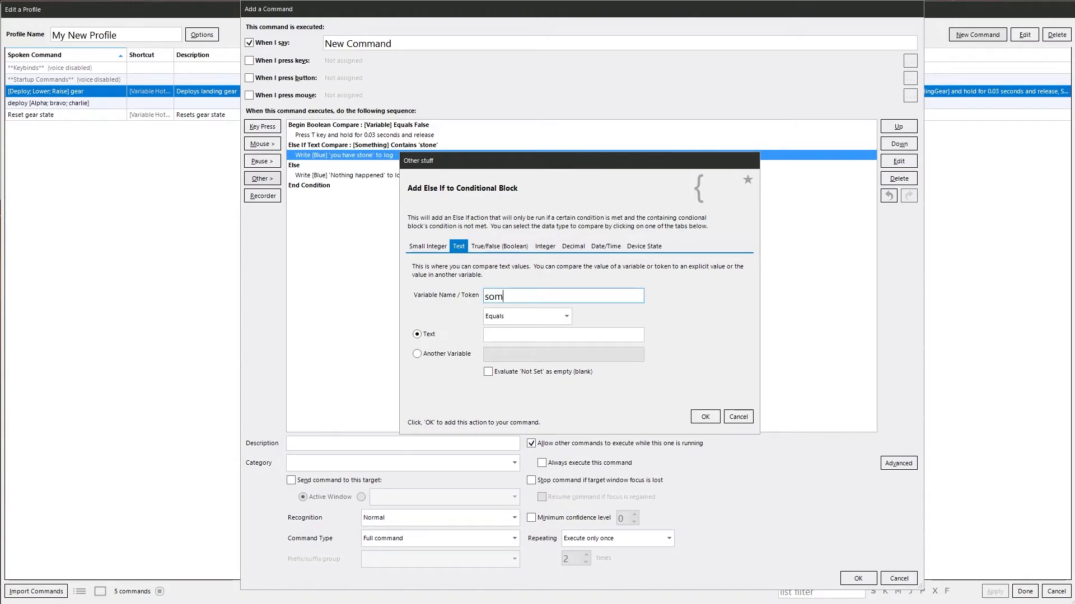
type("eth")
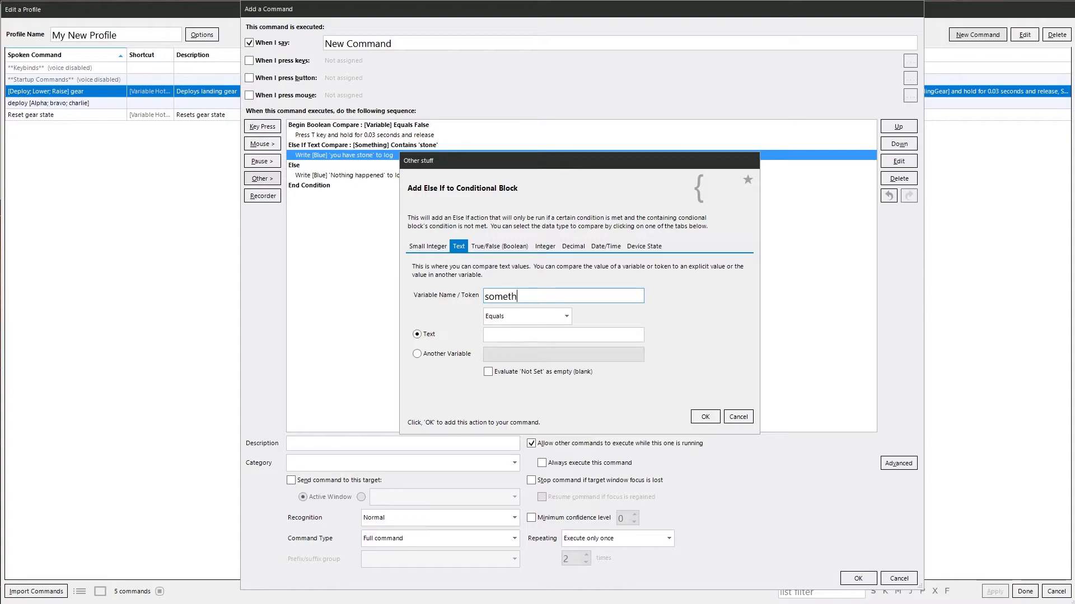
type("ing")
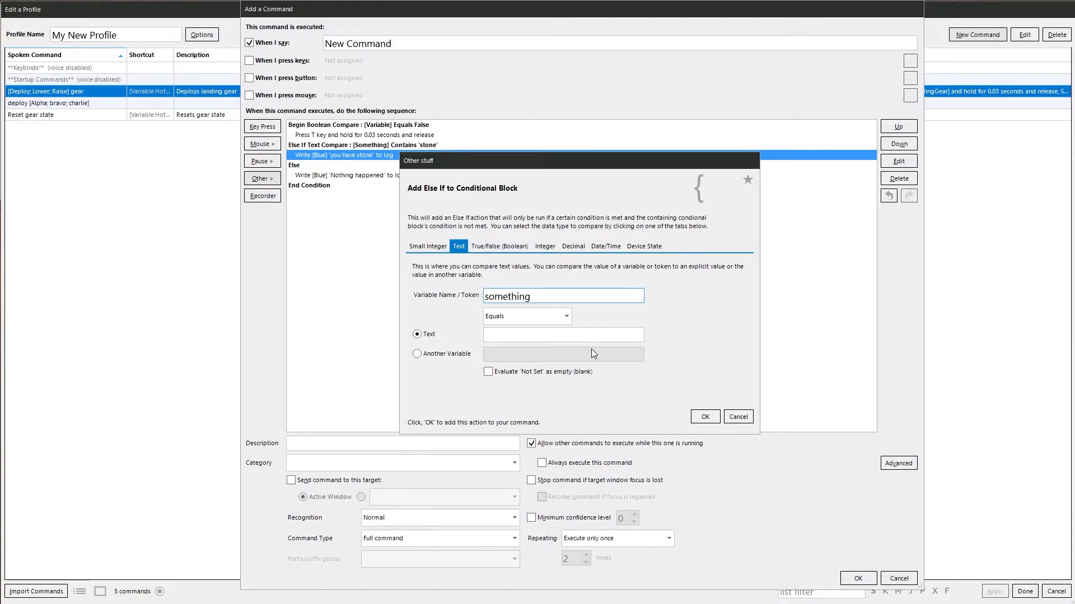
left_click(566, 316)
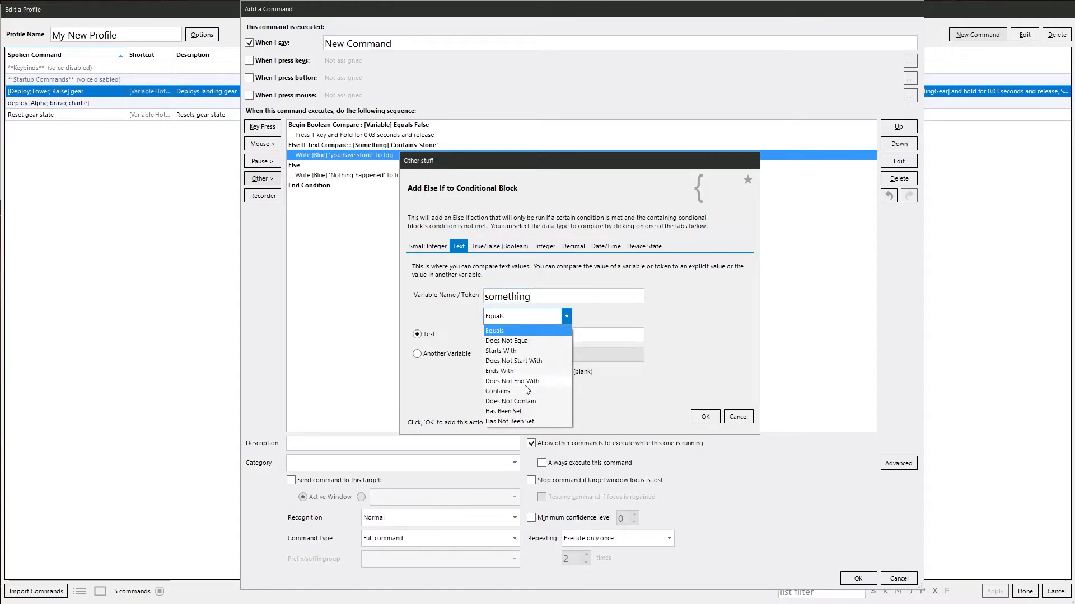
left_click(497, 391)
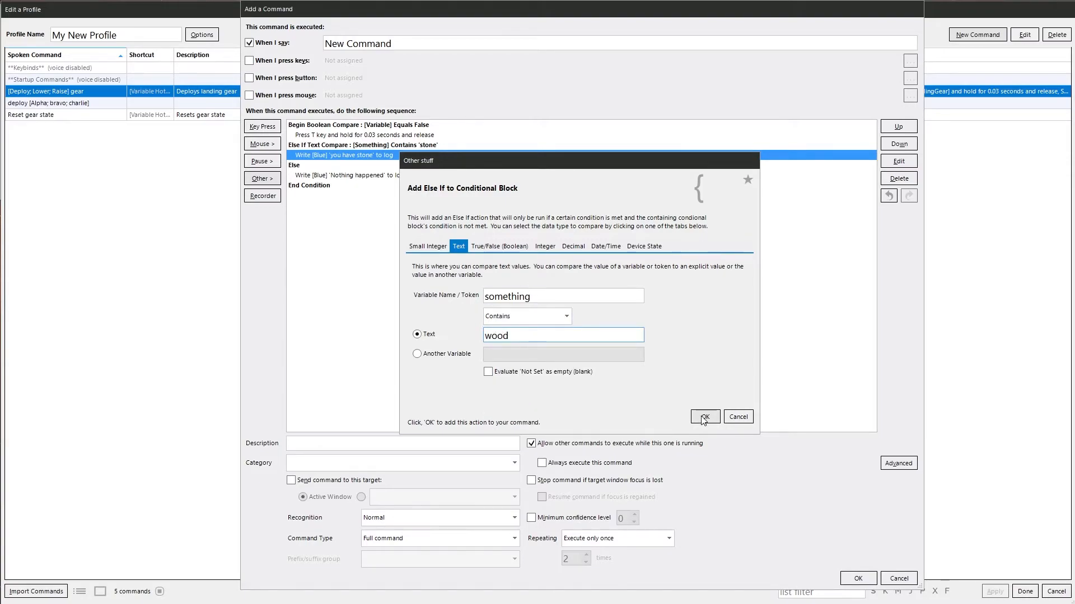
left_click(704, 416)
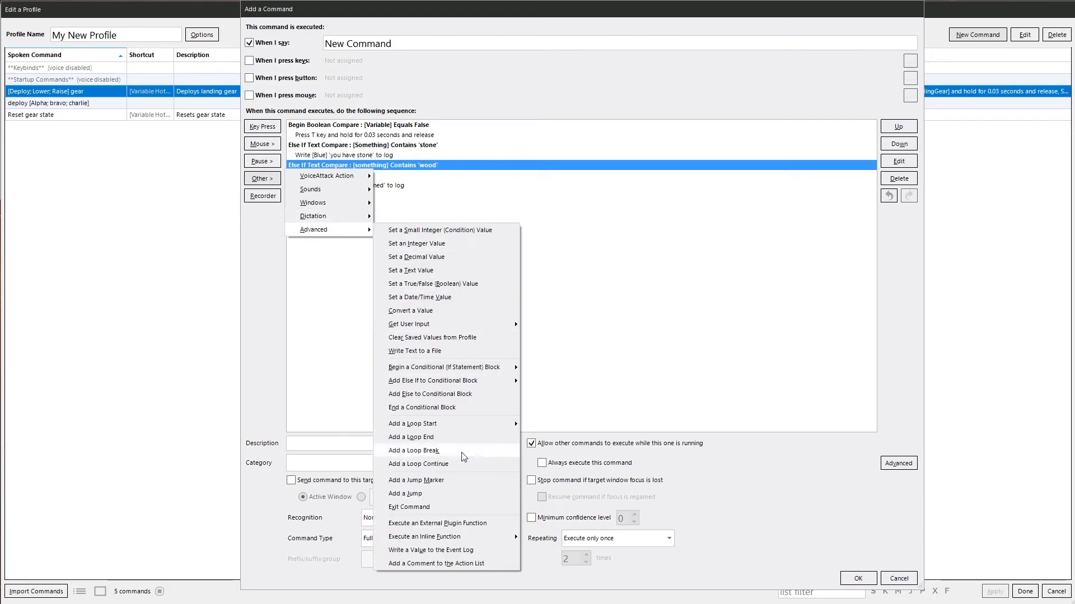
- Give the wood branch a blue 'You have wood' event log message
left_click(430, 550)
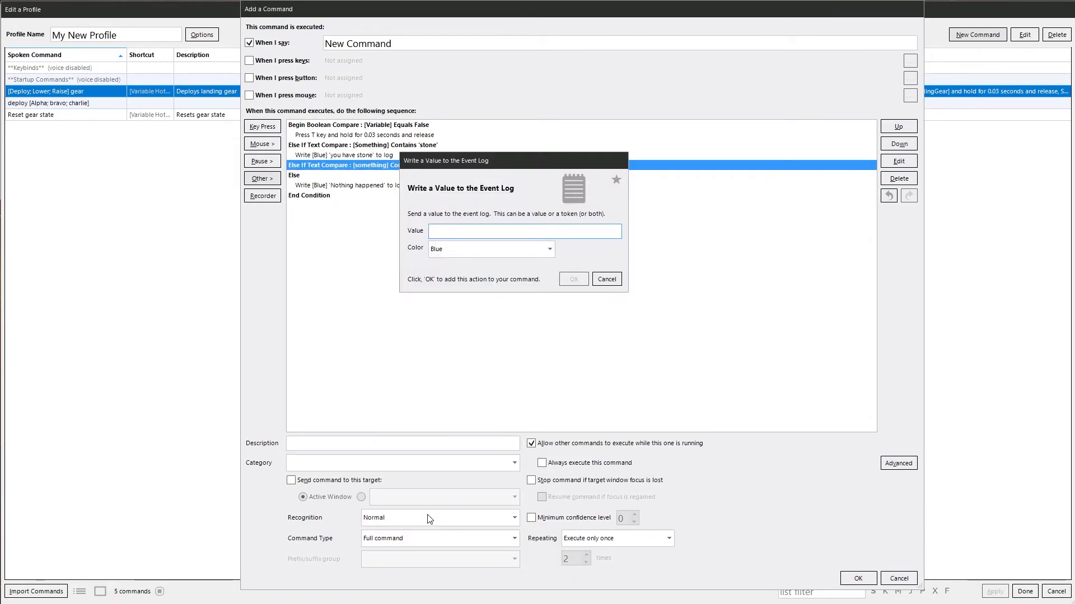
type("You have wood")
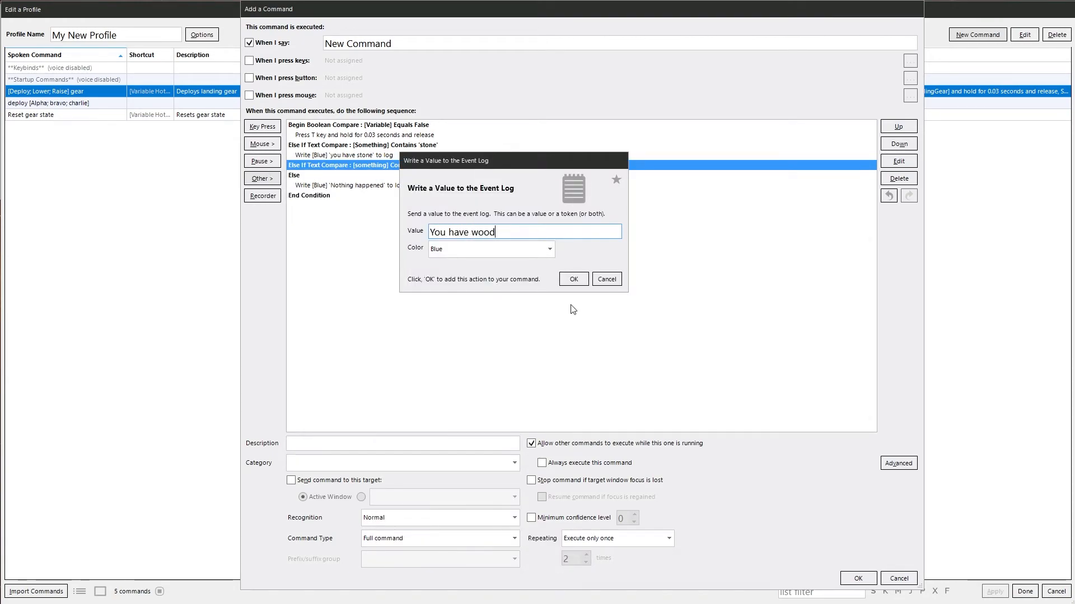
left_click(573, 278)
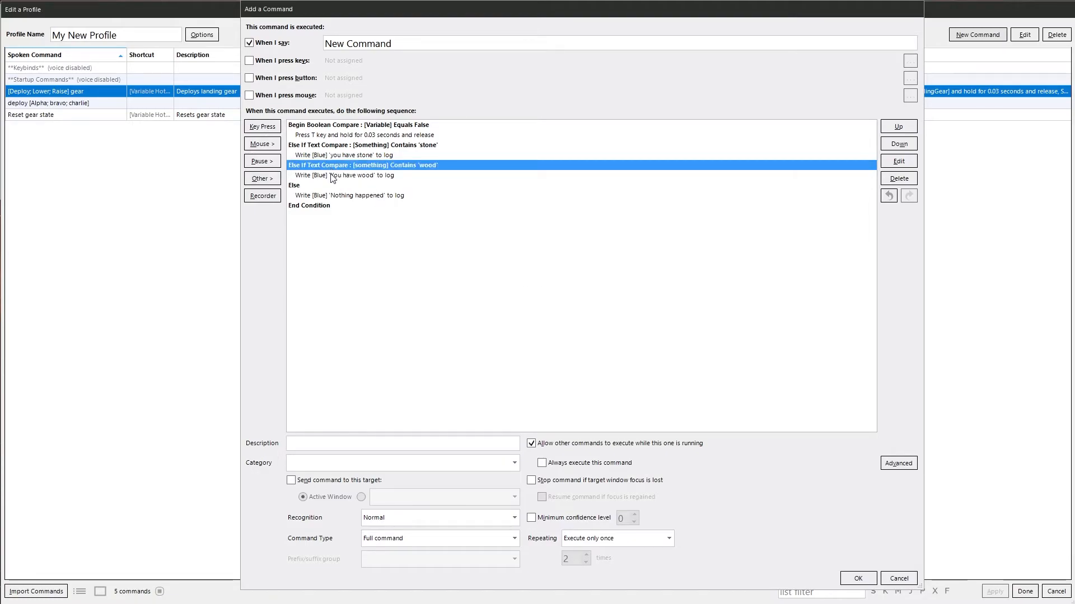
- Duplicate the wood branch into an Else If for 'seeds' logging 'You have seeds'
right_click(341, 176)
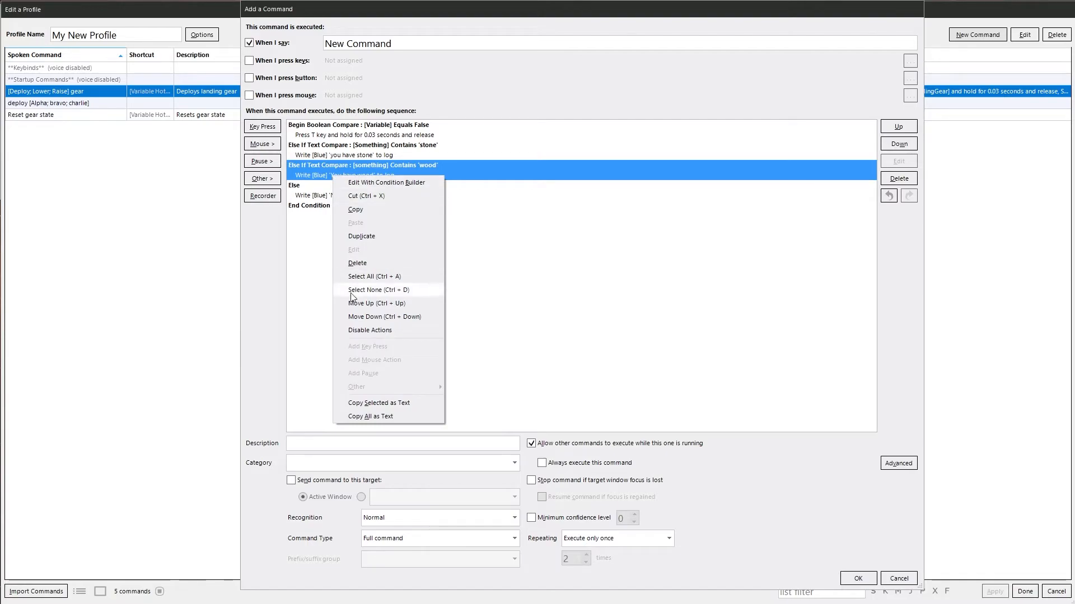
left_click(362, 236)
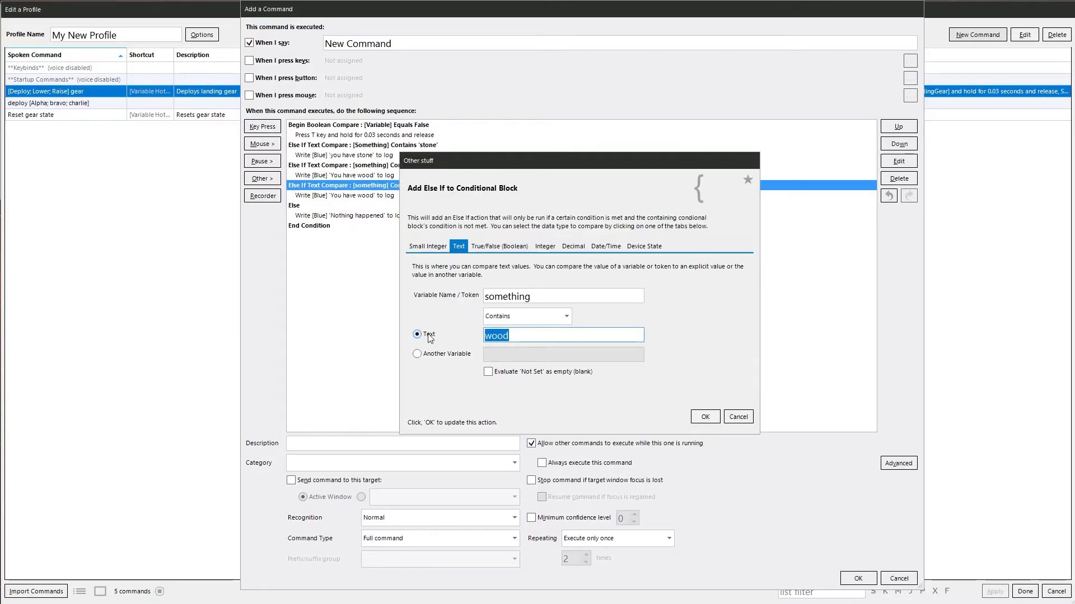
type("seed")
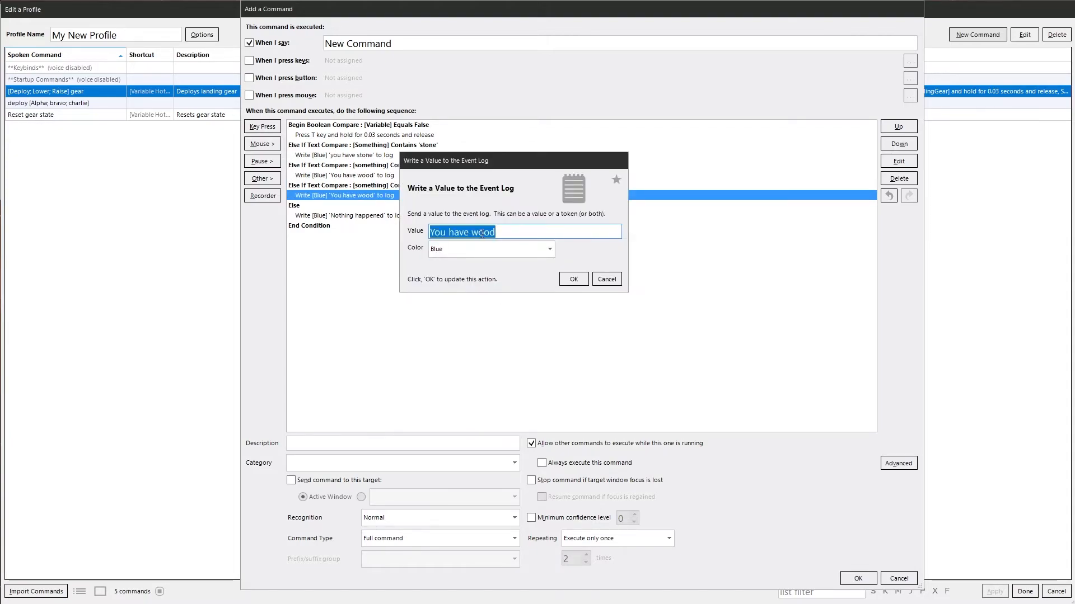
left_click(574, 279)
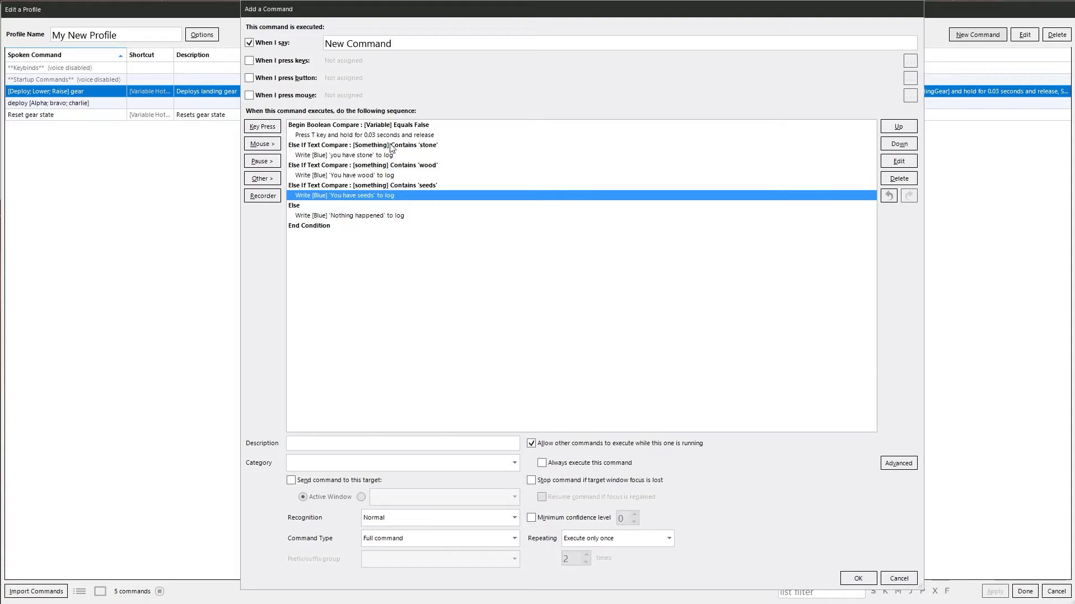
mouse_move(444, 130)
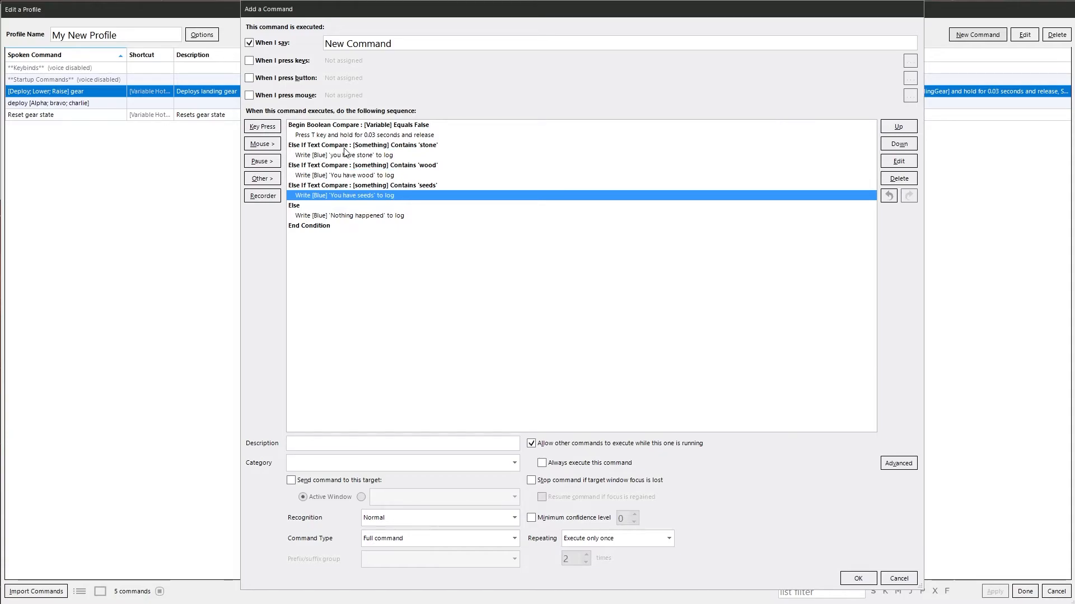
mouse_move(432, 196)
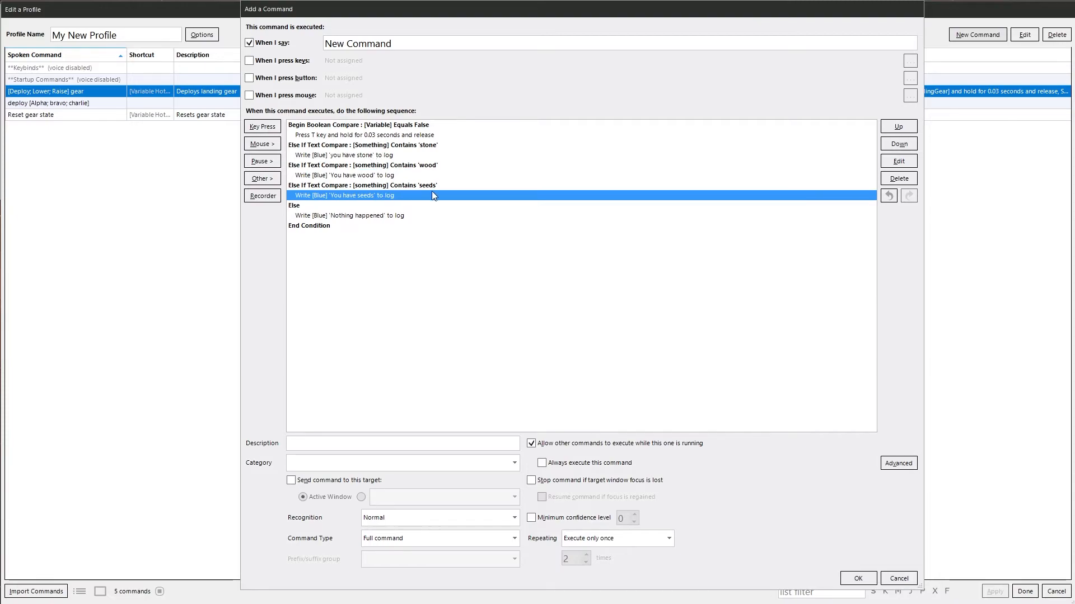
mouse_move(409, 224)
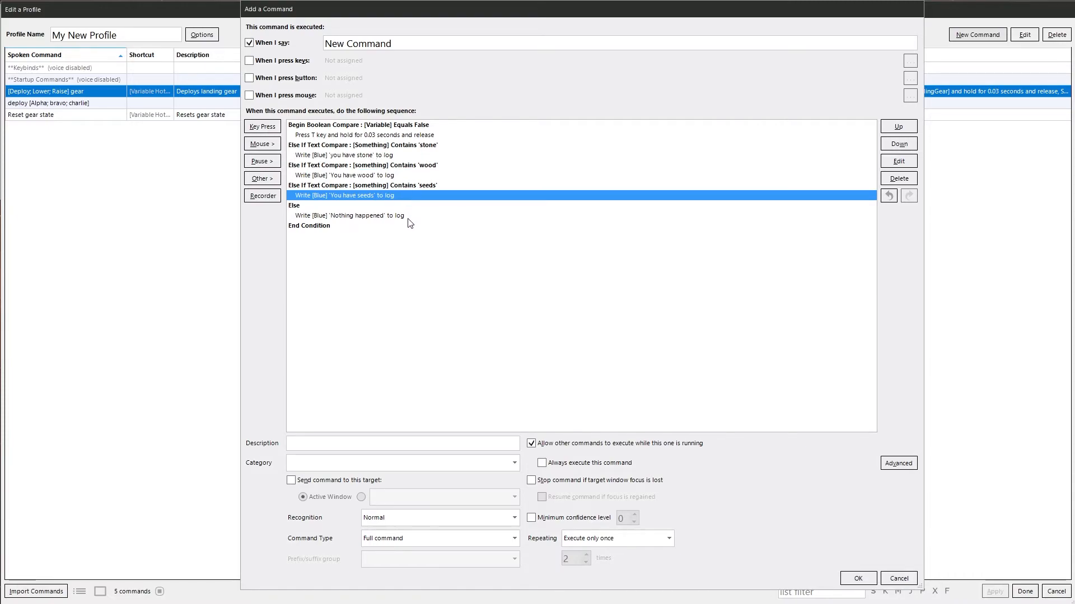
mouse_move(370, 171)
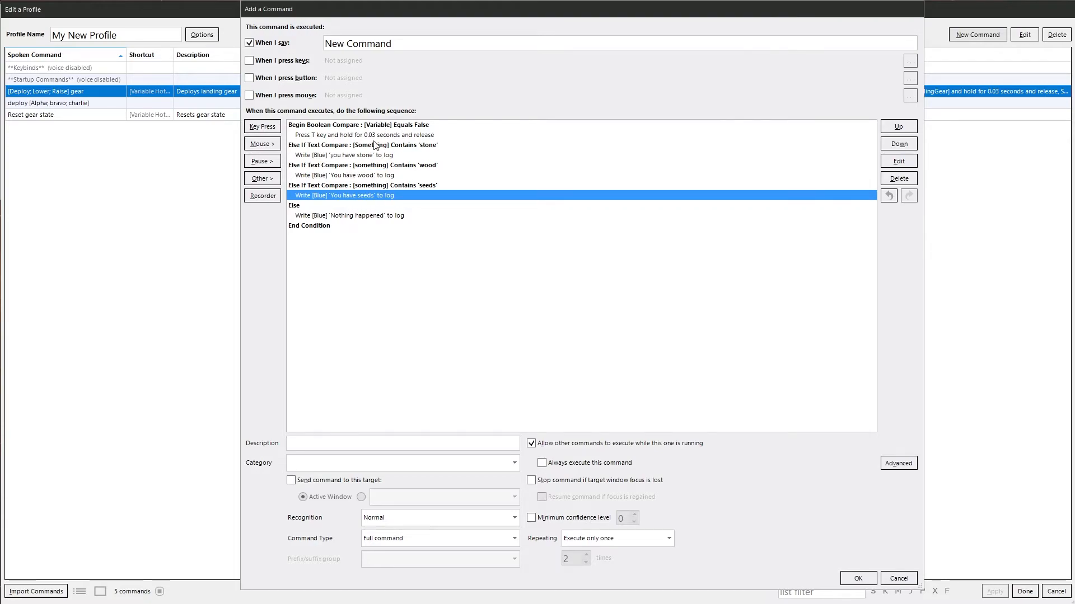
mouse_move(393, 133)
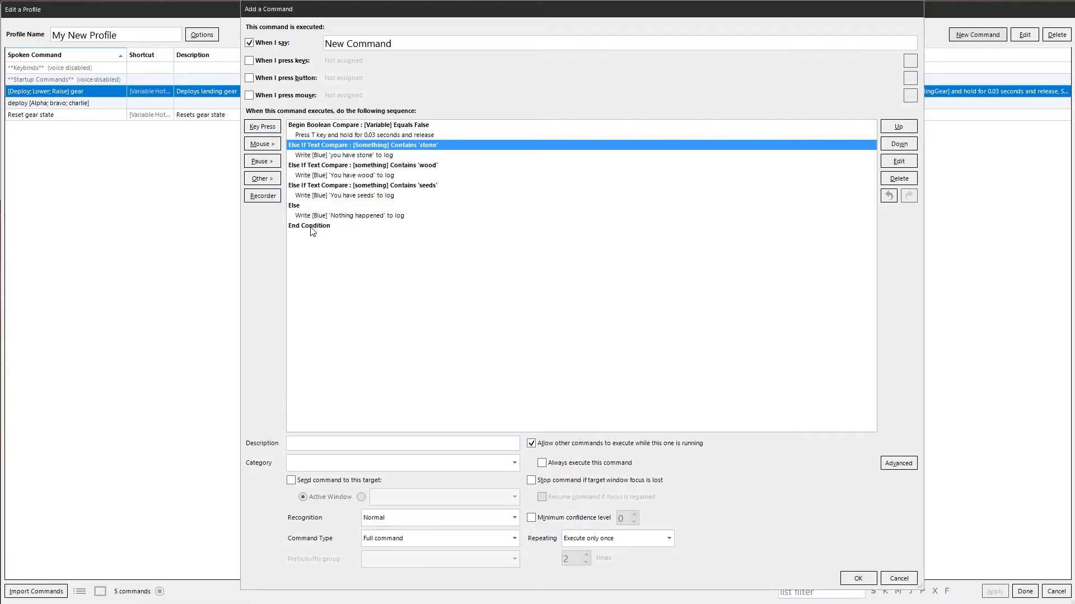
mouse_move(308, 330)
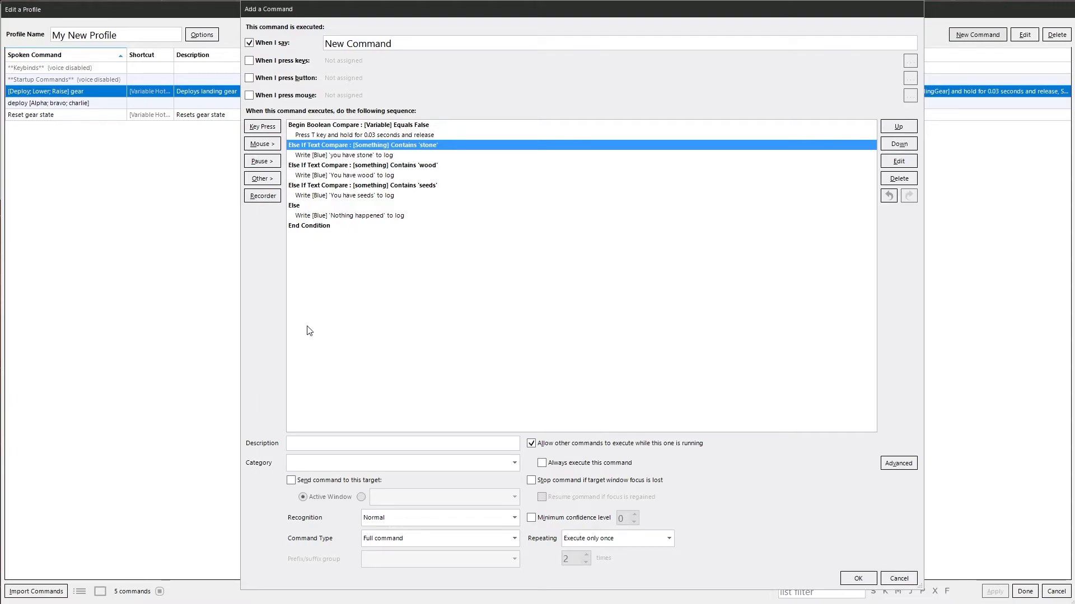
mouse_move(328, 254)
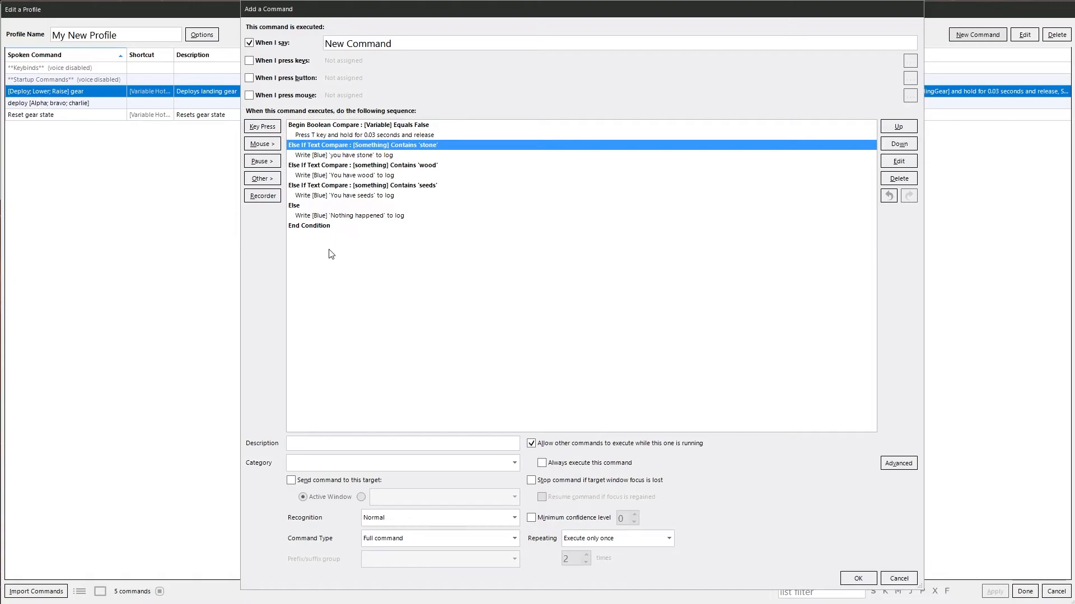
mouse_move(319, 262)
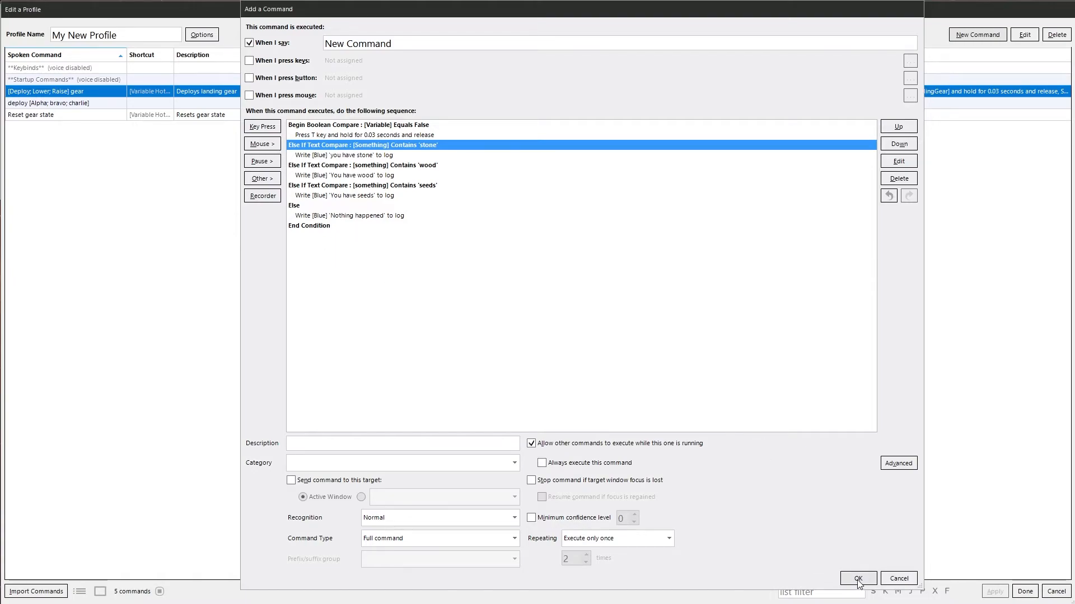
- Save the command into the profile and start a new command
left_click(858, 577)
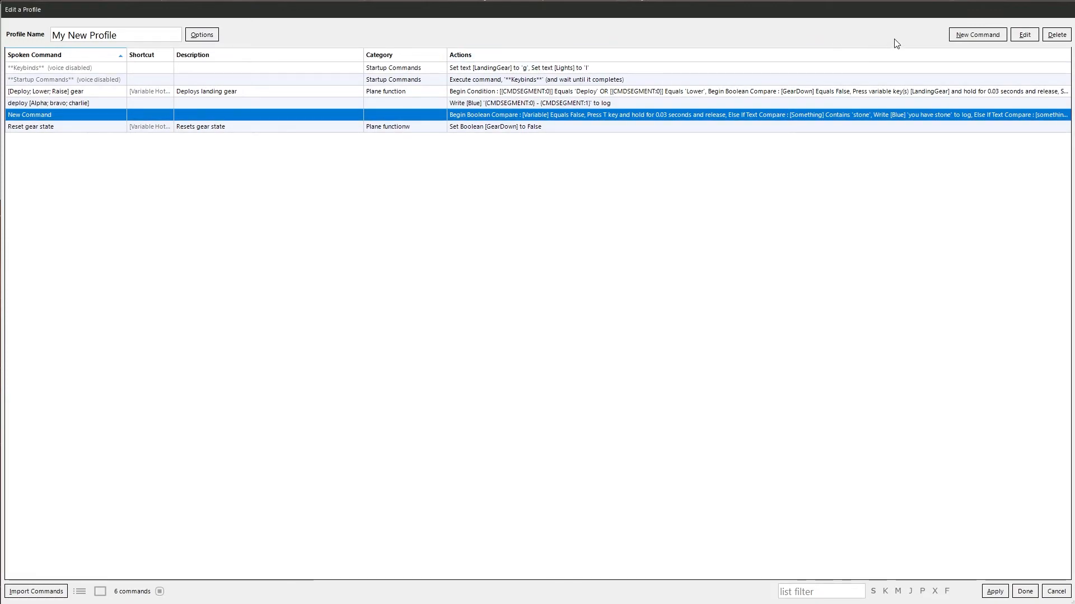
left_click(976, 34)
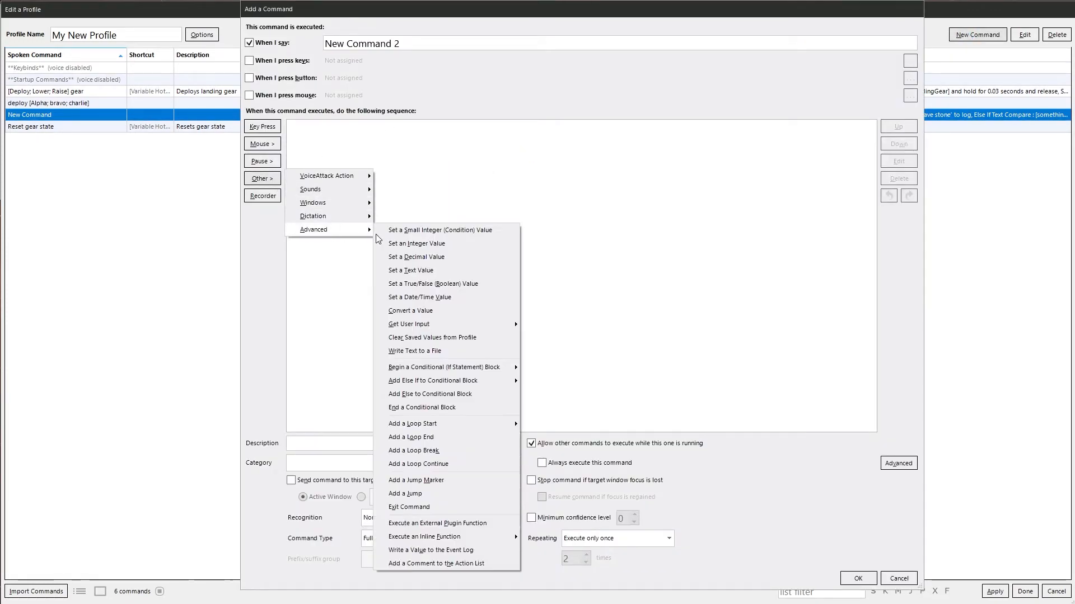
mouse_move(443, 367)
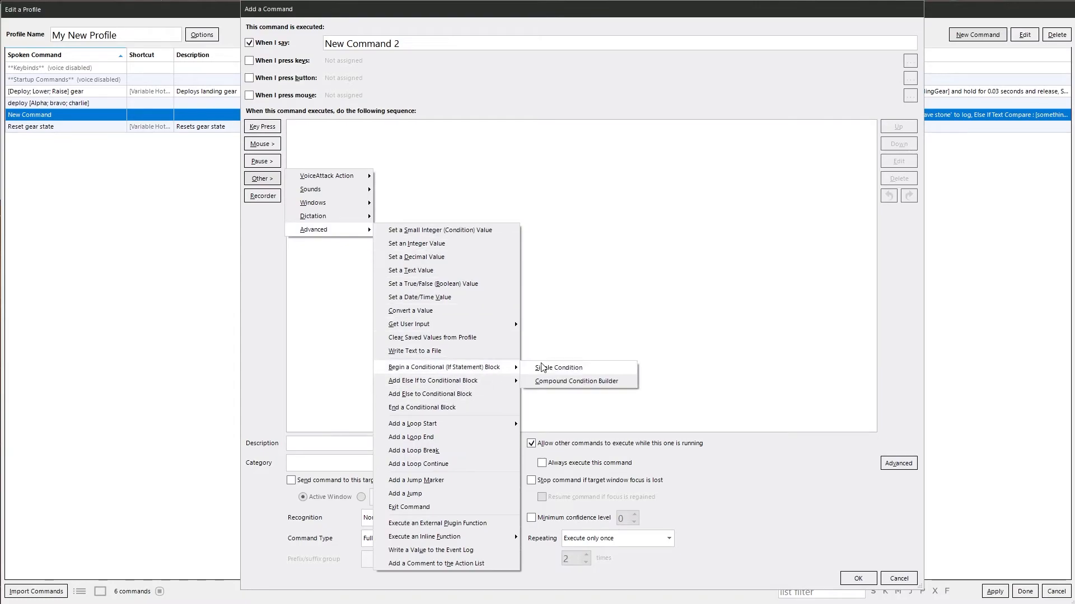
- Add single-condition text blocks checking 'something' Equals silver, gold, iron, copper, tin and bronze
left_click(560, 367)
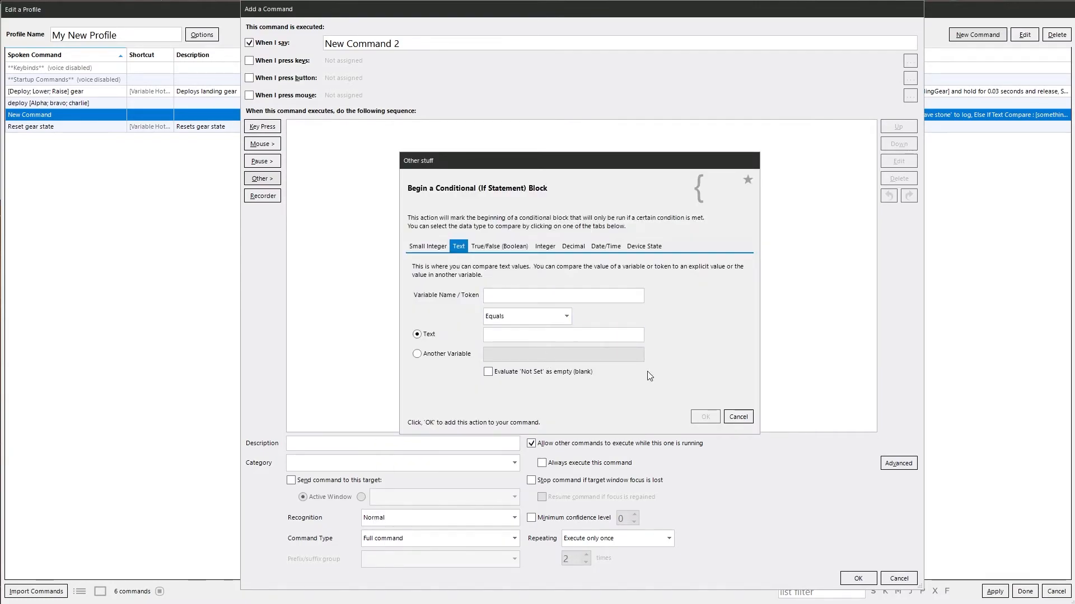
left_click(562, 295)
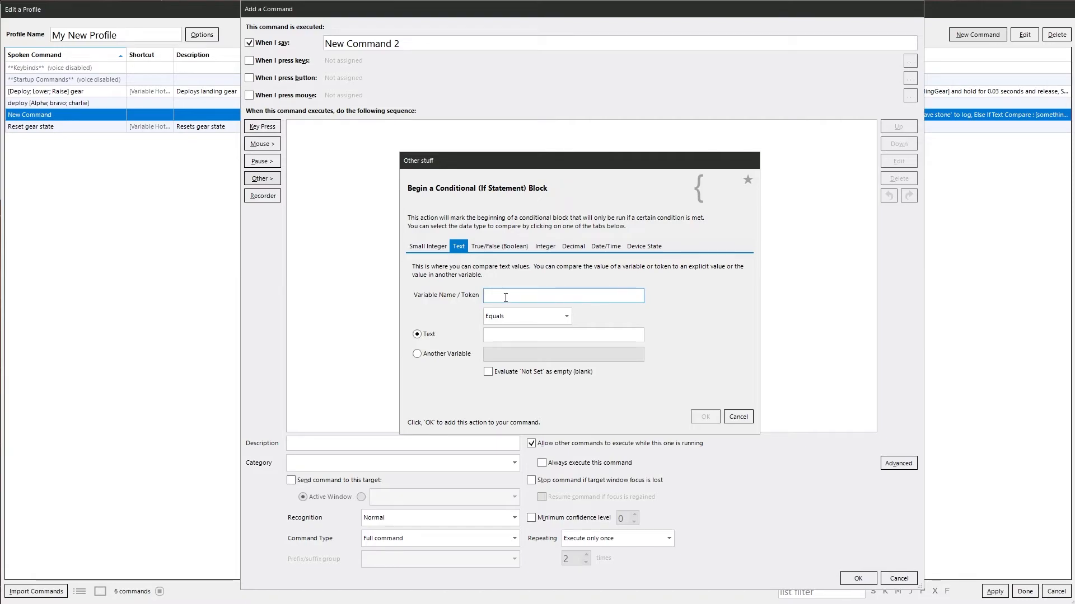
type("something")
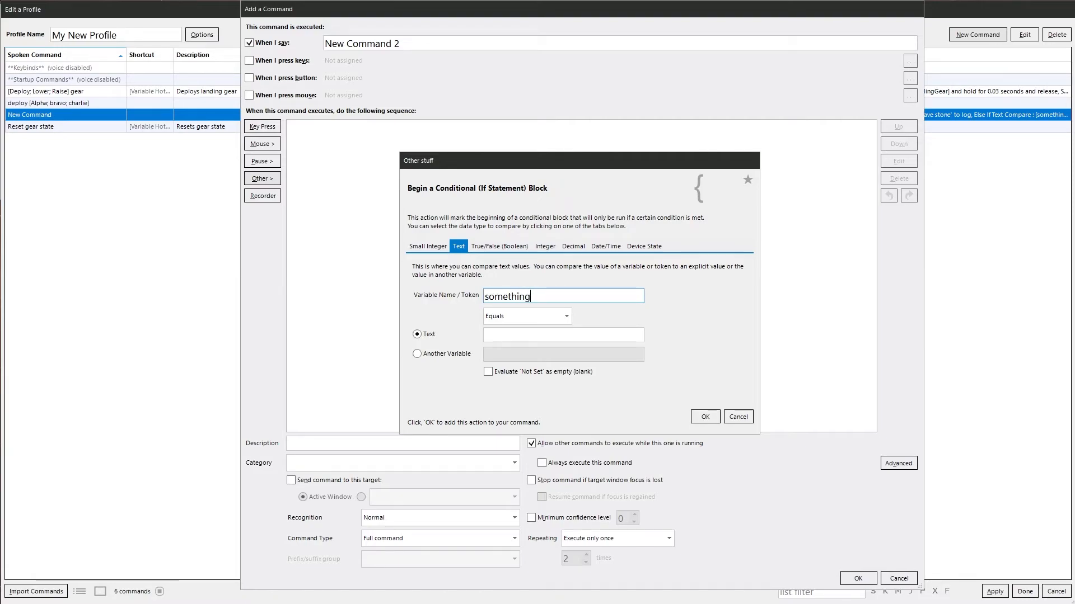
left_click(562, 335)
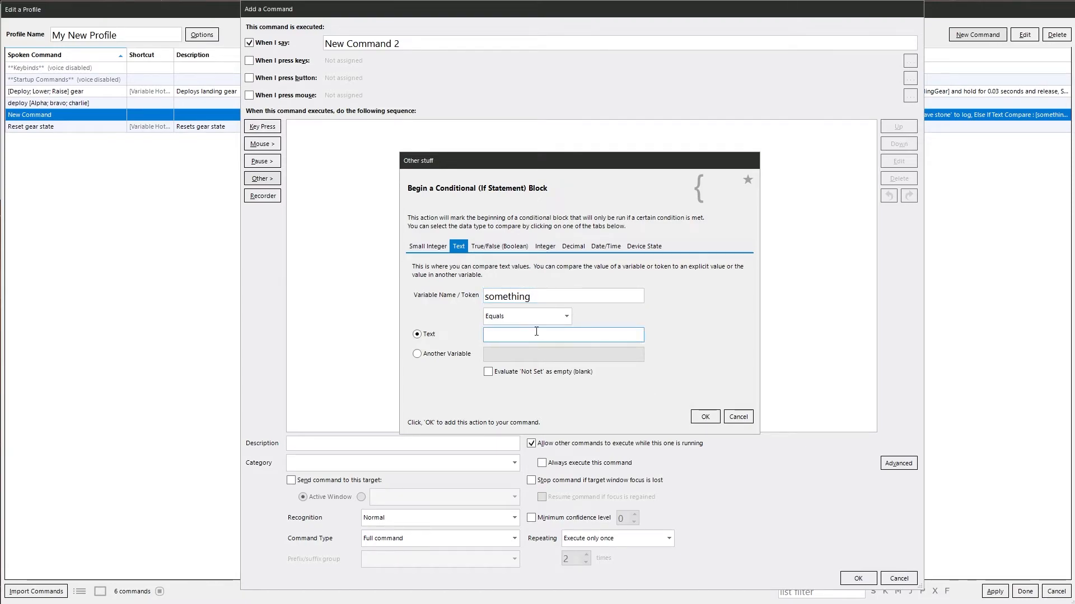
type("silver")
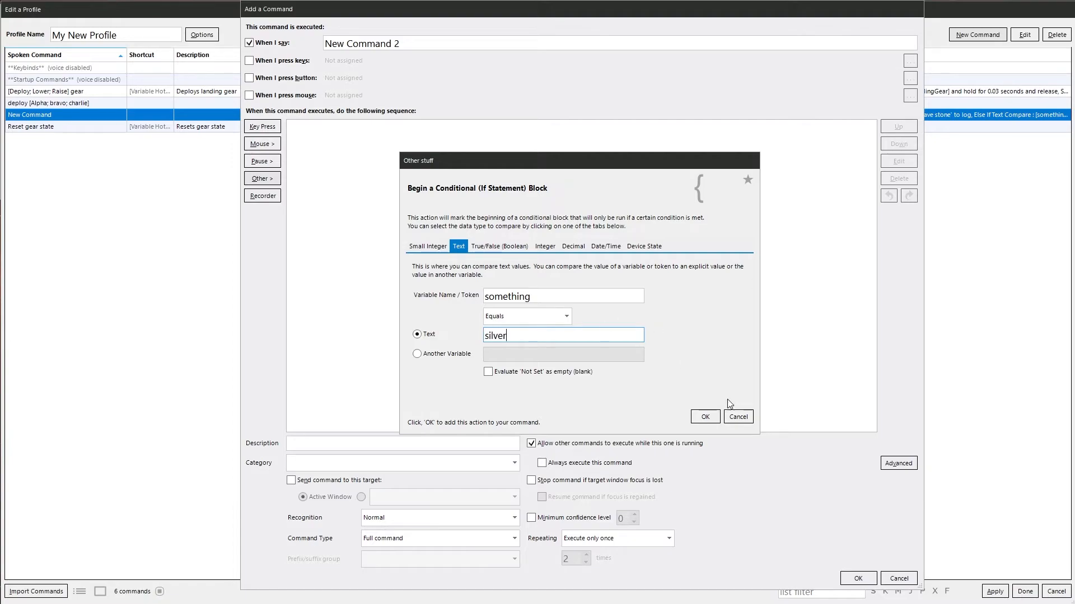
left_click(704, 417)
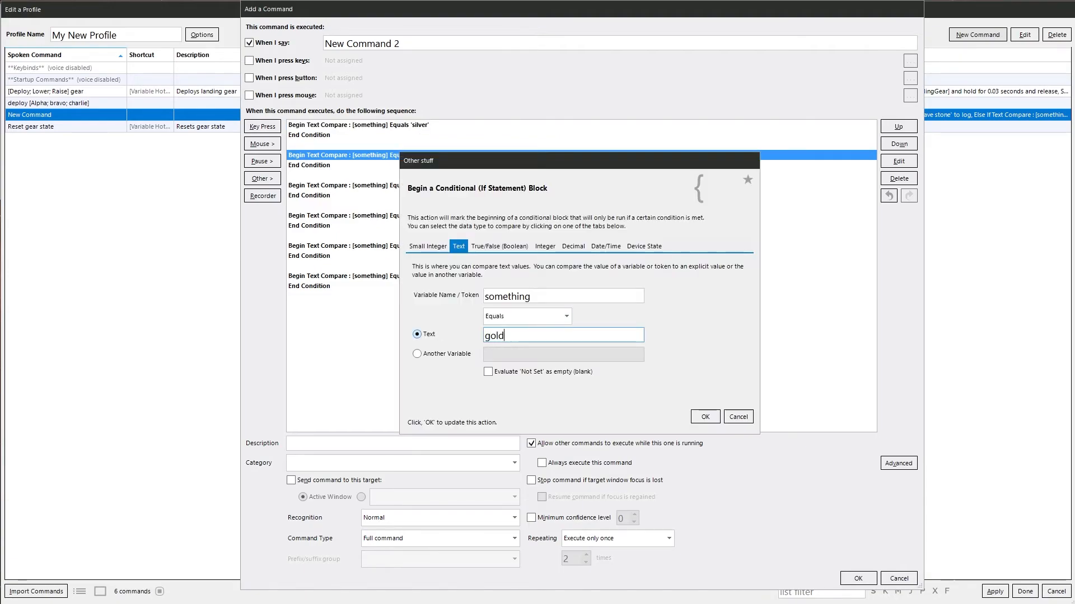
left_click(704, 416)
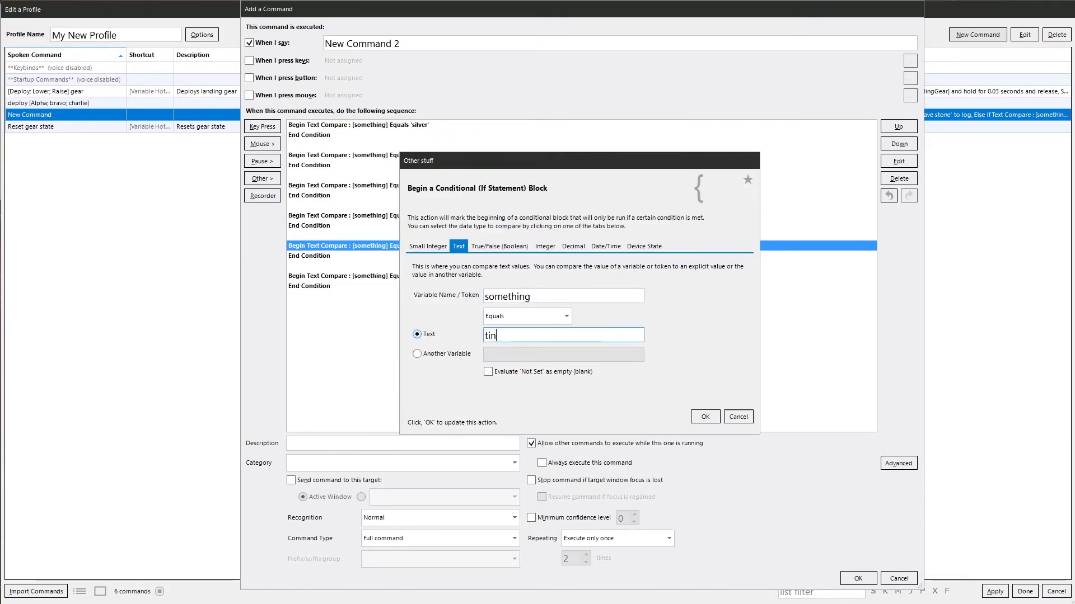
left_click(704, 416)
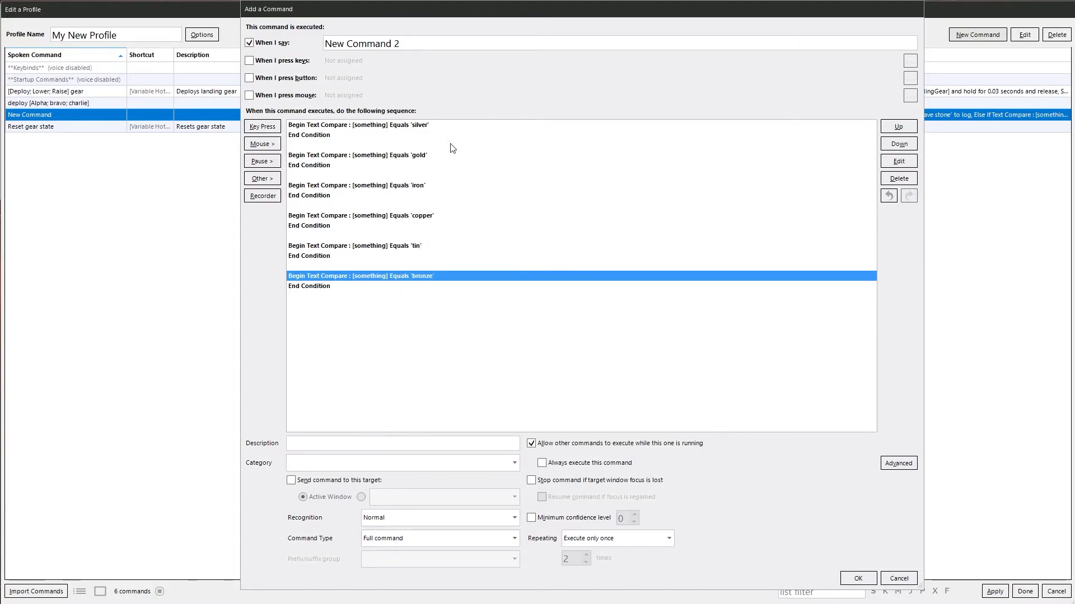
left_click(359, 124)
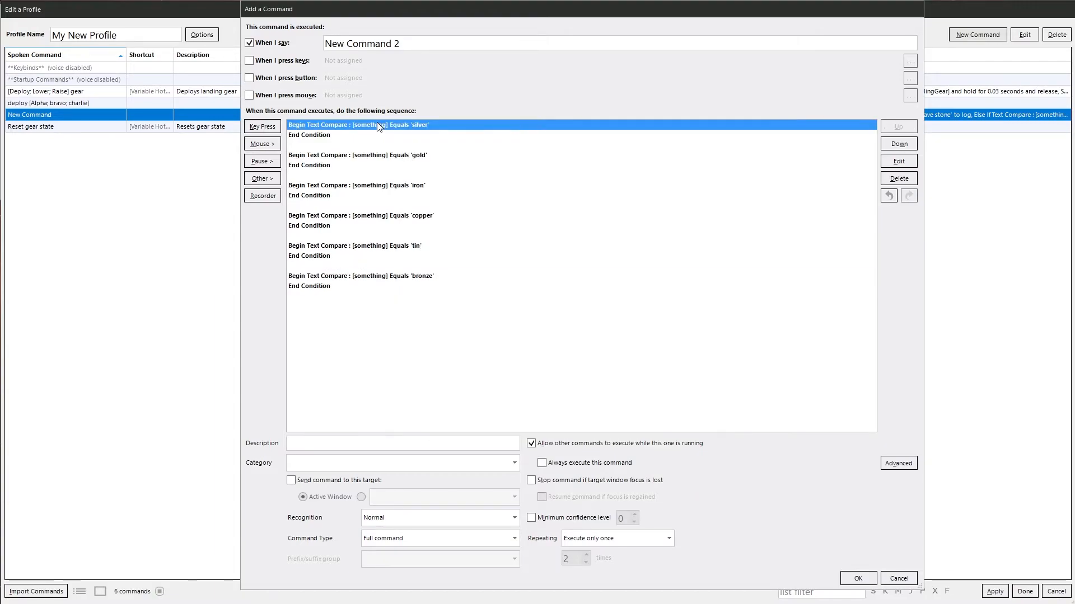
left_click(356, 185)
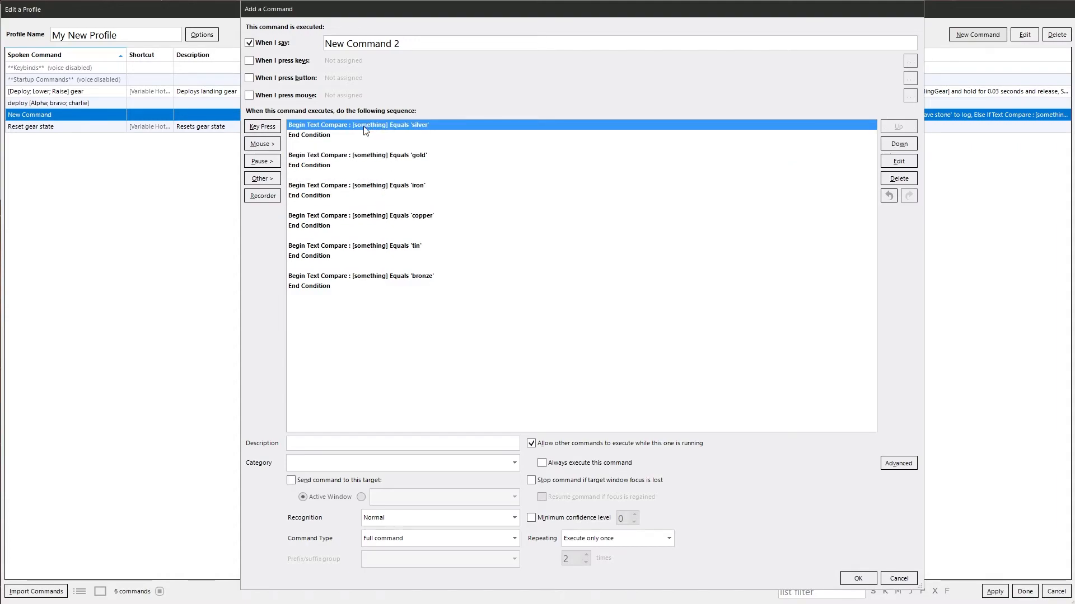
mouse_move(381, 133)
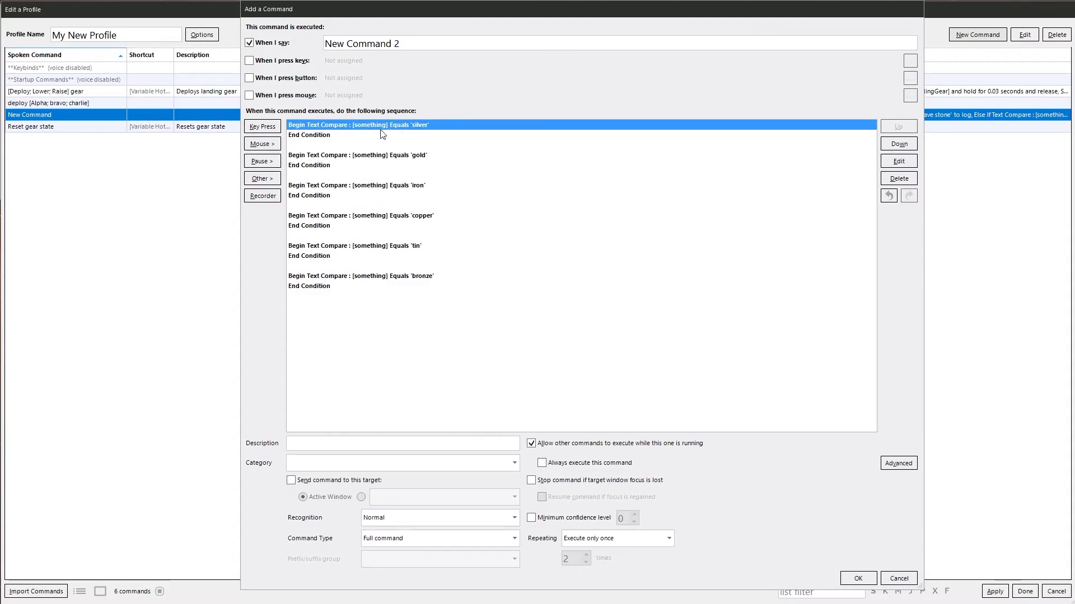
mouse_move(413, 158)
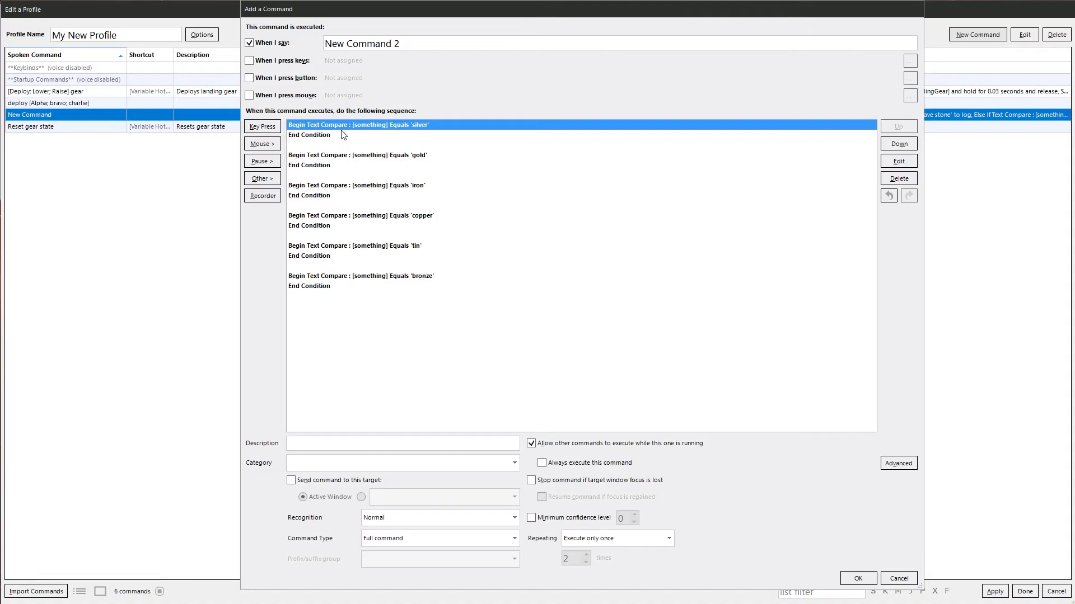
mouse_move(405, 354)
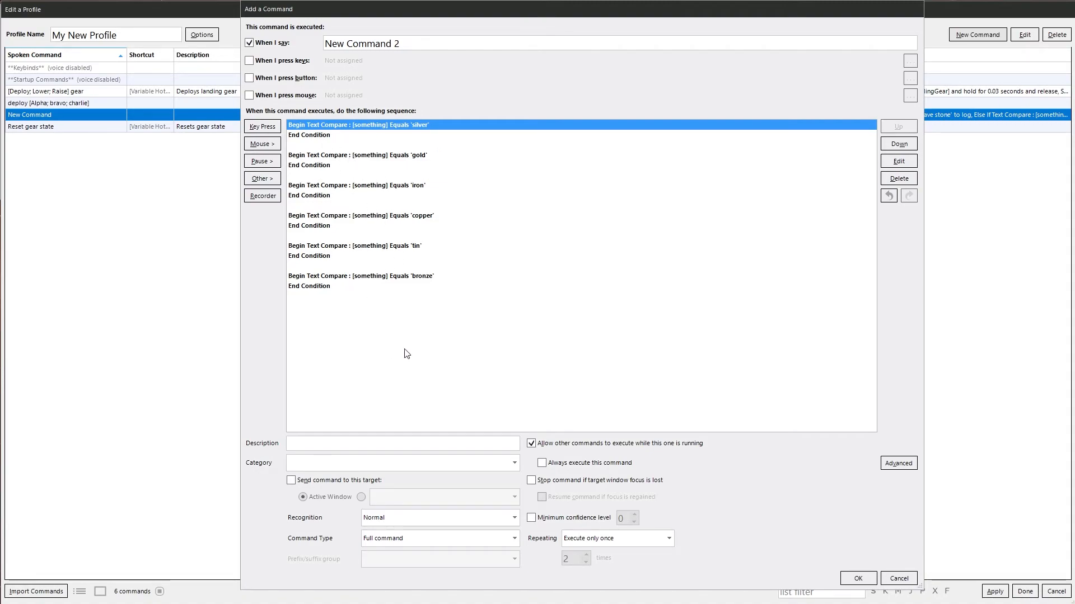
mouse_move(420, 149)
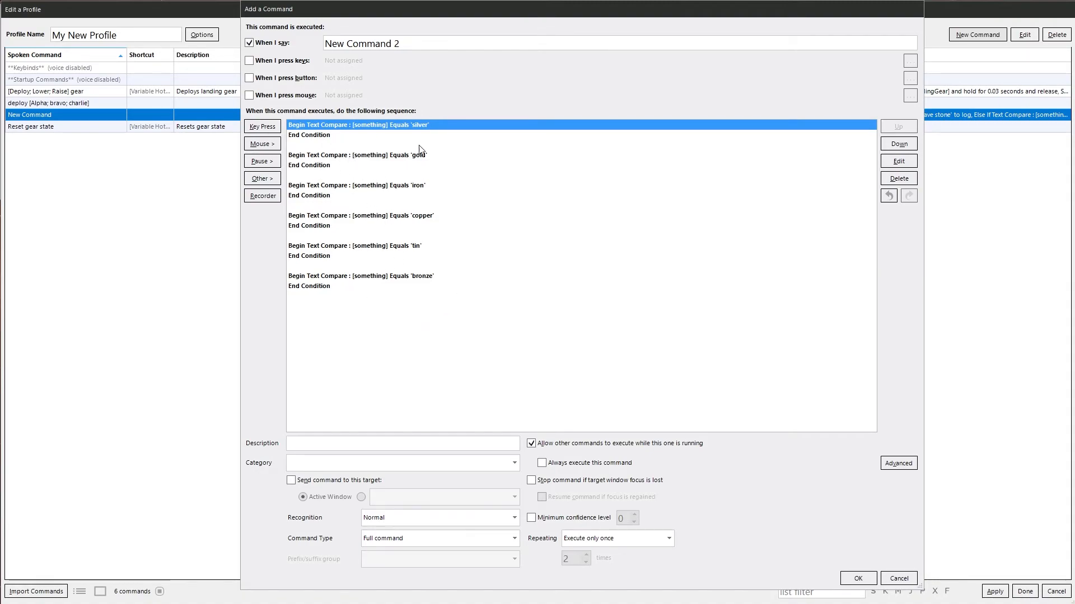
mouse_move(451, 212)
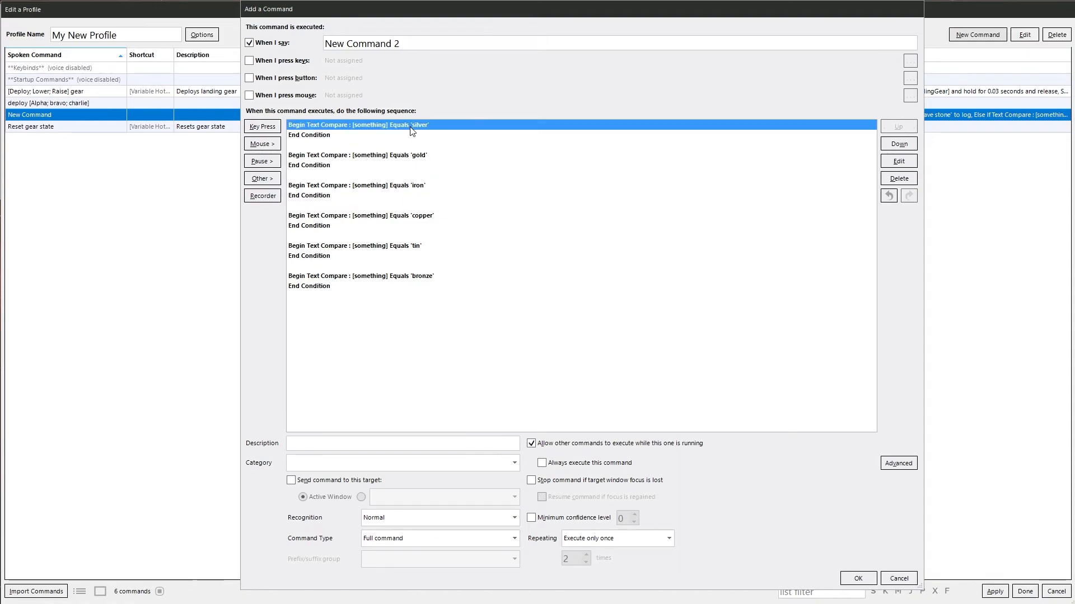
left_click(356, 185)
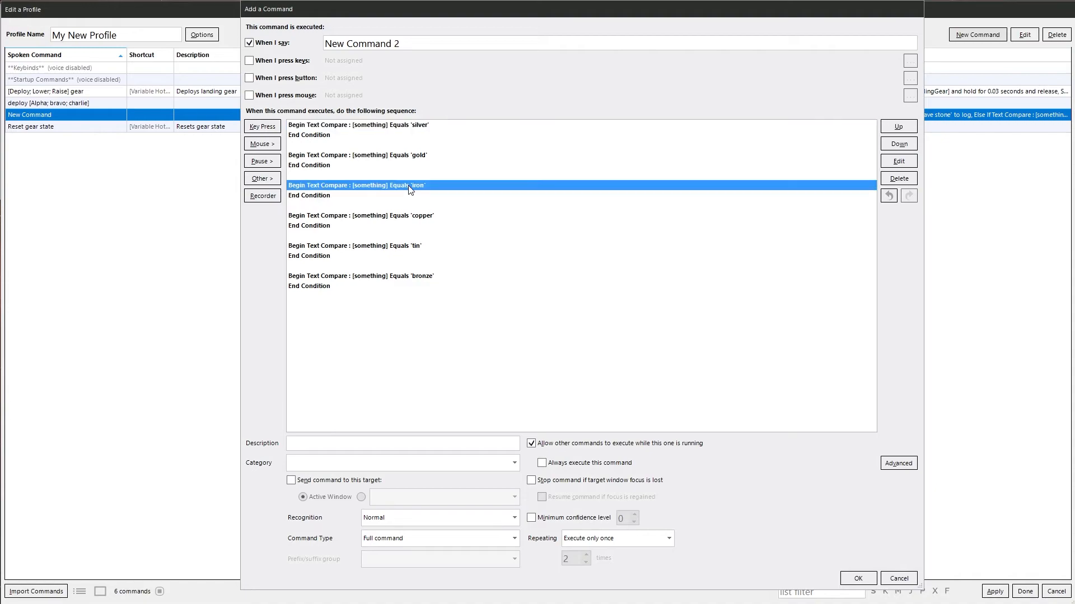
mouse_move(391, 216)
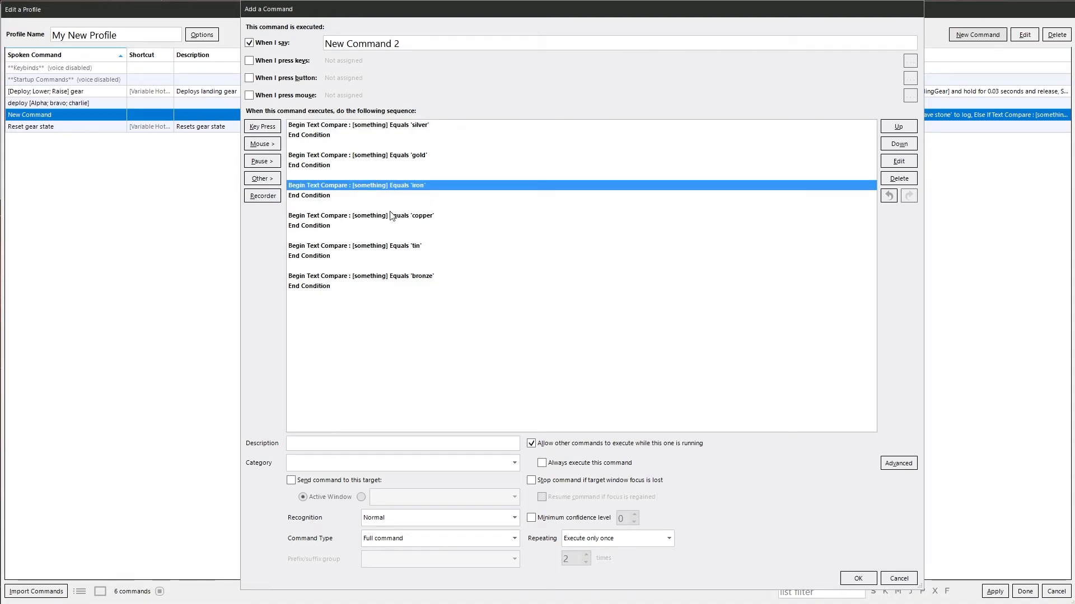
mouse_move(365, 211)
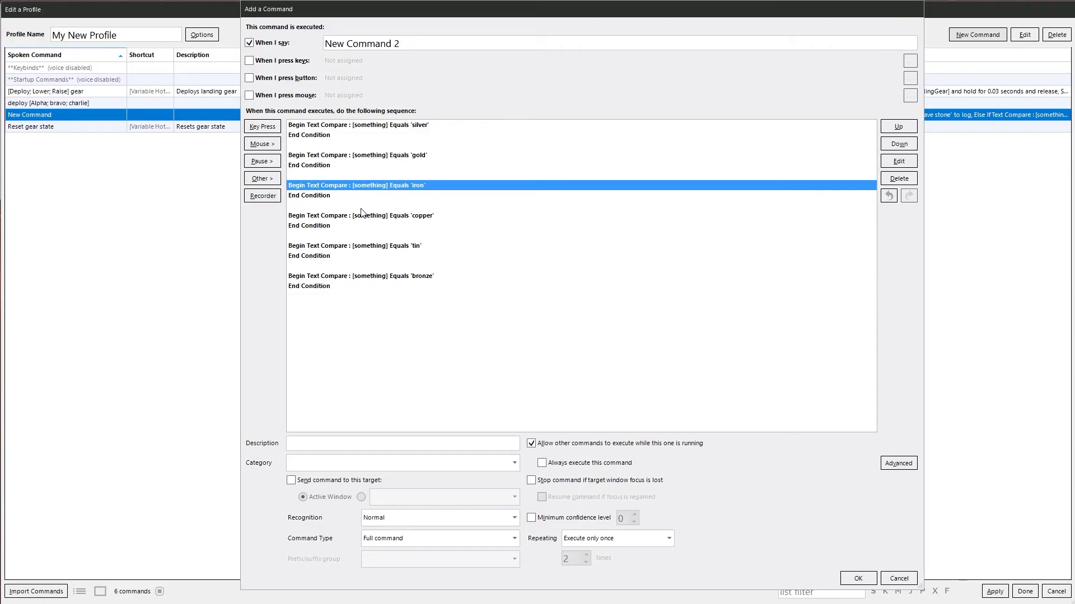
mouse_move(366, 219)
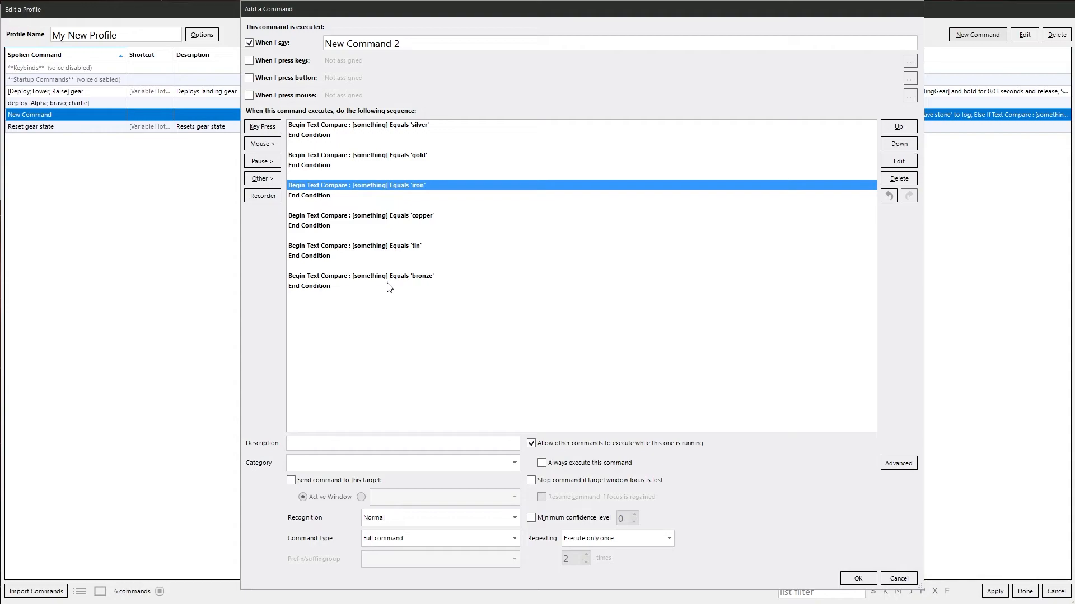
mouse_move(388, 289)
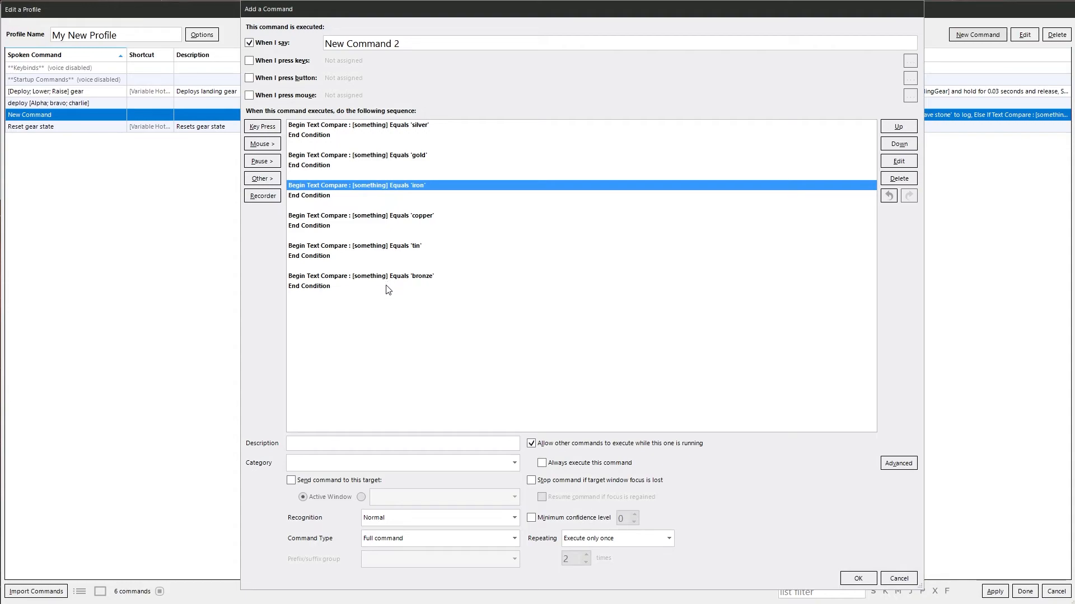
mouse_move(383, 295)
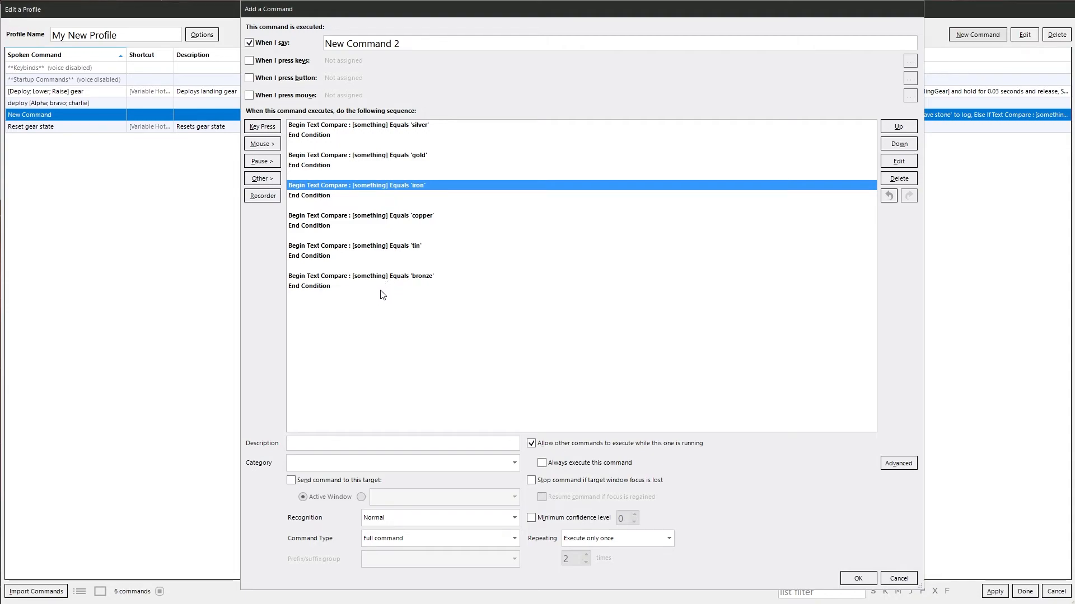
mouse_move(386, 285)
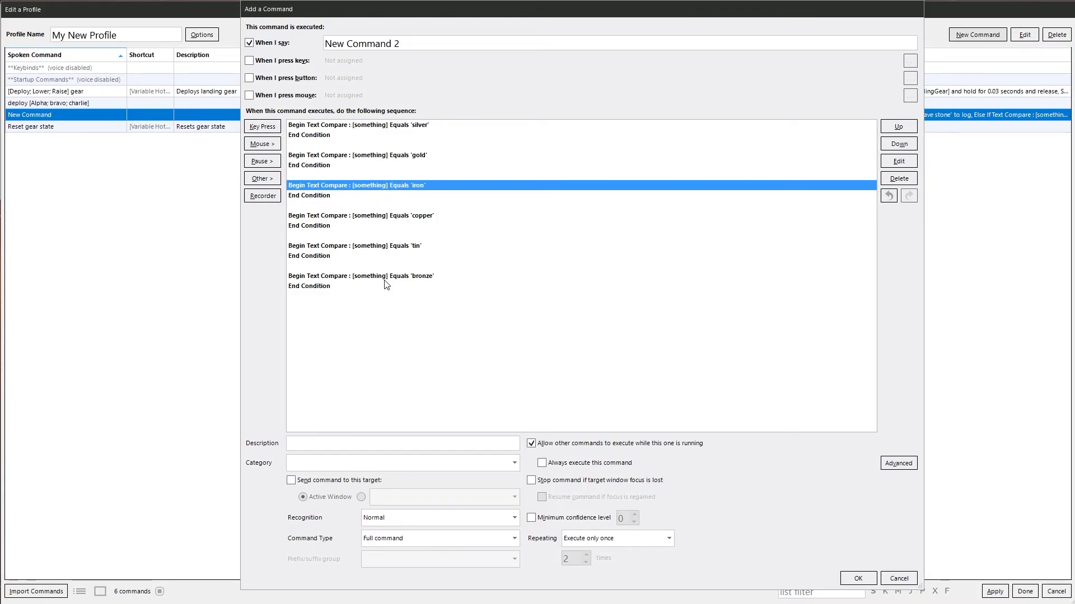
mouse_move(379, 287)
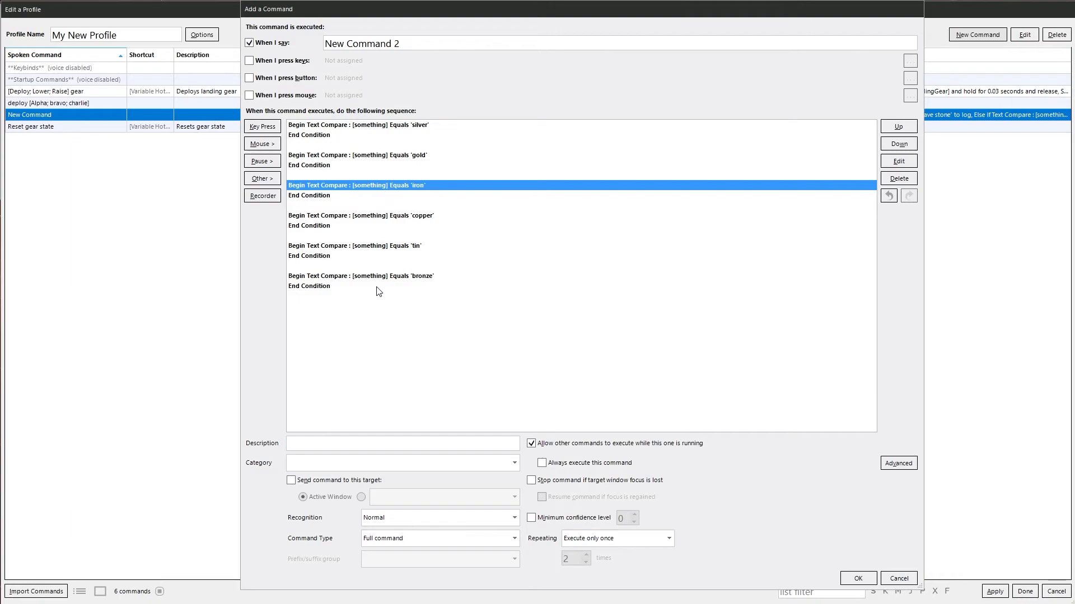
mouse_move(381, 283)
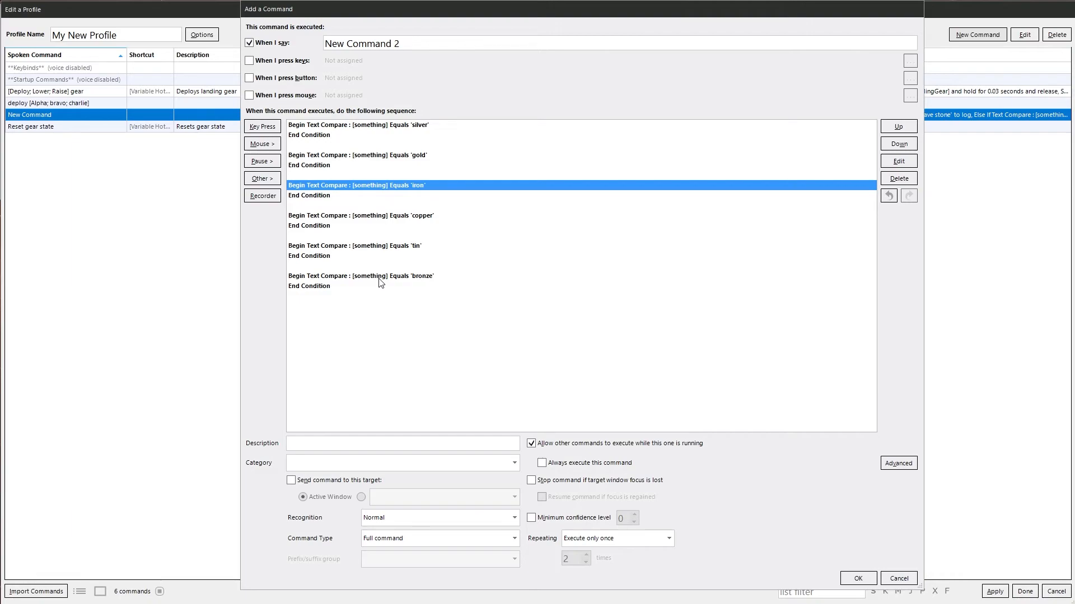
mouse_move(378, 284)
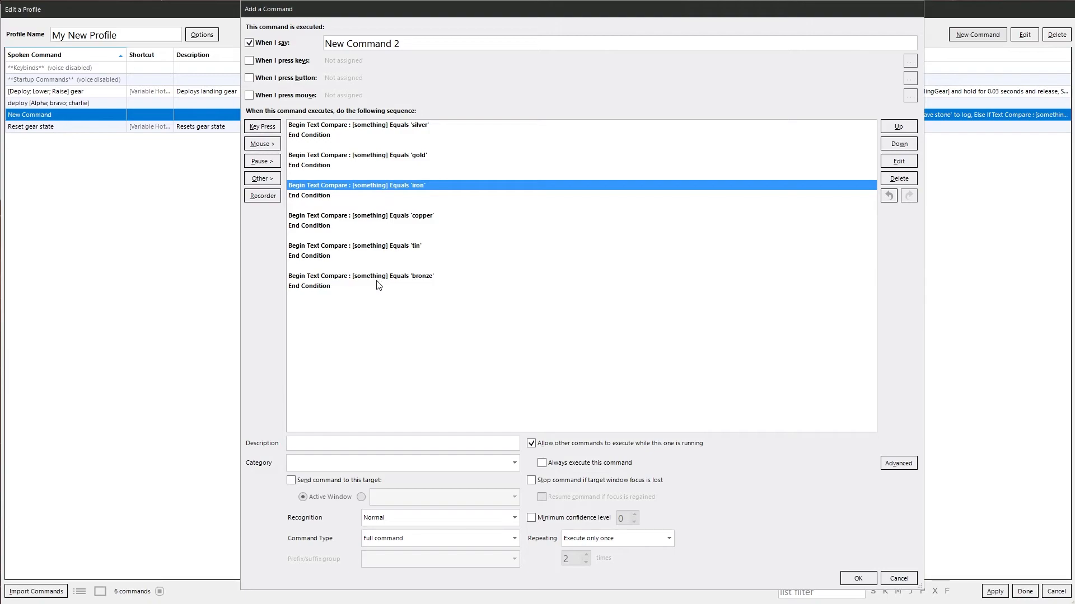
mouse_move(376, 267)
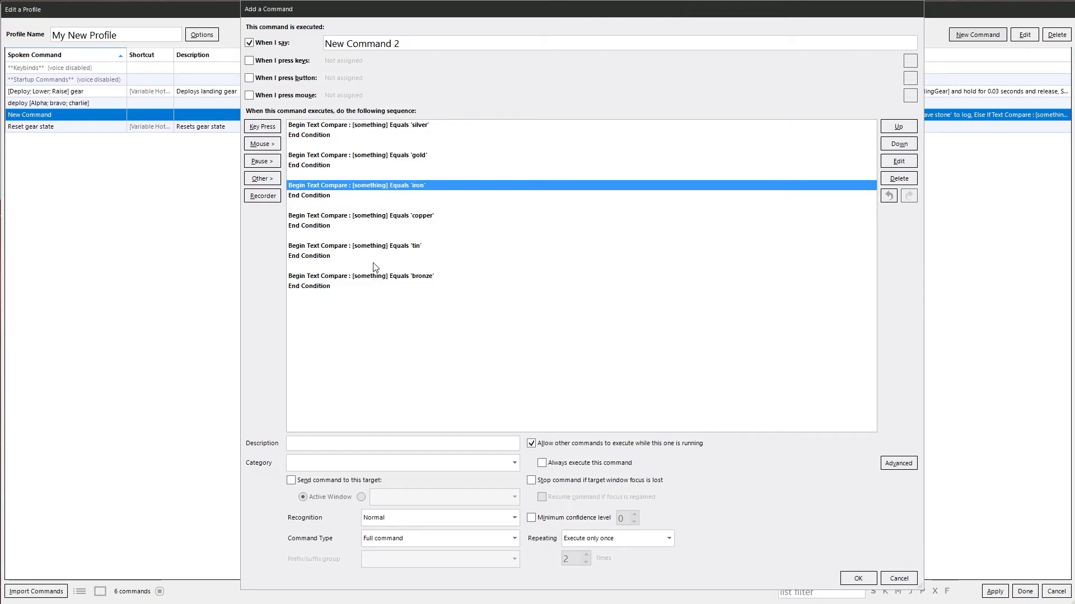
mouse_move(442, 274)
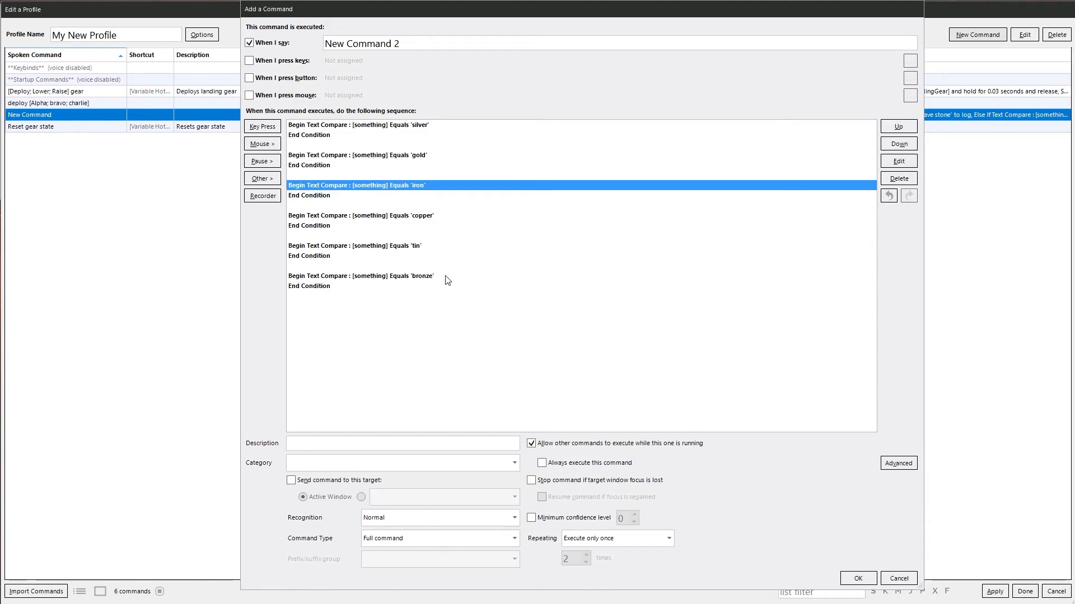
mouse_move(447, 298)
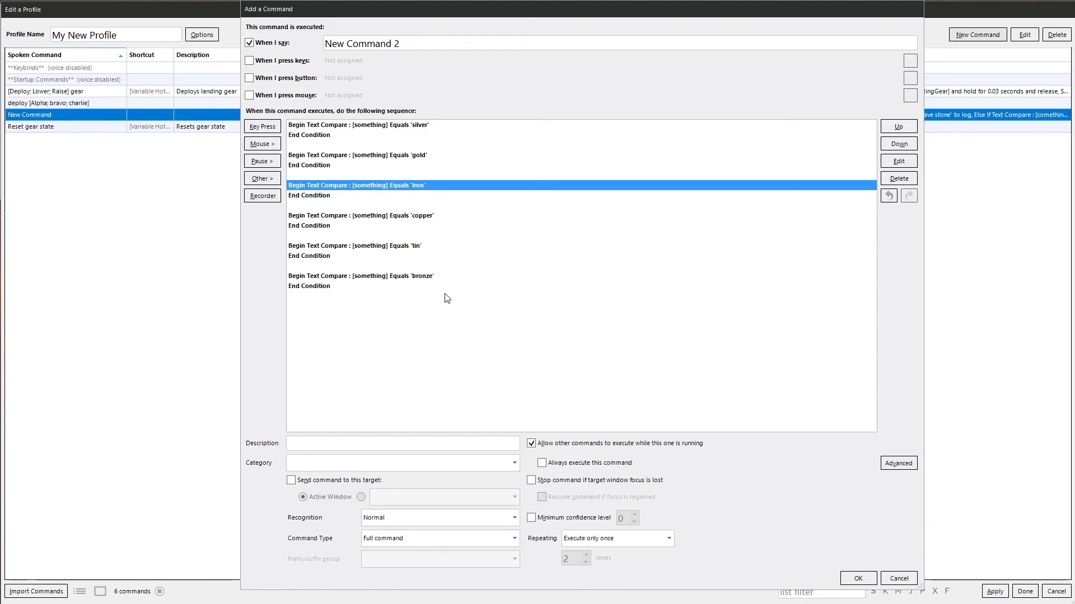
left_click(899, 577)
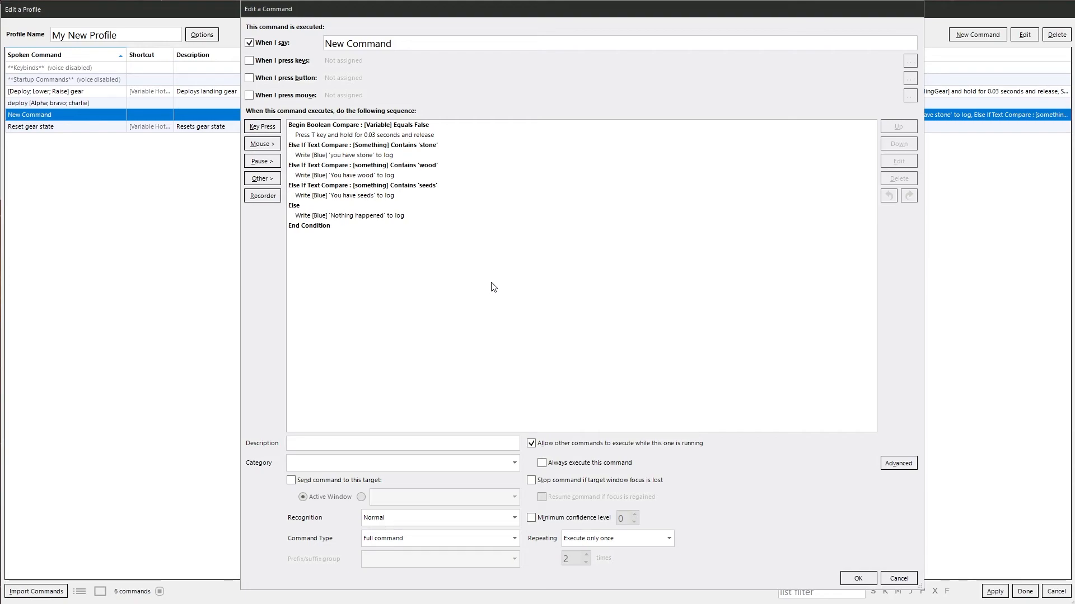
mouse_move(348, 167)
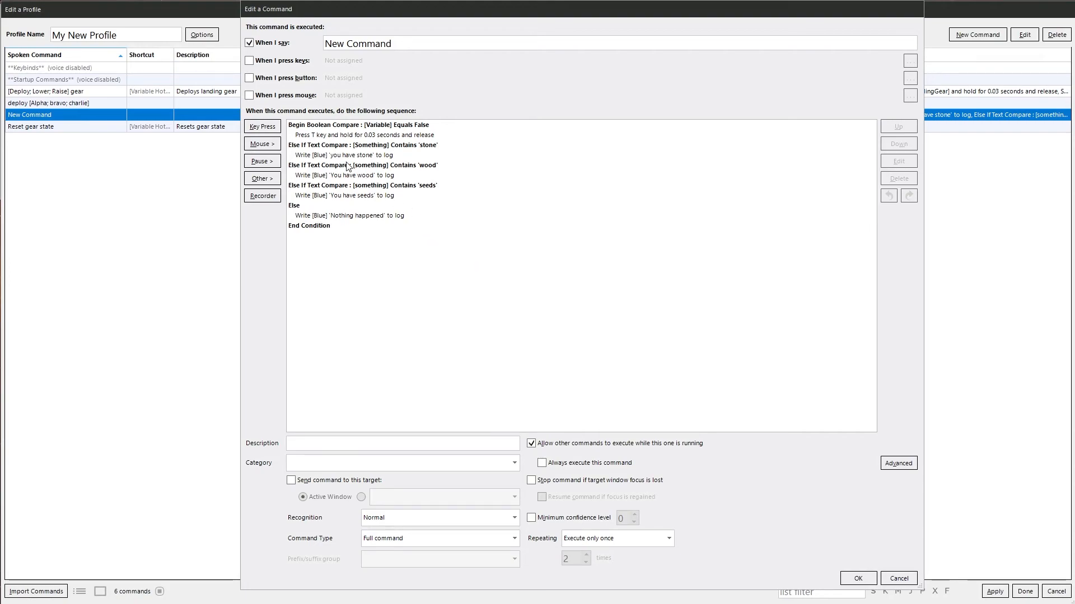
- Delete the Press T key action and mark the Begin Boolean Compare line as the insertion point
left_click(363, 136)
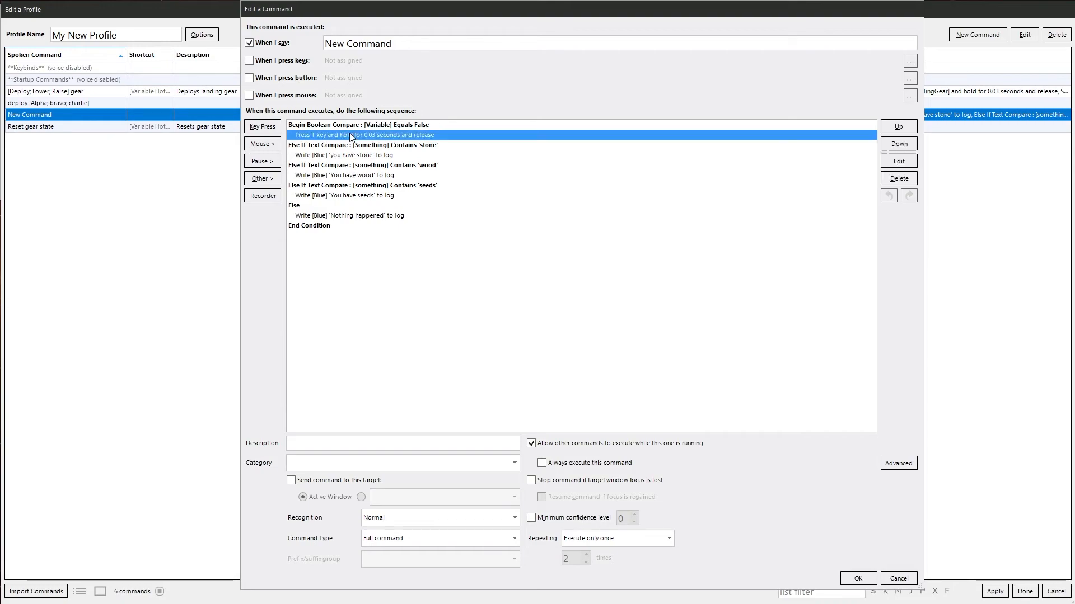
left_click(898, 178)
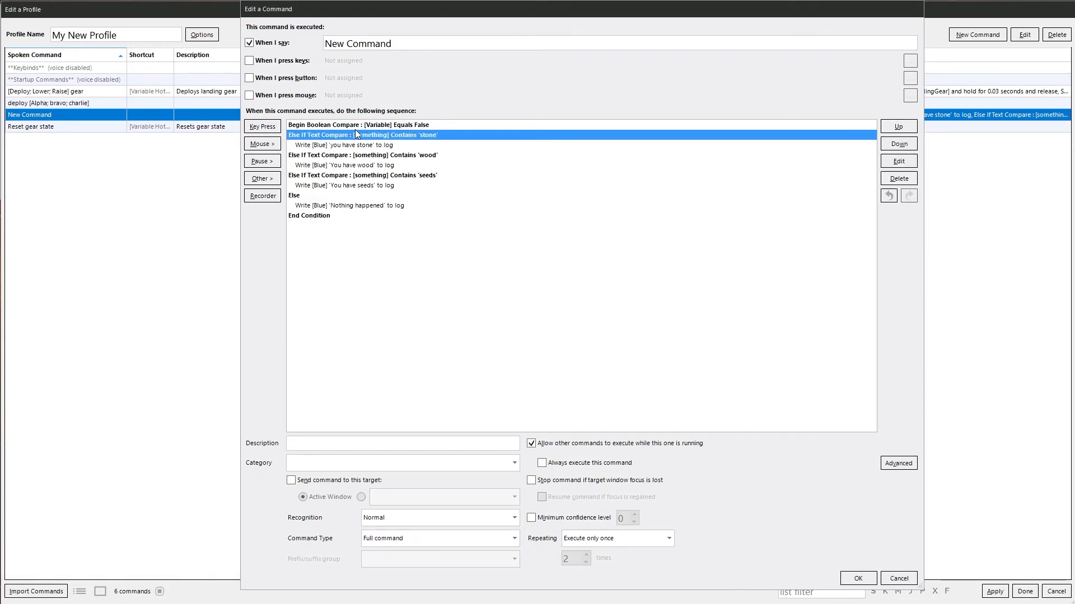
left_click(898, 127)
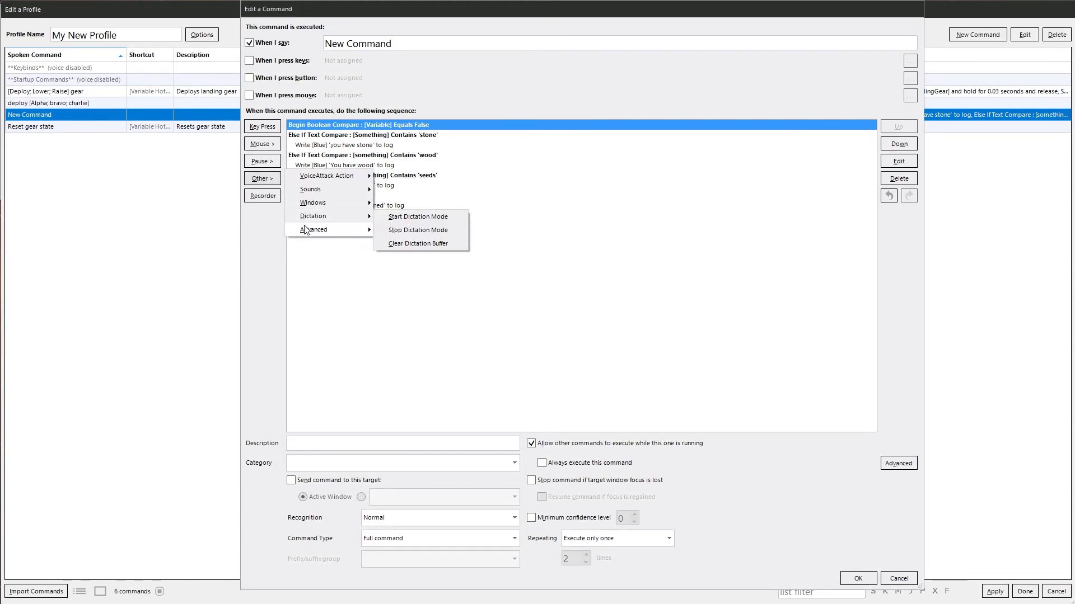
mouse_move(314, 229)
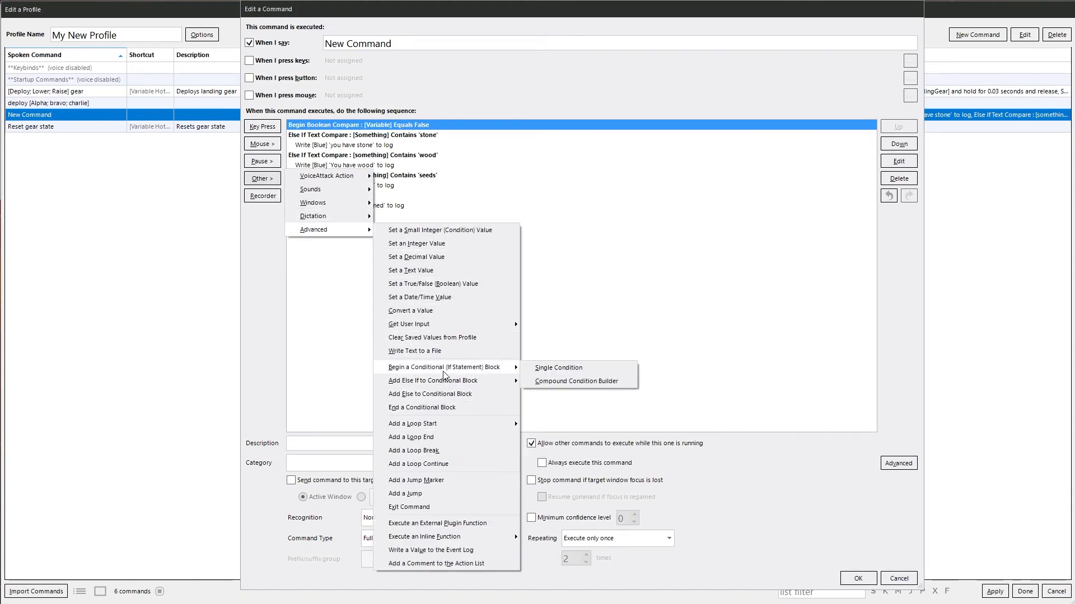
- Add a single-condition Text Compare block checking variable item Equals 'food'
left_click(557, 367)
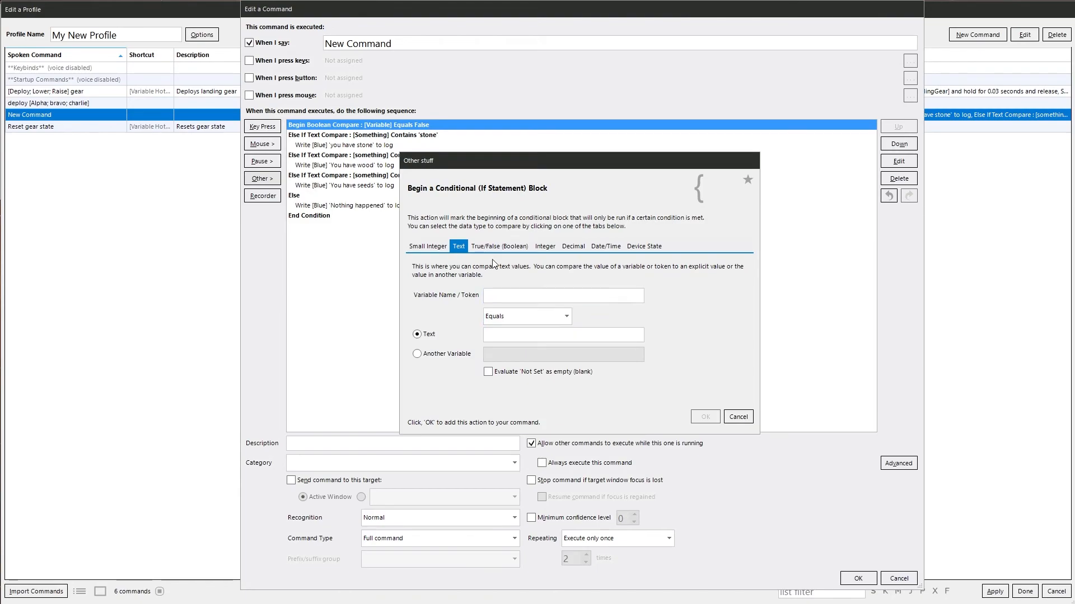
left_click(562, 296)
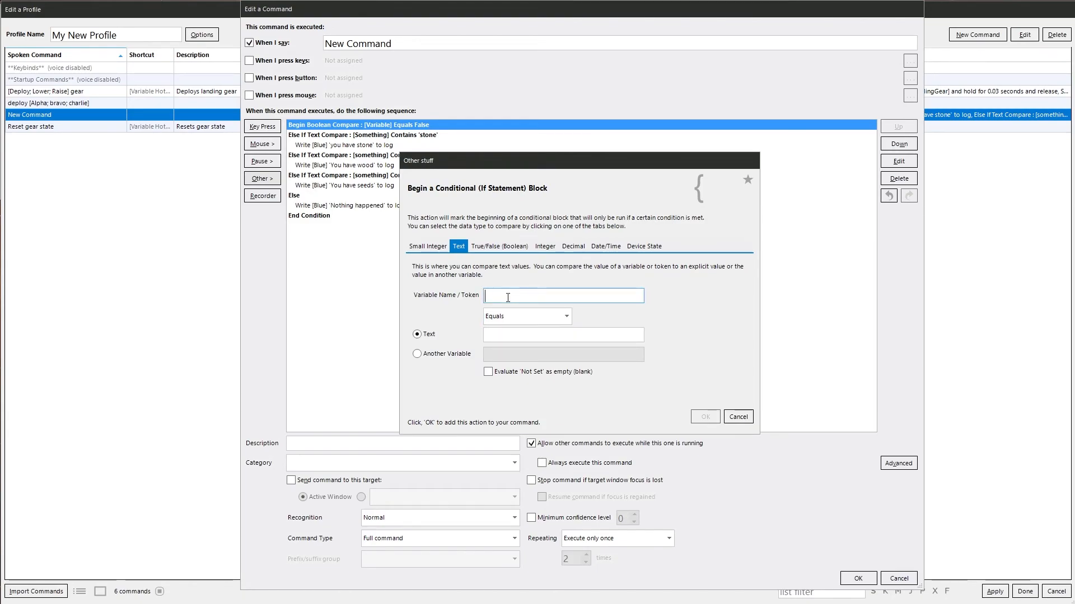
type("item")
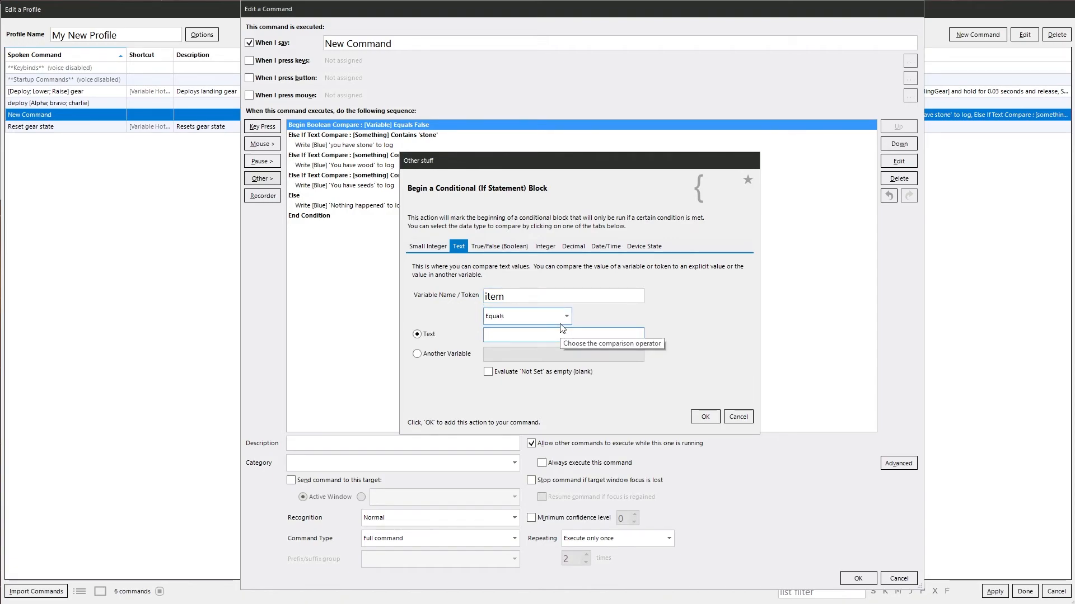
type("food")
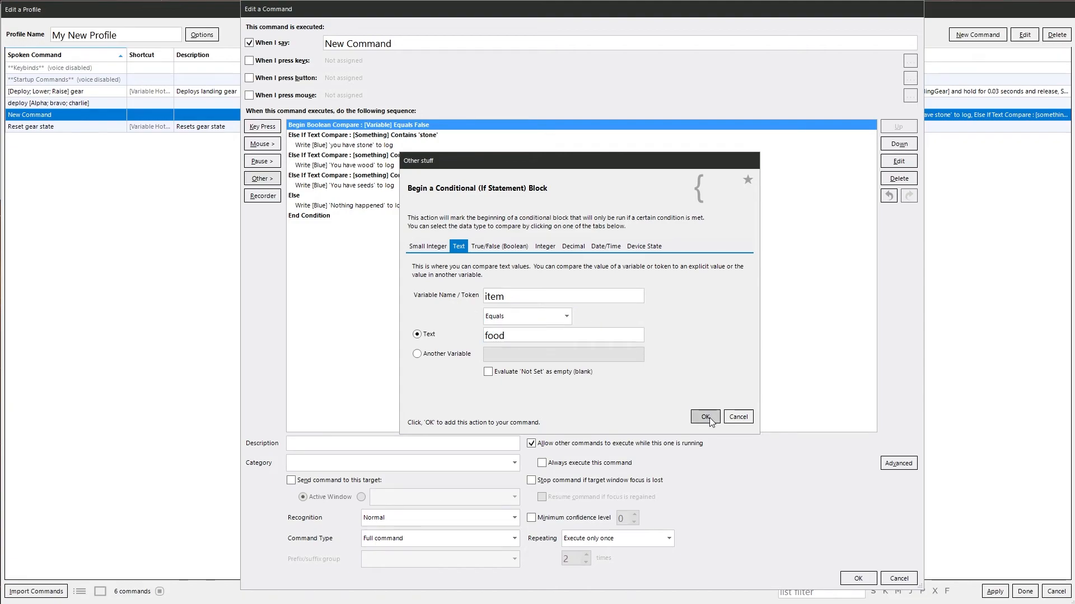
left_click(704, 417)
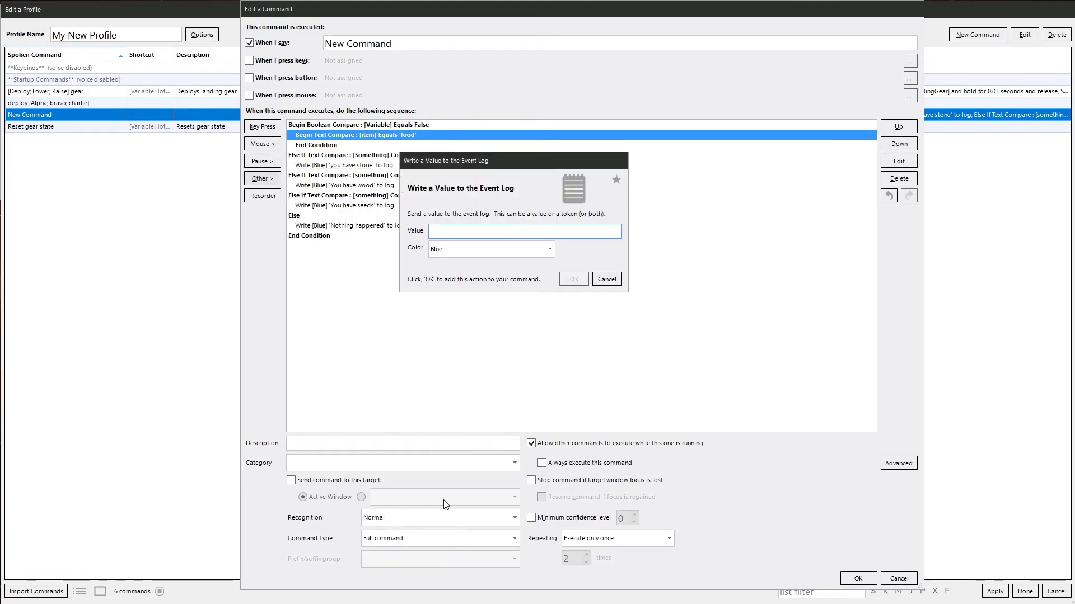
- Log 'you have eaten food' to the Event Log inside the new block
type("you have eaten food")
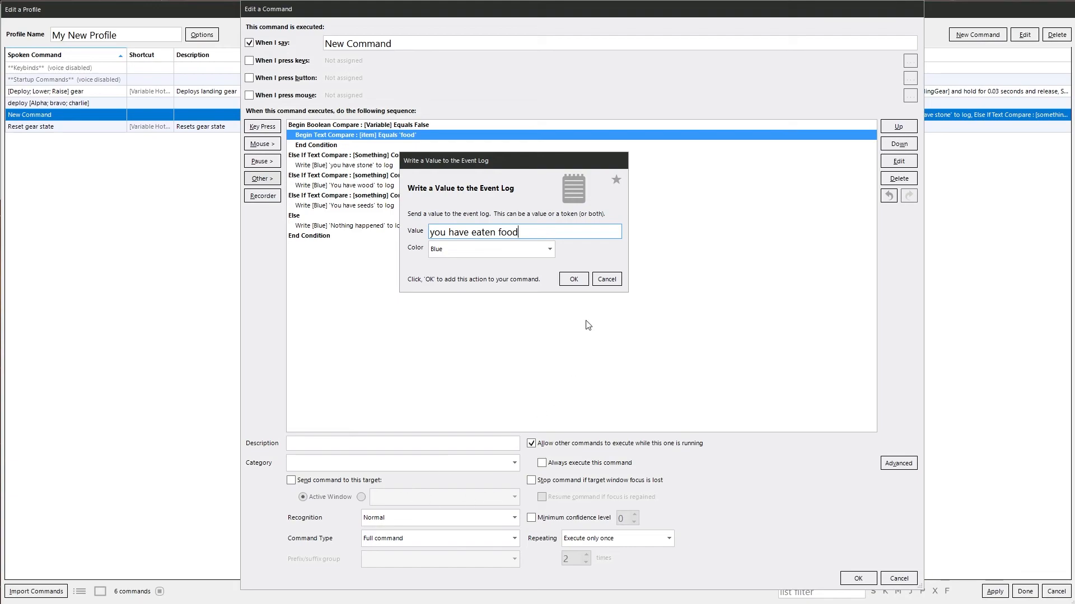
left_click(573, 278)
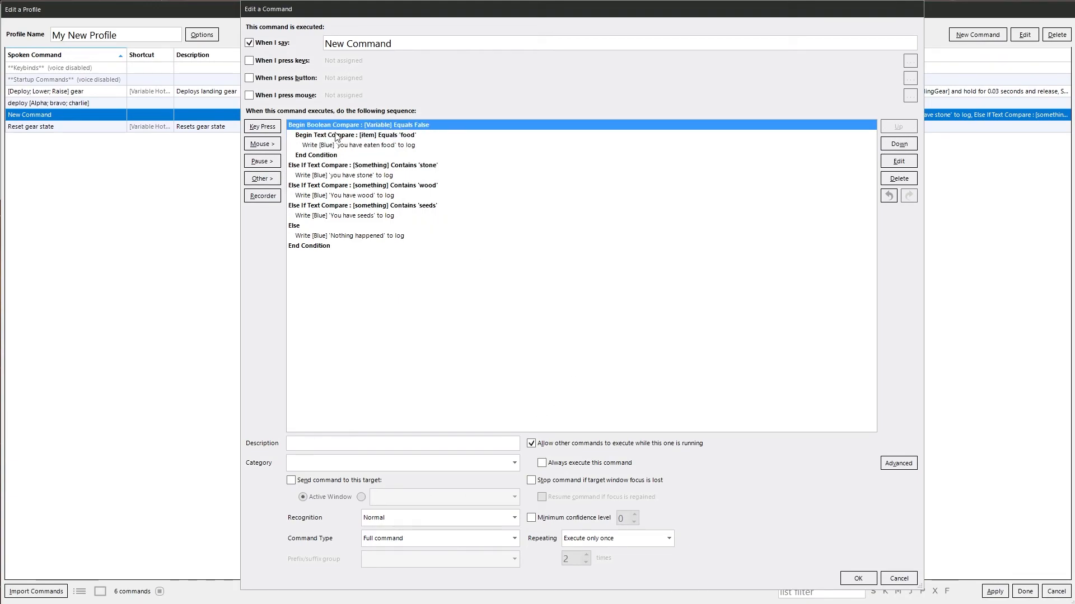
- Select the nested food block's End Condition line for deletion
left_click(355, 135)
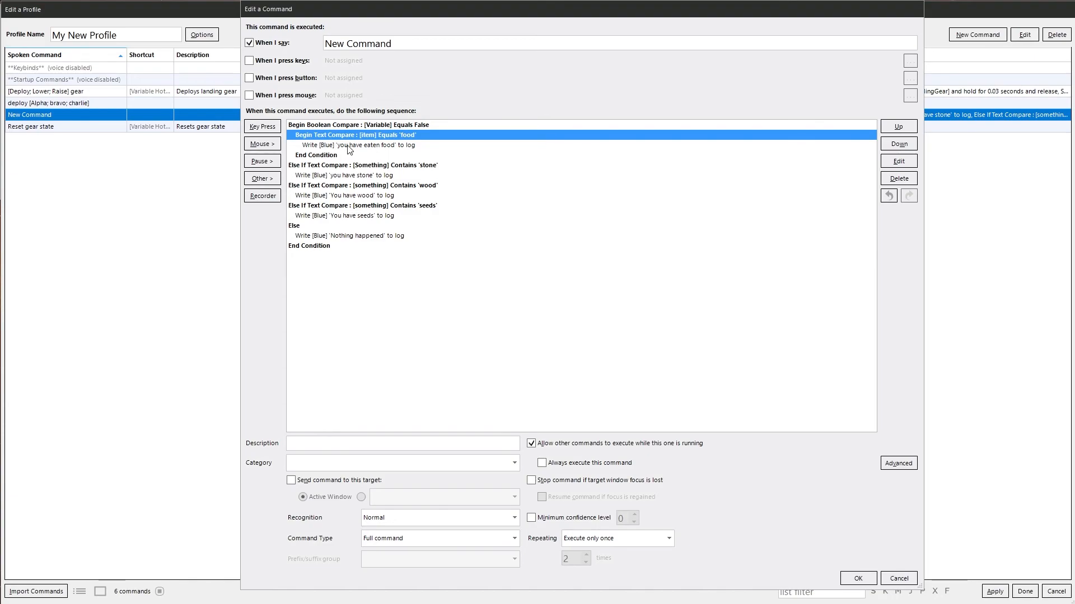
left_click(356, 145)
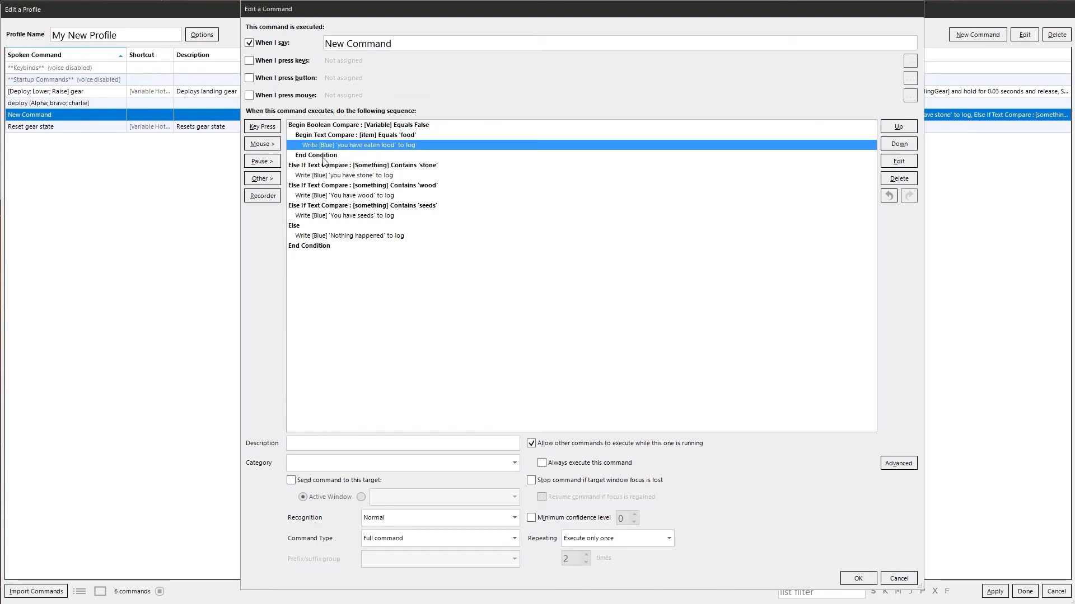
left_click(316, 155)
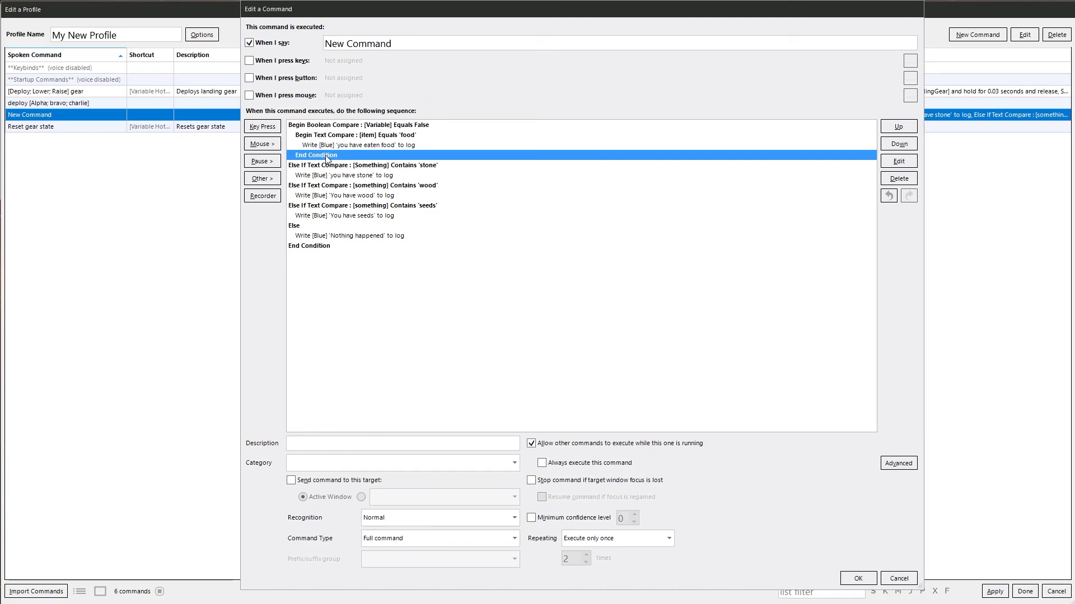
mouse_move(337, 157)
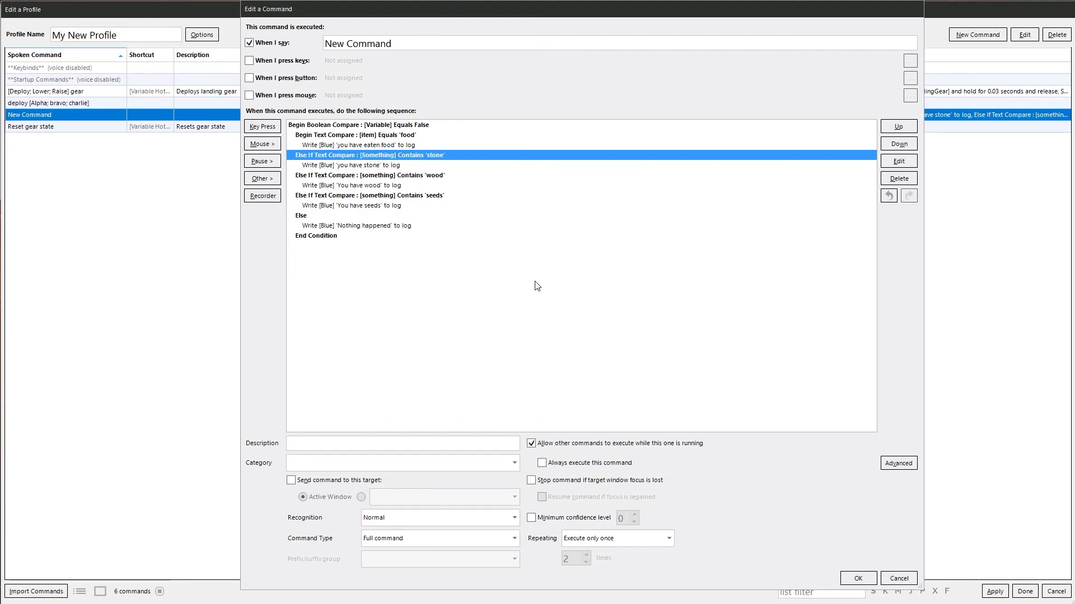
- Attempt saving, dismiss the Command Blocks Must Coordinate warning, and undo the End Condition deletion
left_click(856, 577)
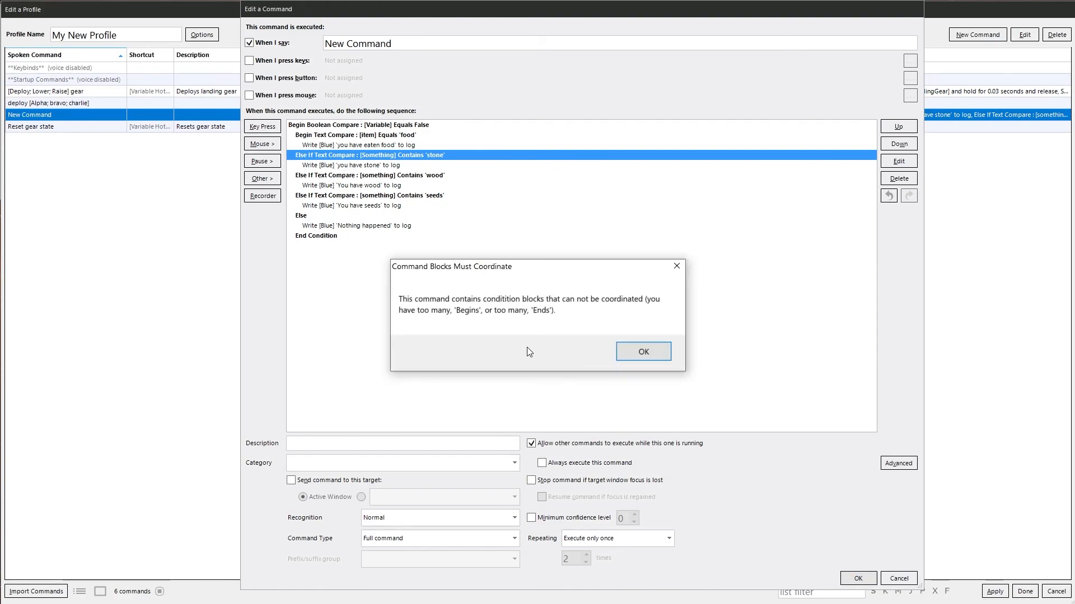
mouse_move(614, 306)
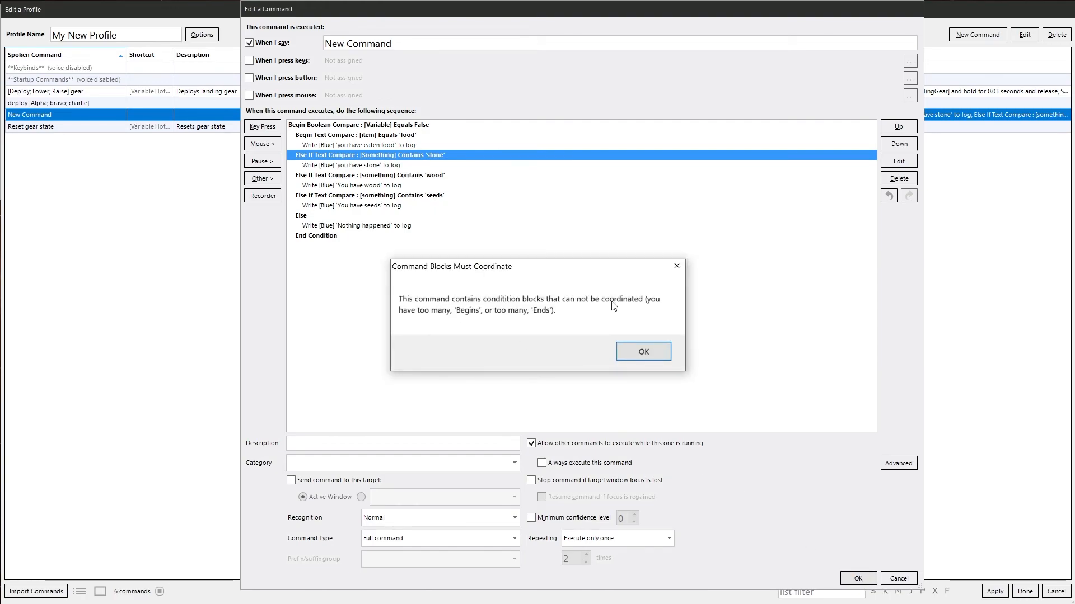
mouse_move(609, 310)
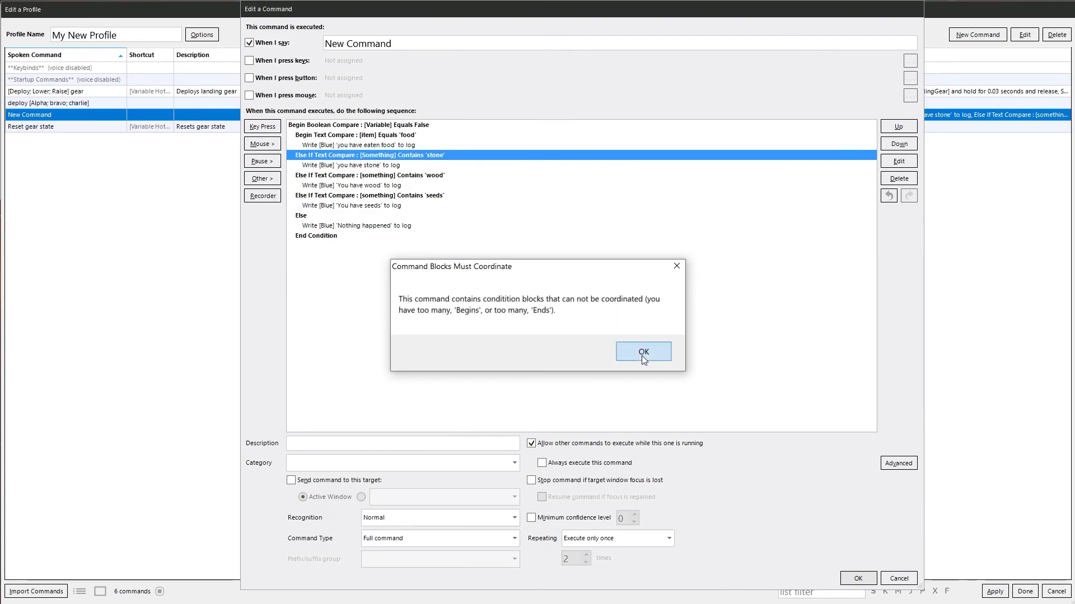
left_click(643, 350)
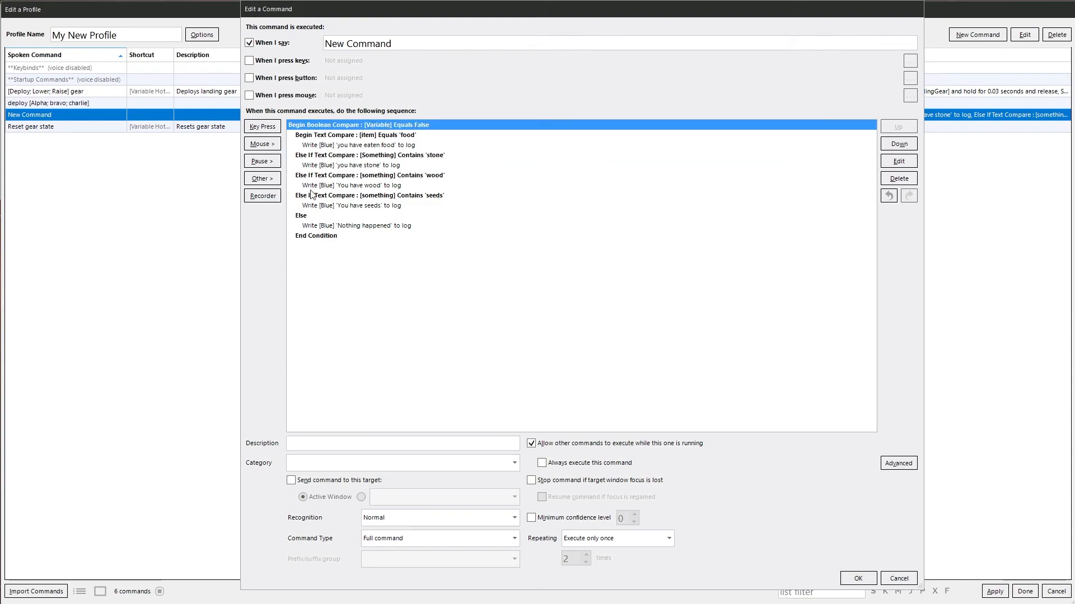
mouse_move(292, 249)
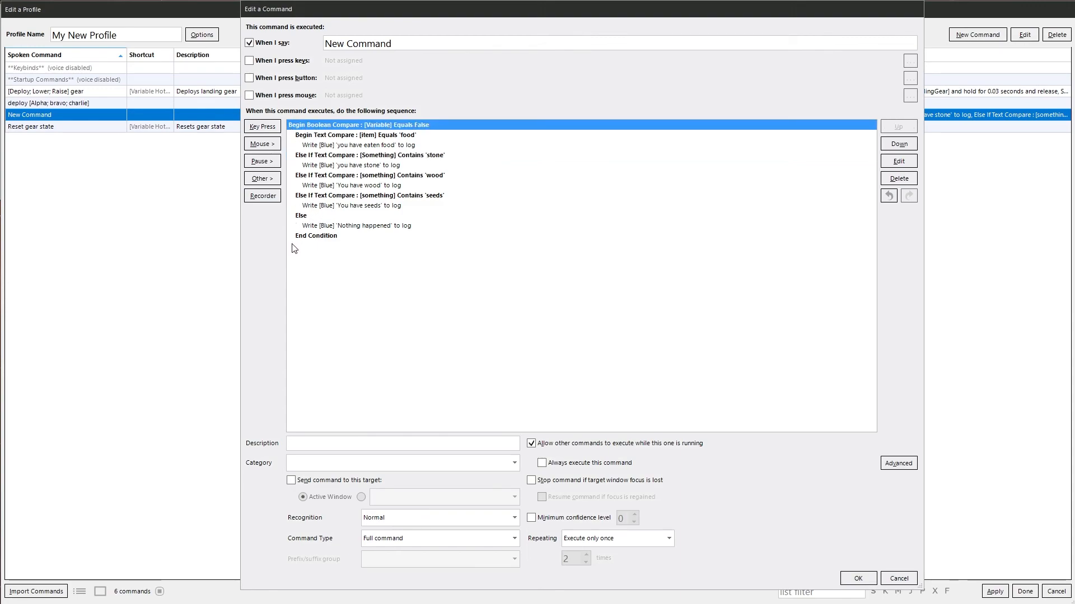
mouse_move(312, 181)
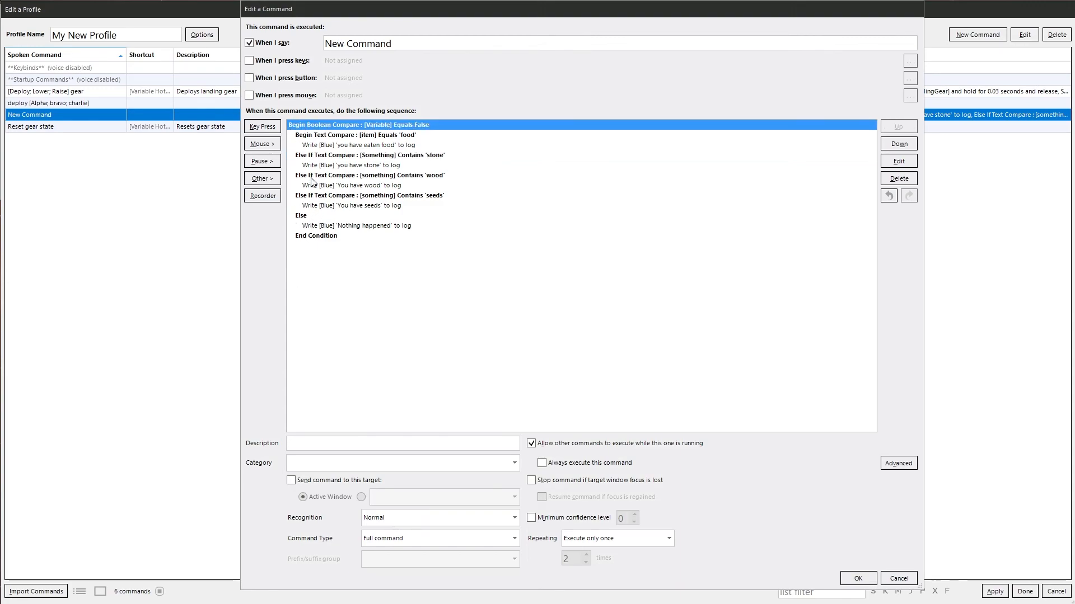
left_click(350, 134)
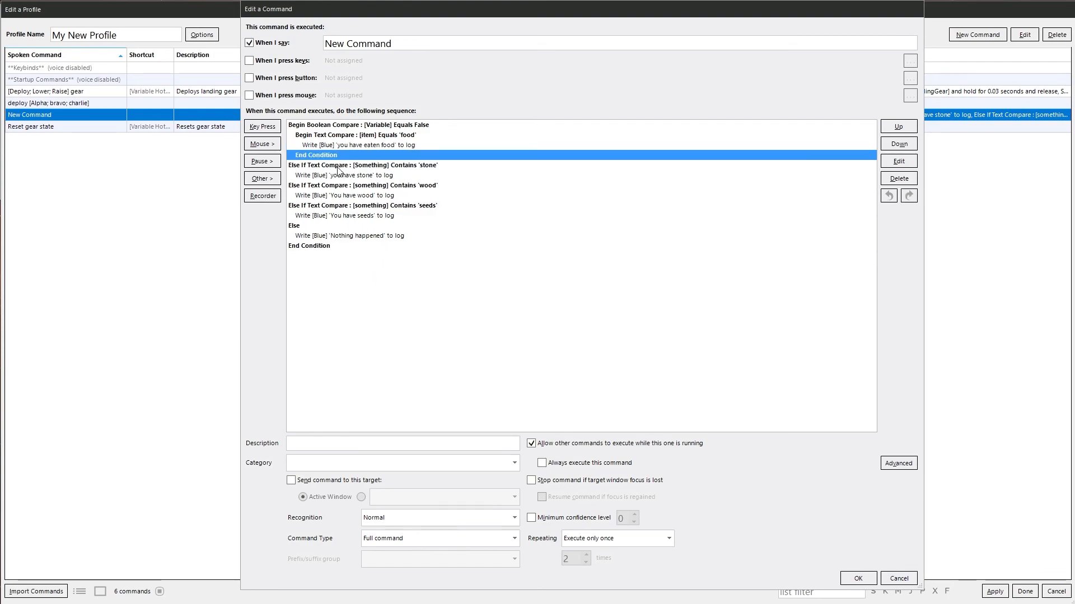
mouse_move(313, 262)
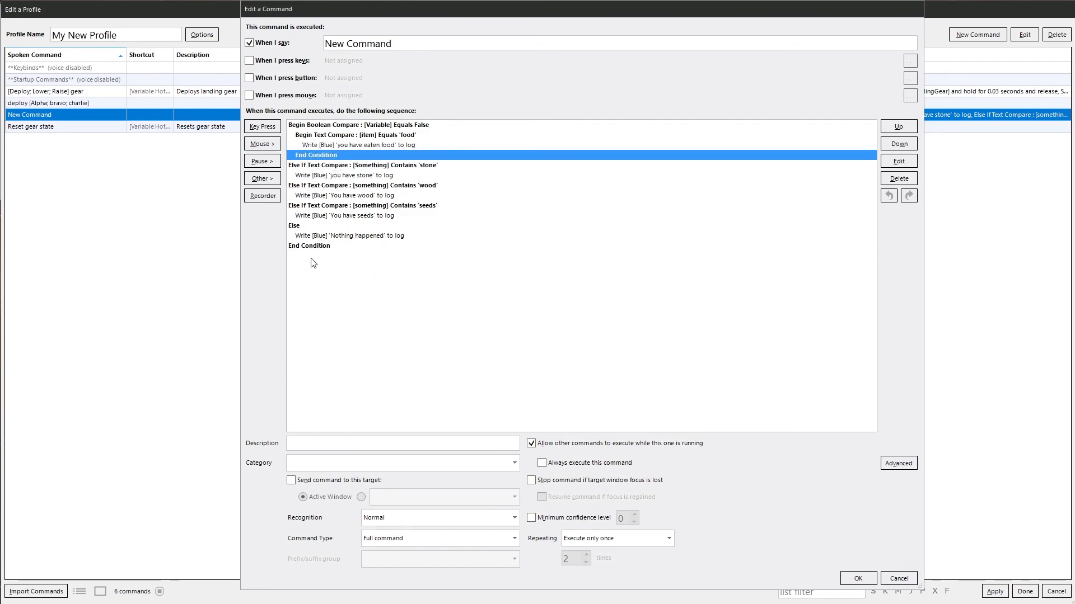
- Select Begin Text Compare through its End Condition and bring up the copy actions
left_click(356, 124)
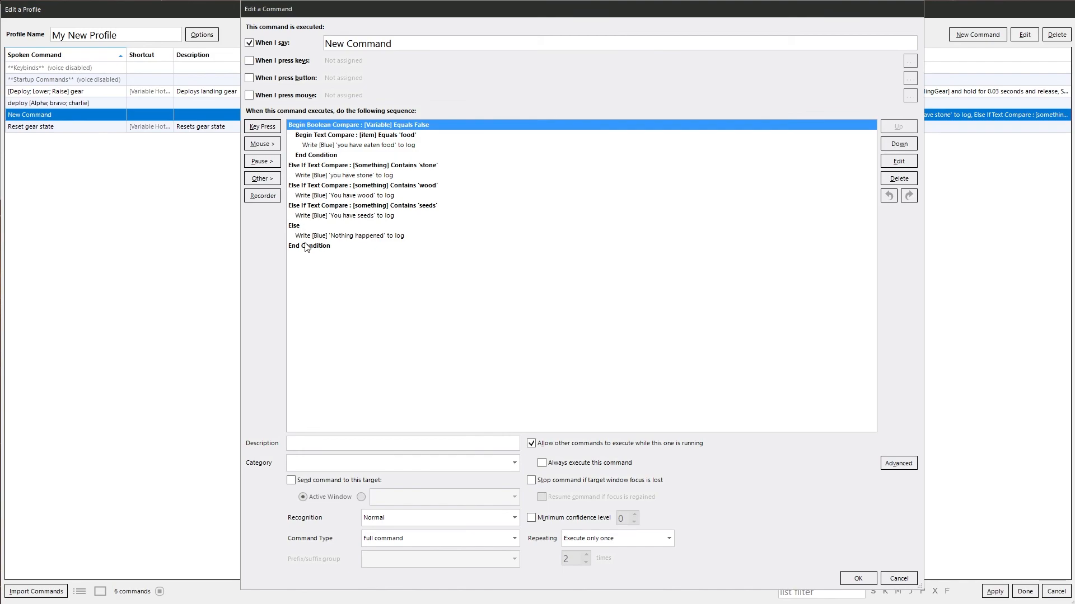
left_click(356, 135)
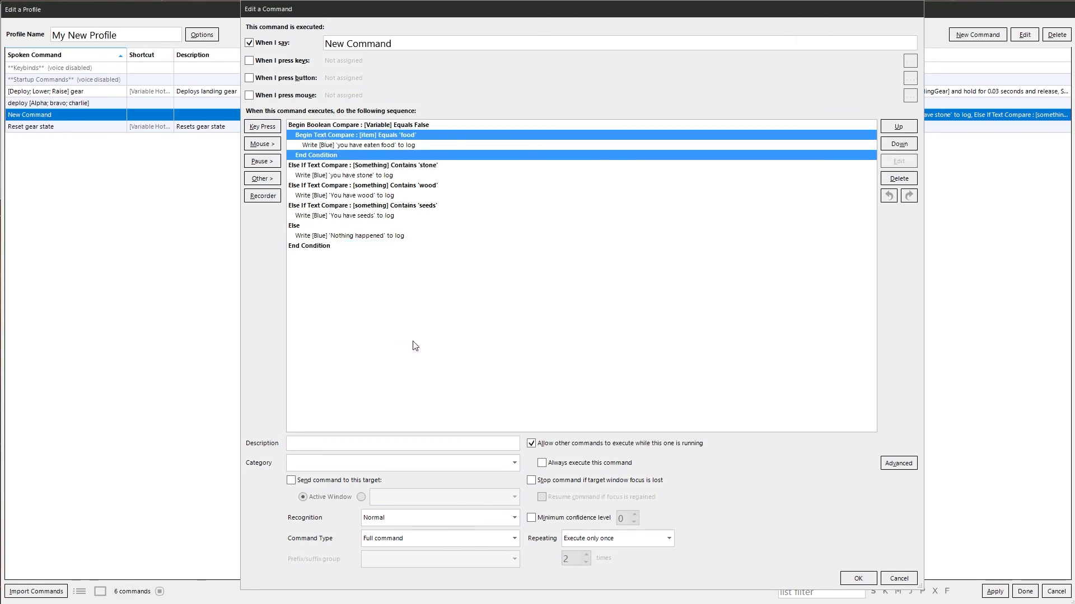
mouse_move(406, 323)
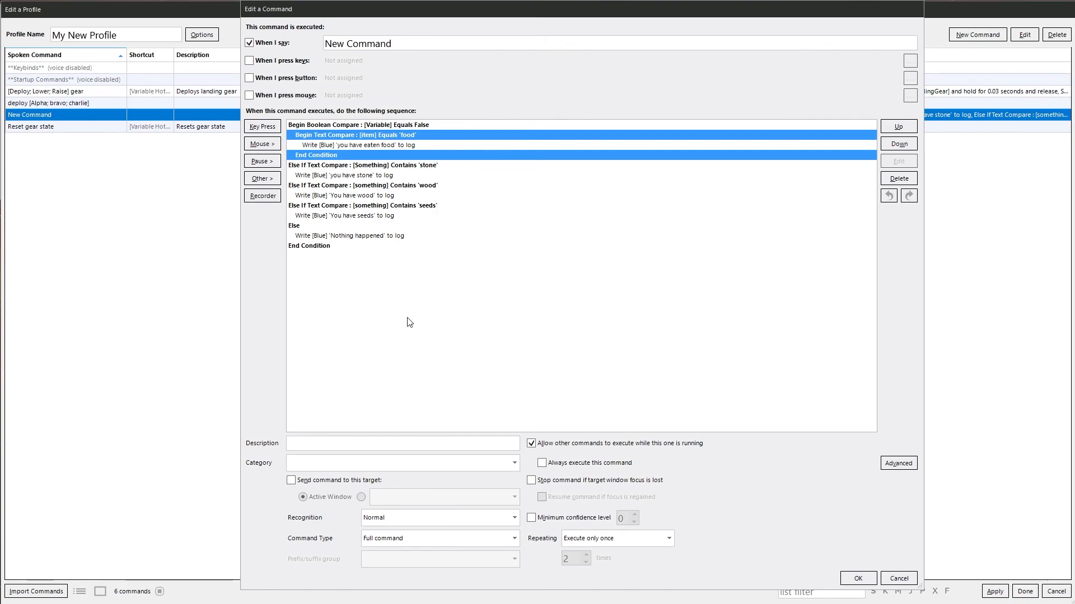
mouse_move(407, 309)
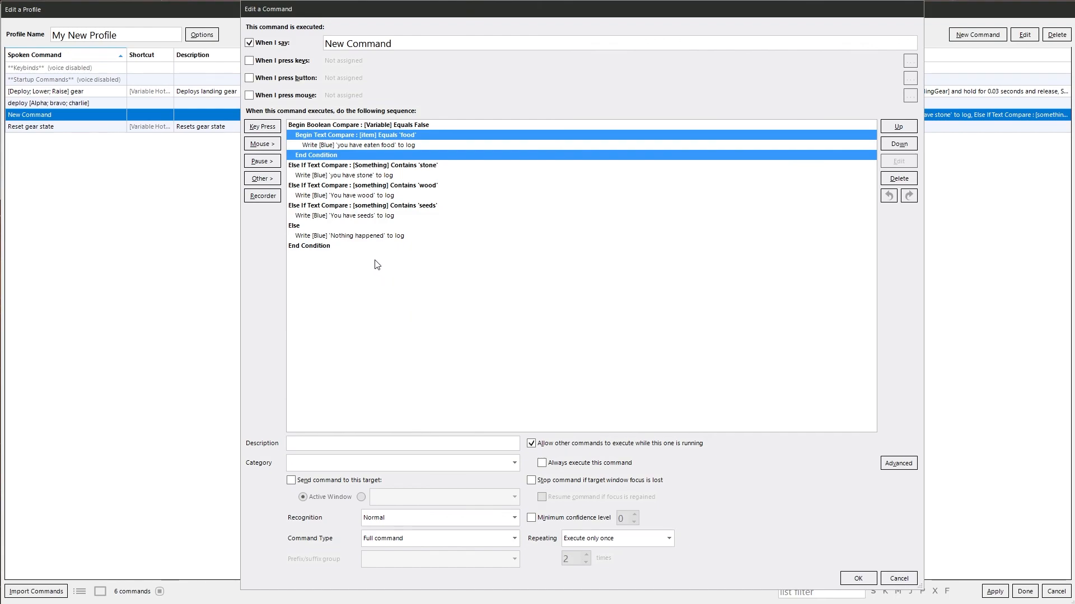
right_click(376, 265)
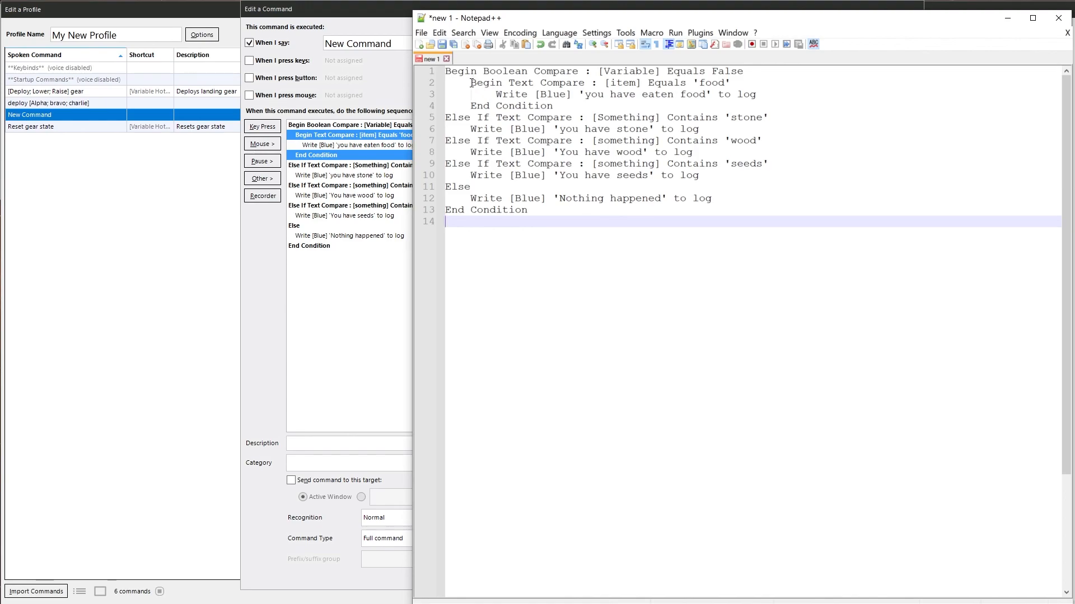
mouse_move(983, 42)
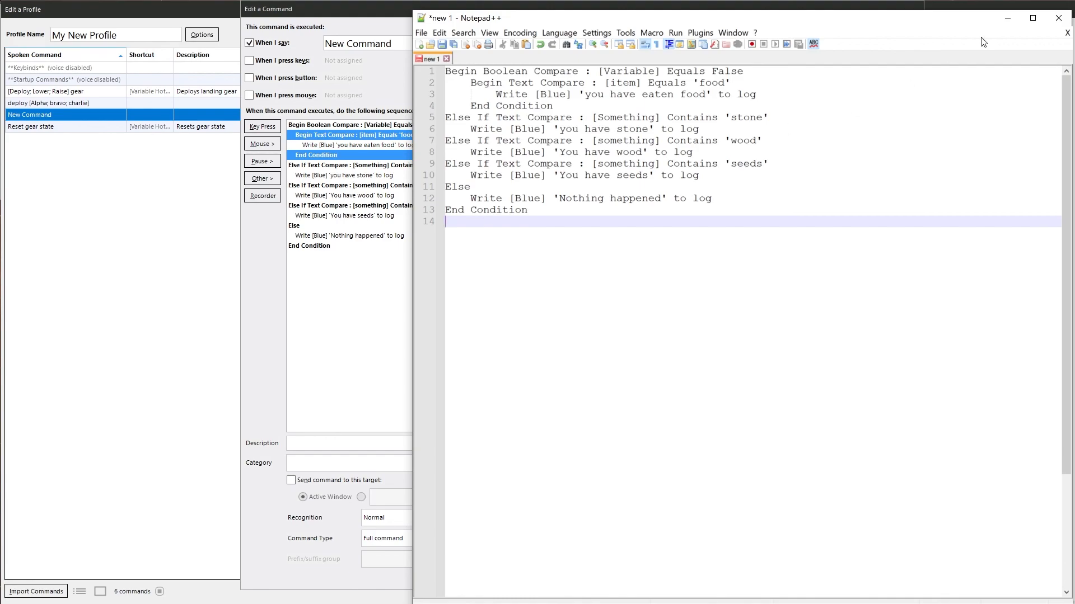